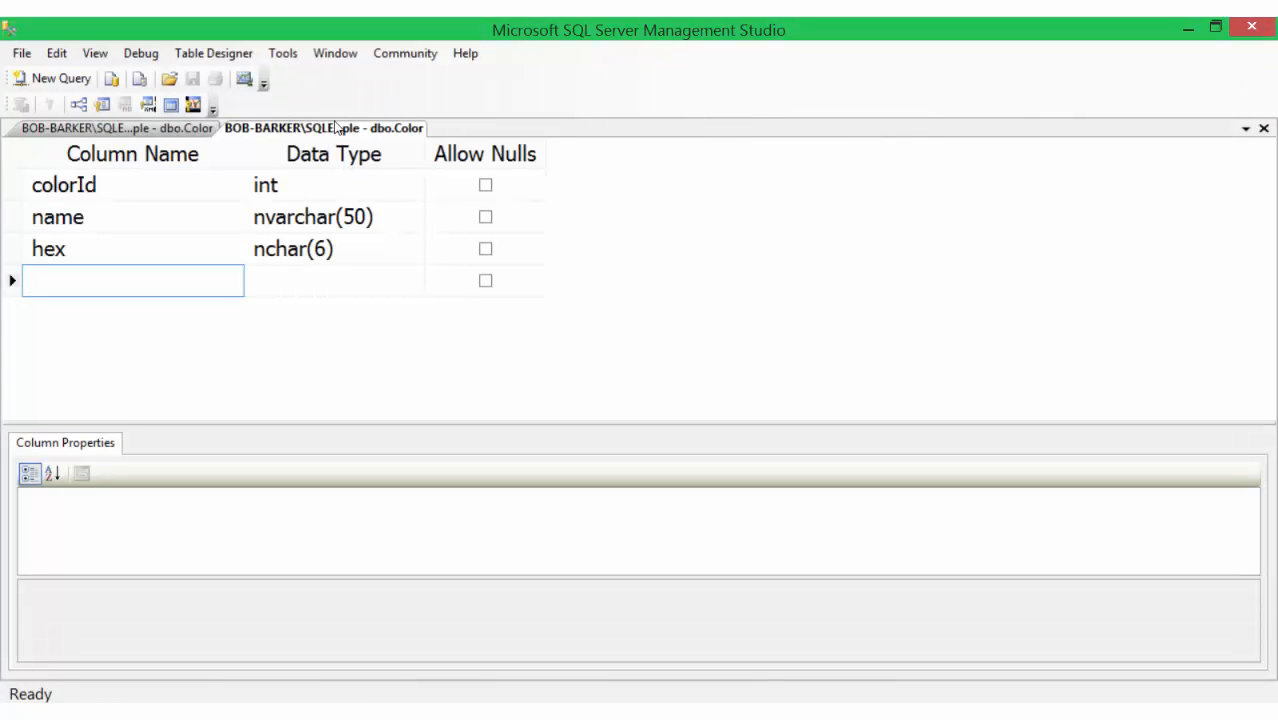
mouse_move(328, 128)
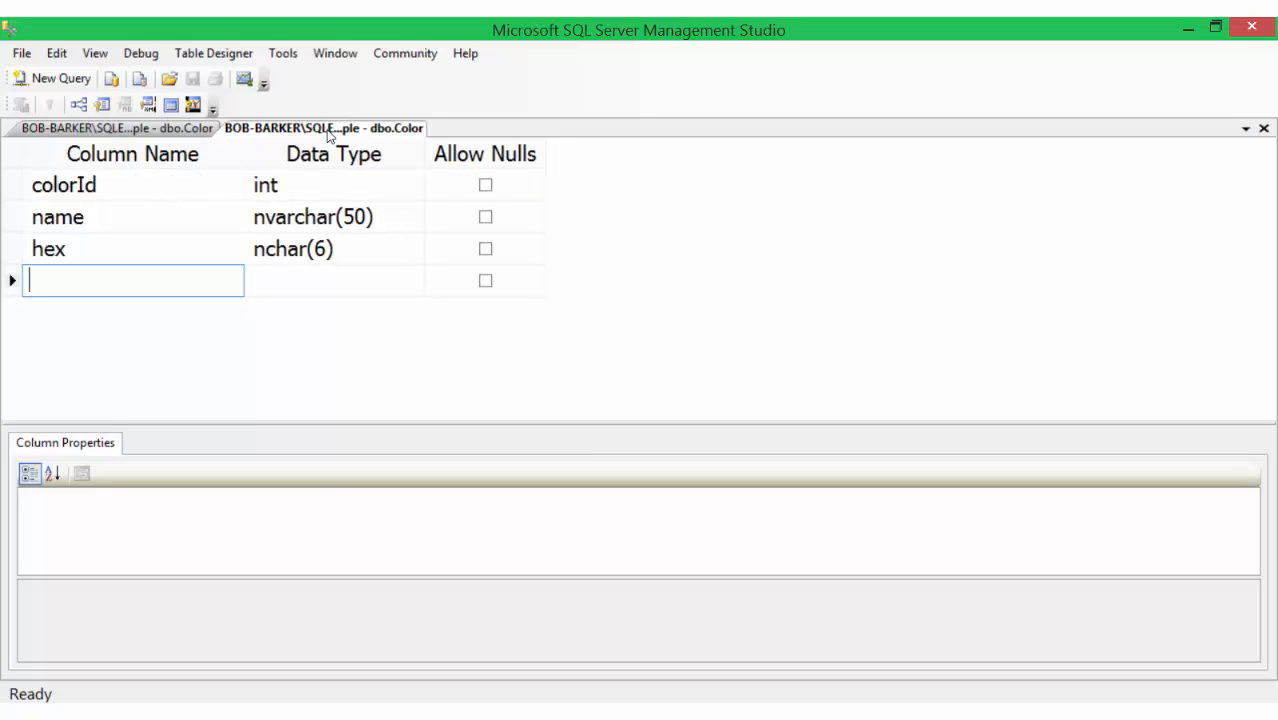
mouse_move(156, 292)
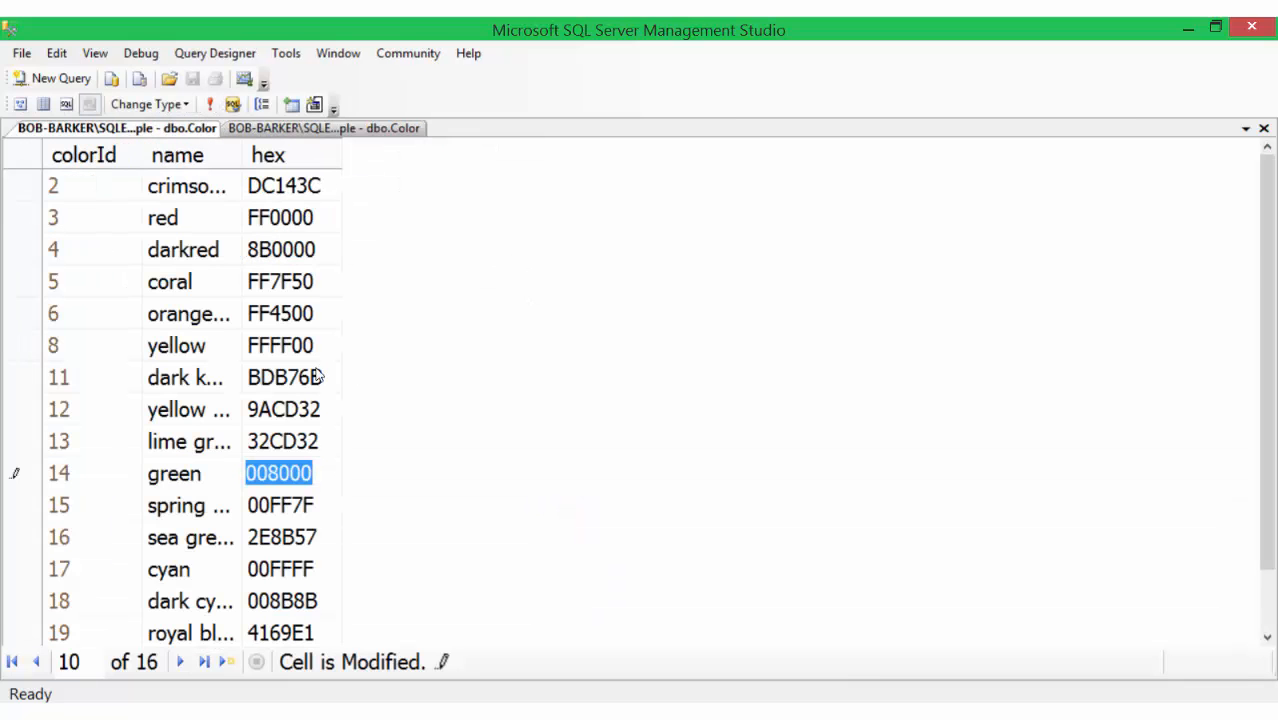
mouse_move(136, 316)
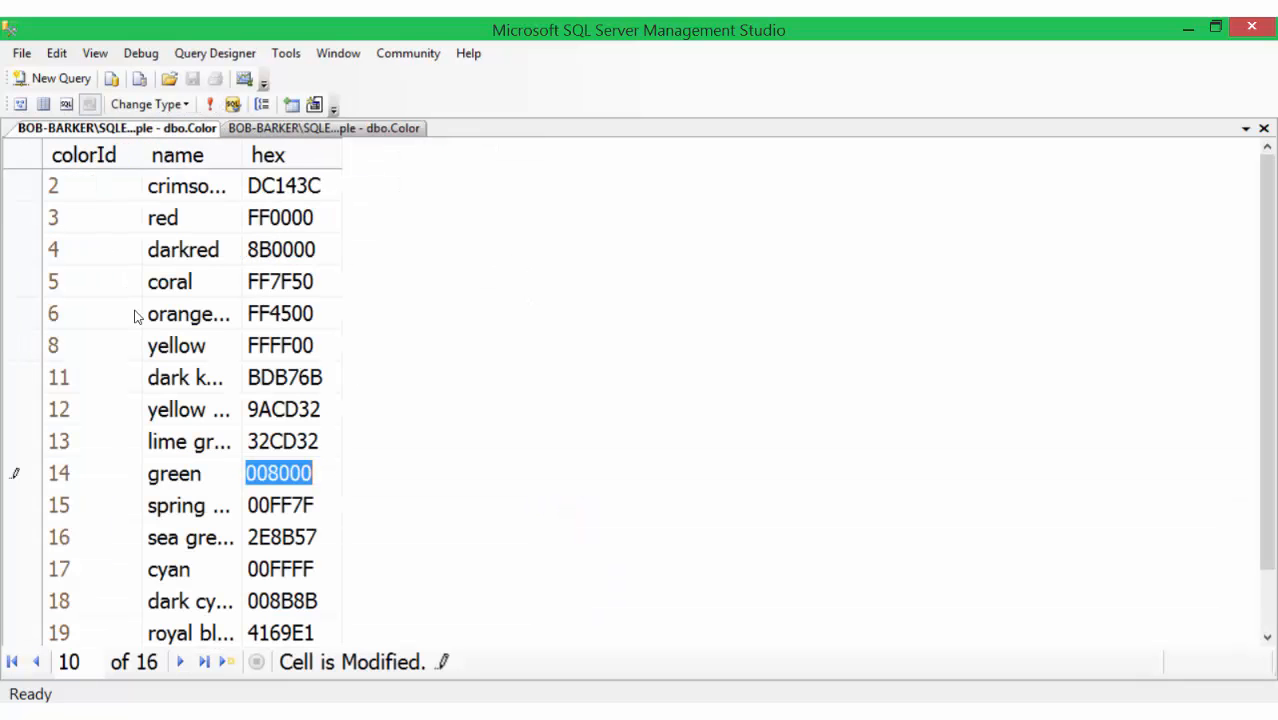
mouse_move(100, 198)
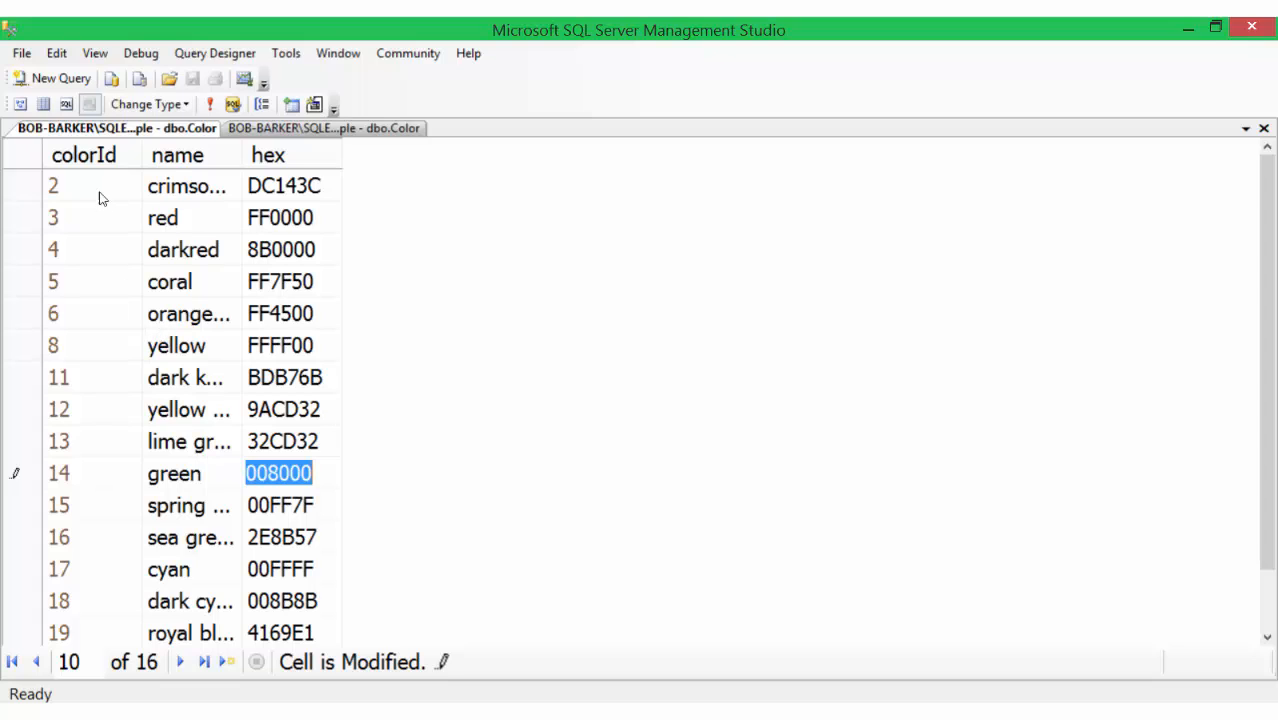
mouse_move(108, 618)
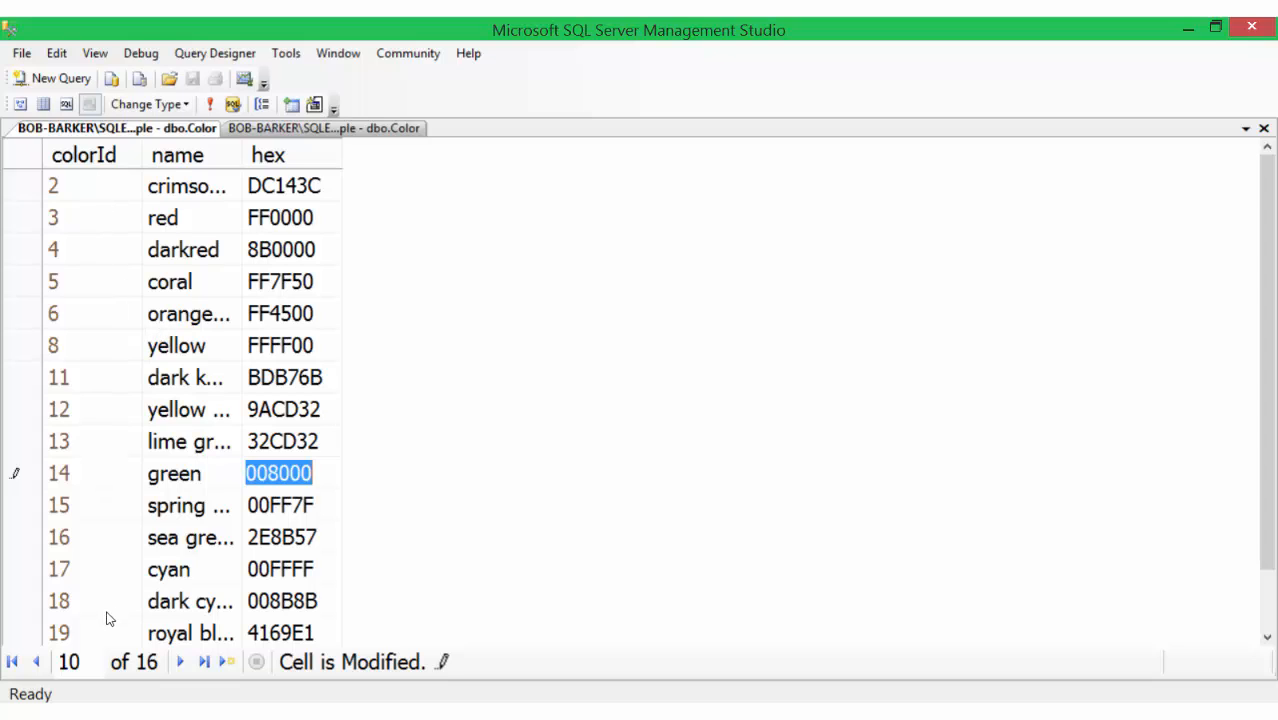
mouse_move(348, 166)
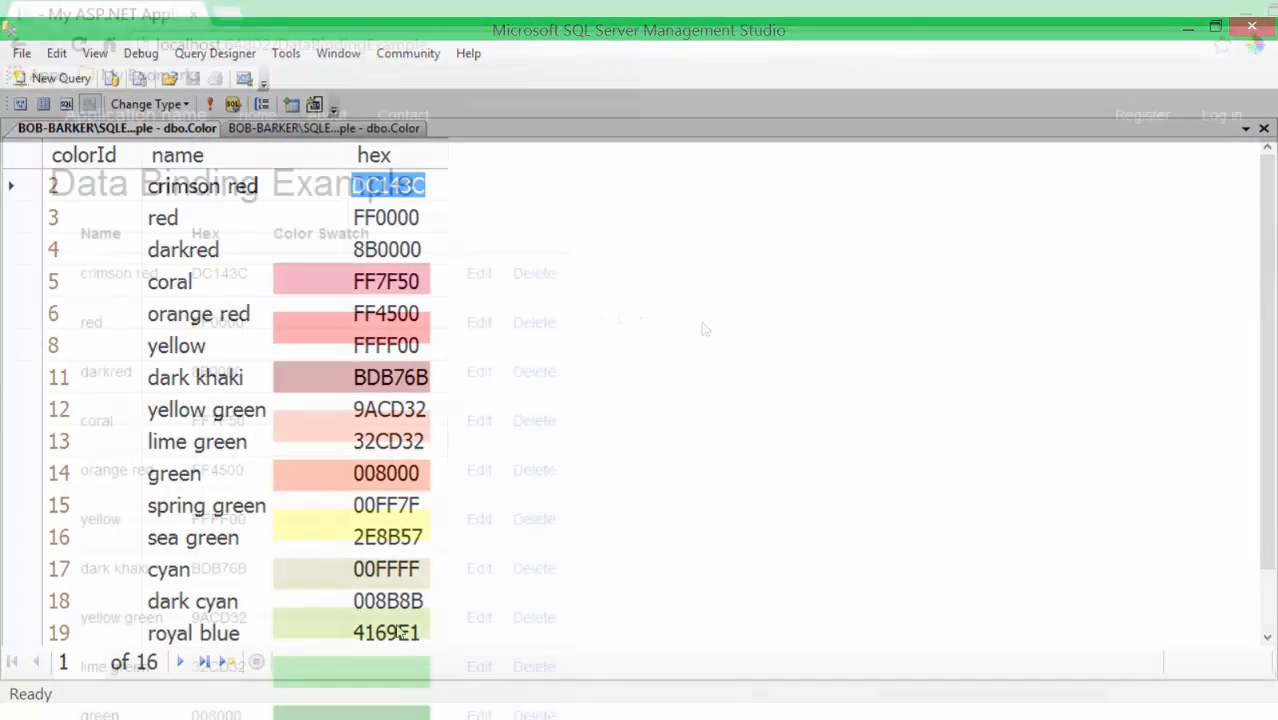
left_click(100, 12)
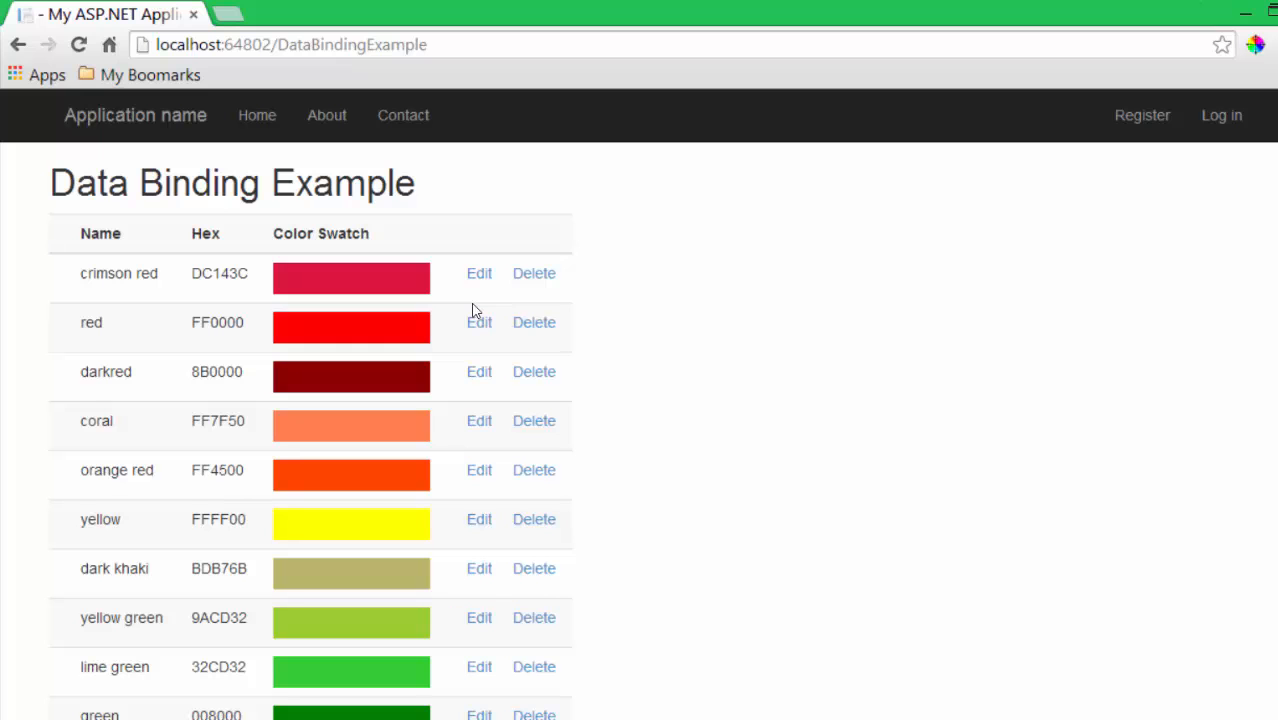
scroll("down", 3)
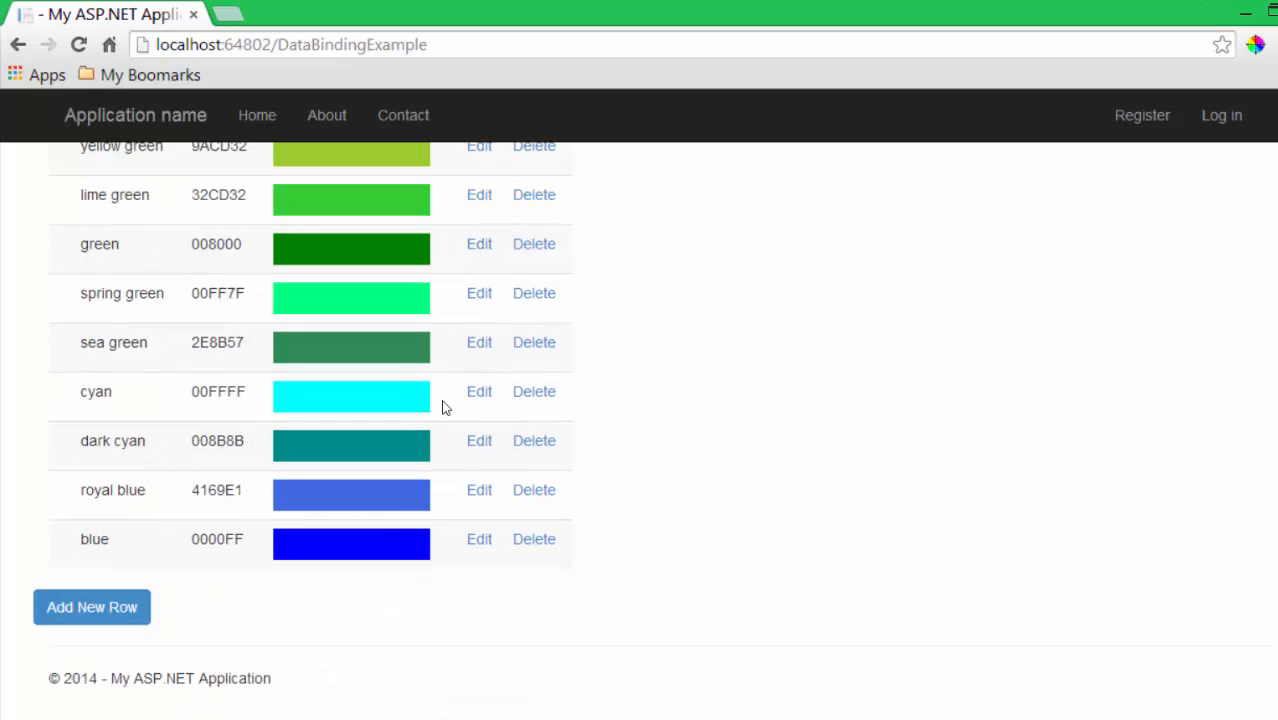
scroll("up", 3)
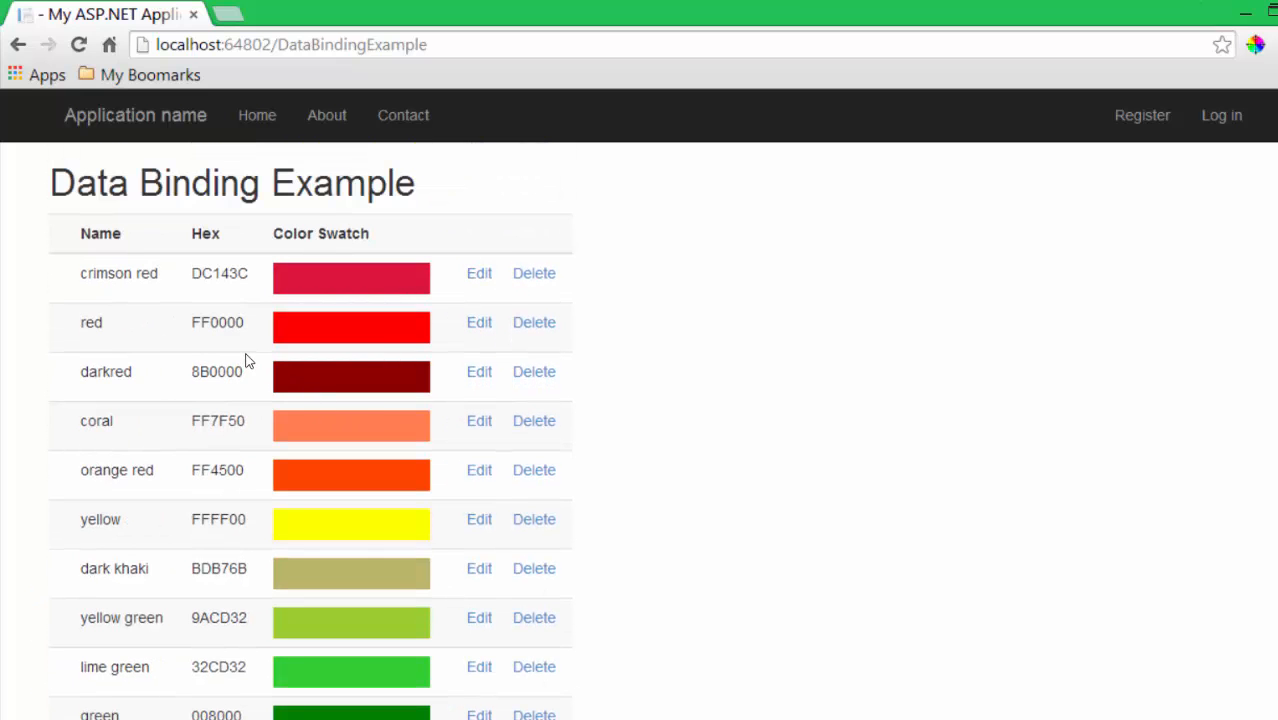
mouse_move(168, 334)
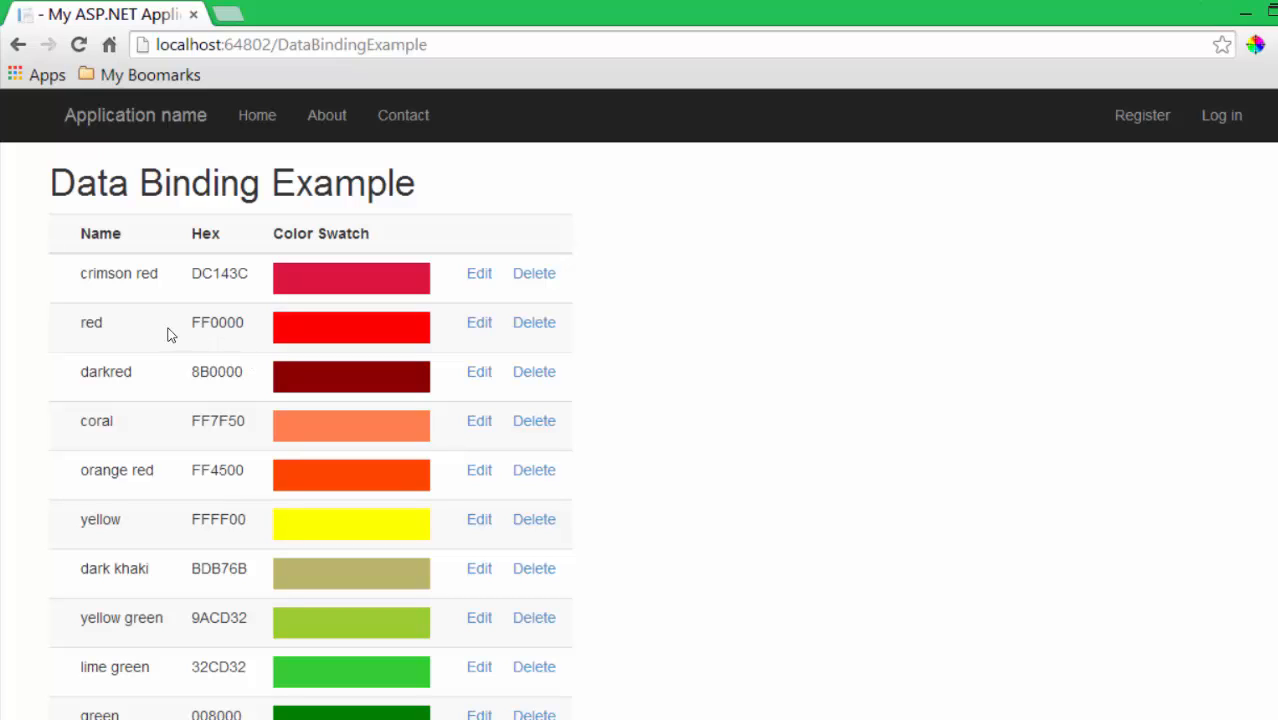
mouse_move(114, 252)
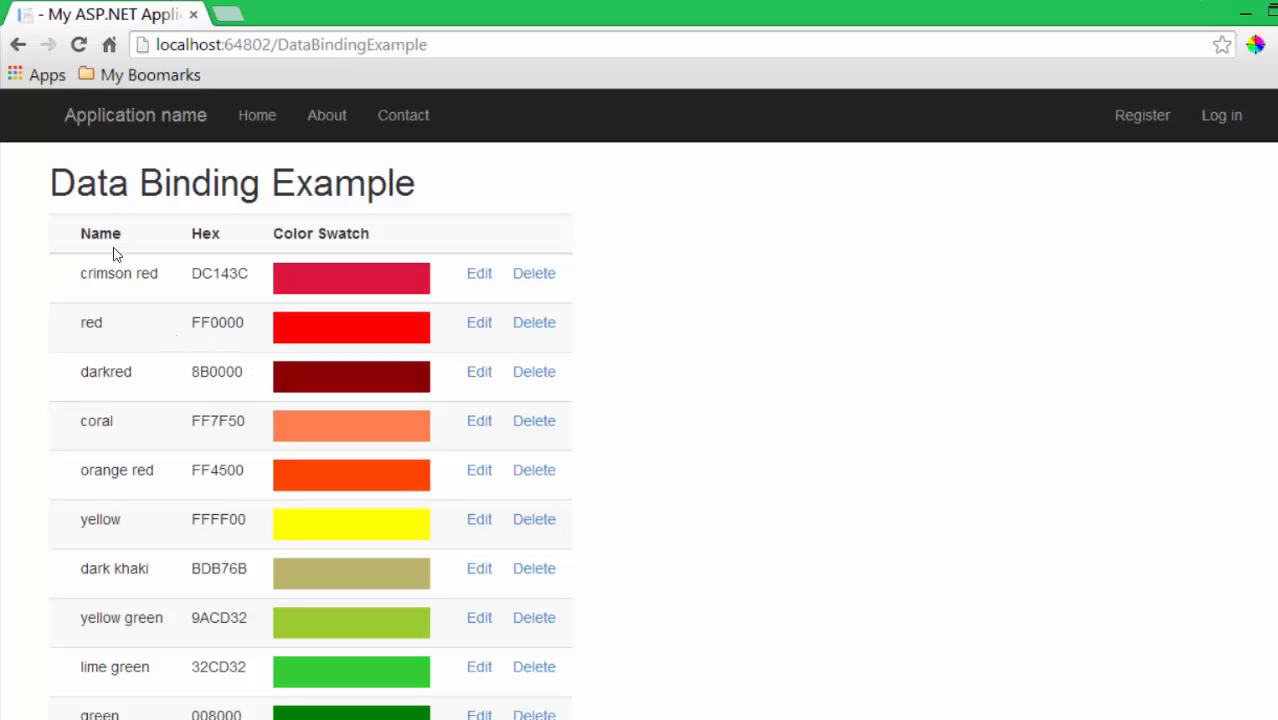
mouse_move(380, 292)
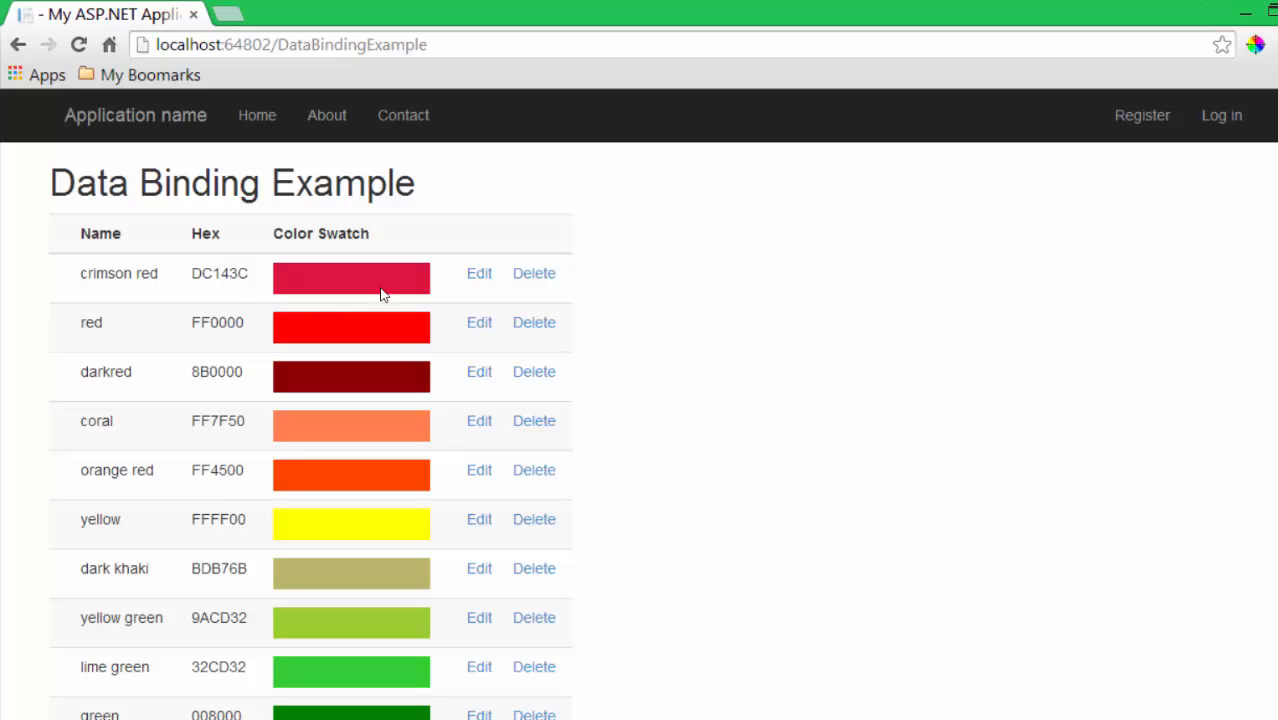
Rename the red row to 'special red' and save it, keeping hex FF0000.
double_click(218, 272)
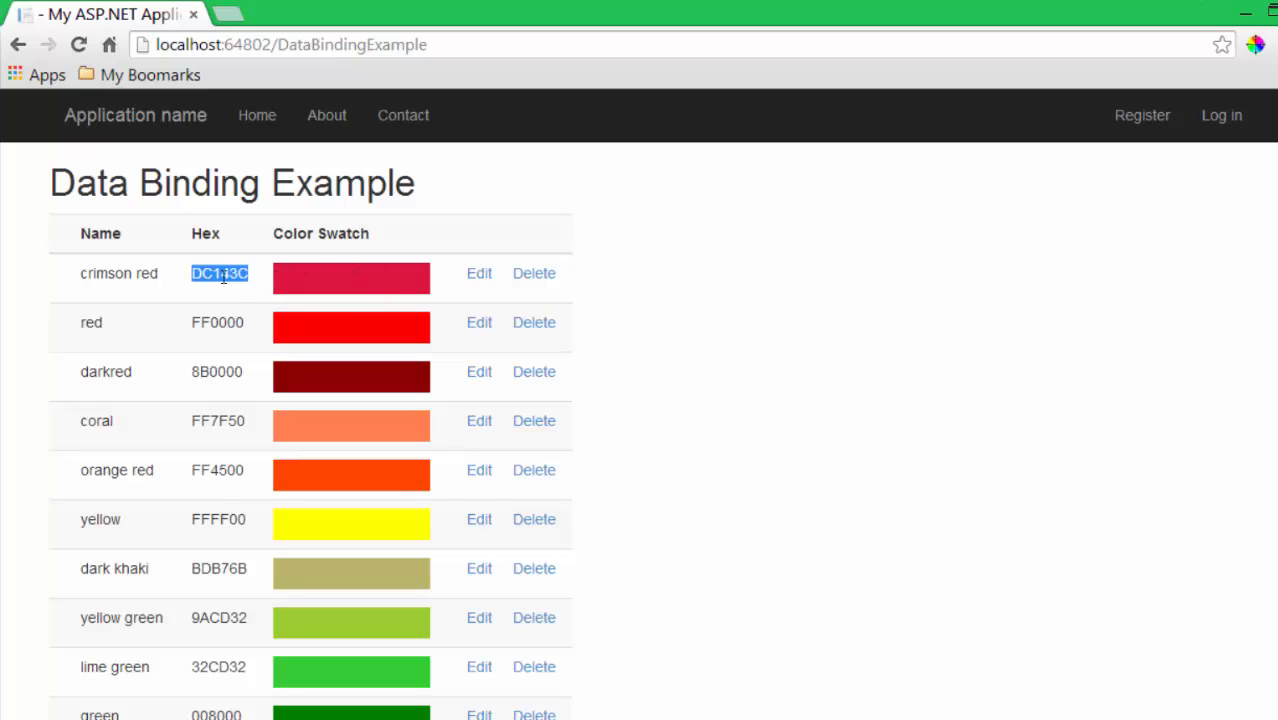
mouse_move(480, 340)
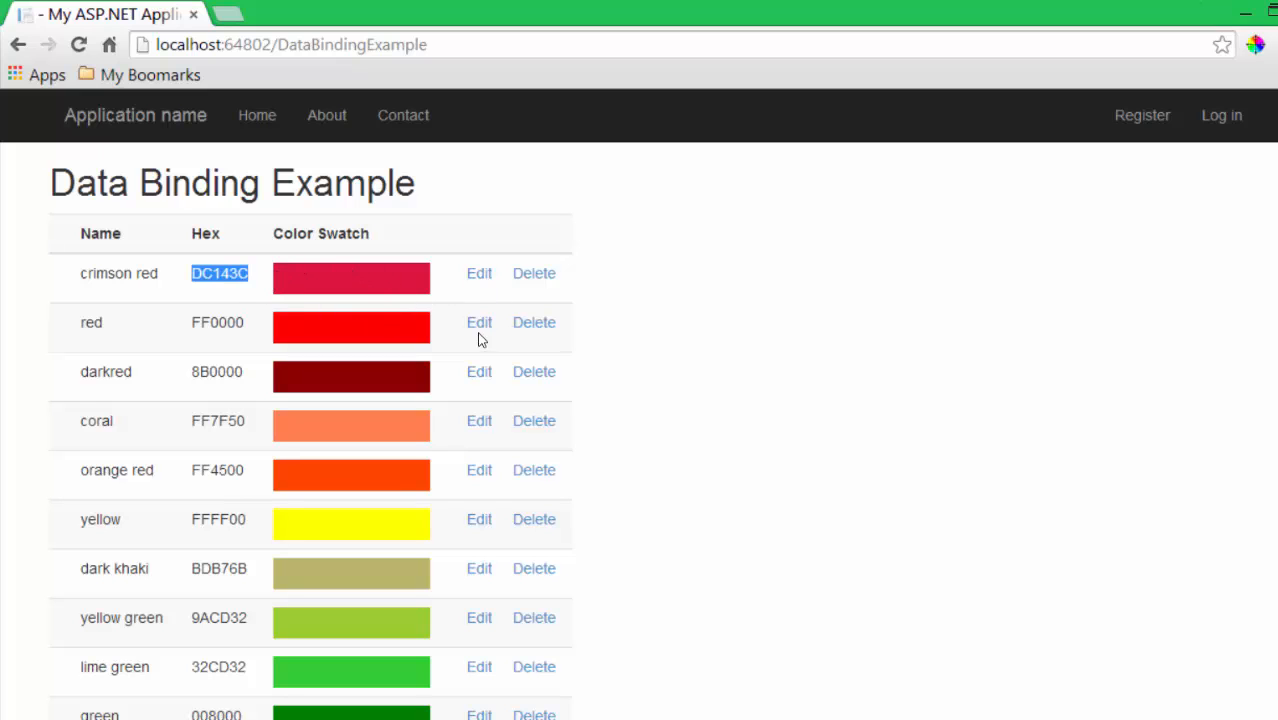
left_click(480, 322)
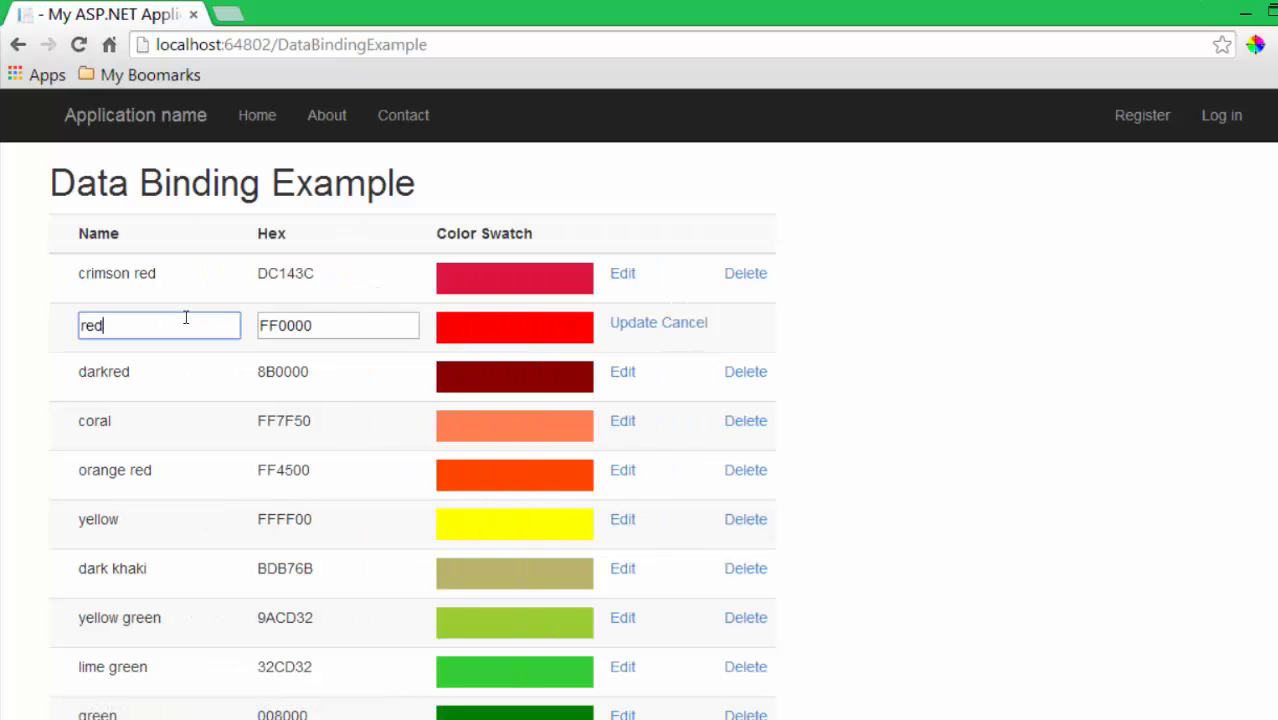
type("so")
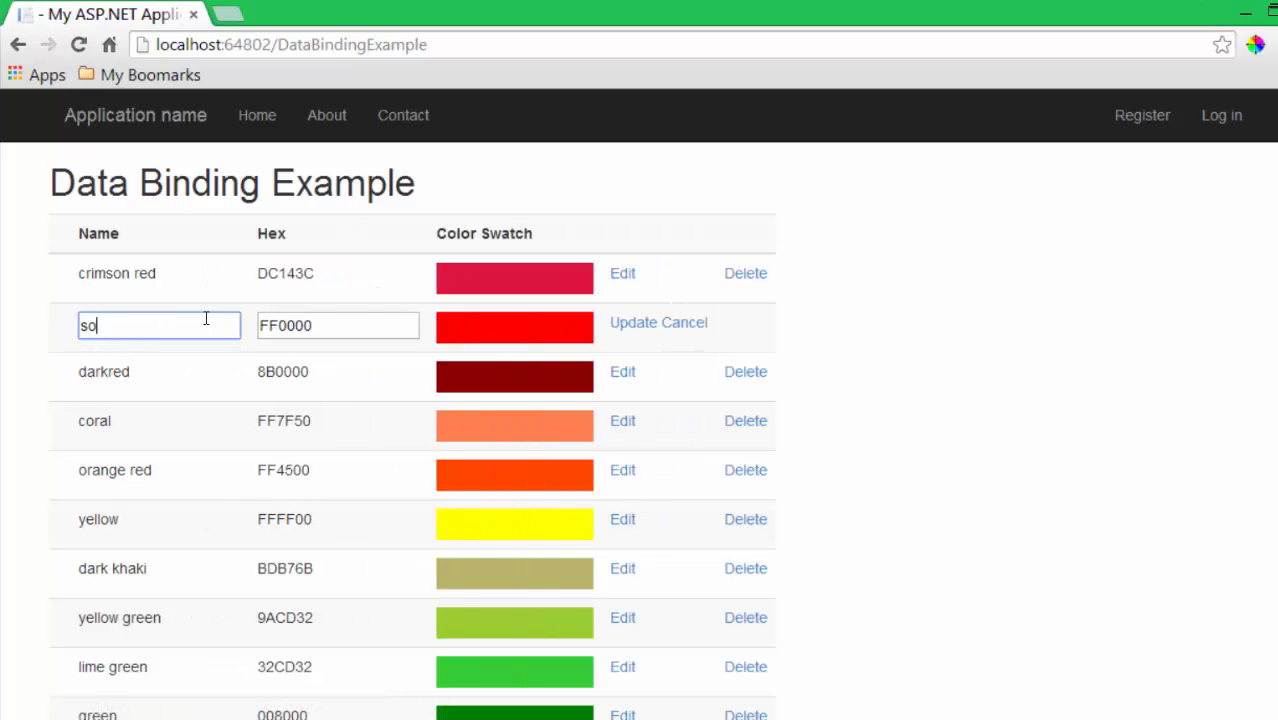
type("special red")
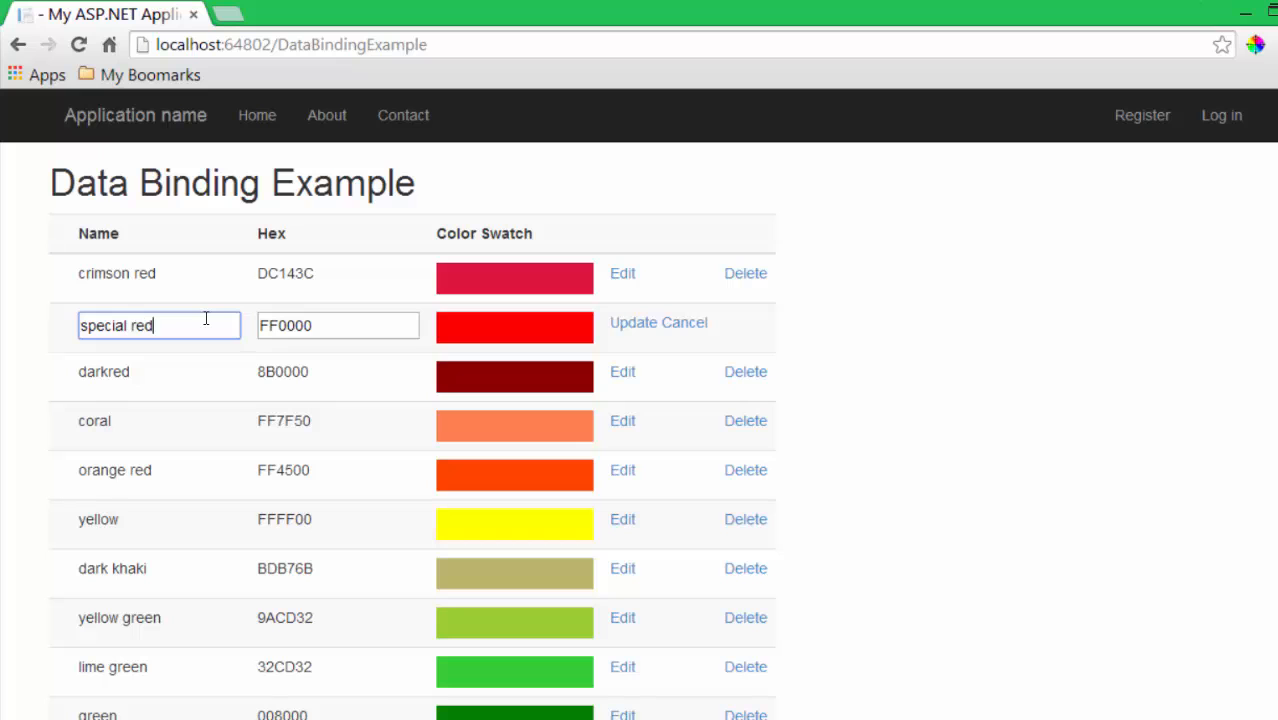
left_click(640, 322)
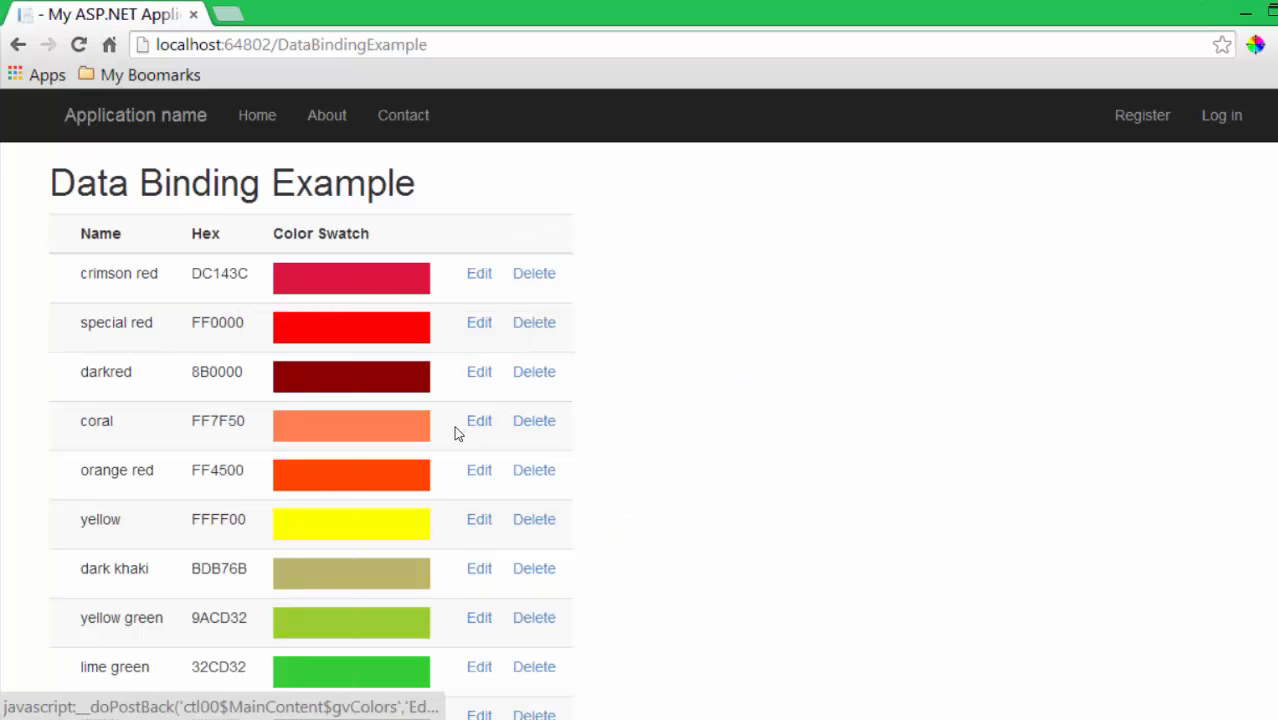
Start editing the darkred row, then cancel to leave it unchanged.
left_click(480, 370)
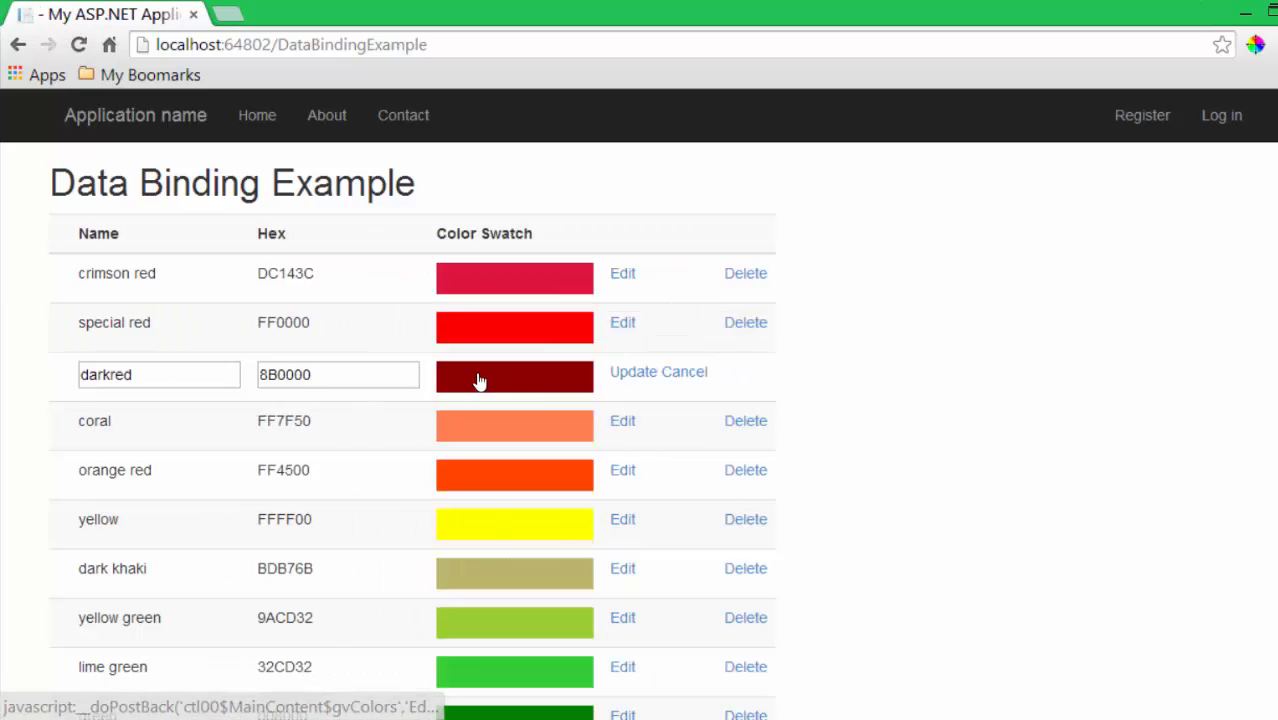
left_click(684, 370)
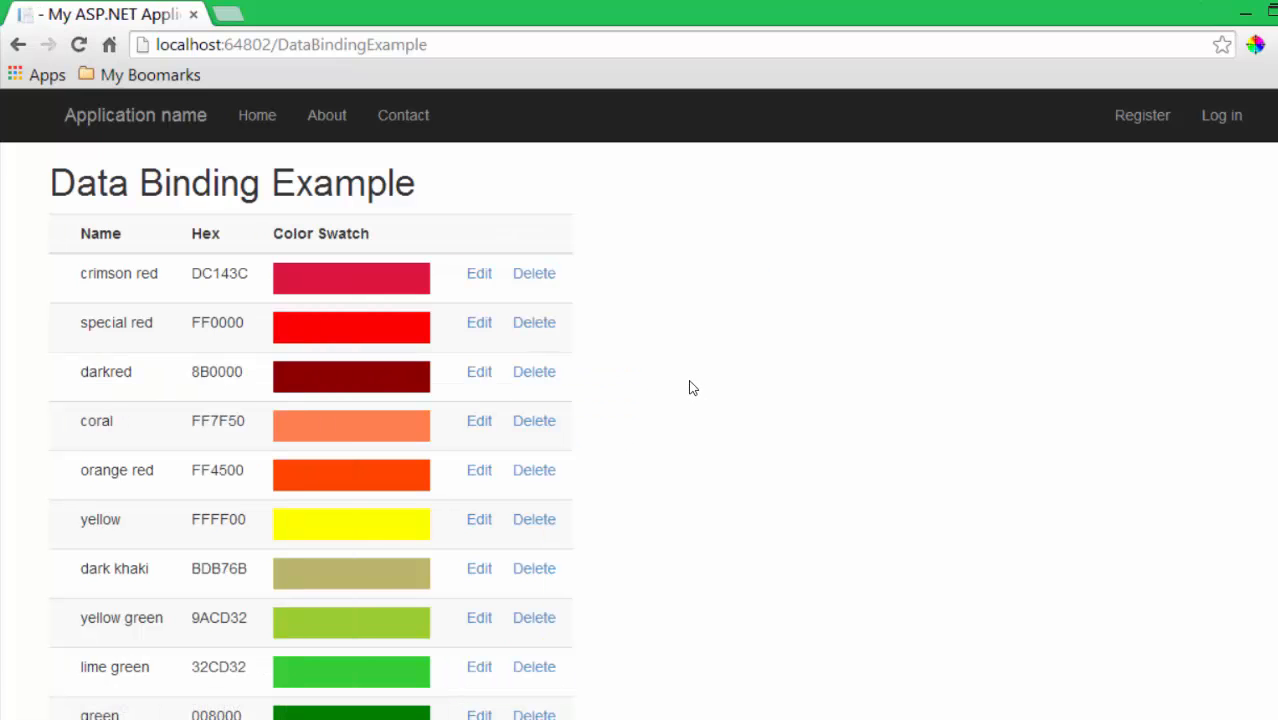
scroll("down", 3)
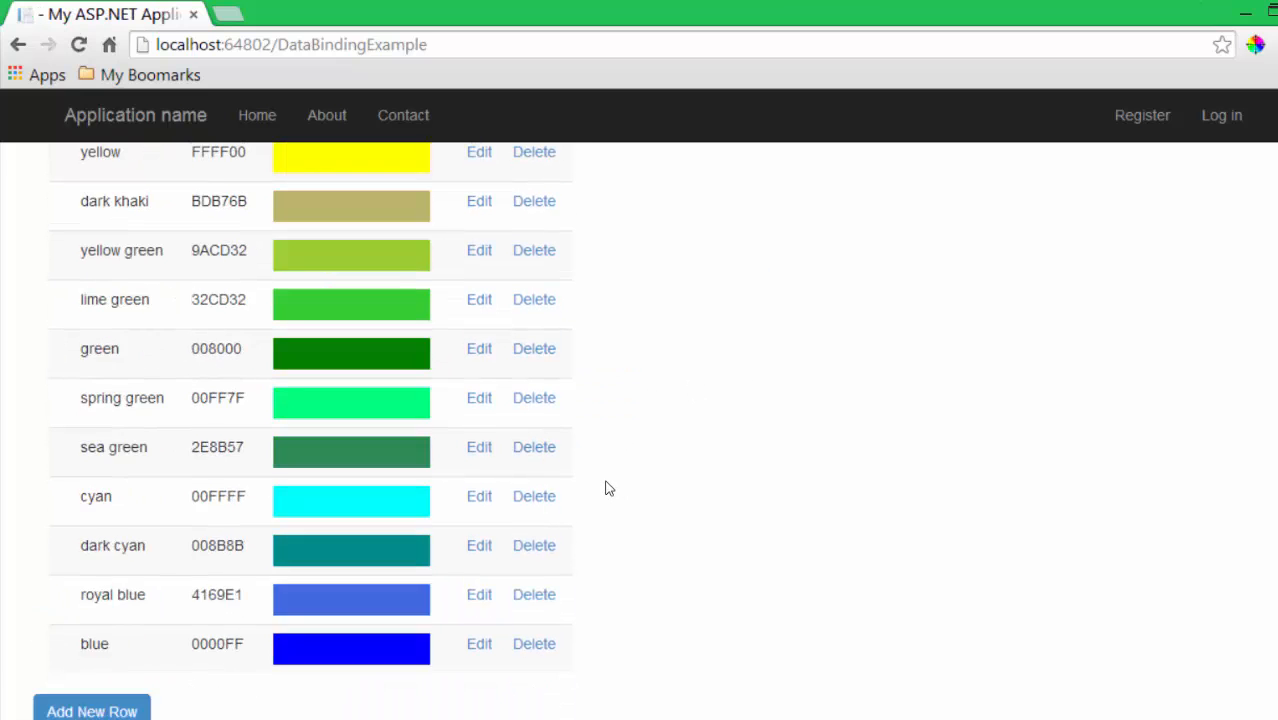
scroll("down", 3)
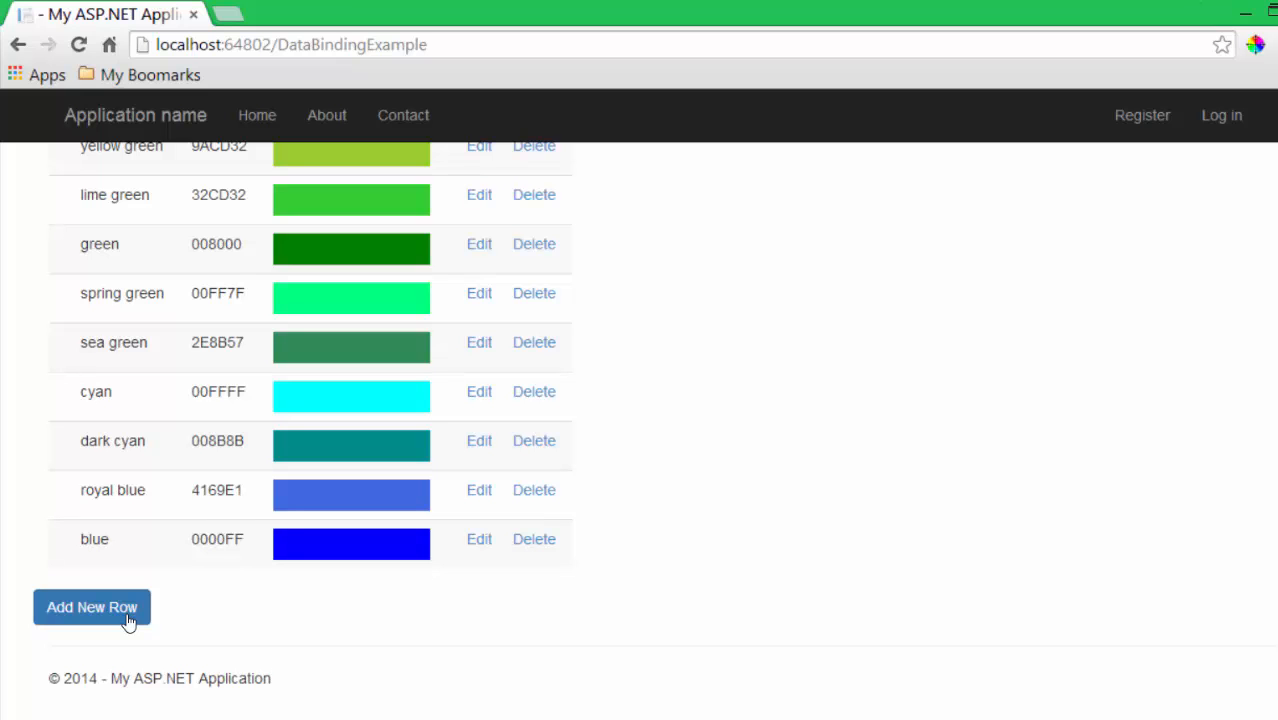
Add a blank row below blue via the Add New Row button.
left_click(92, 608)
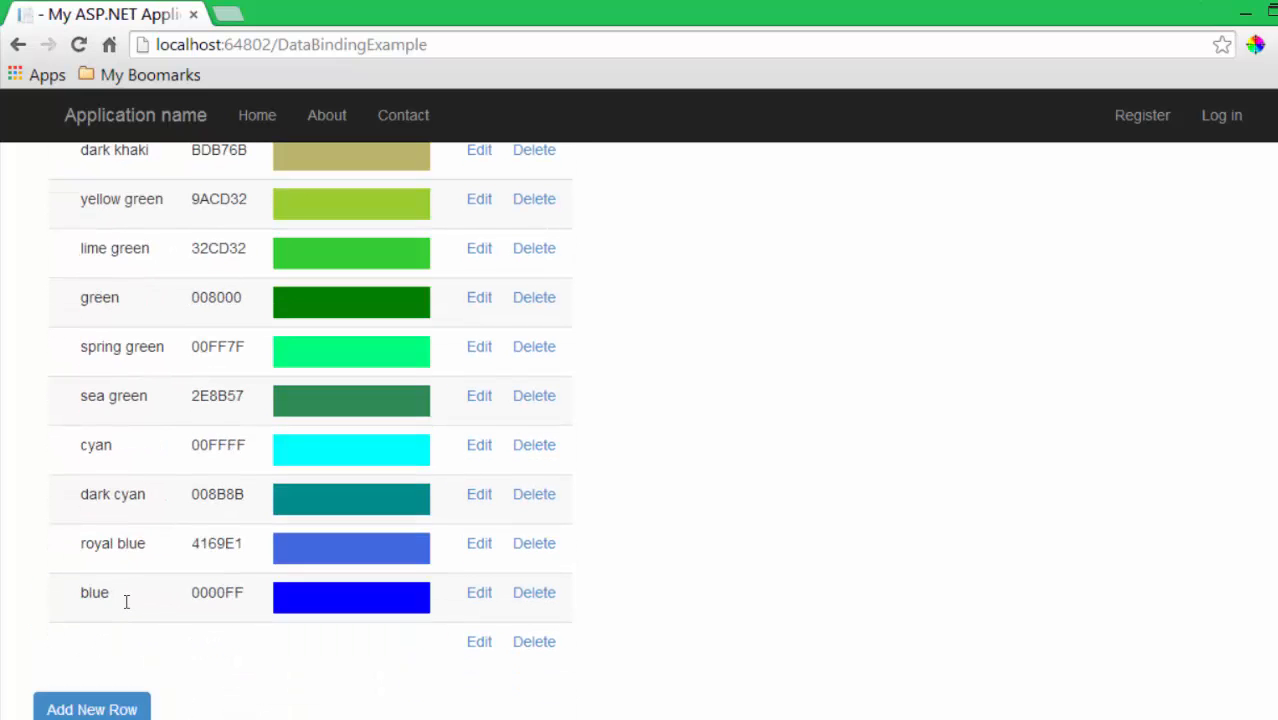
scroll("up", 3)
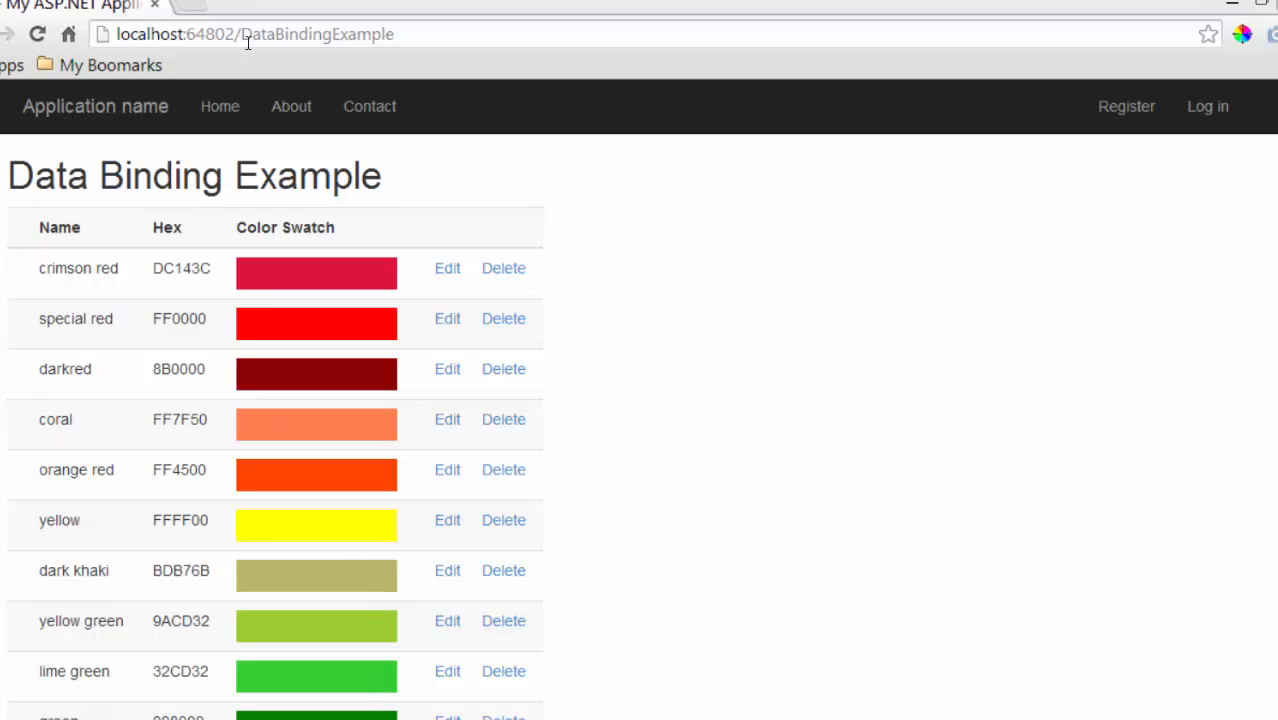
mouse_move(694, 344)
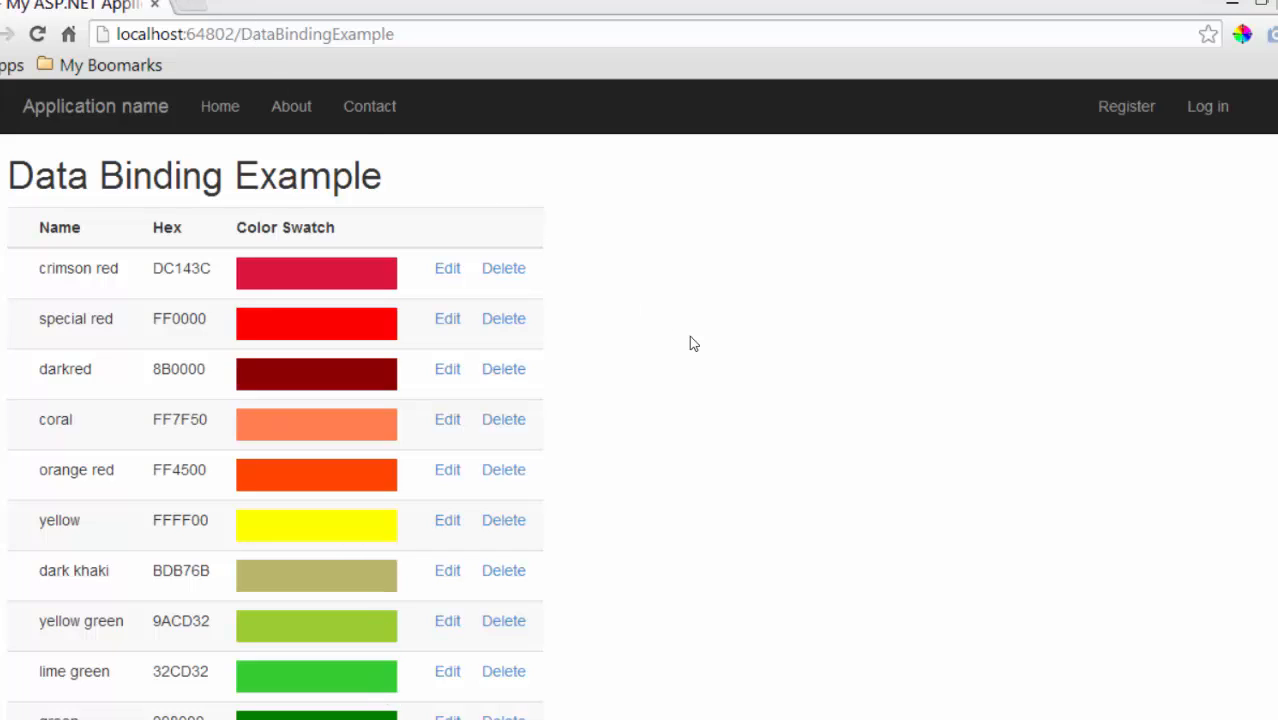
mouse_move(416, 240)
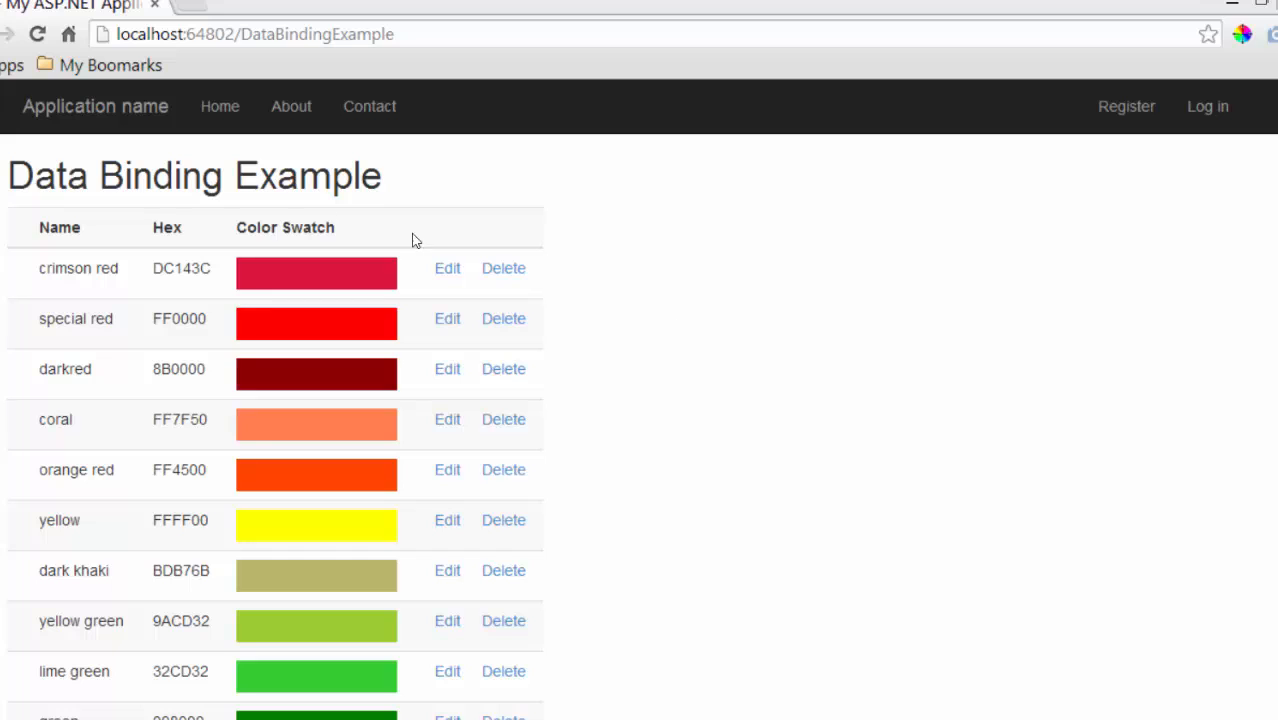
mouse_move(84, 190)
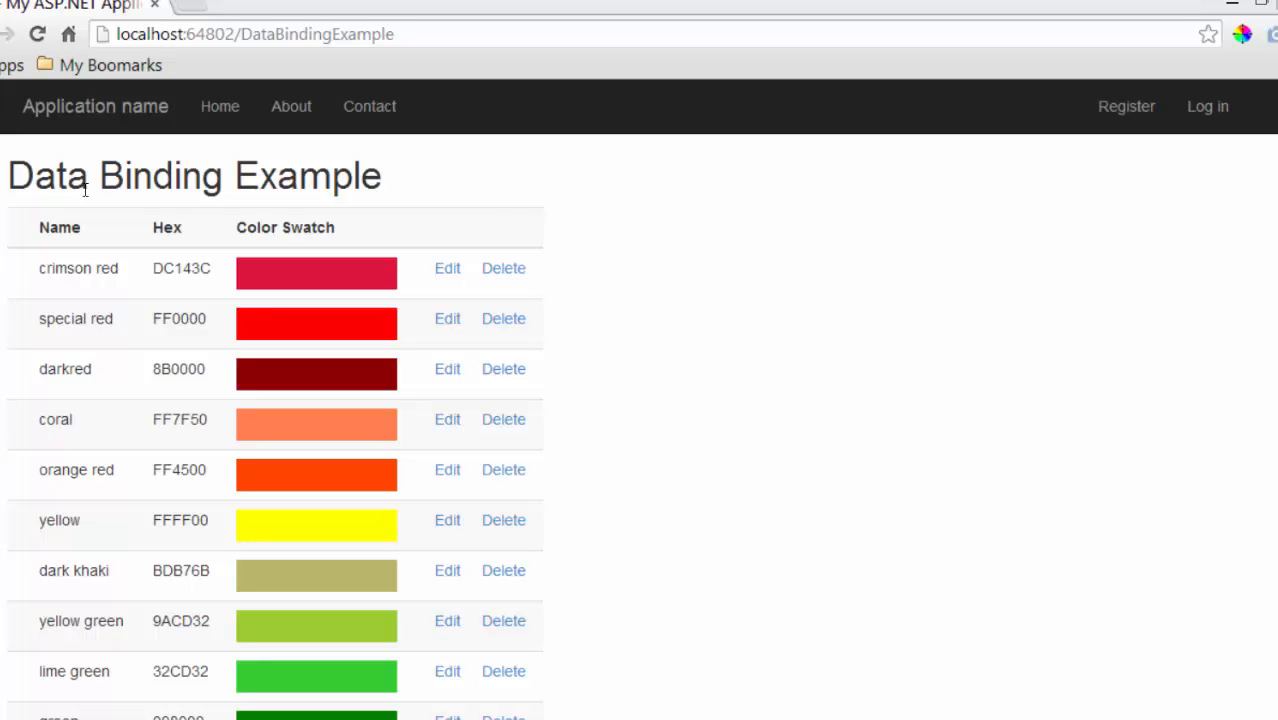
mouse_move(148, 590)
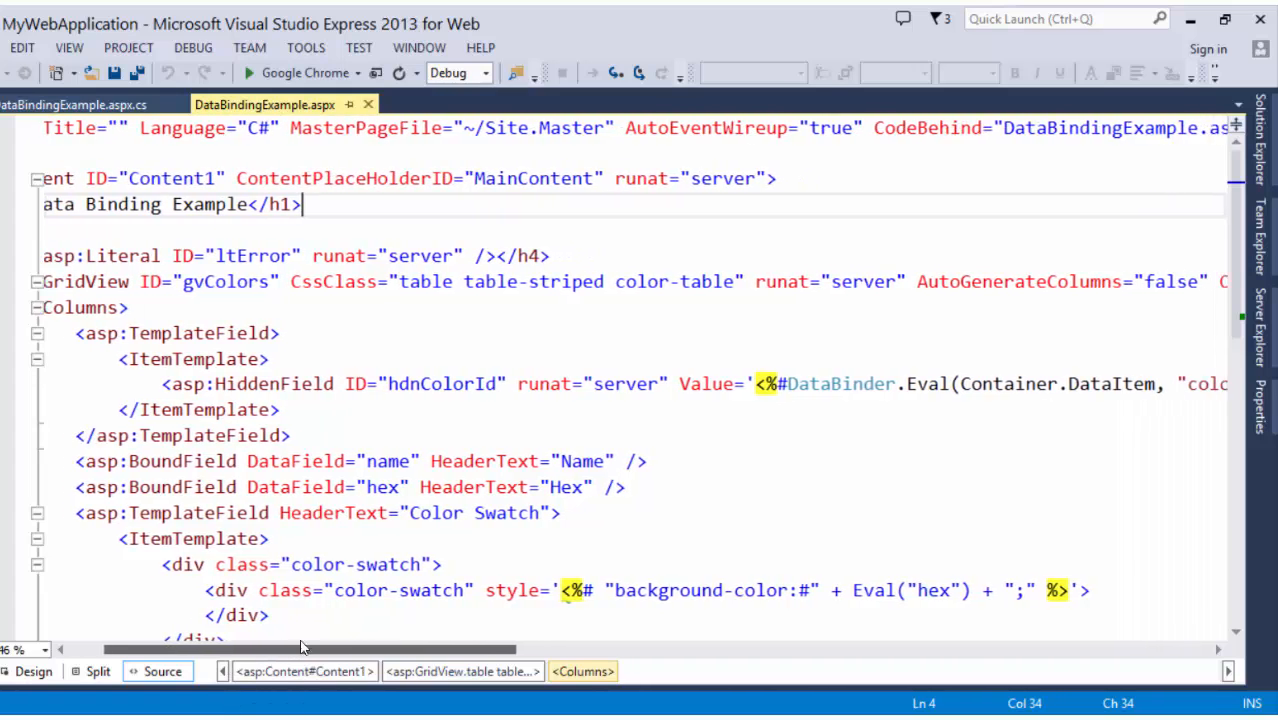
scroll("right", 3)
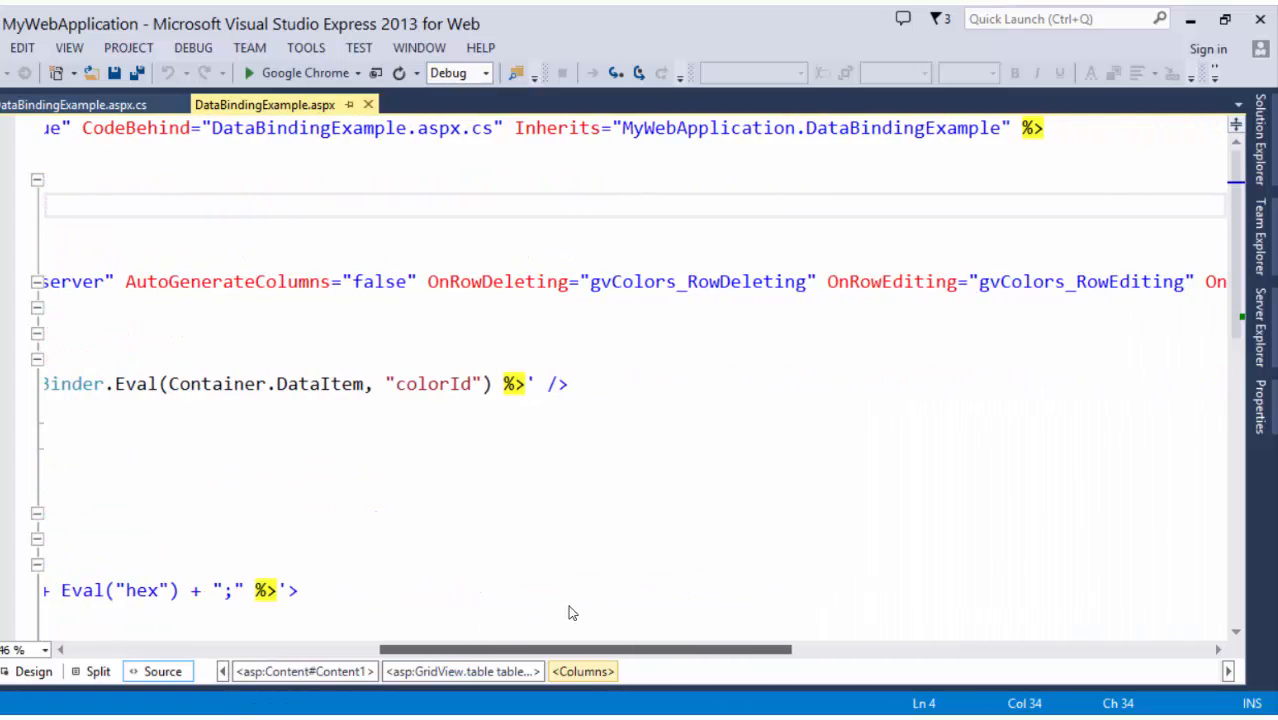
double_click(228, 280)
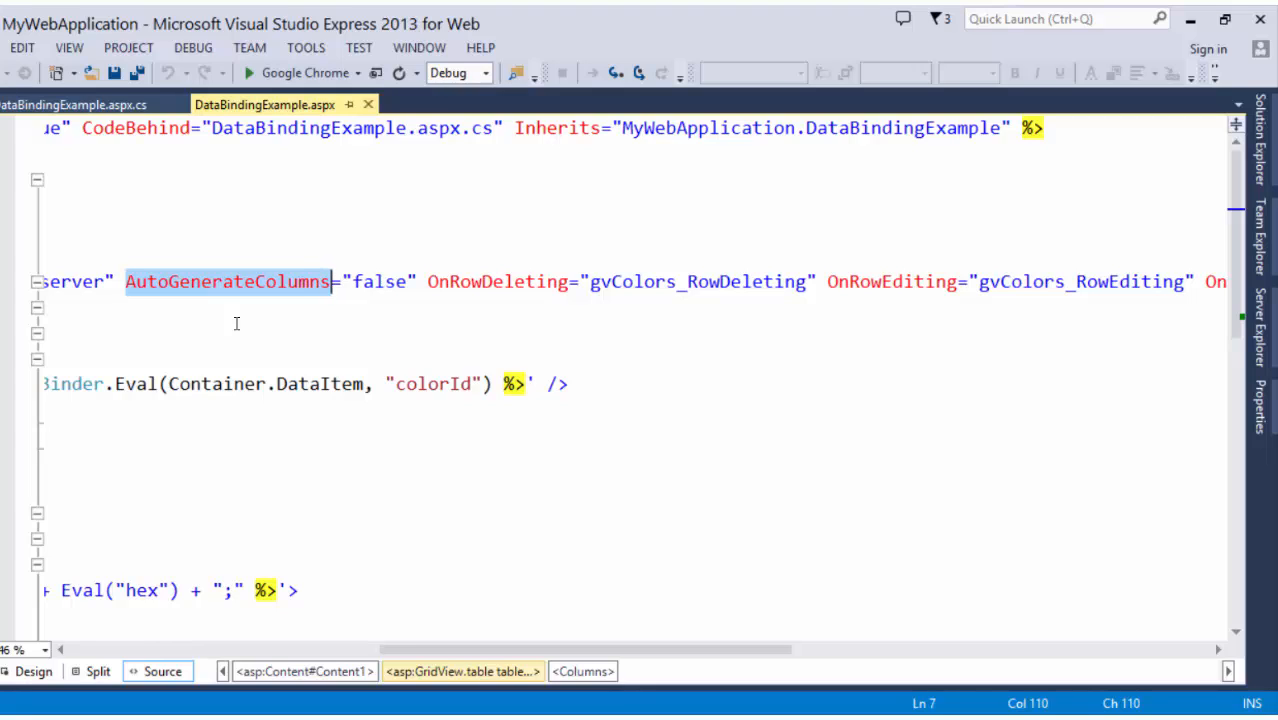
mouse_move(256, 324)
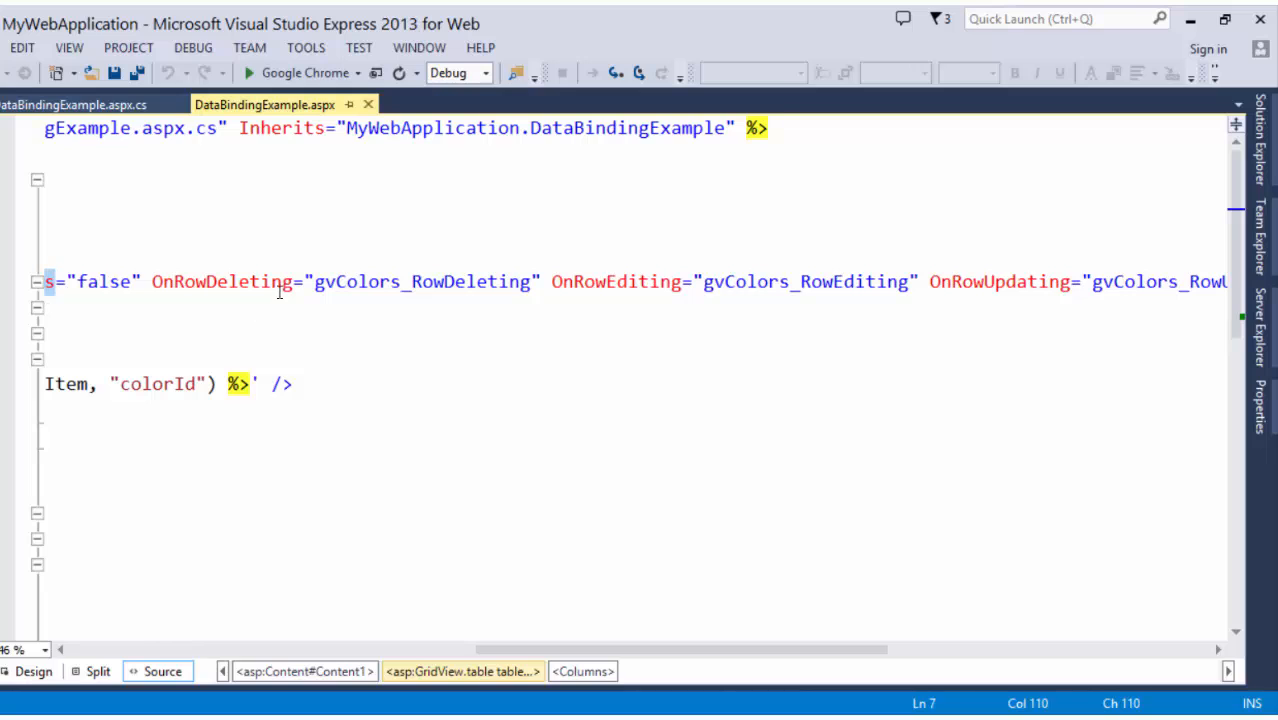
double_click(222, 280)
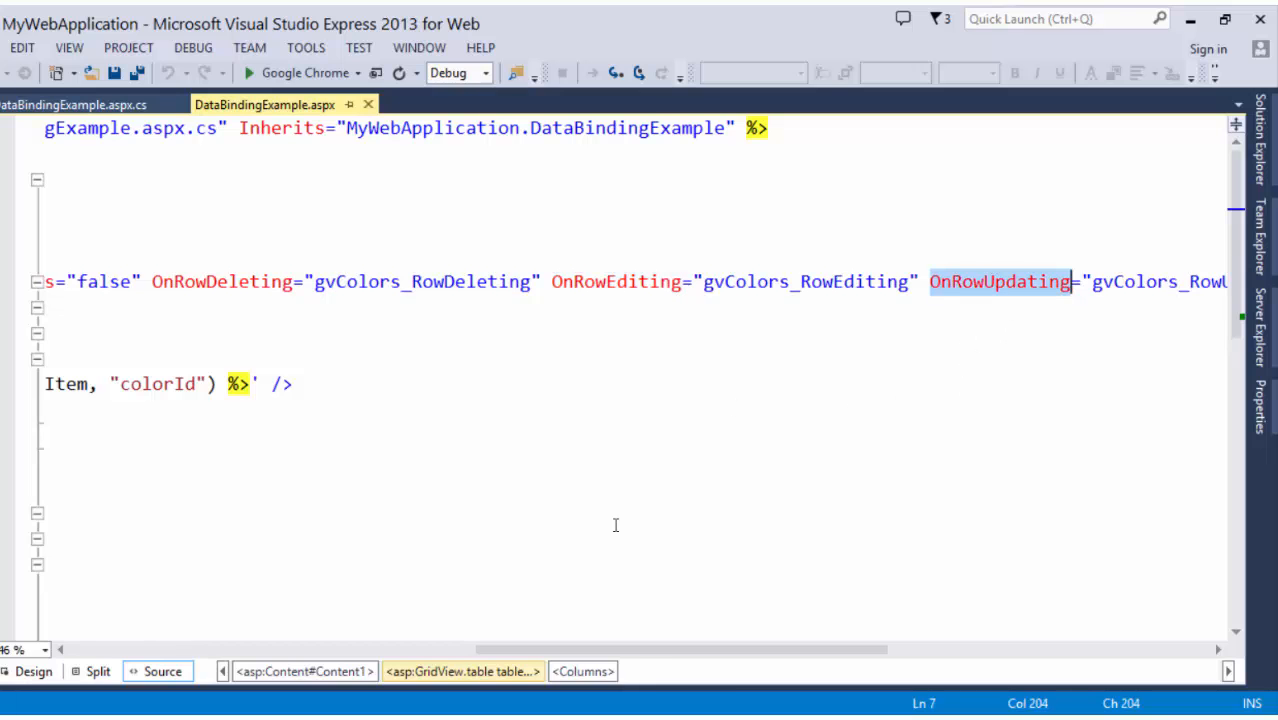
scroll("right", 3)
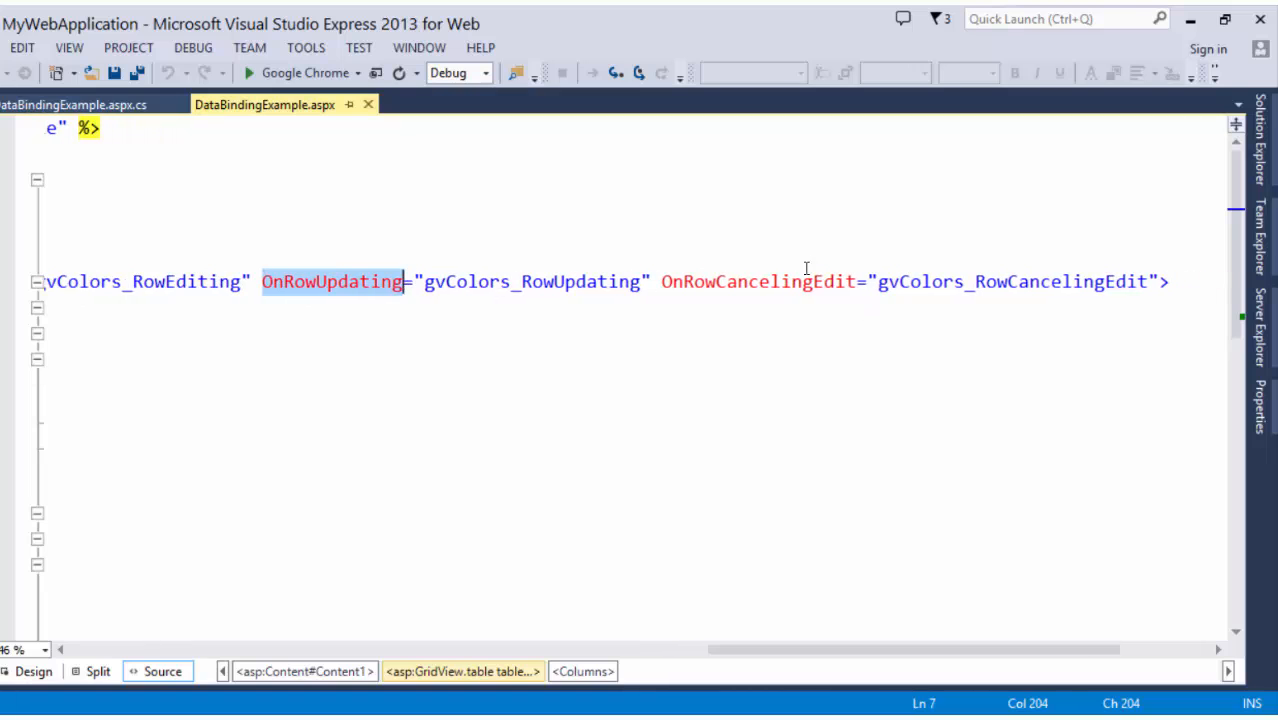
double_click(756, 280)
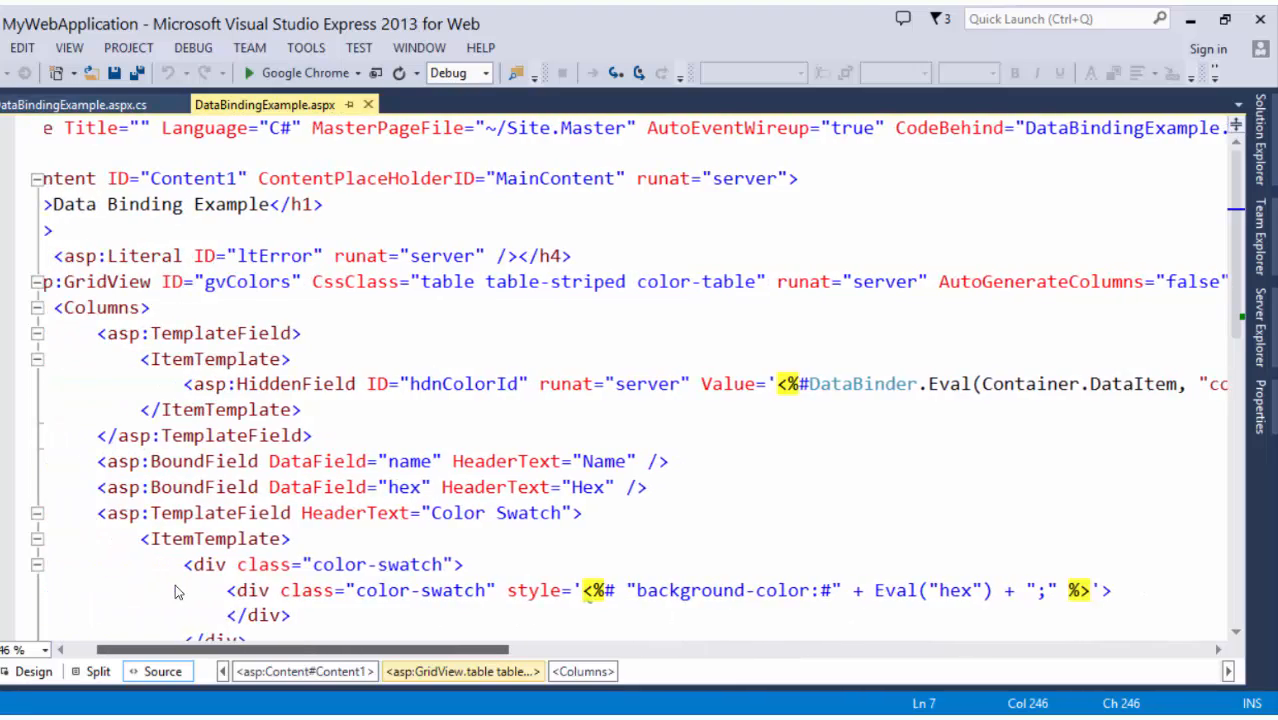
Collapse the Color Swatch TemplateField block in the GridView markup.
scroll("left", 3)
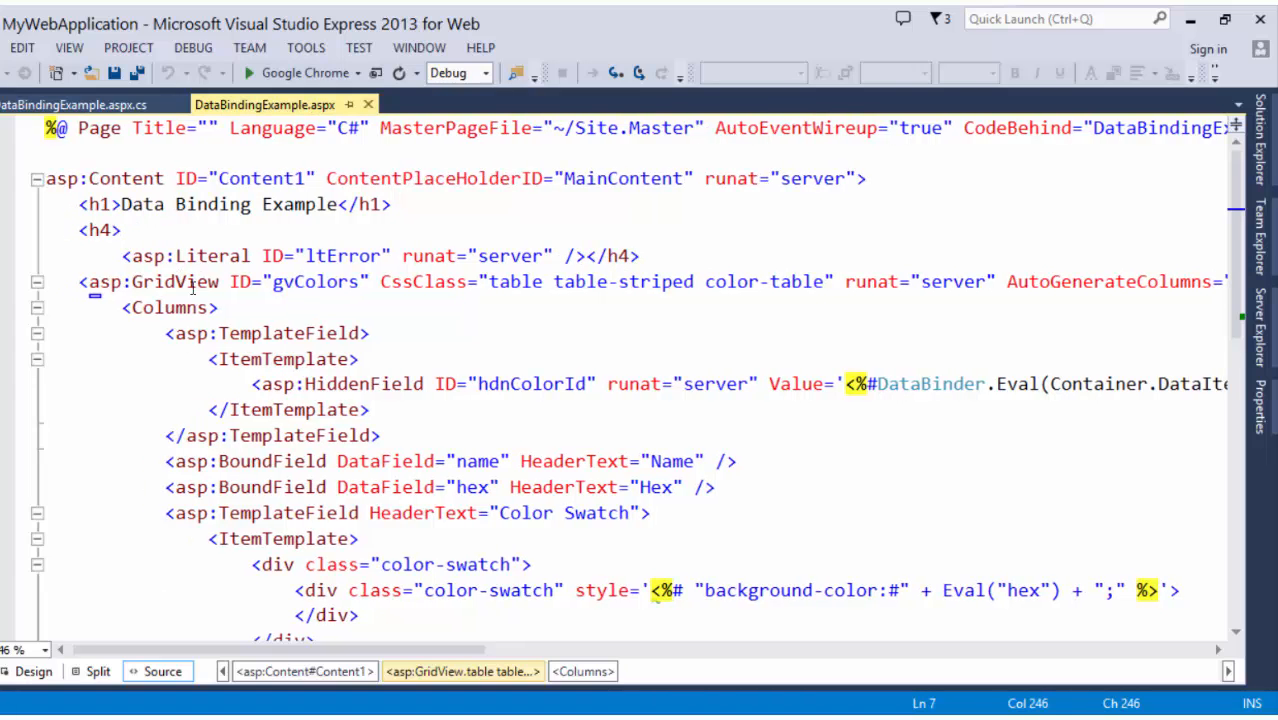
double_click(174, 280)
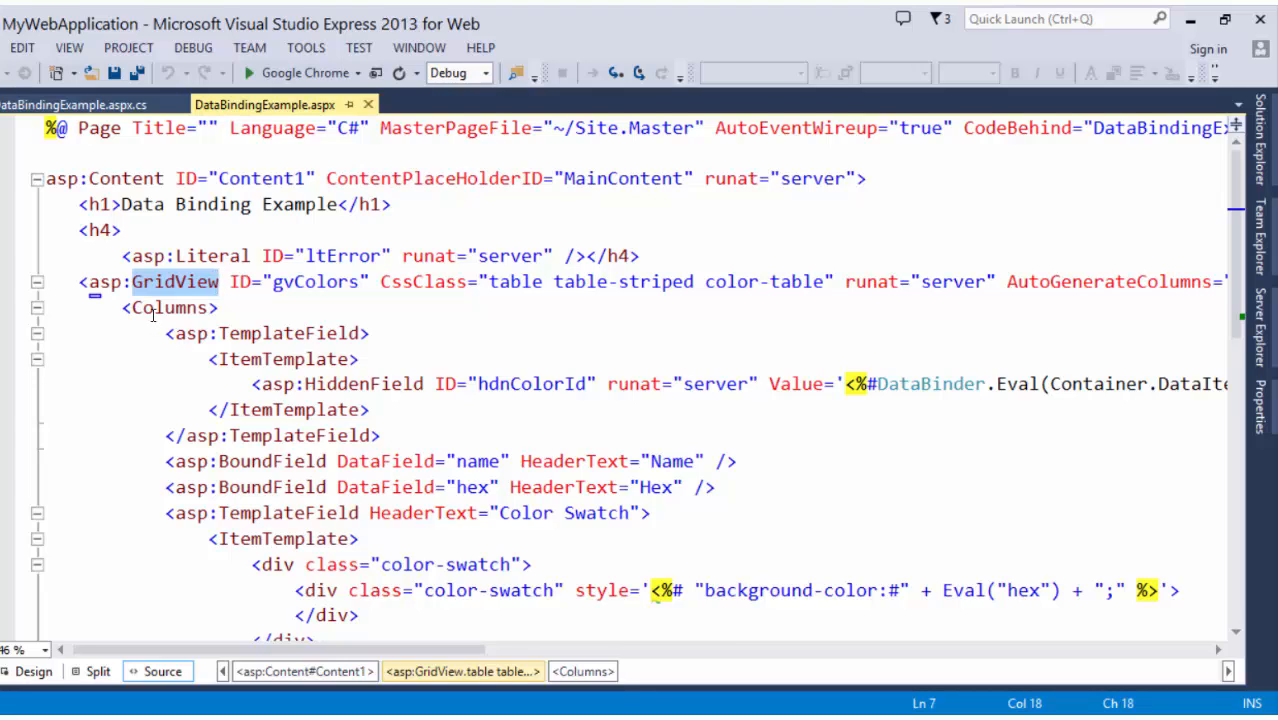
left_click(170, 308)
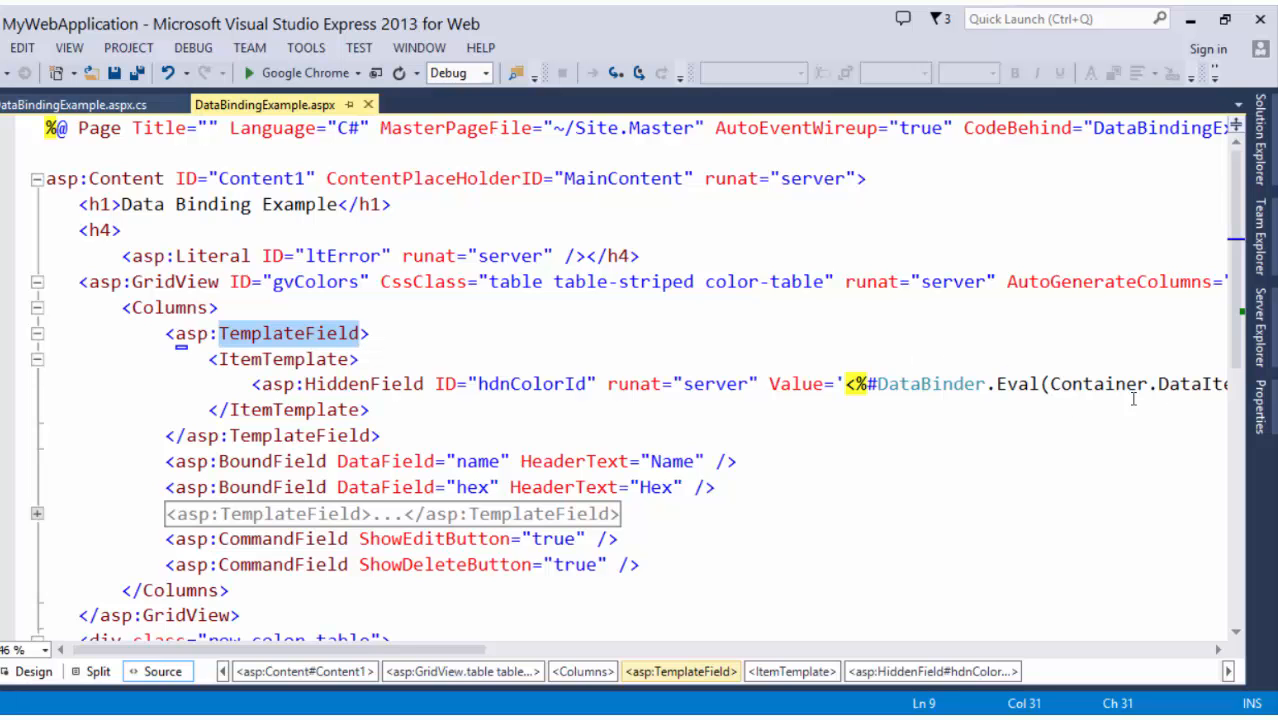
Collapse the hidden colorId TemplateField block in the markup.
scroll("right", 3)
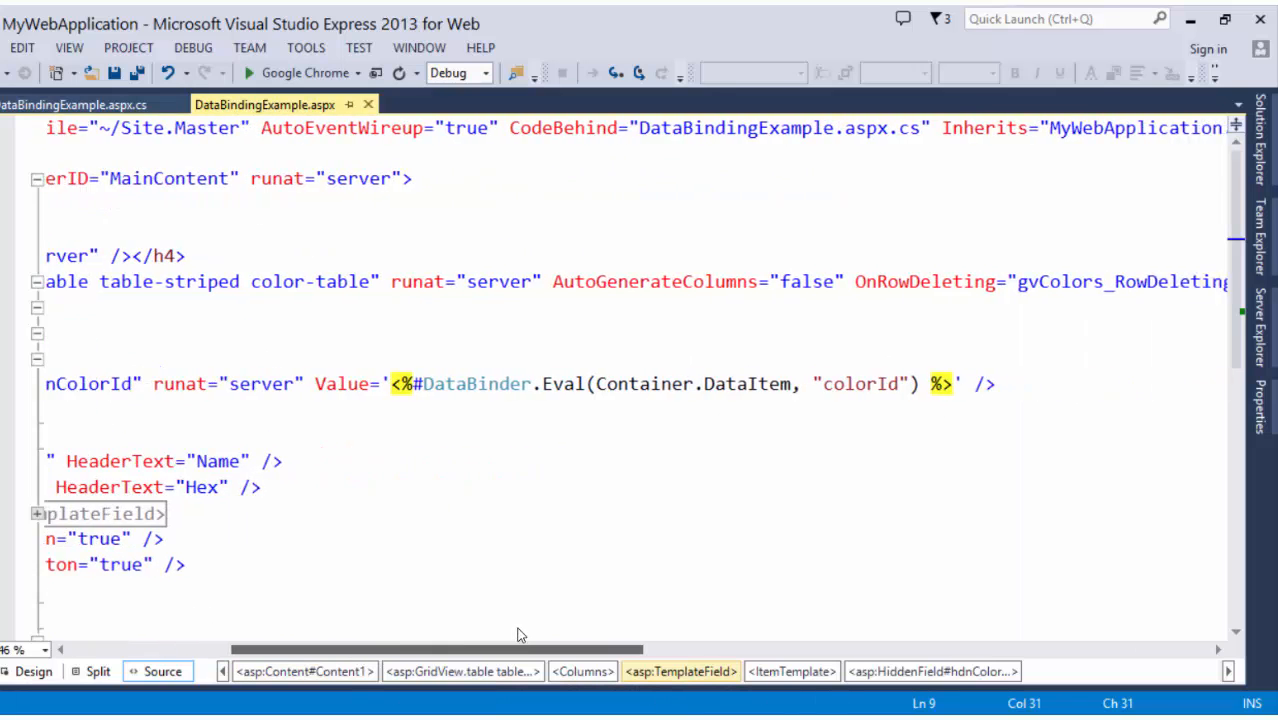
double_click(844, 384)
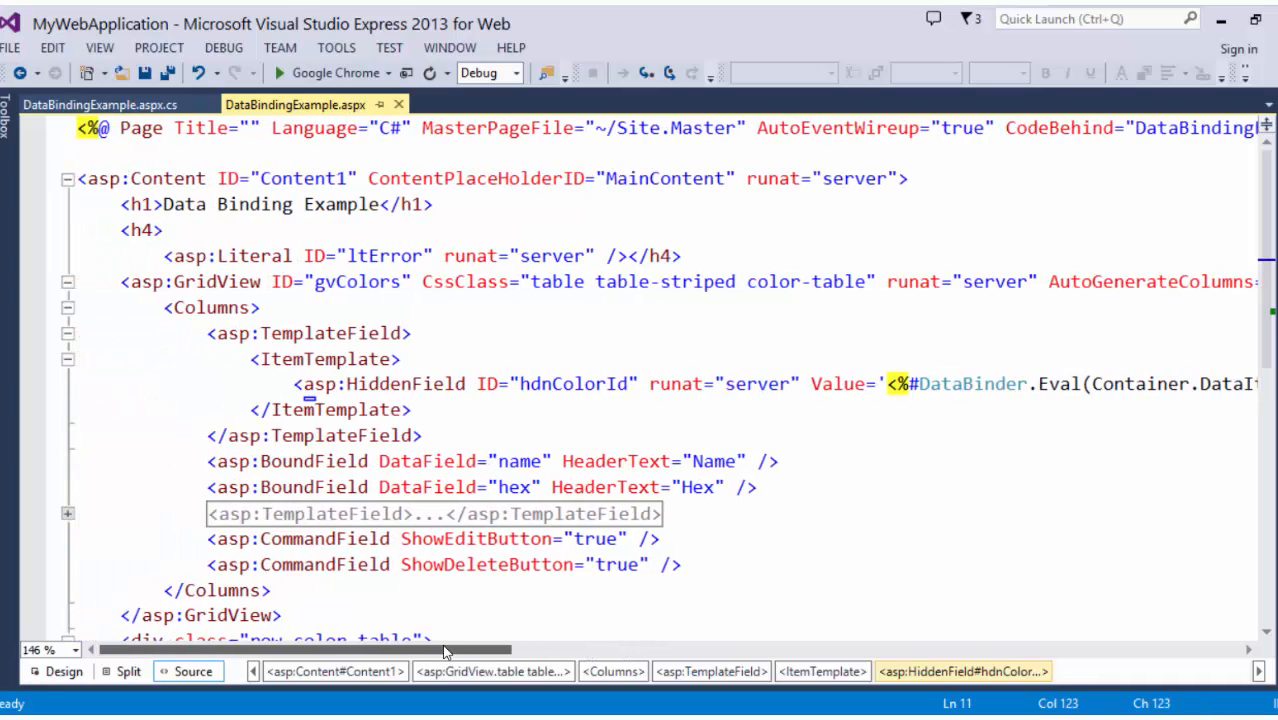
mouse_move(218, 428)
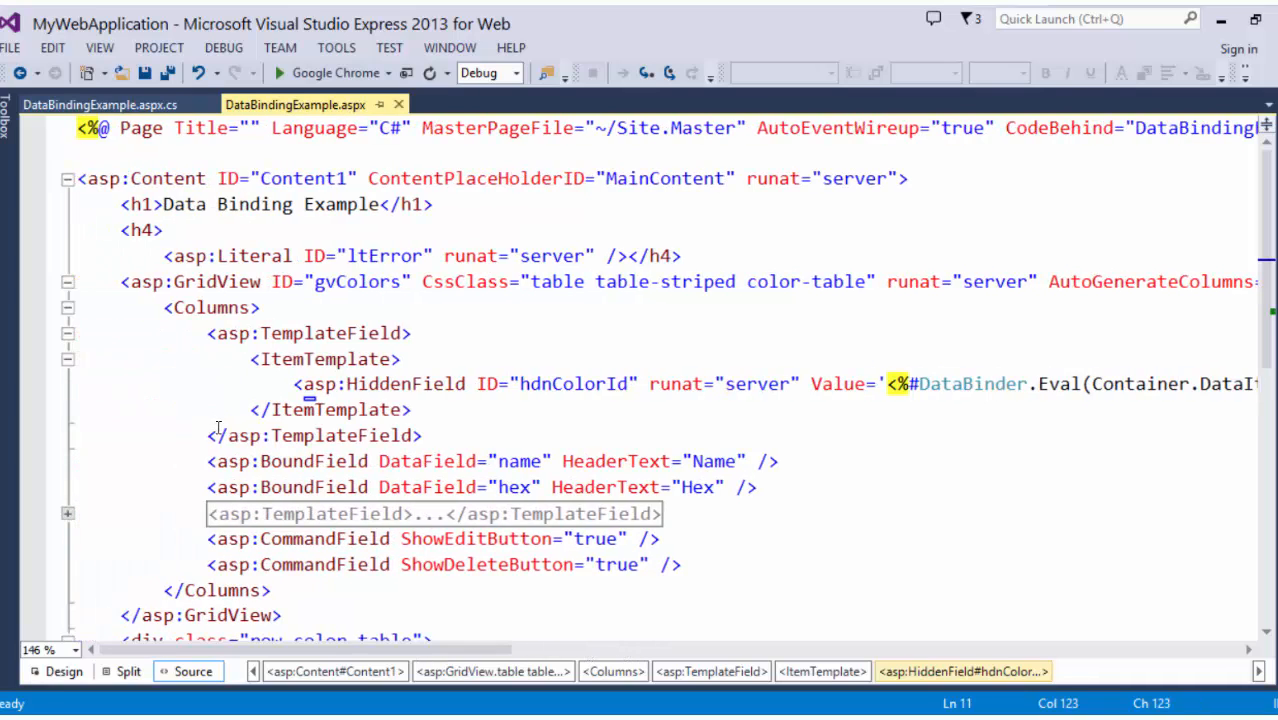
left_click(66, 332)
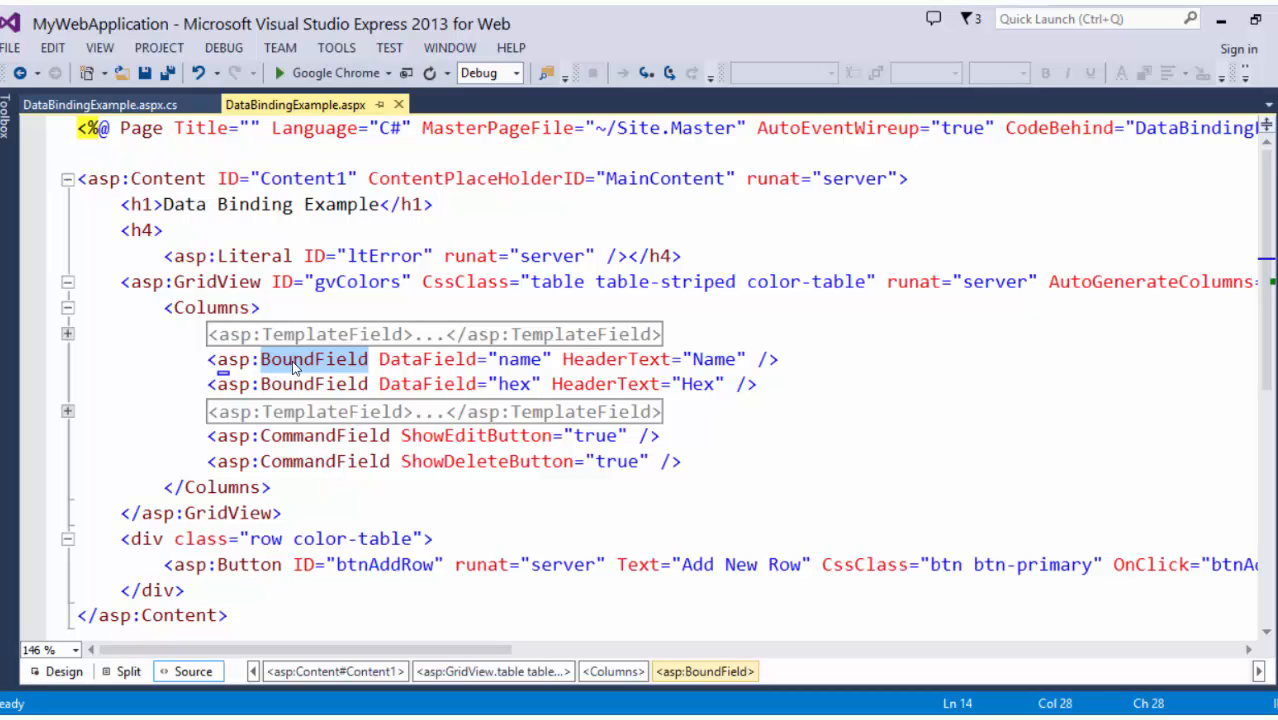
mouse_move(504, 356)
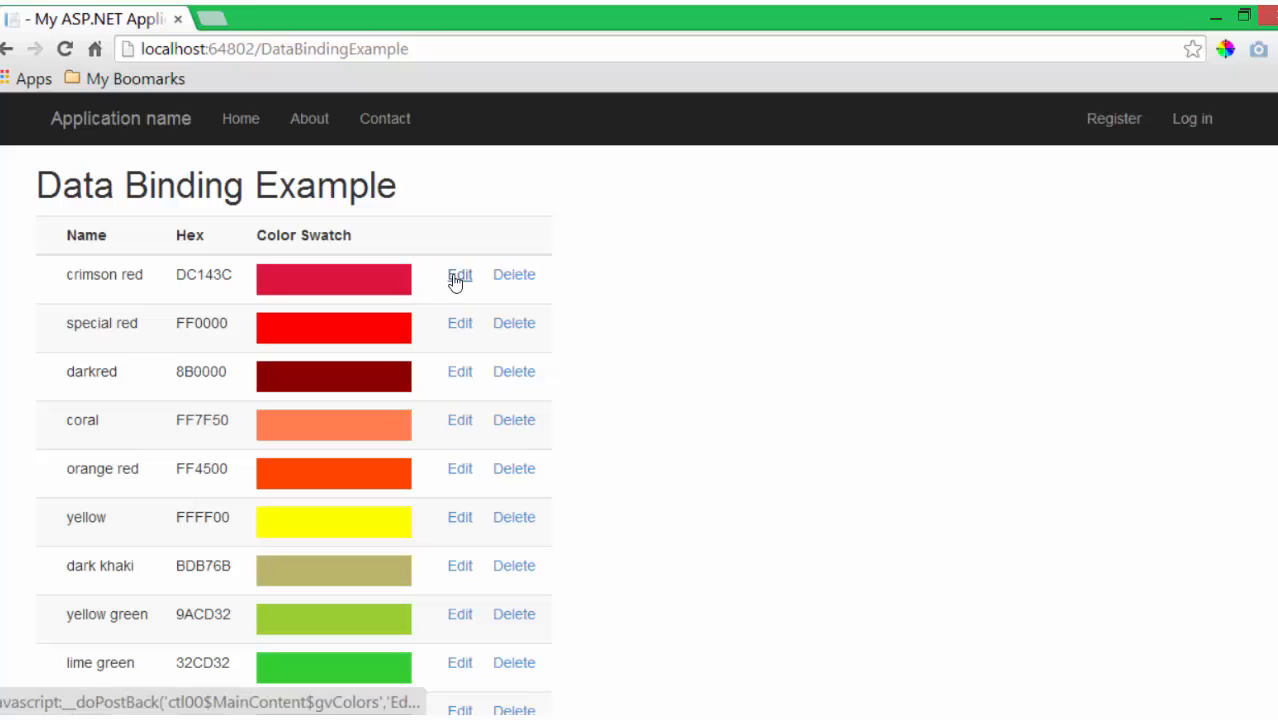
left_click(460, 274)
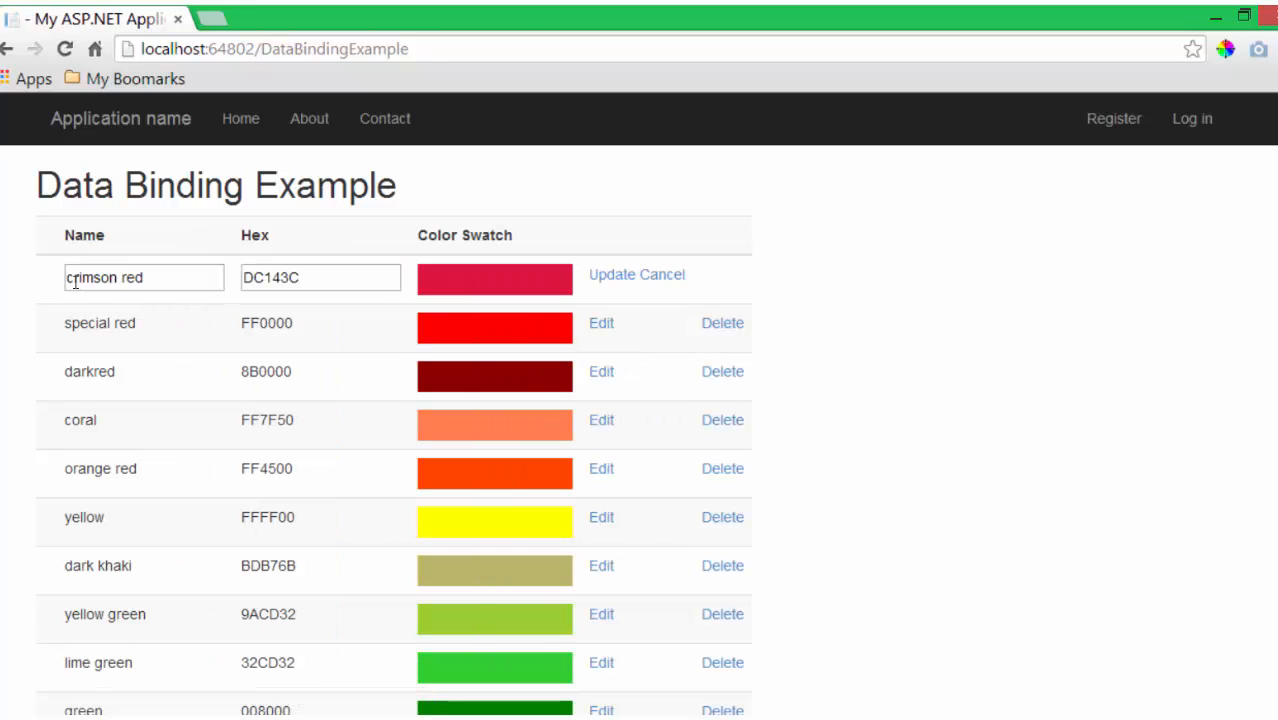
triple_click(144, 276)
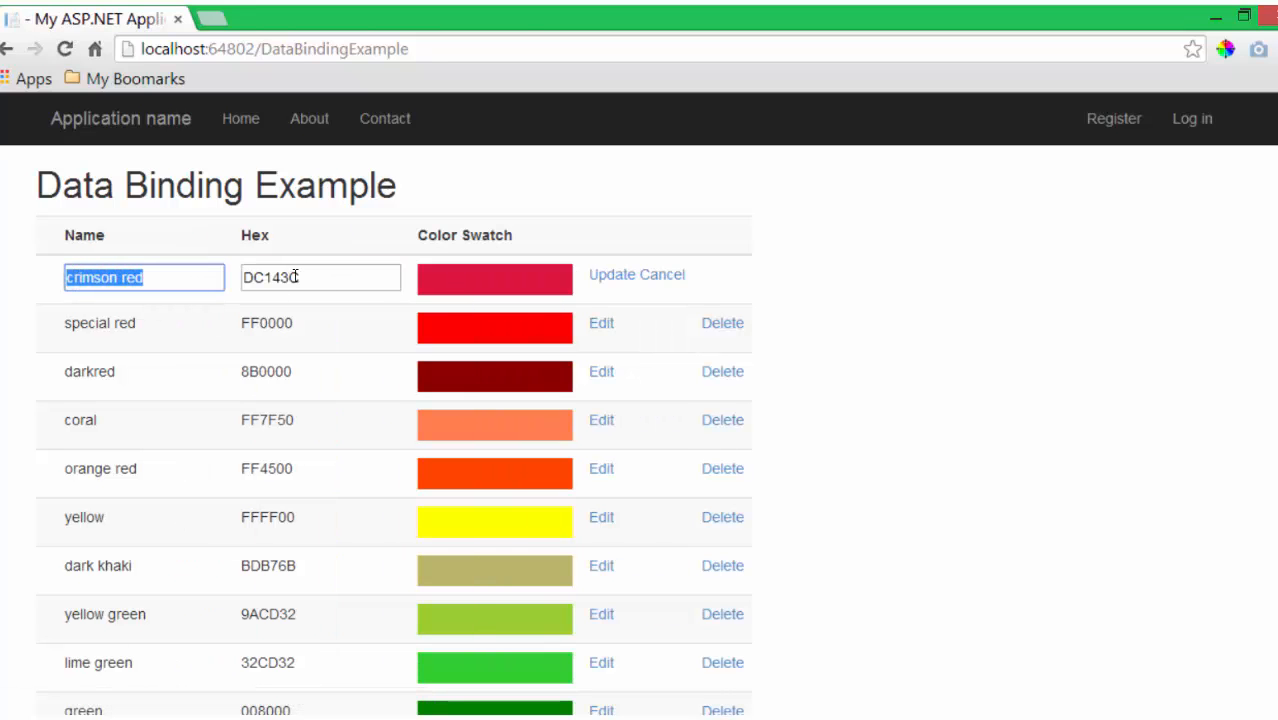
left_click(612, 274)
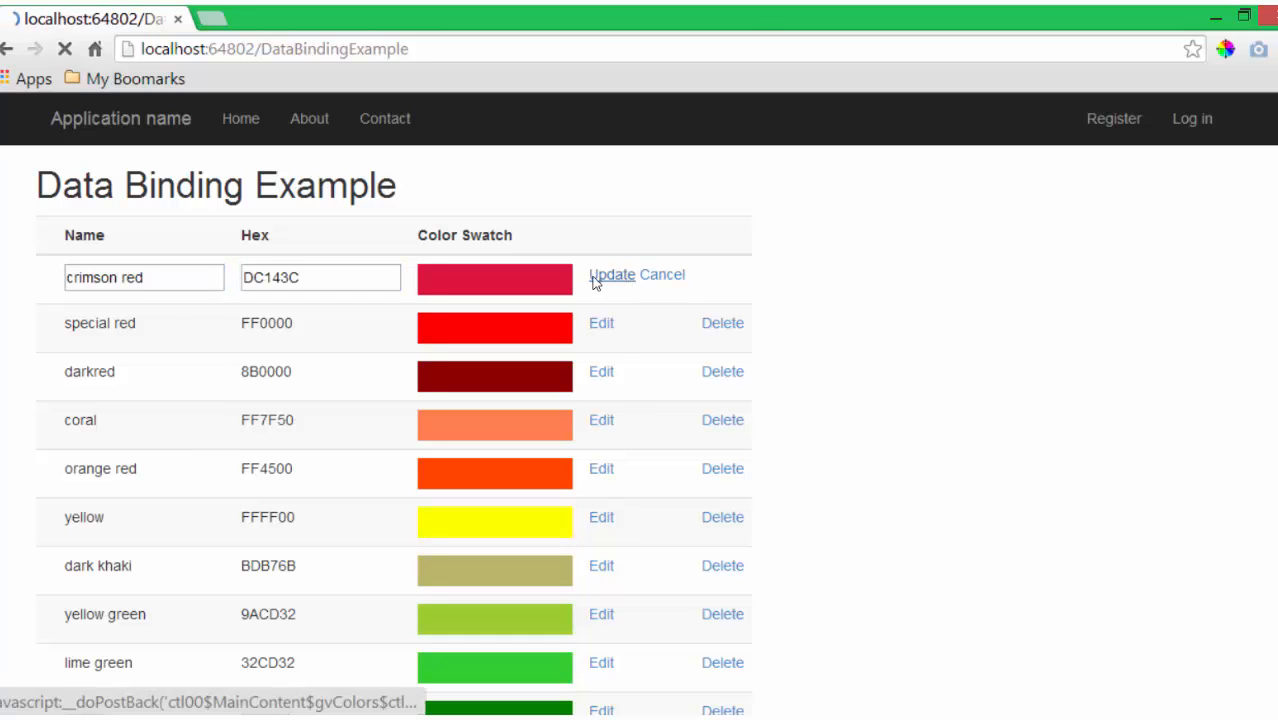
left_click(612, 274)
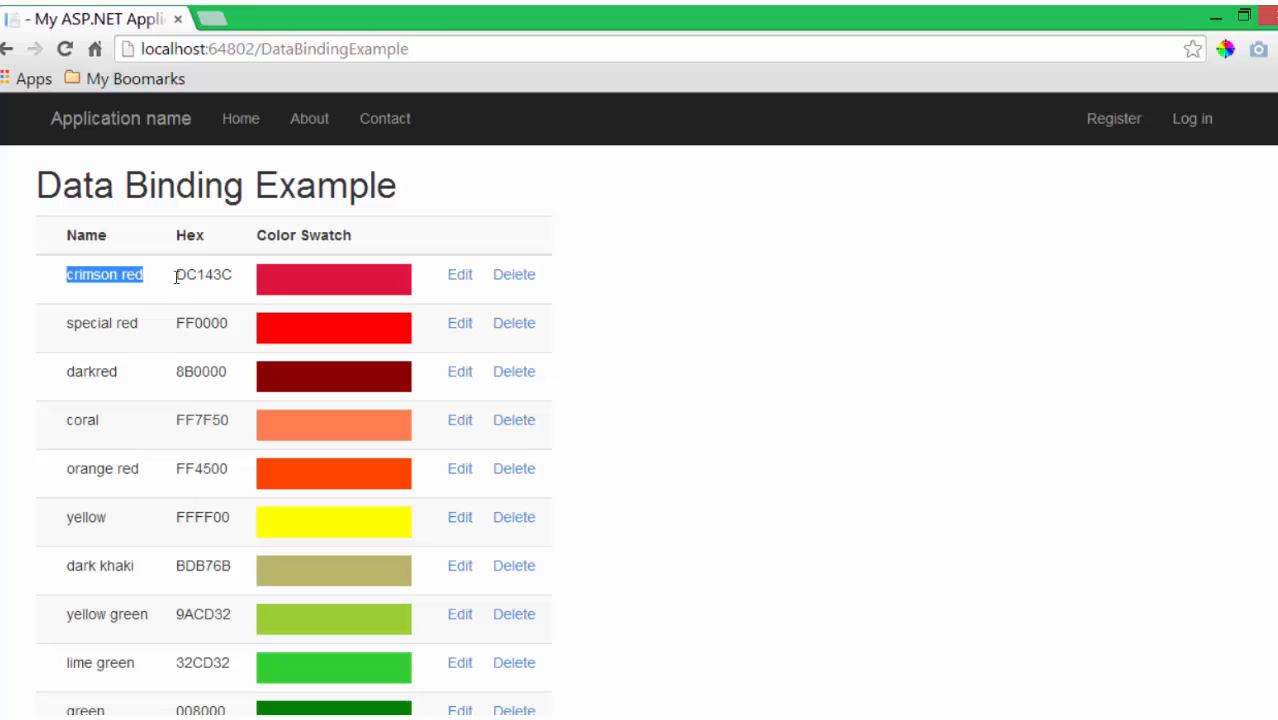
double_click(202, 274)
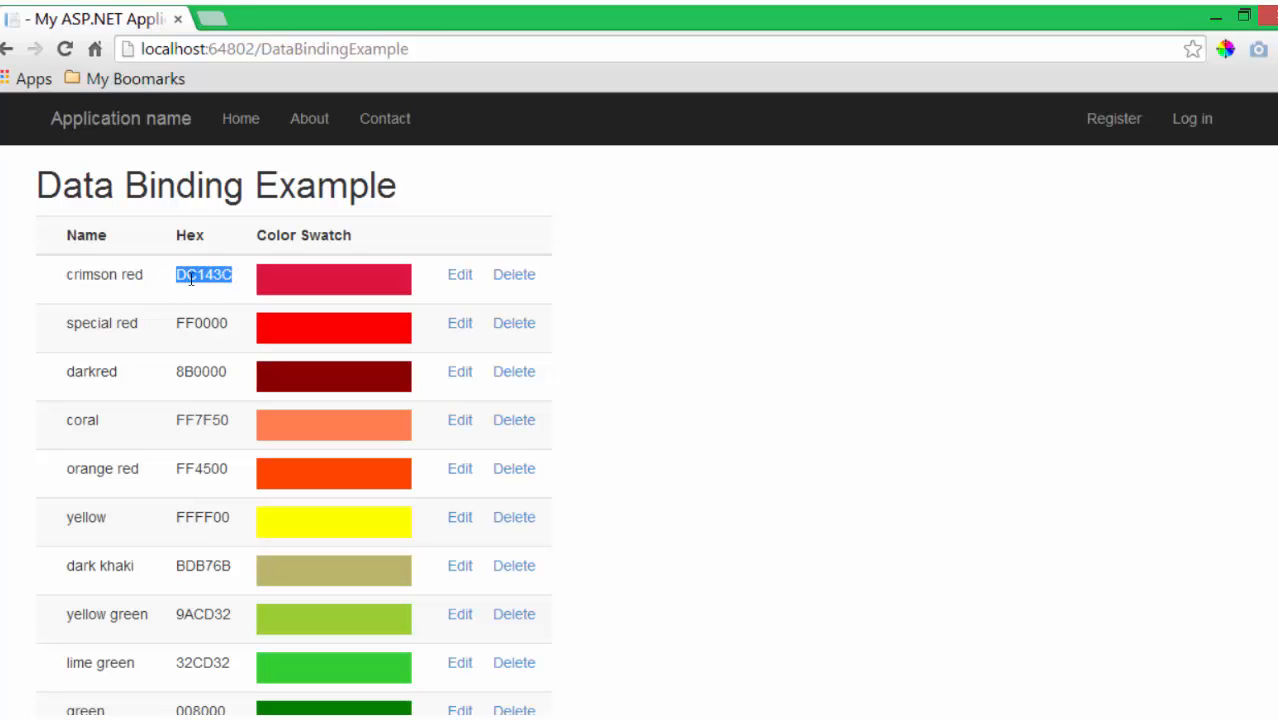
left_click(460, 274)
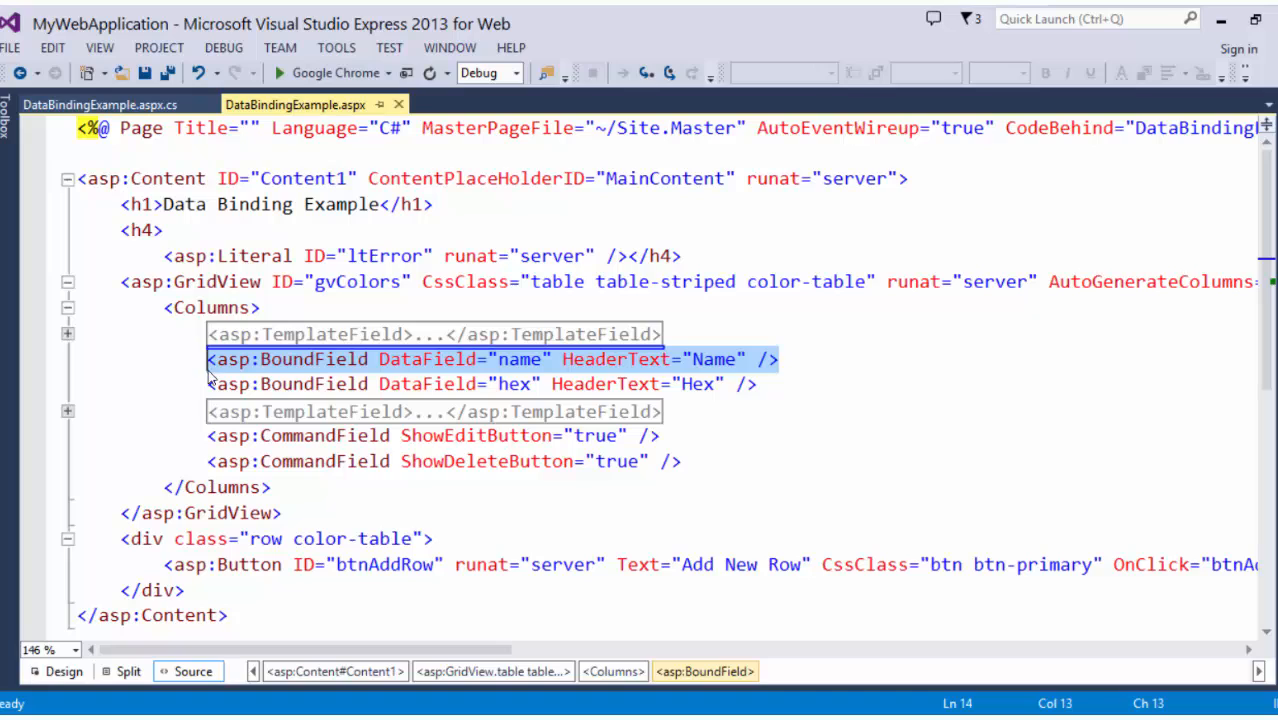
mouse_move(532, 372)
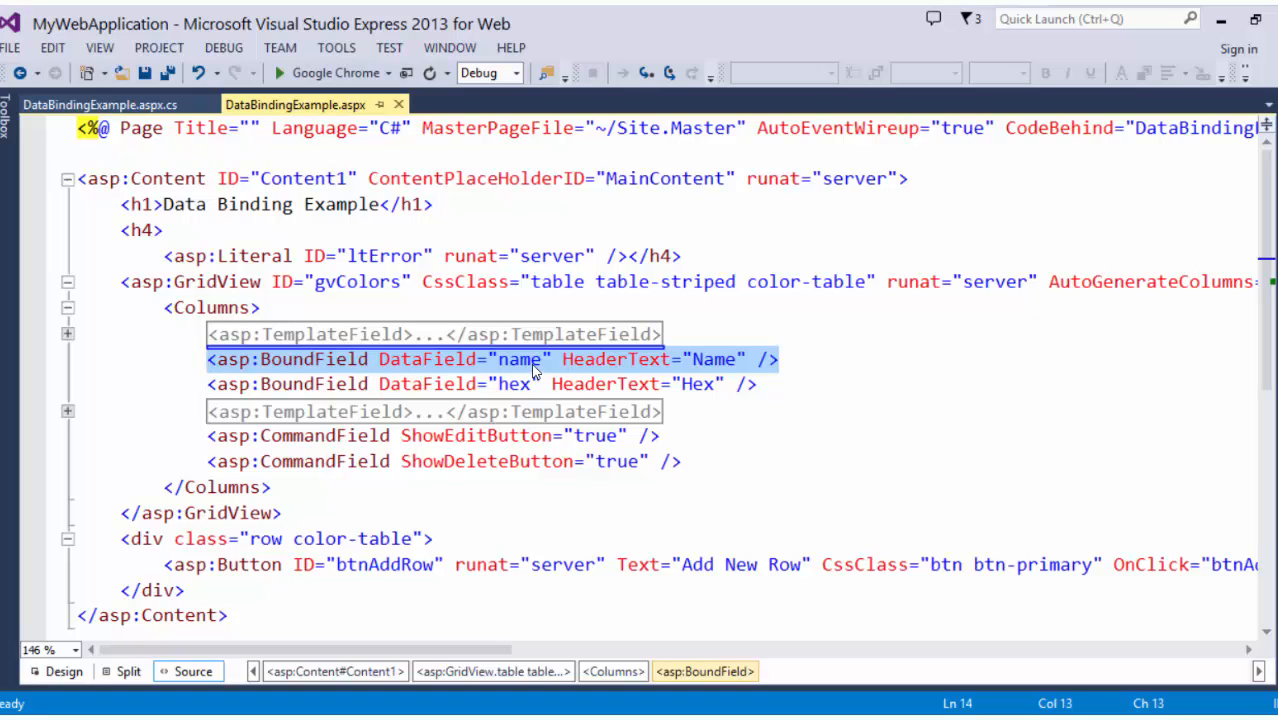
left_click(744, 360)
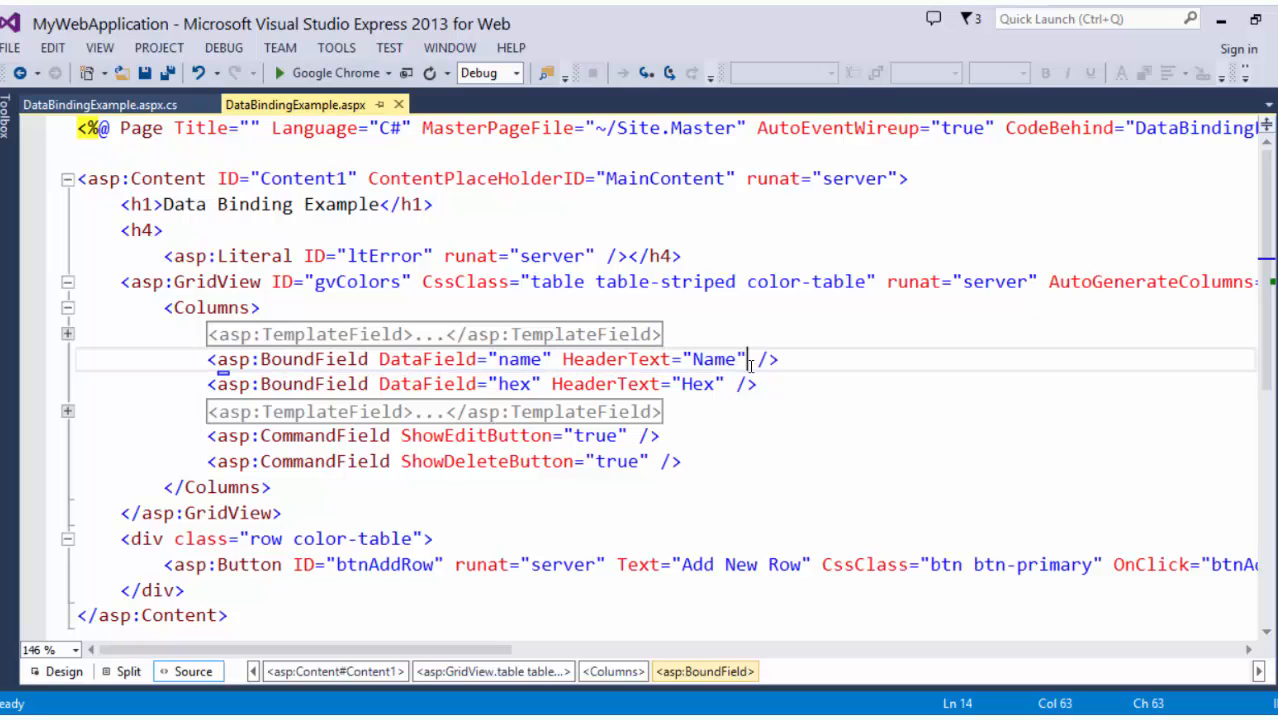
type("ReadOnly=\"true")
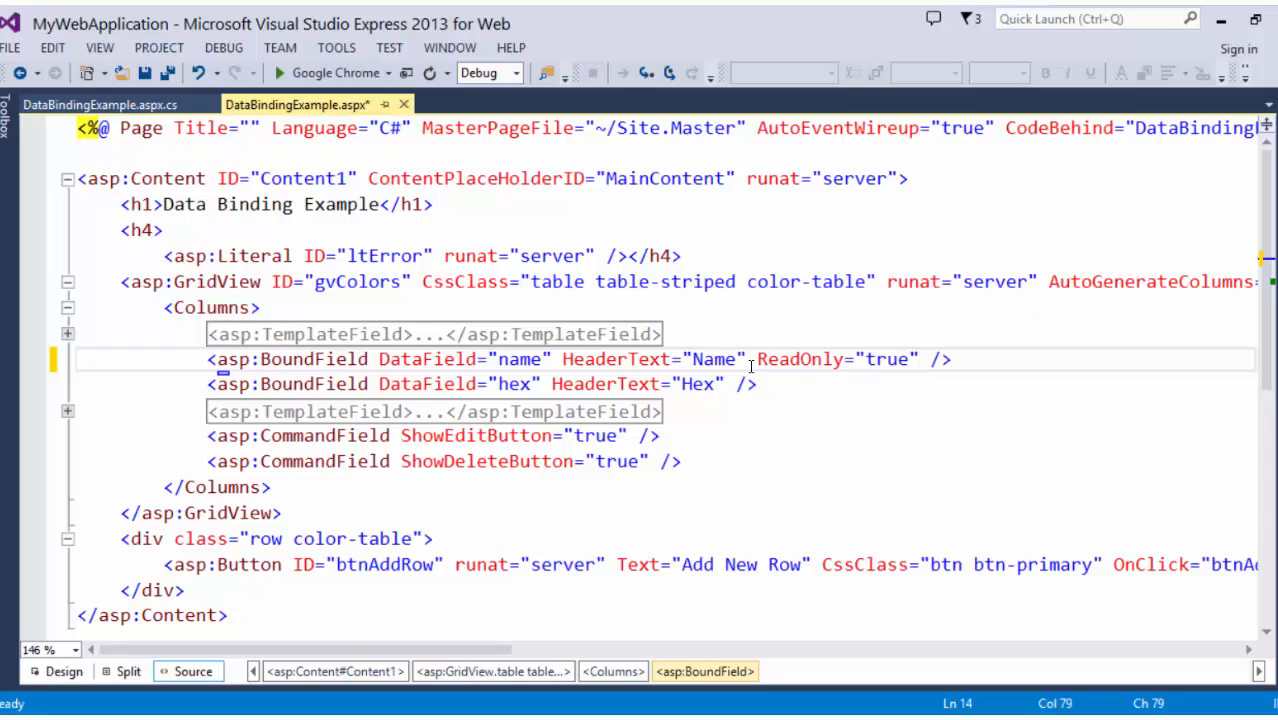
key("BackSpace")
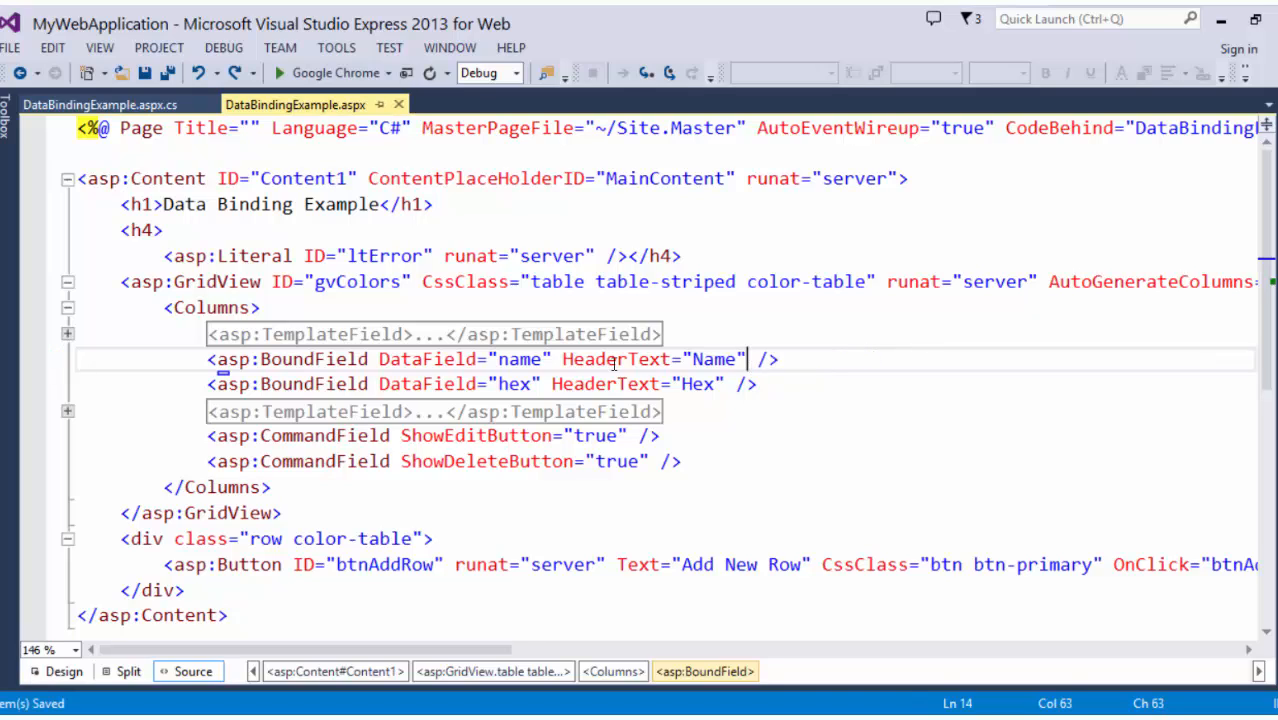
left_click(68, 410)
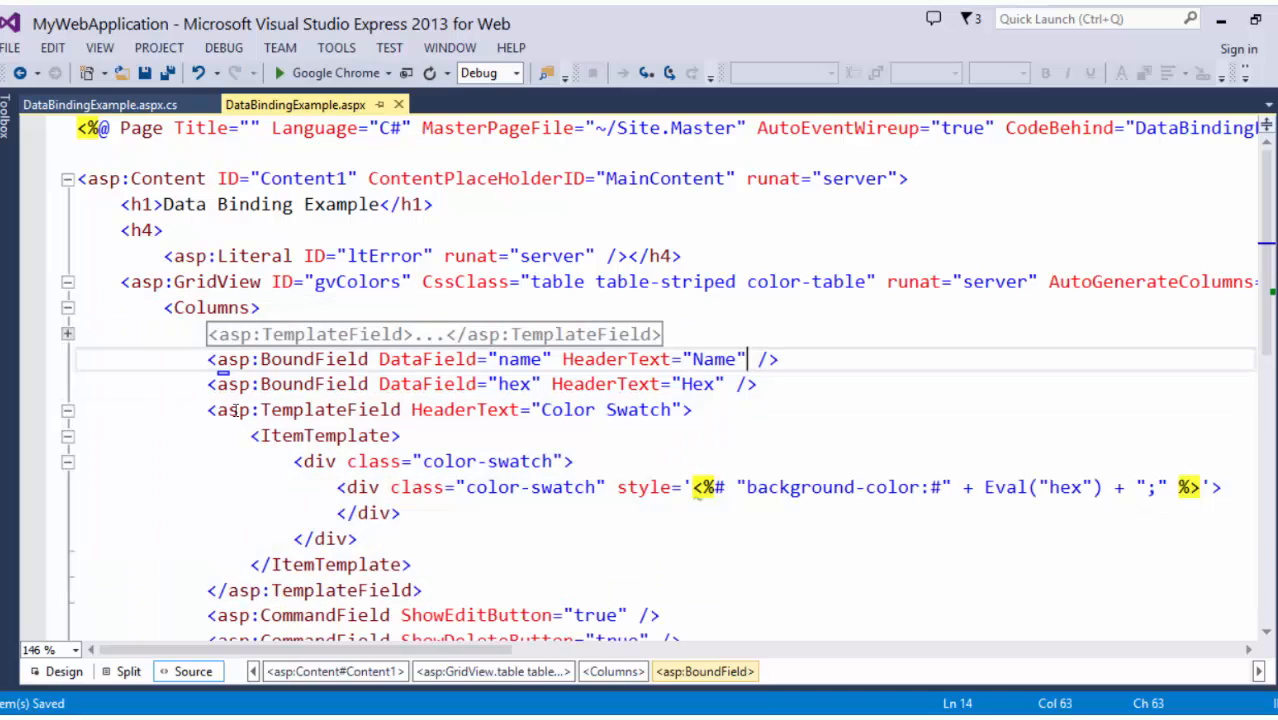
left_click(432, 460)
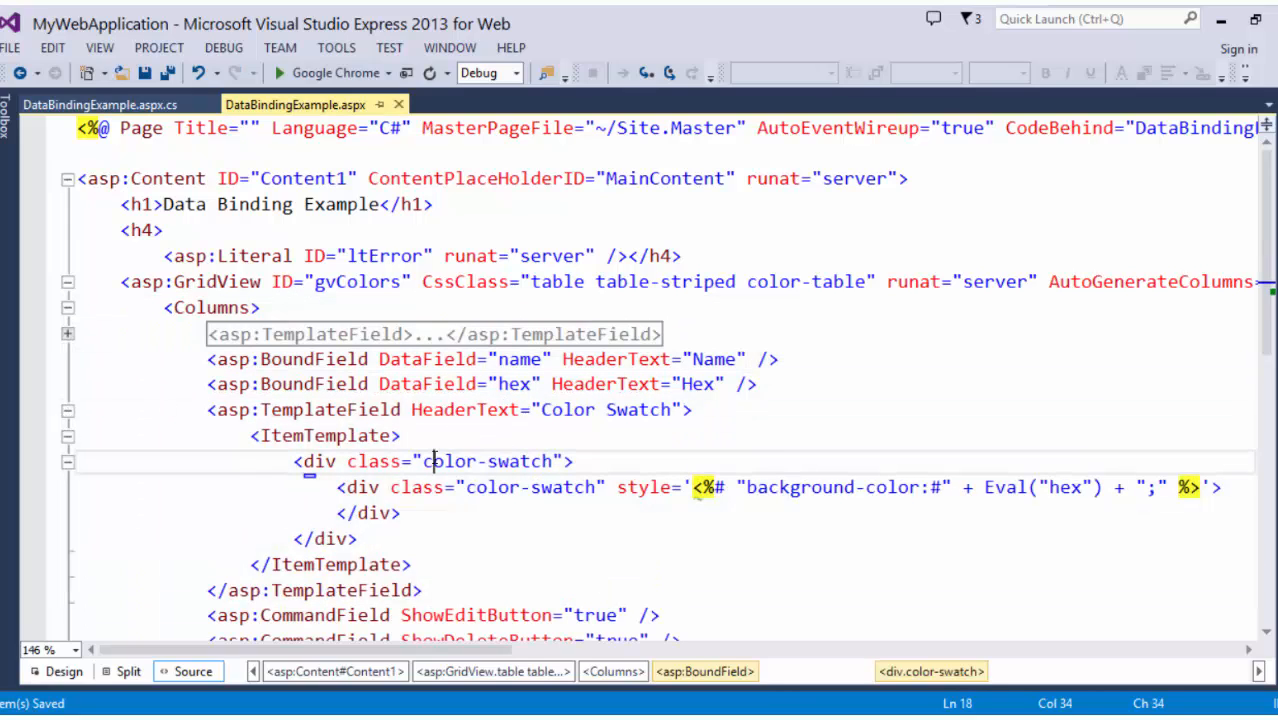
double_click(448, 460)
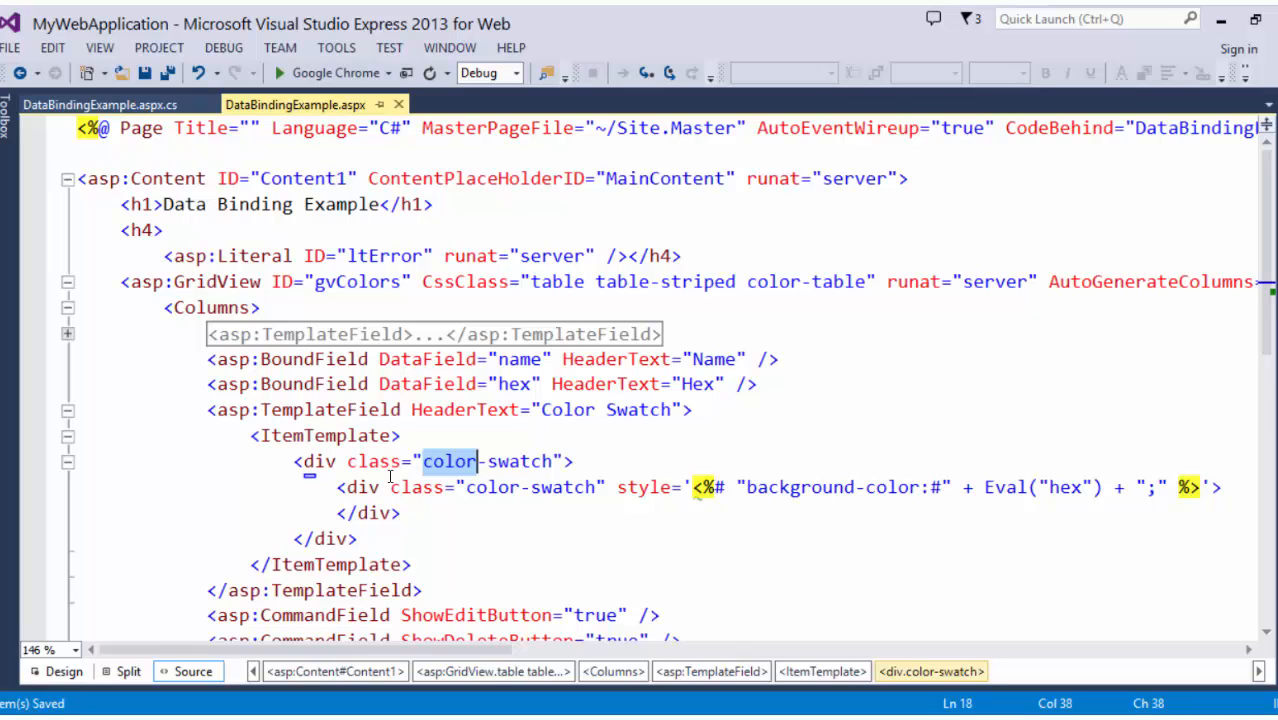
mouse_move(804, 468)
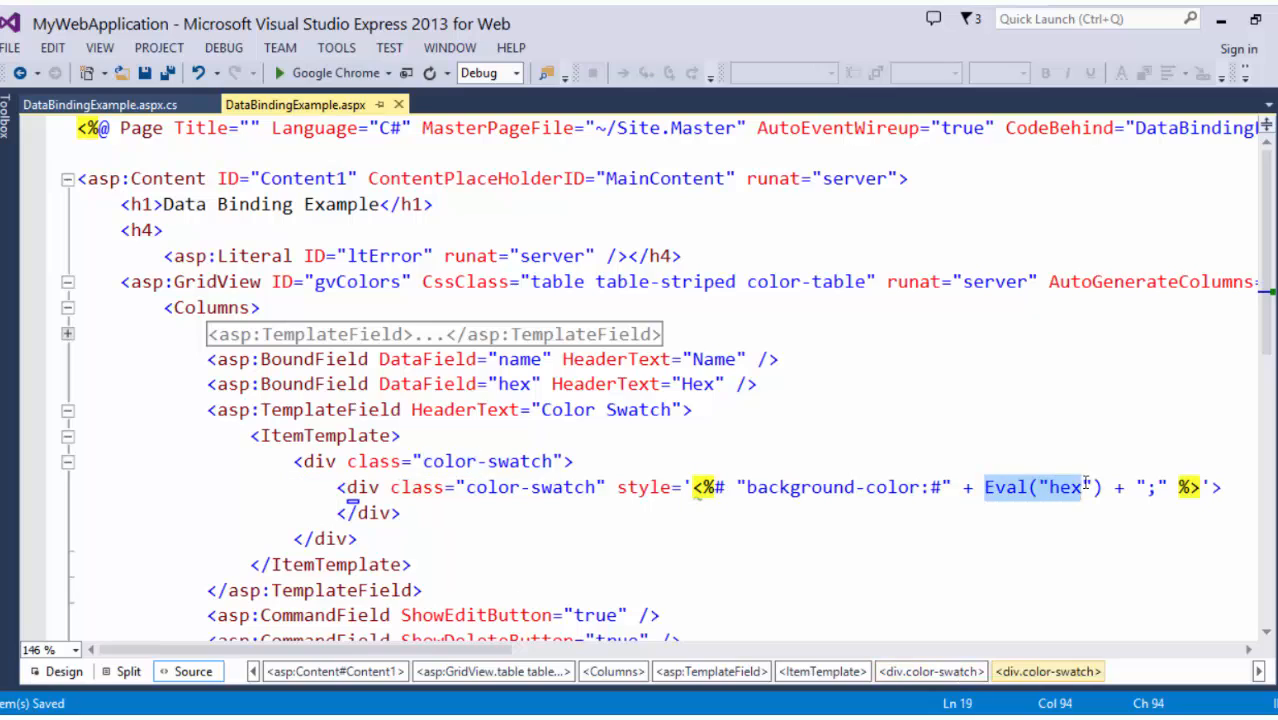
left_click(340, 500)
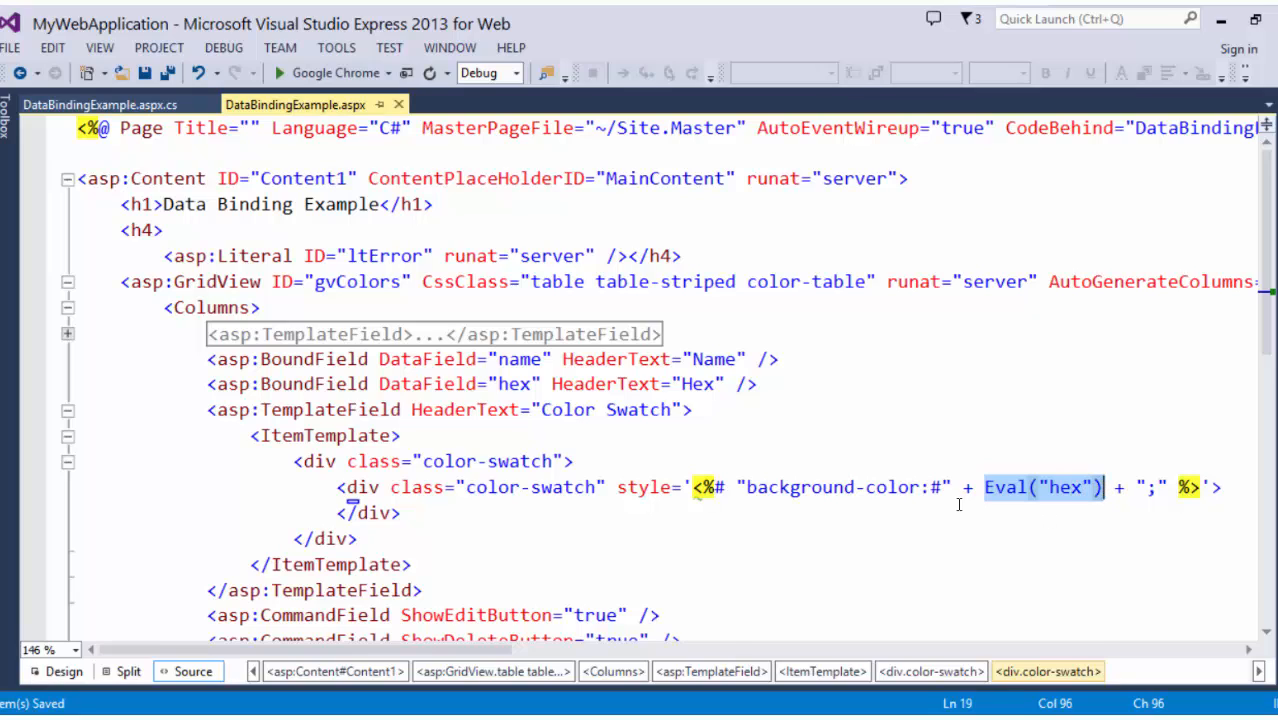
mouse_move(438, 488)
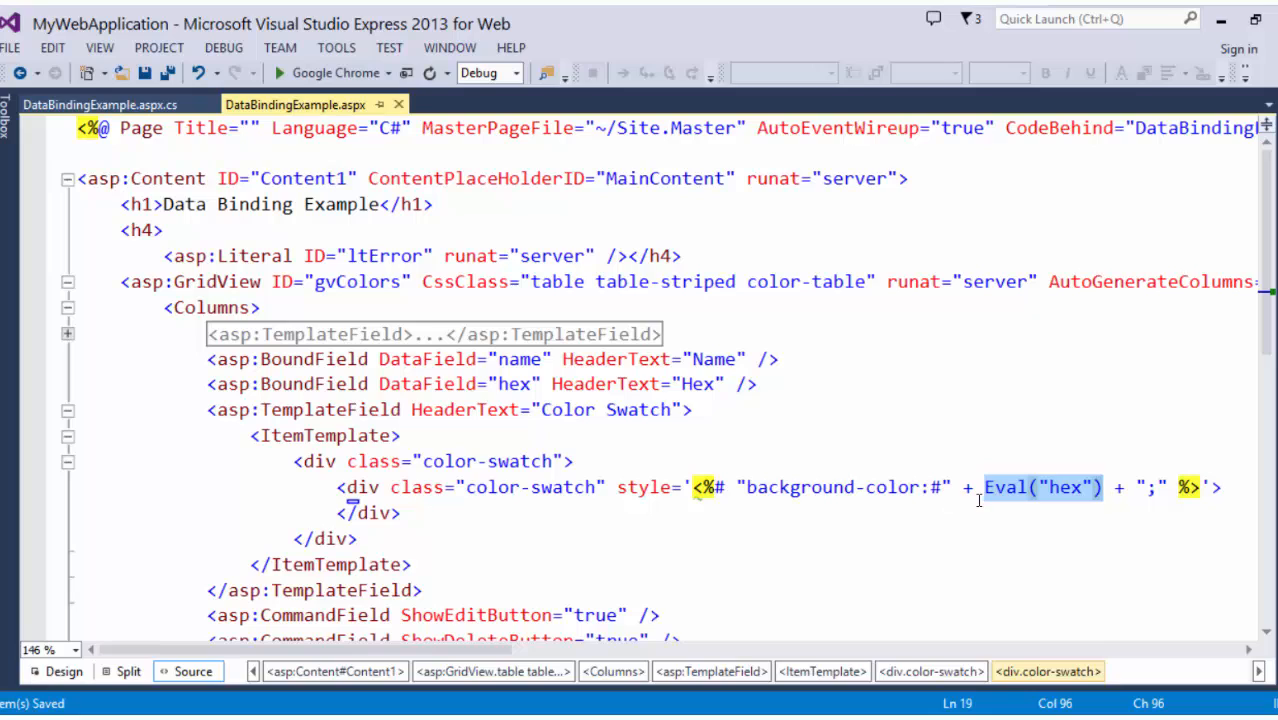
left_click(322, 436)
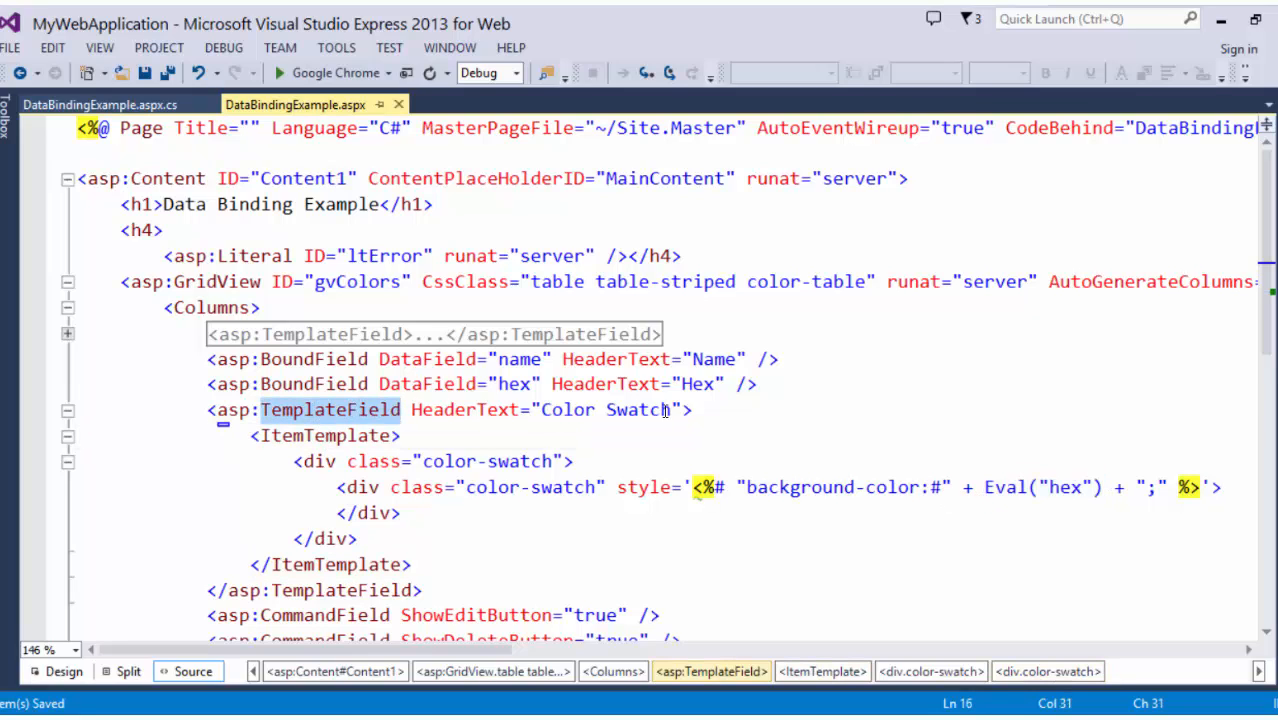
left_click(310, 408)
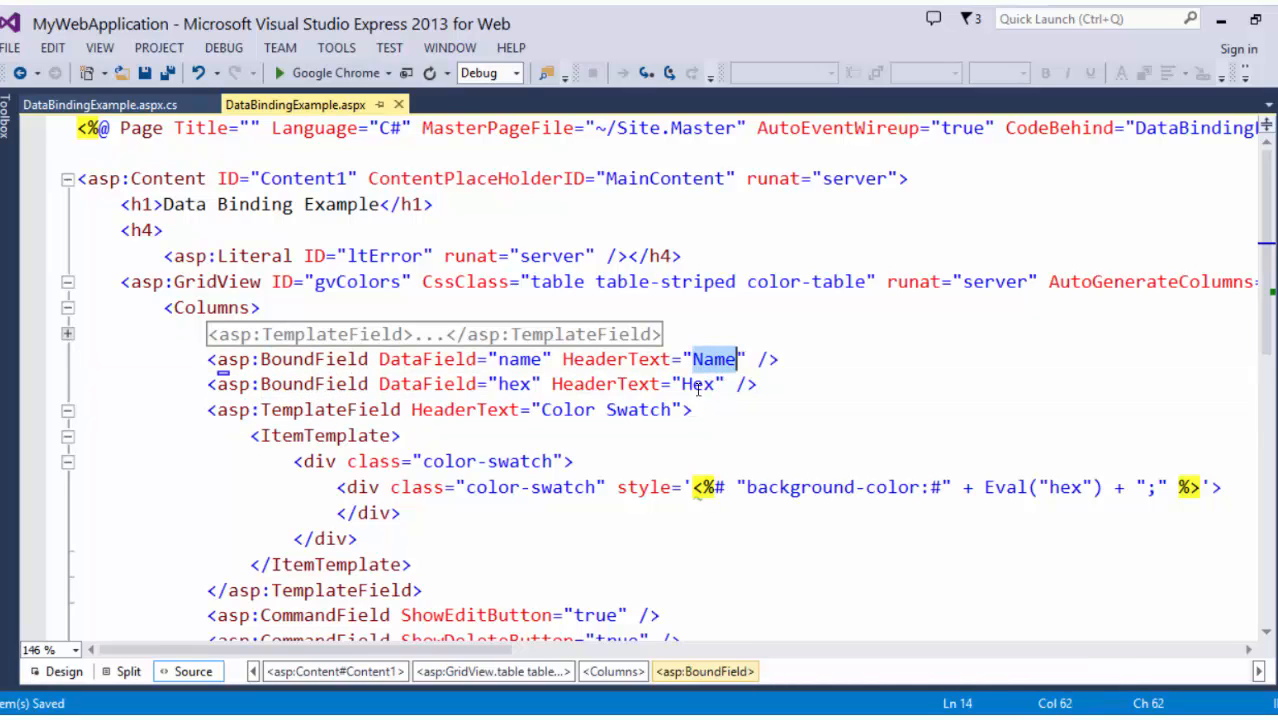
mouse_move(230, 710)
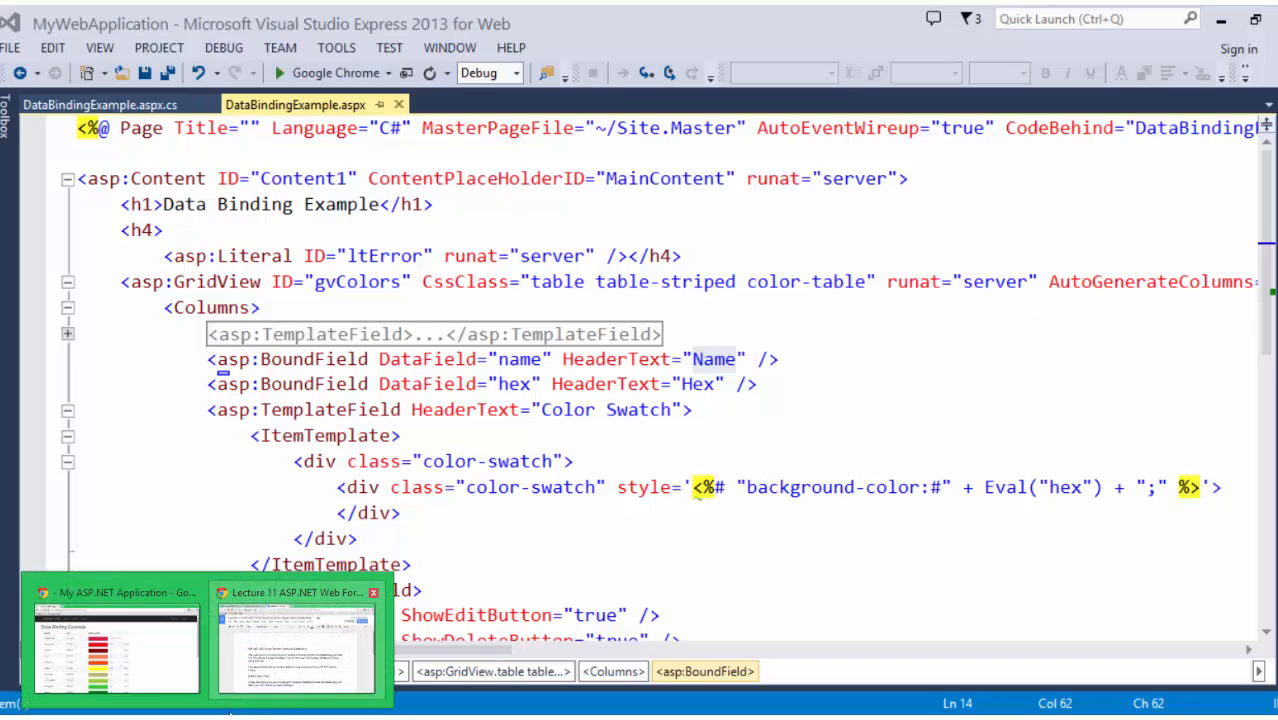
View the running color table page in Chrome, then return to the markup editor.
left_click(114, 640)
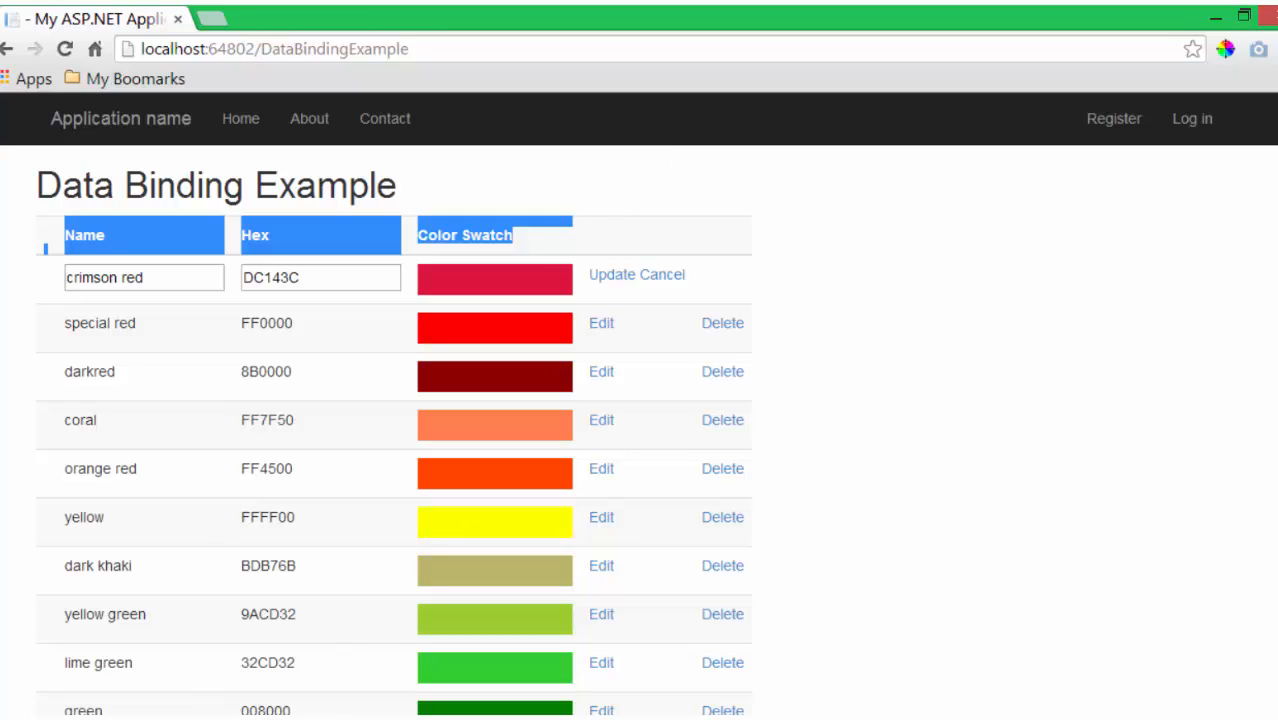
key("alt+tab")
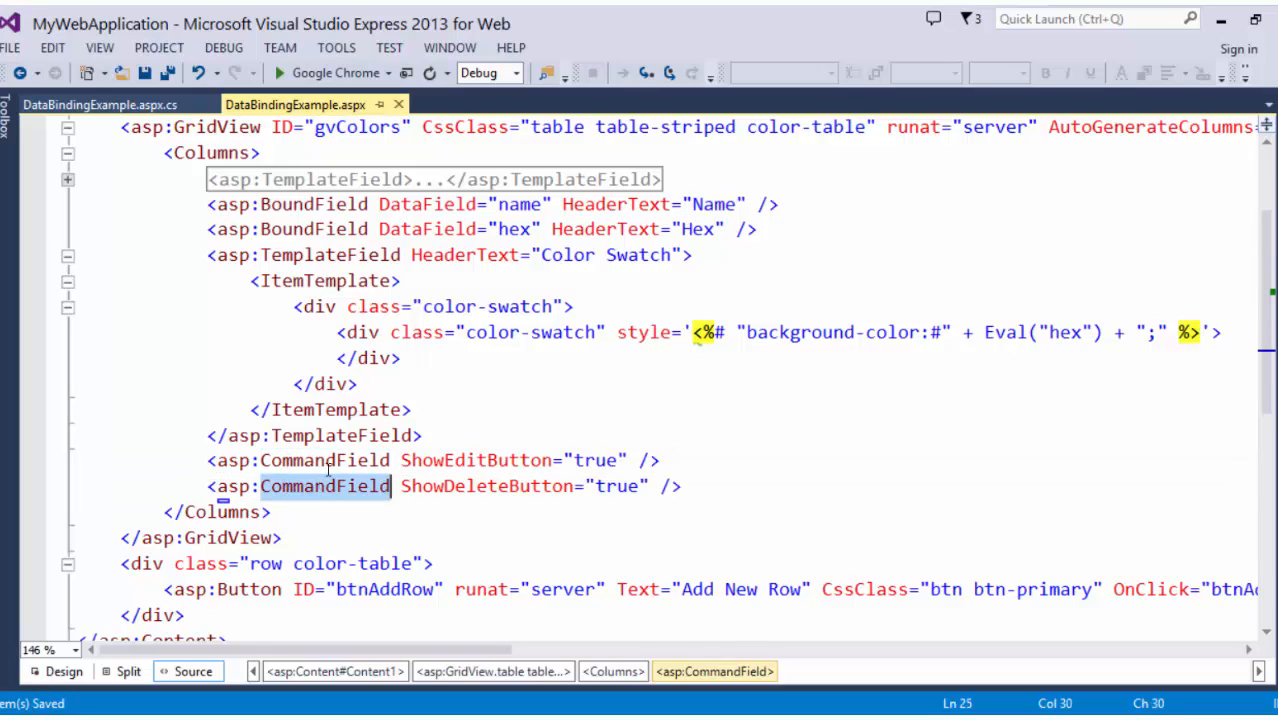
Point out the delete CommandField line and the ShowEditButton attribute.
left_click(350, 460)
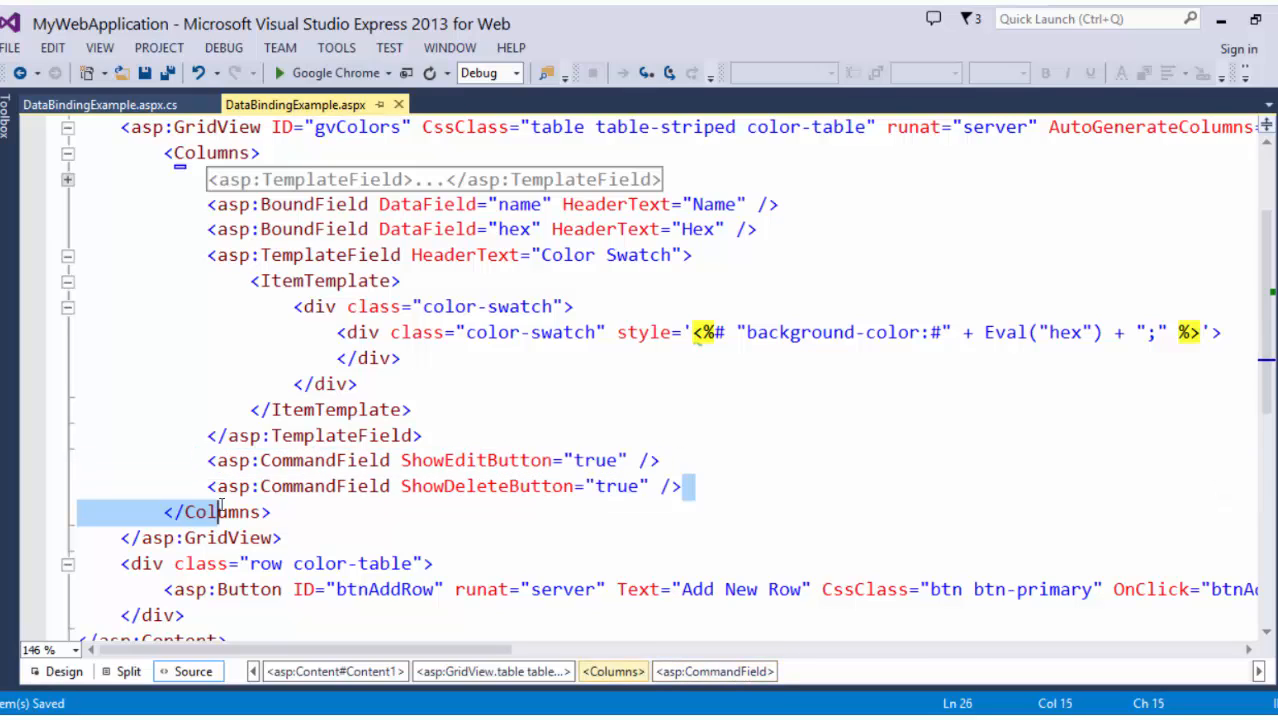
left_click(290, 486)
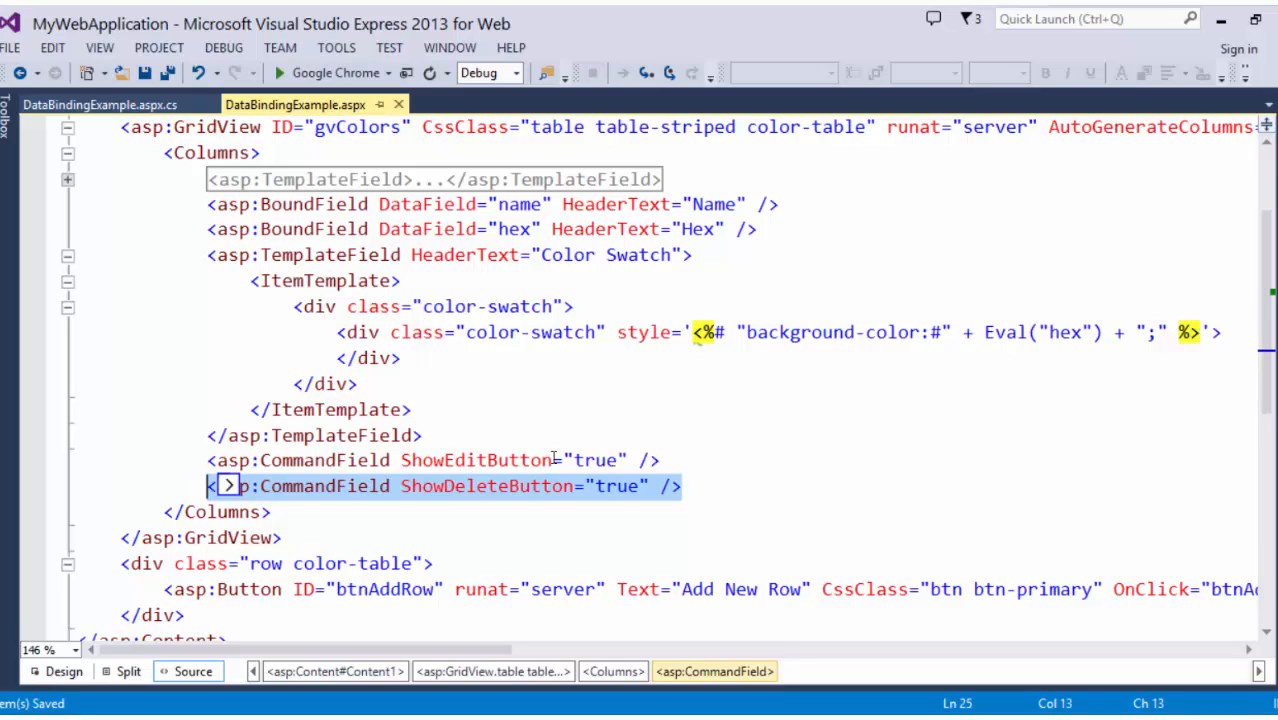
mouse_move(516, 468)
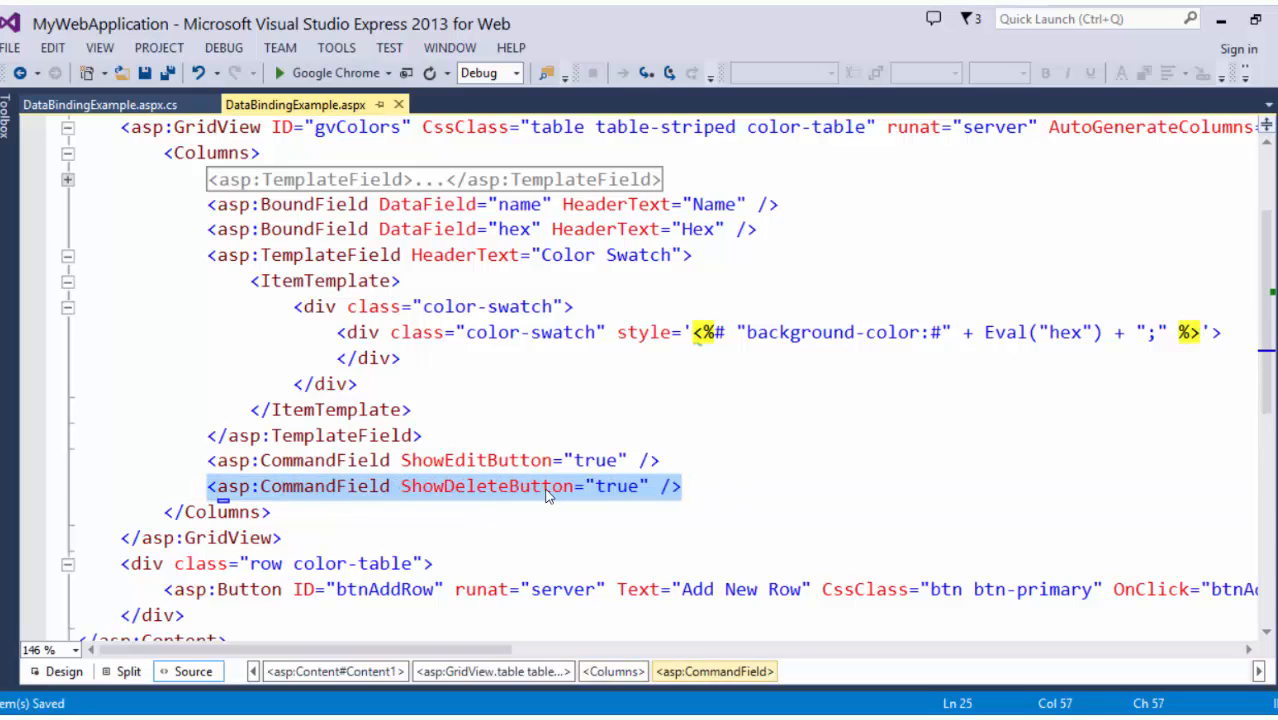
left_click(436, 486)
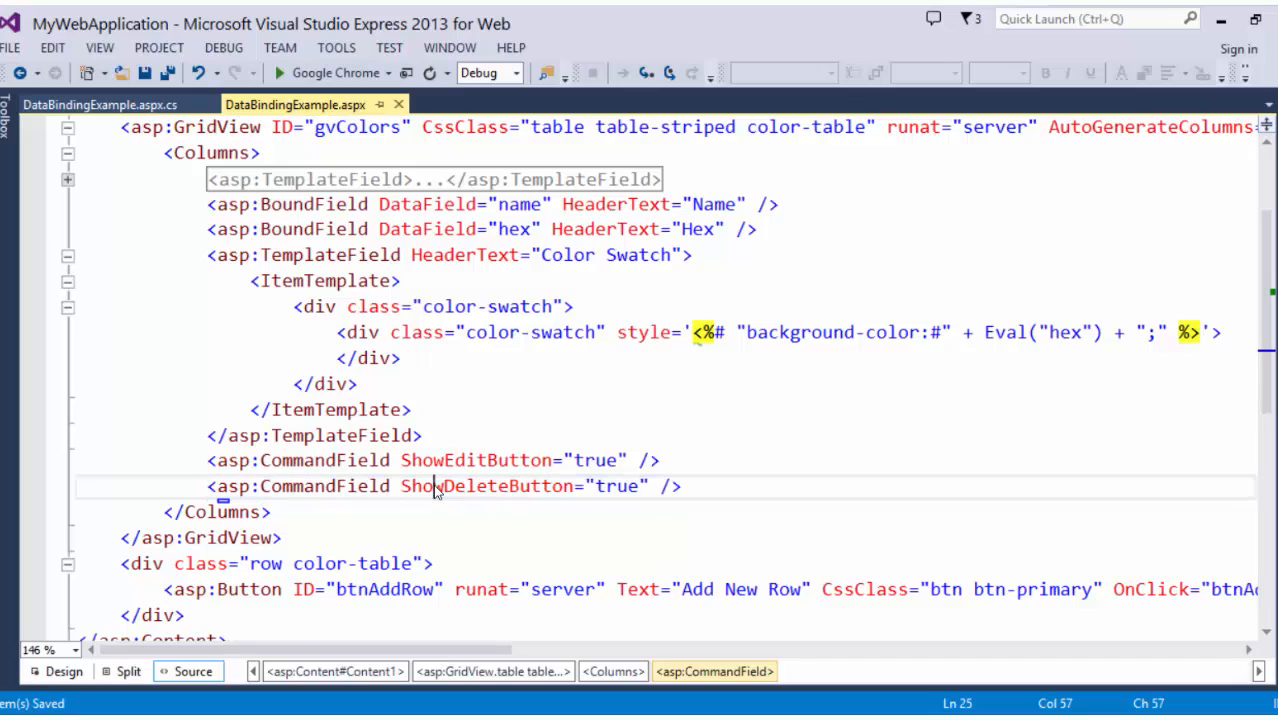
double_click(476, 460)
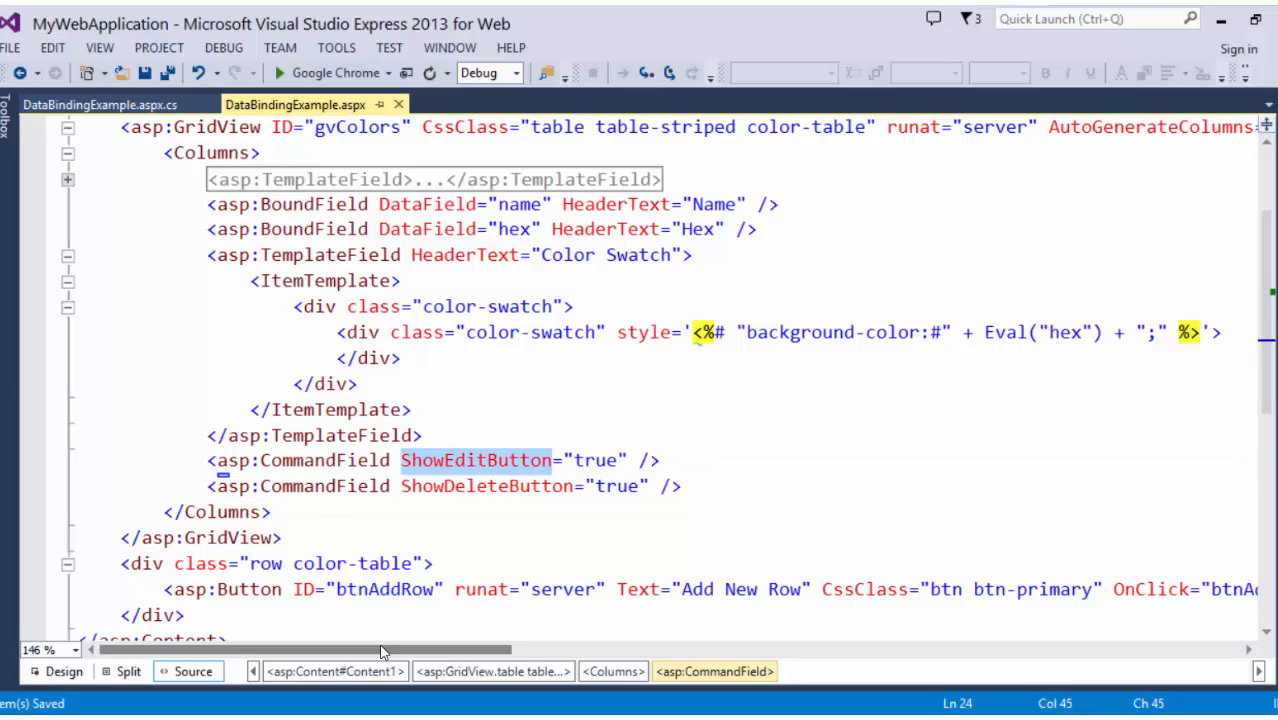
Switch to the DataBindingExample.aspx.cs code-behind file.
scroll("down", 3)
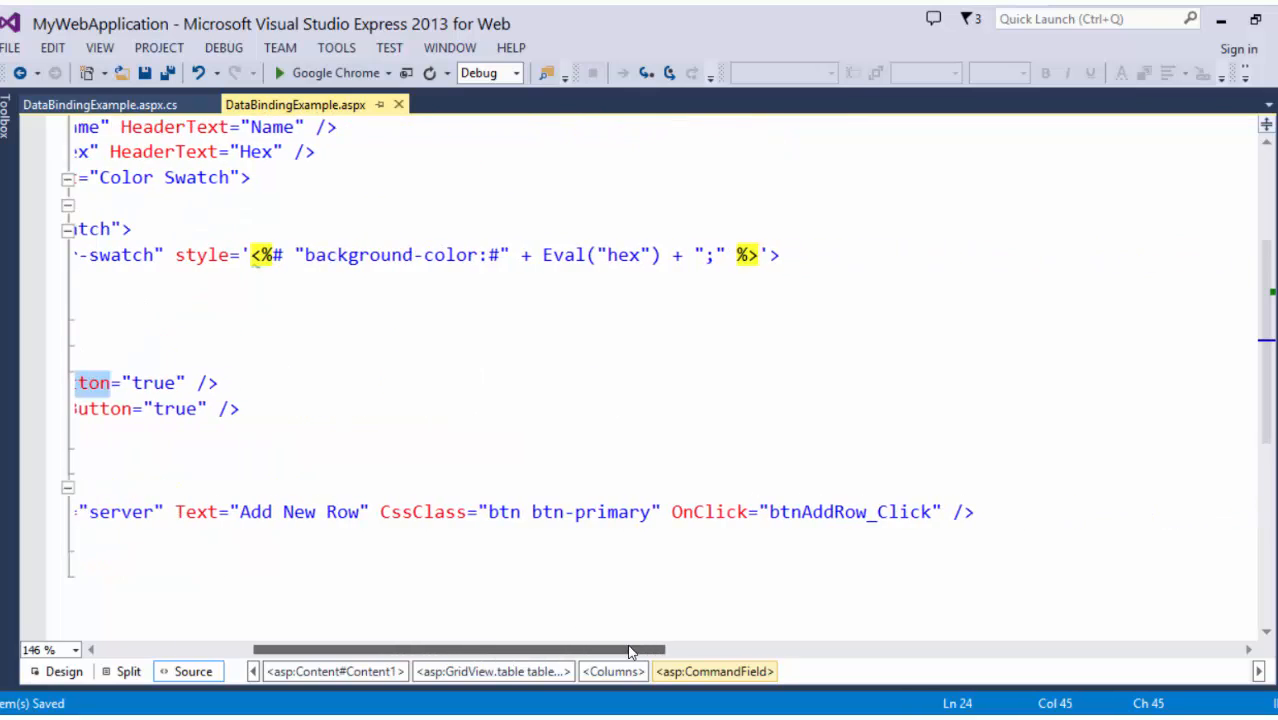
scroll("left", 3)
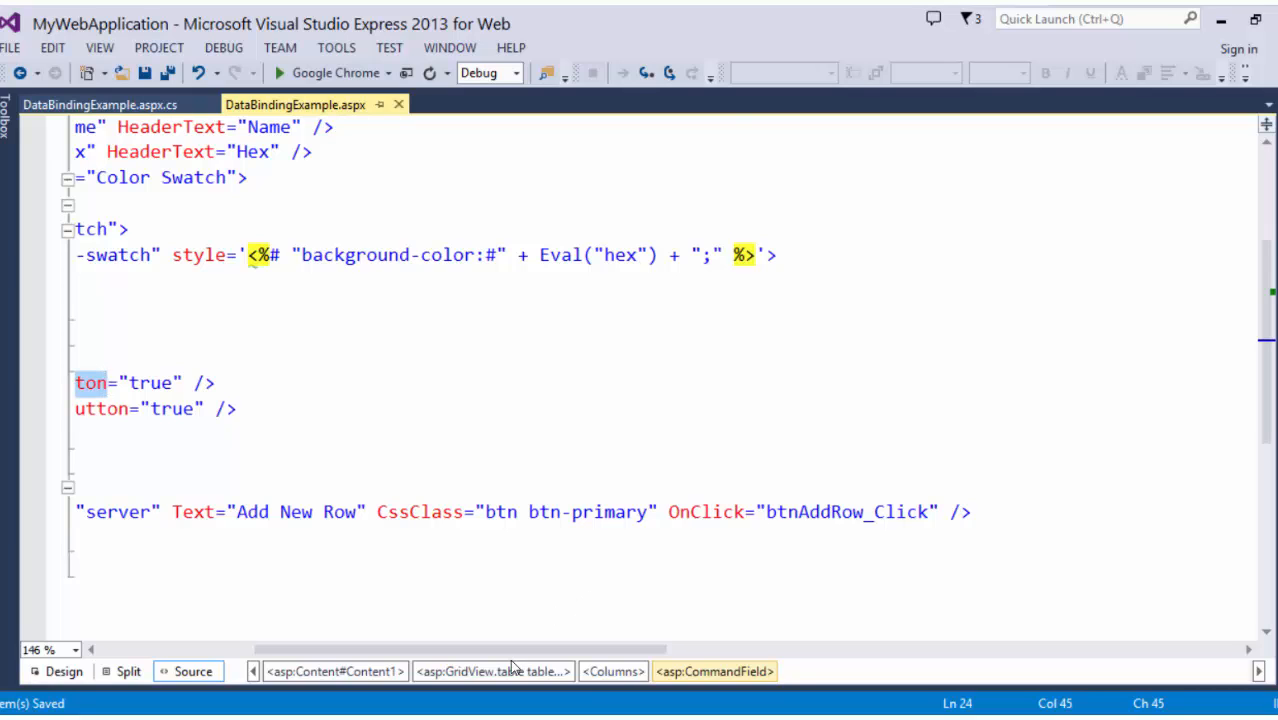
left_click(96, 104)
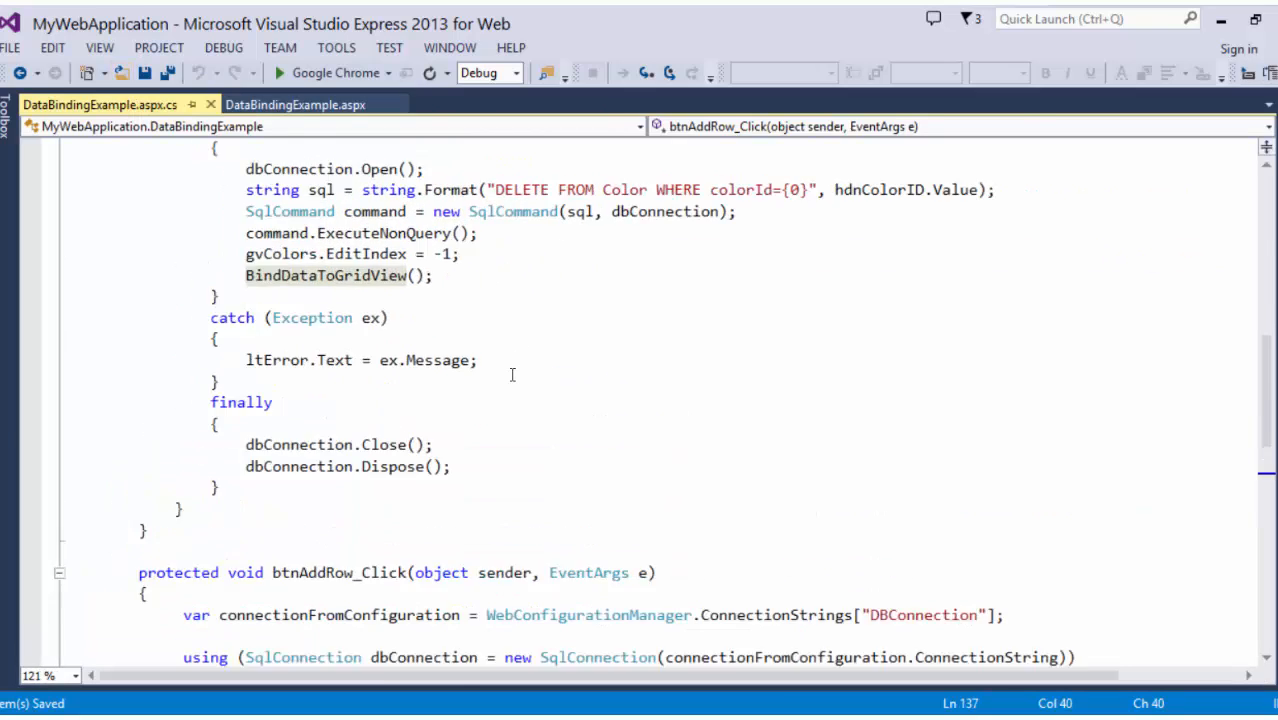
scroll("up", 3)
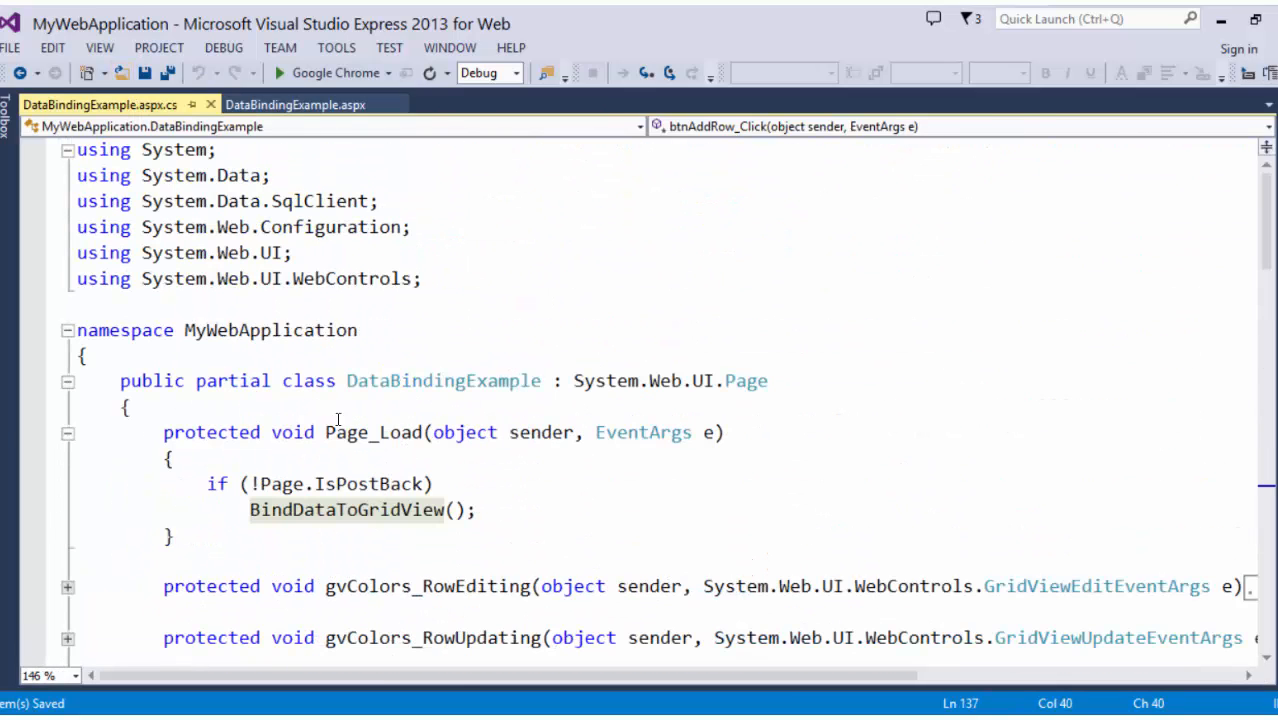
mouse_move(326, 468)
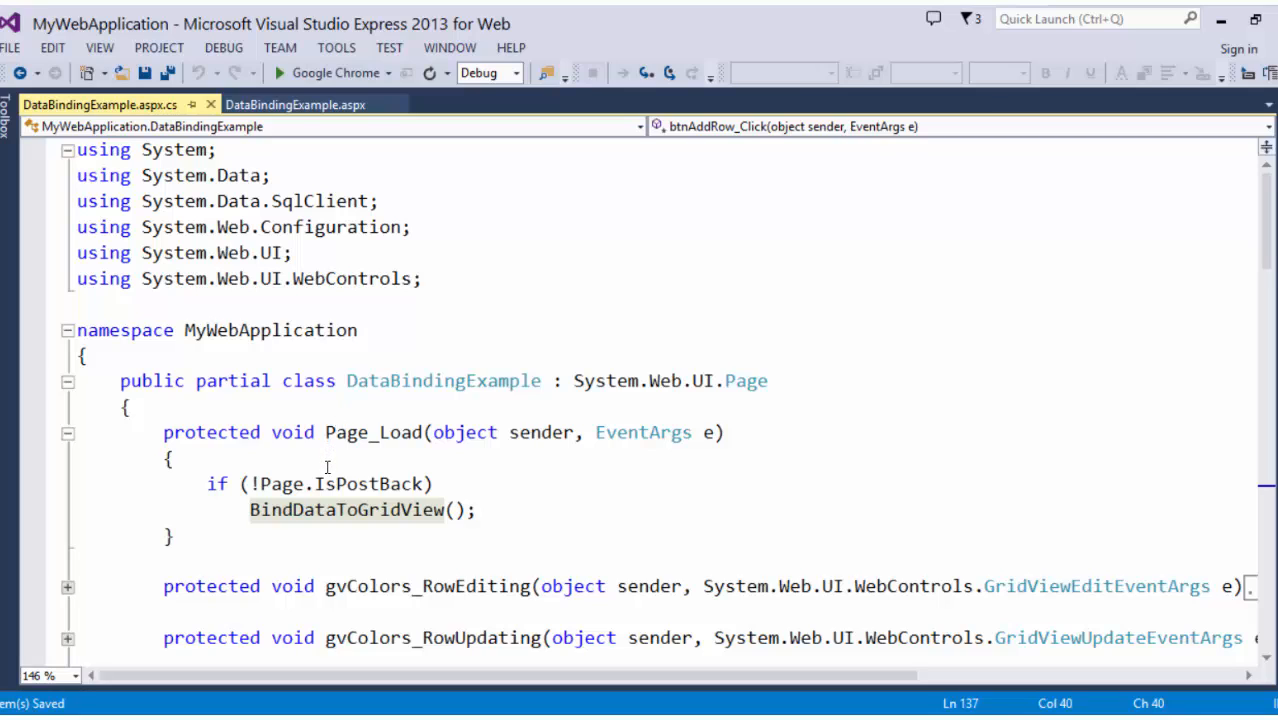
mouse_move(344, 432)
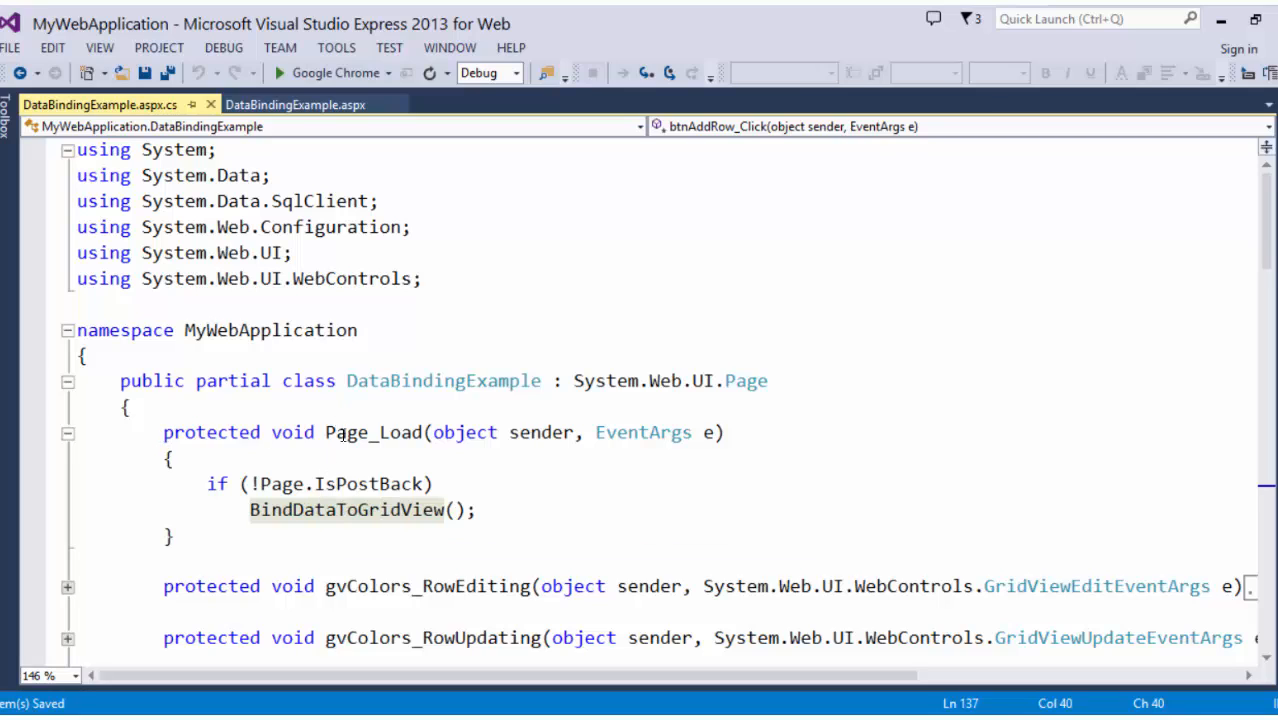
left_click(372, 432)
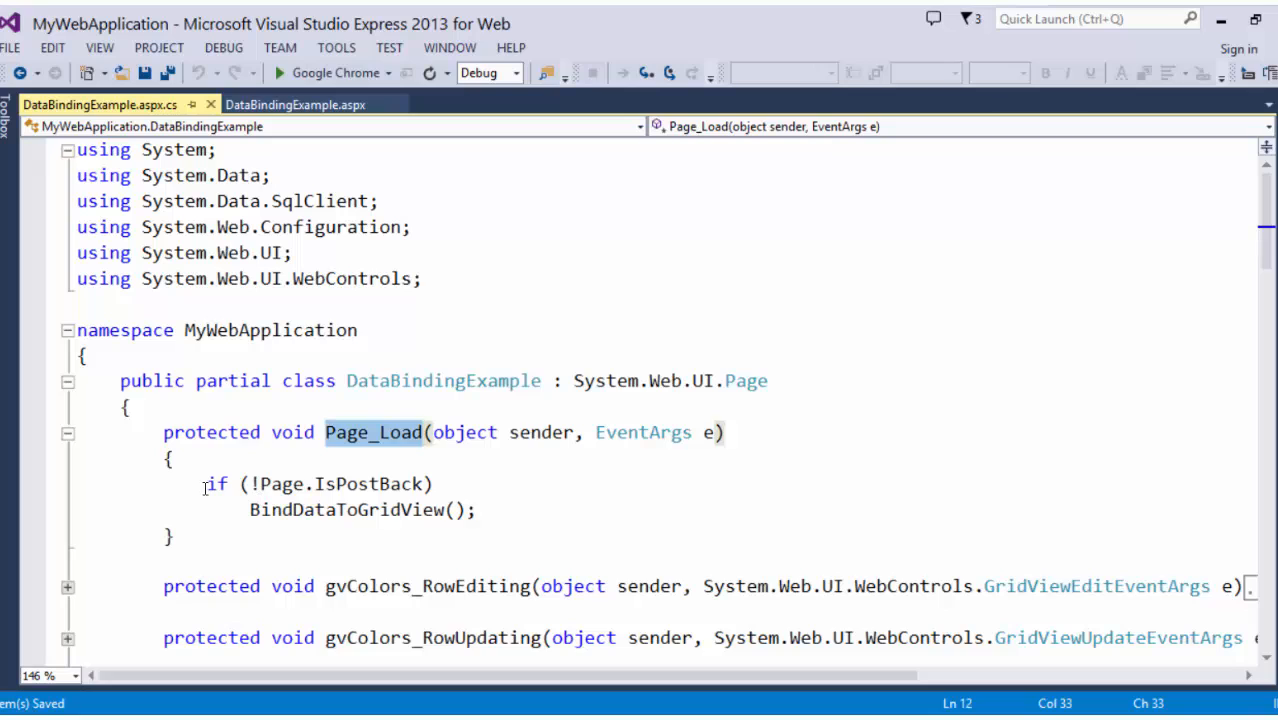
mouse_move(348, 482)
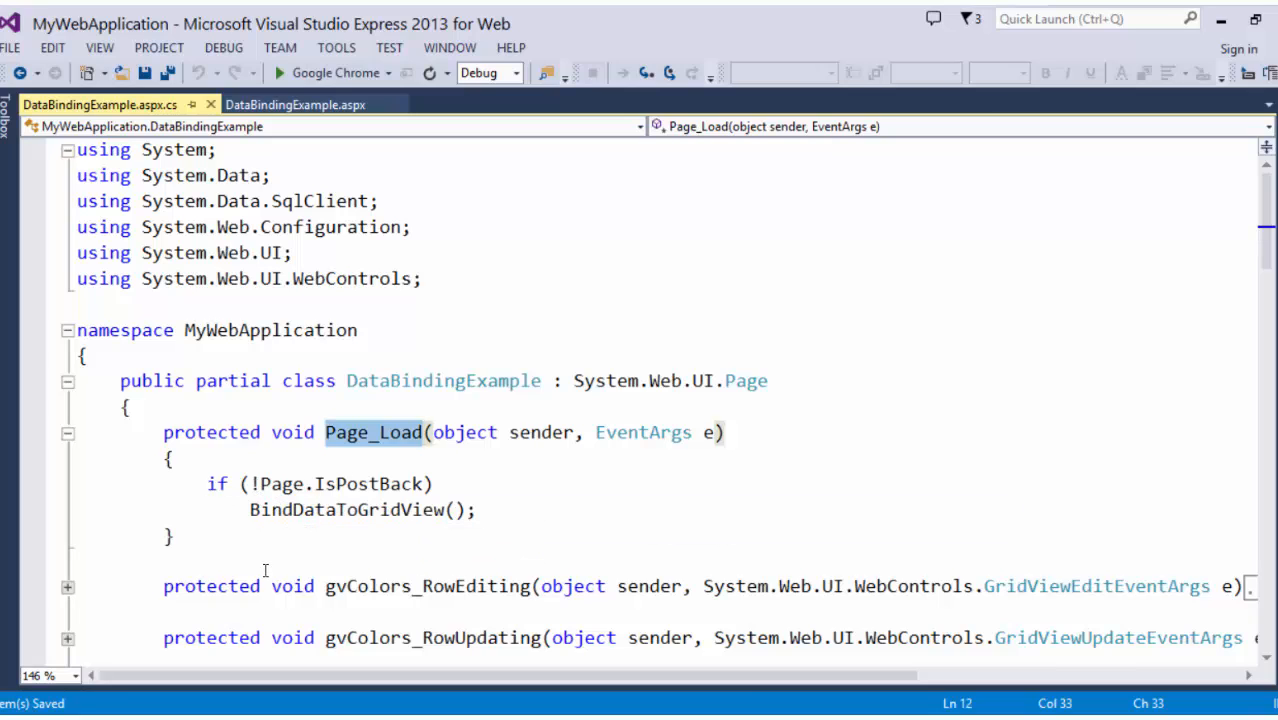
mouse_move(242, 524)
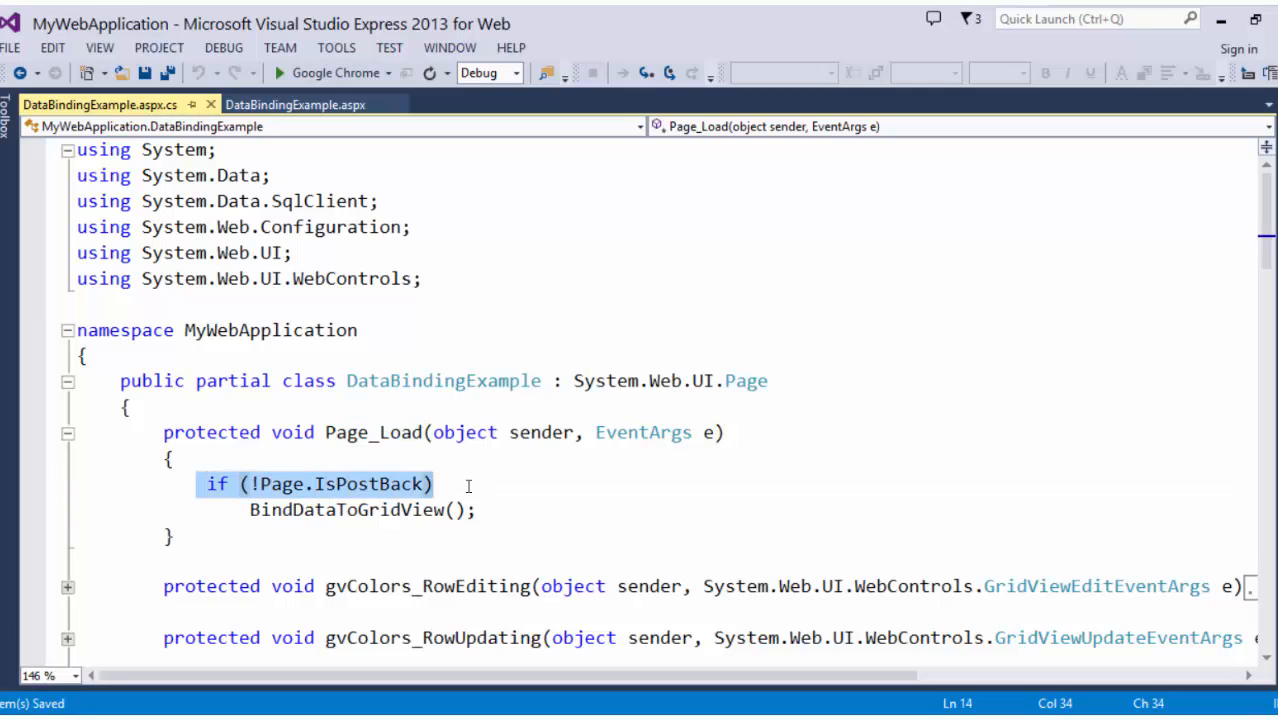
mouse_move(378, 516)
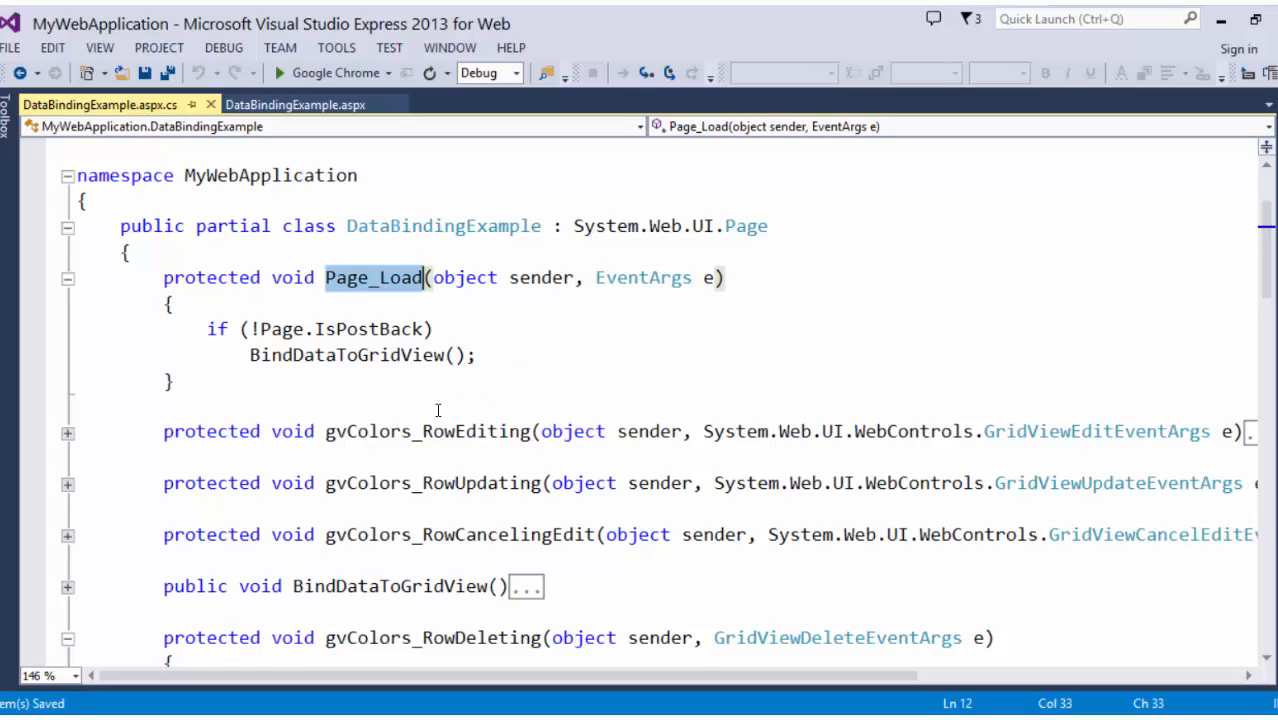
mouse_move(428, 416)
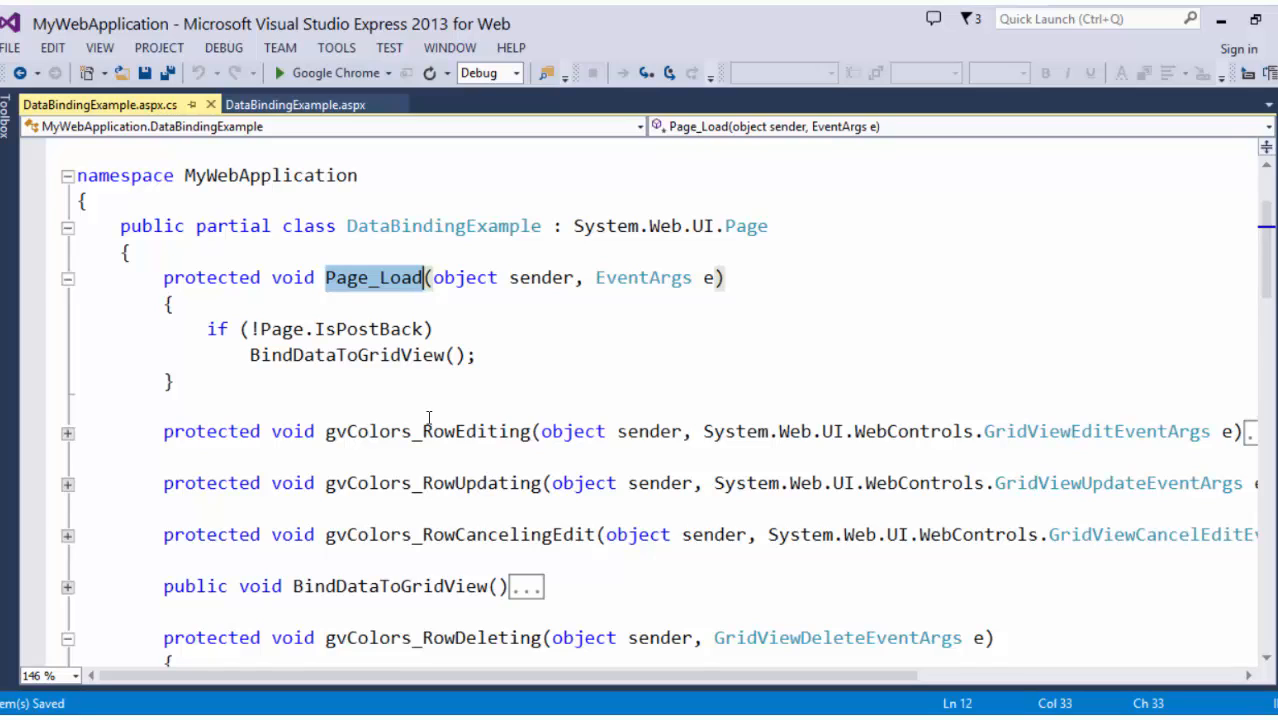
mouse_move(202, 332)
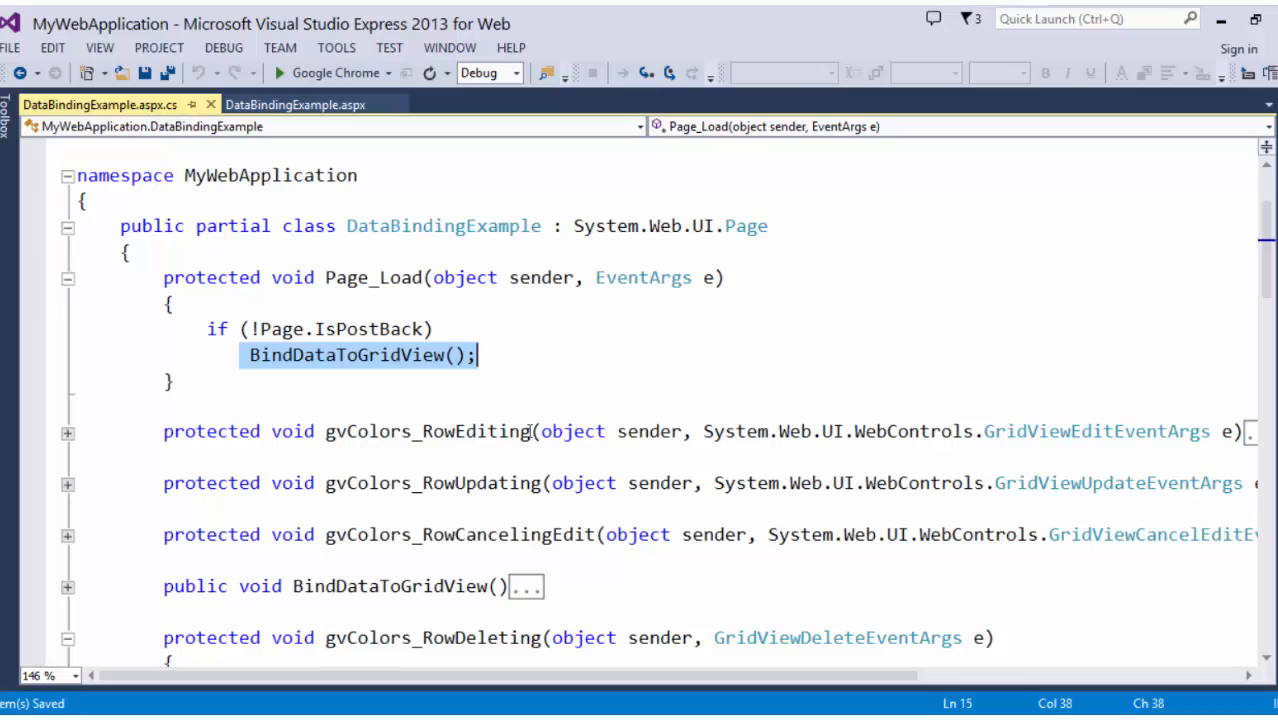
mouse_move(472, 534)
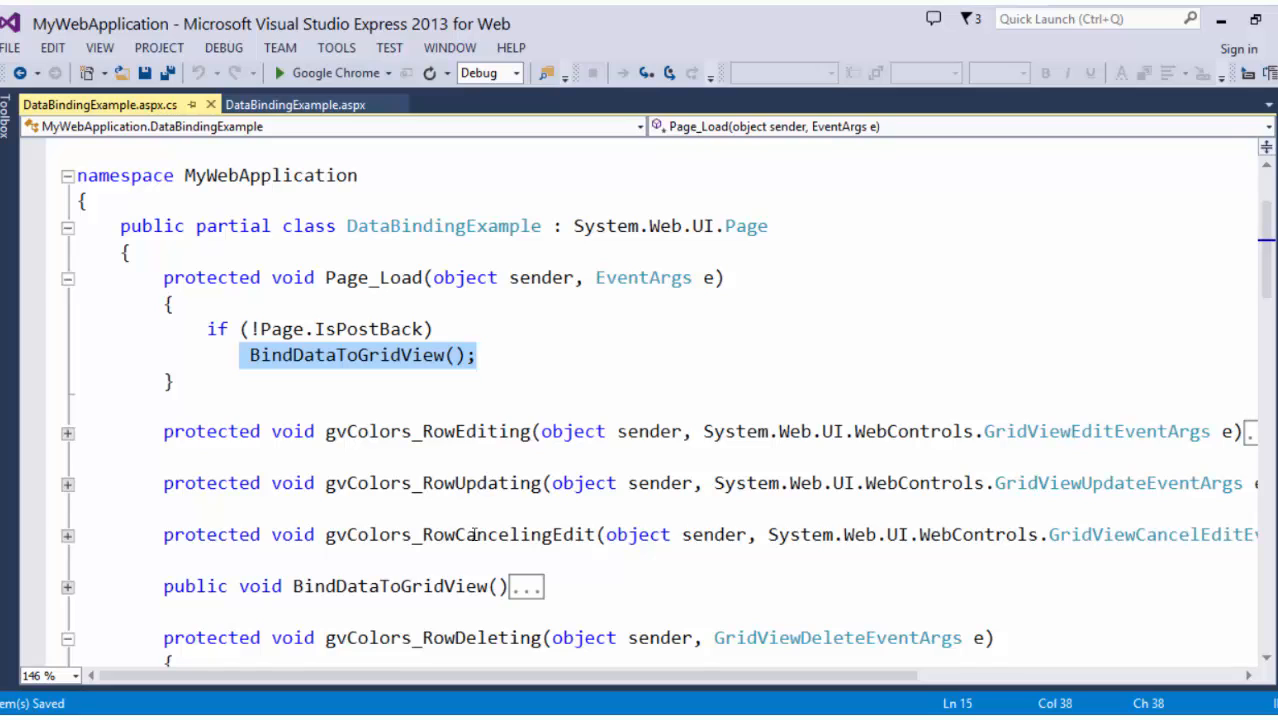
mouse_move(496, 356)
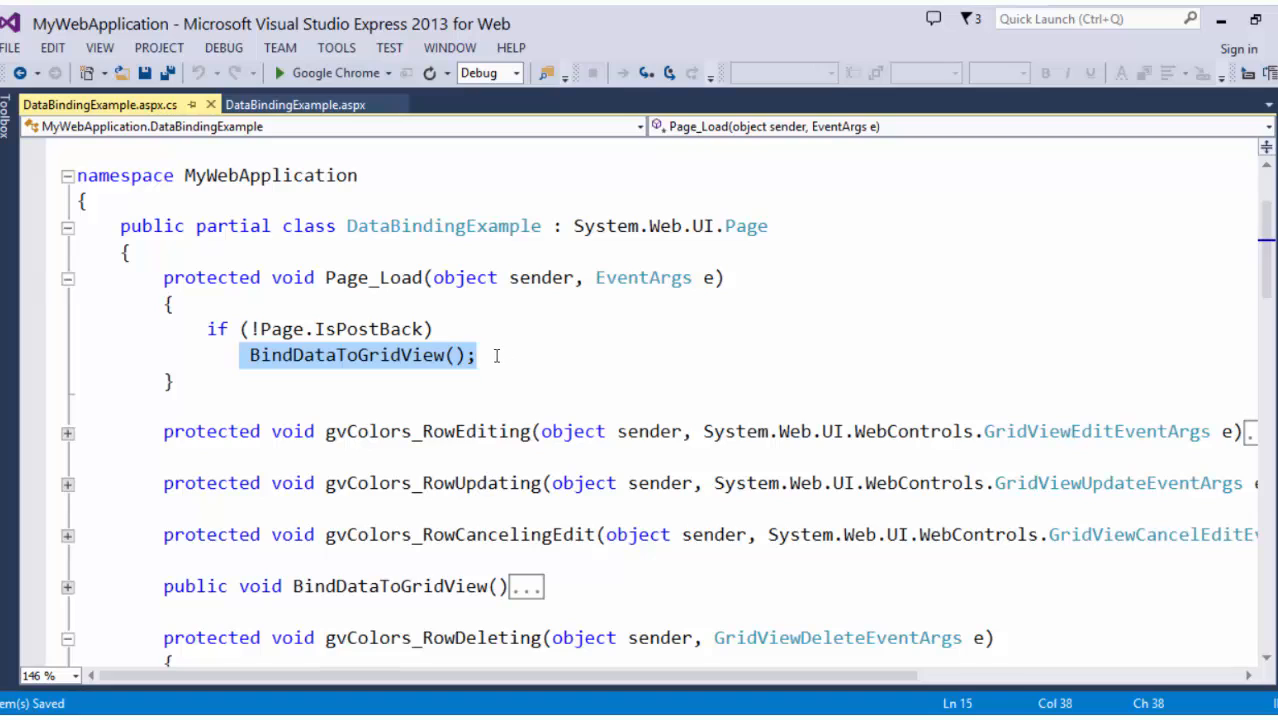
mouse_move(400, 366)
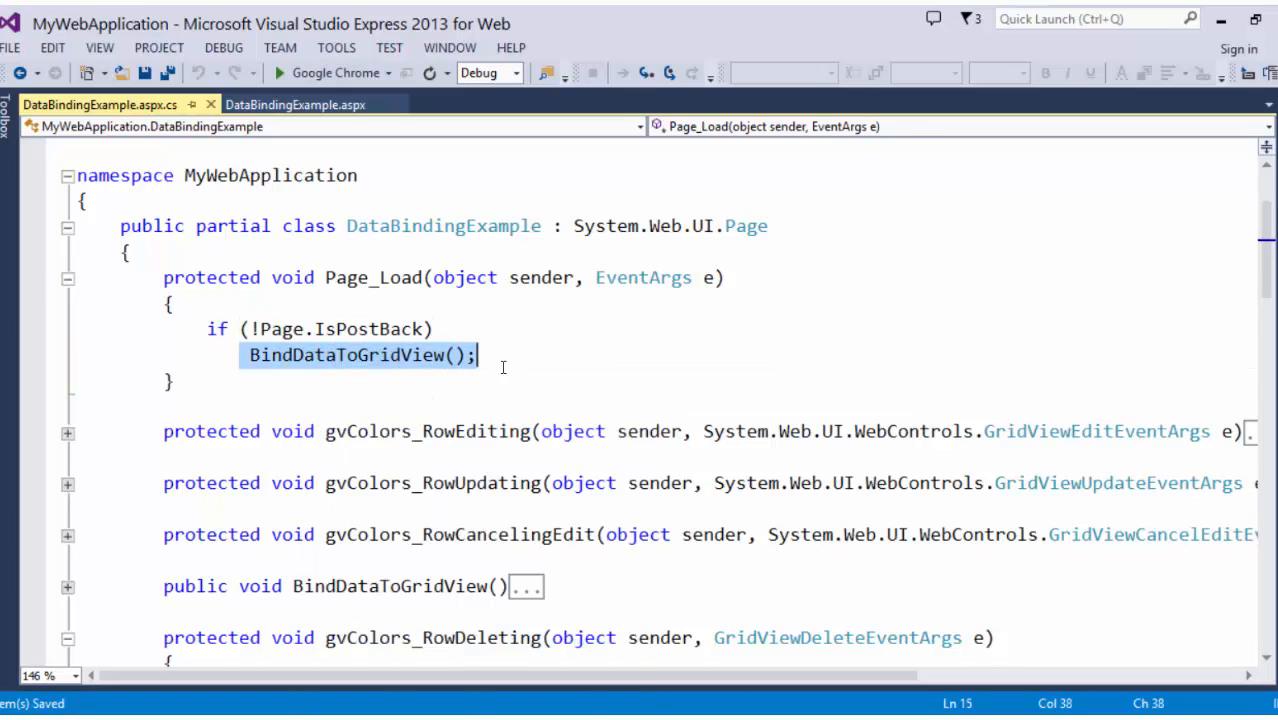
right_click(356, 356)
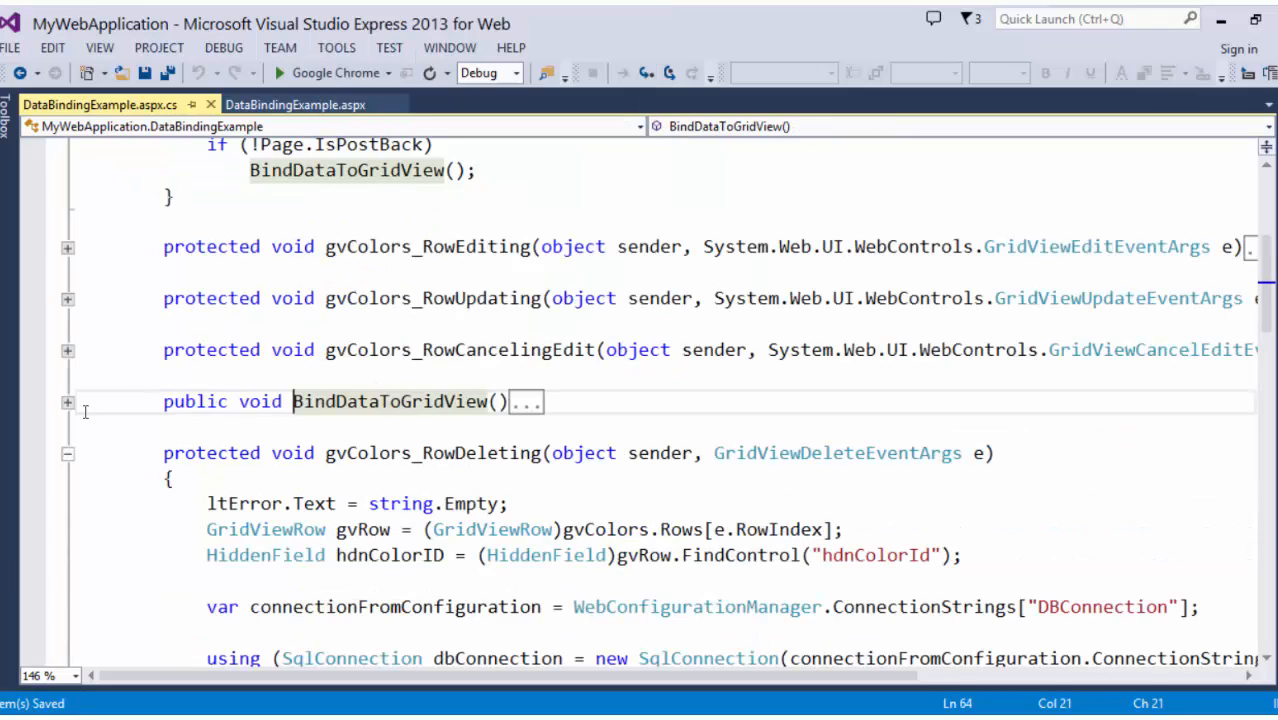
Expand BindDataToGridView and review its using block and connectionFromConfiguration.
left_click(68, 402)
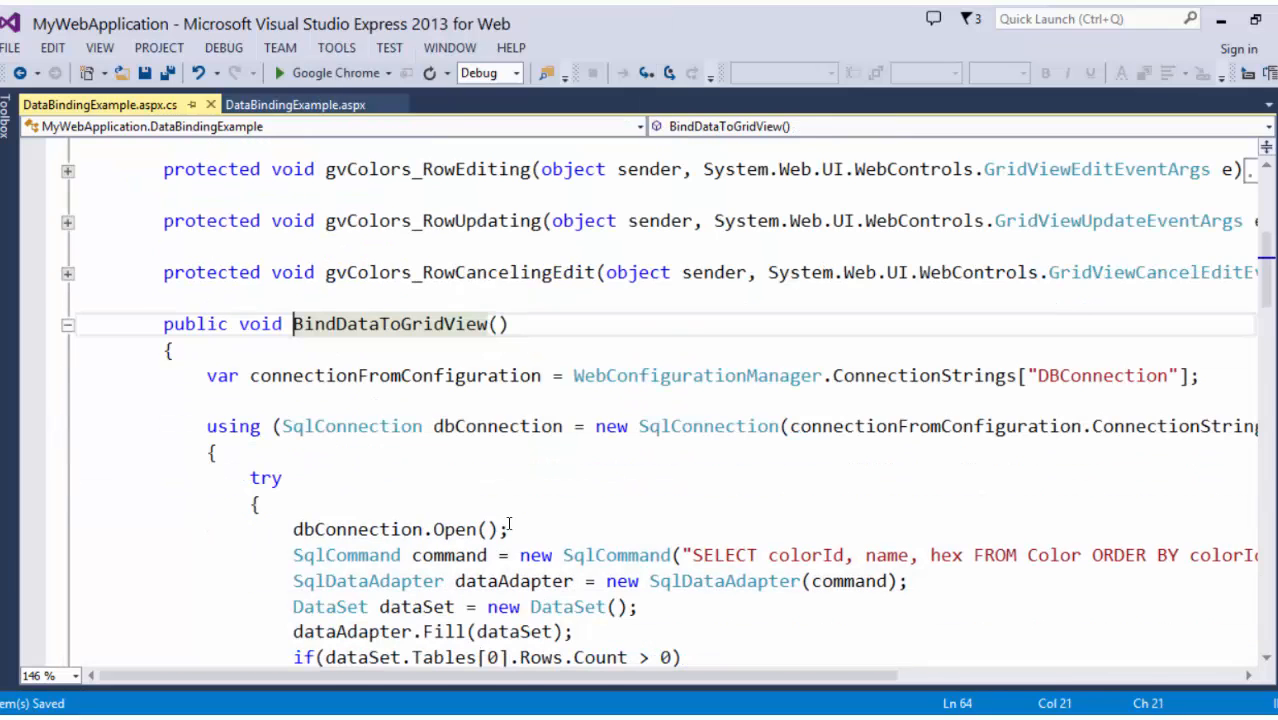
scroll("down", 3)
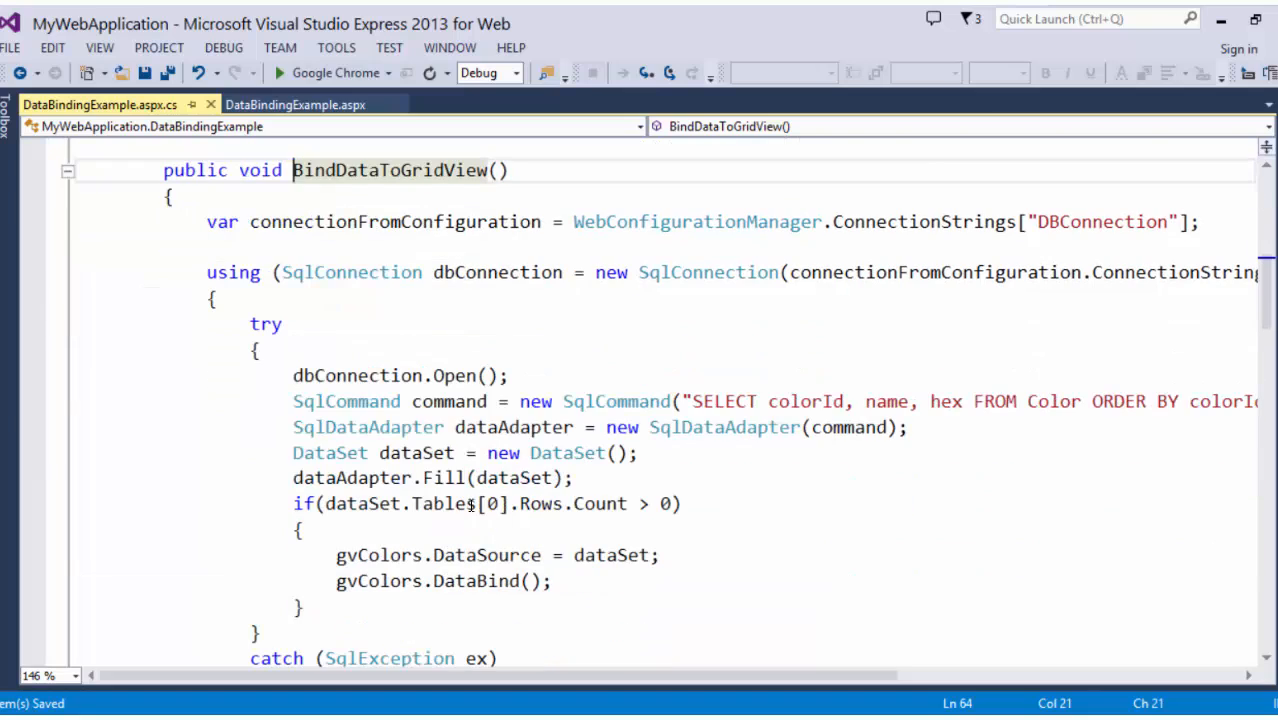
double_click(396, 220)
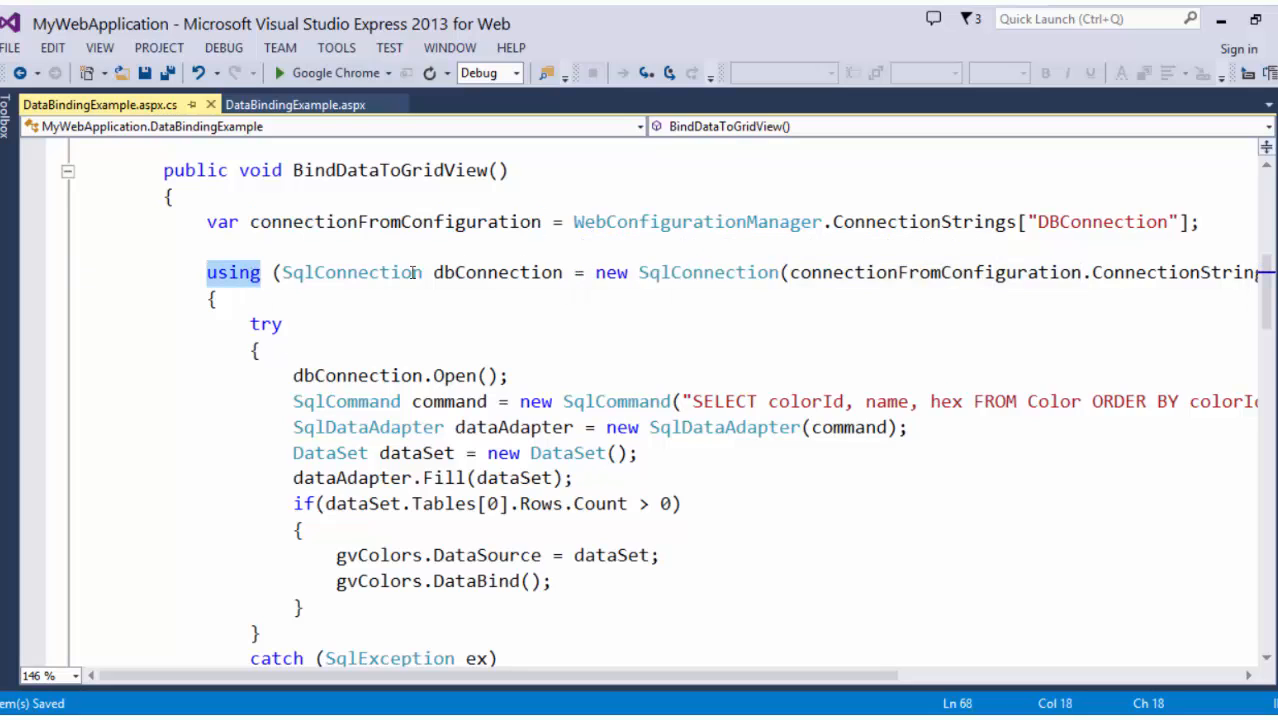
mouse_move(768, 388)
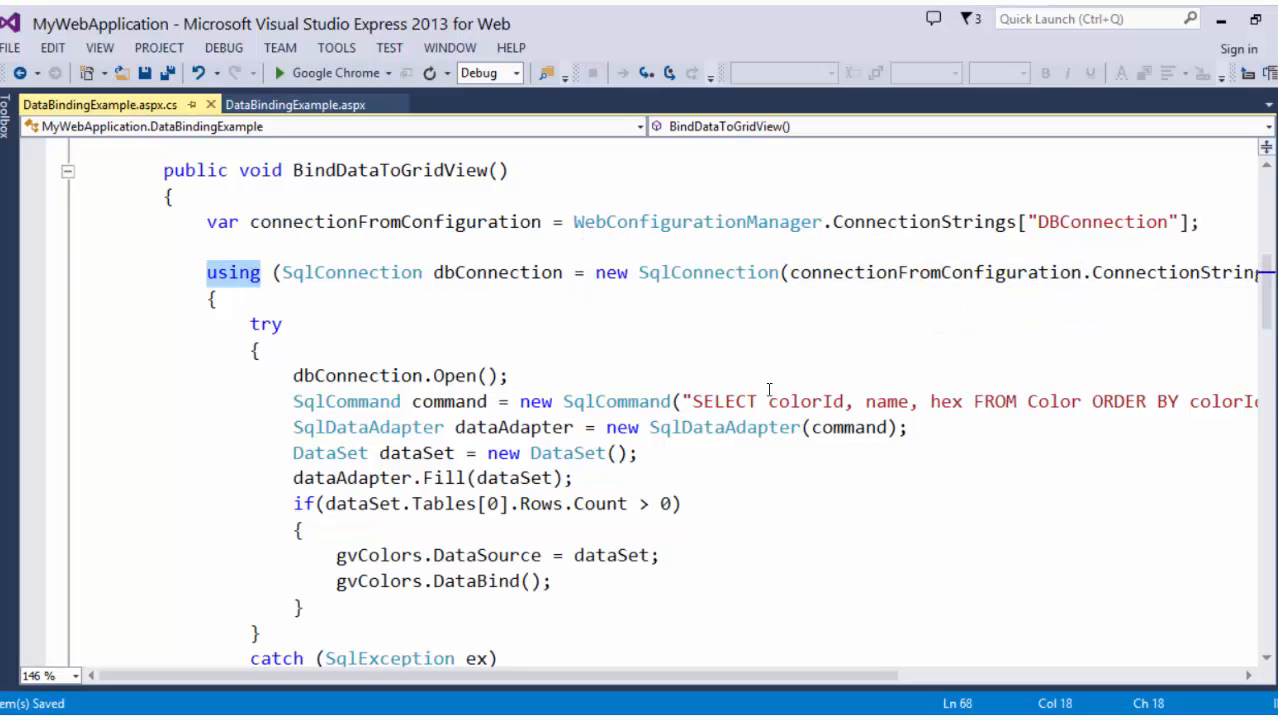
double_click(394, 220)
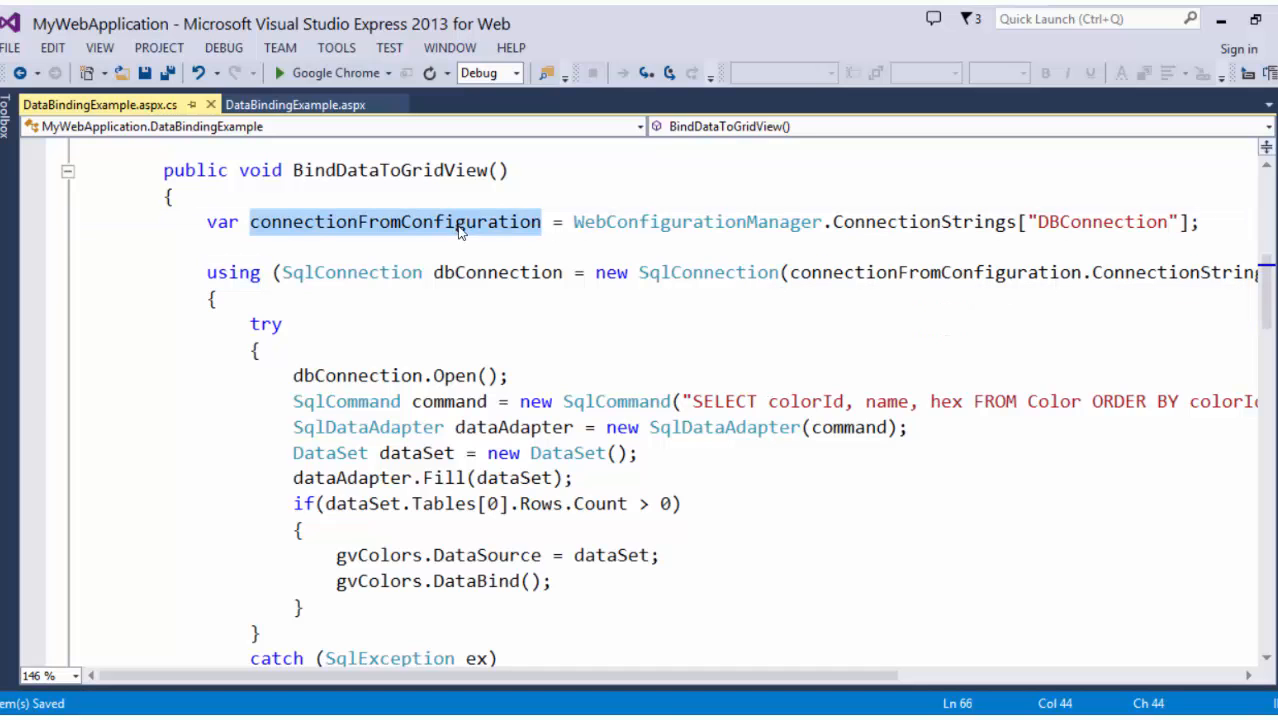
scroll("down", 3)
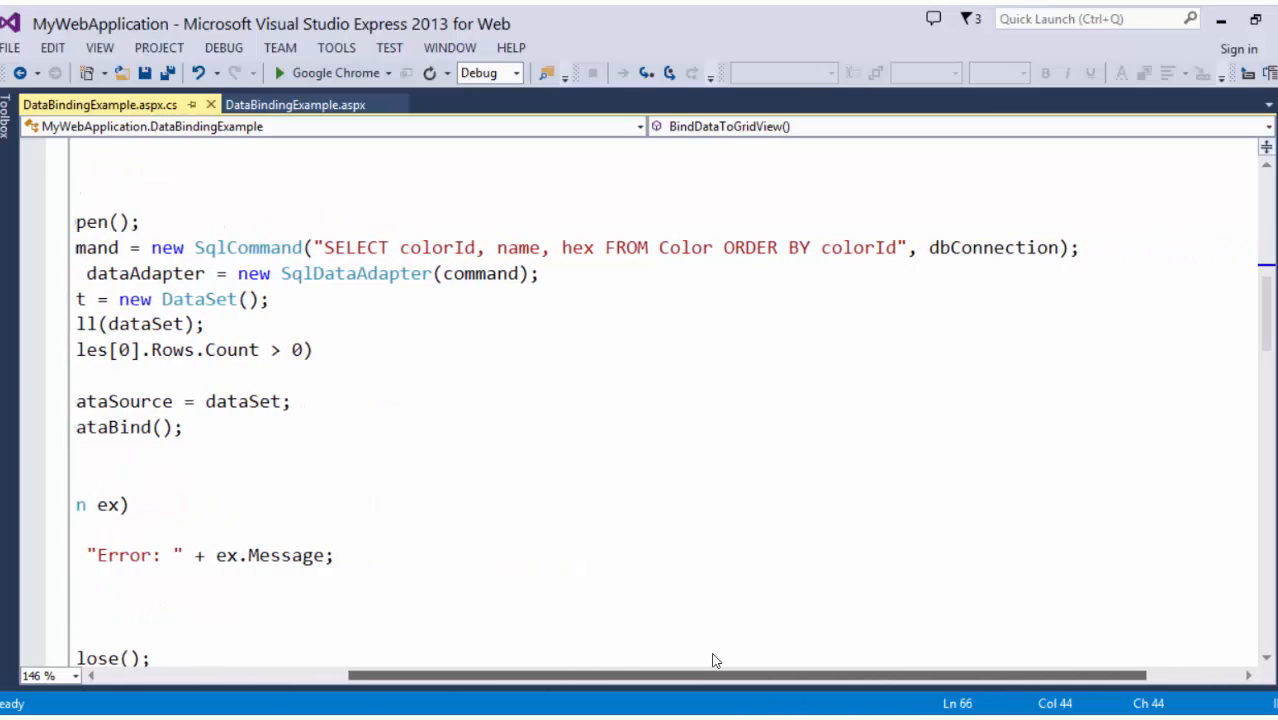
scroll("left", 3)
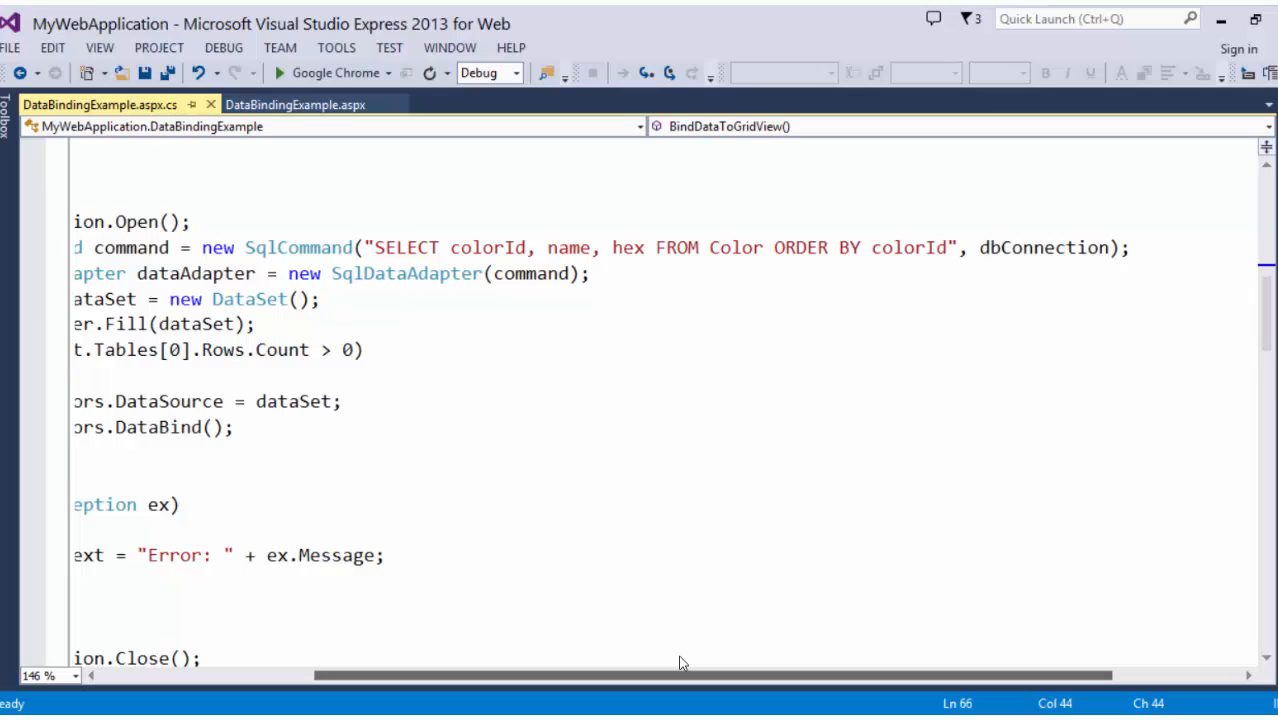
scroll("left", 3)
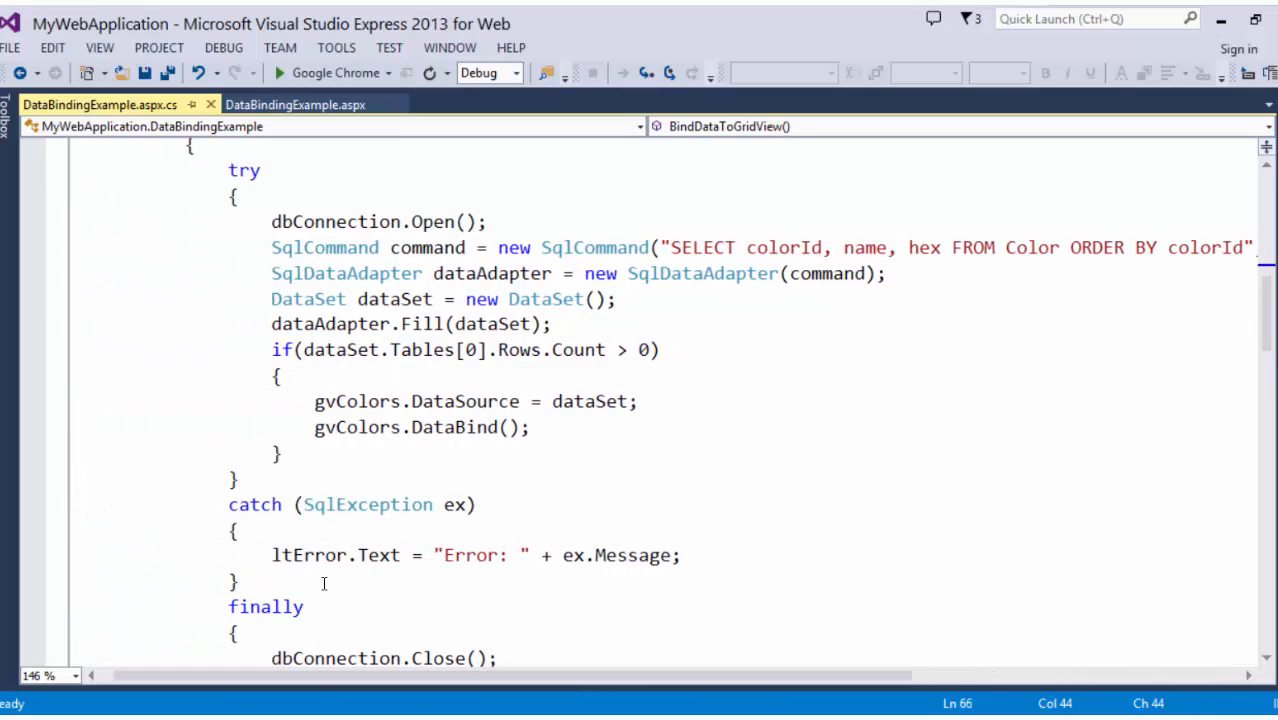
Highlight the SqlDataAdapter, command and dataAdapter variables filling the DataSet.
double_click(346, 272)
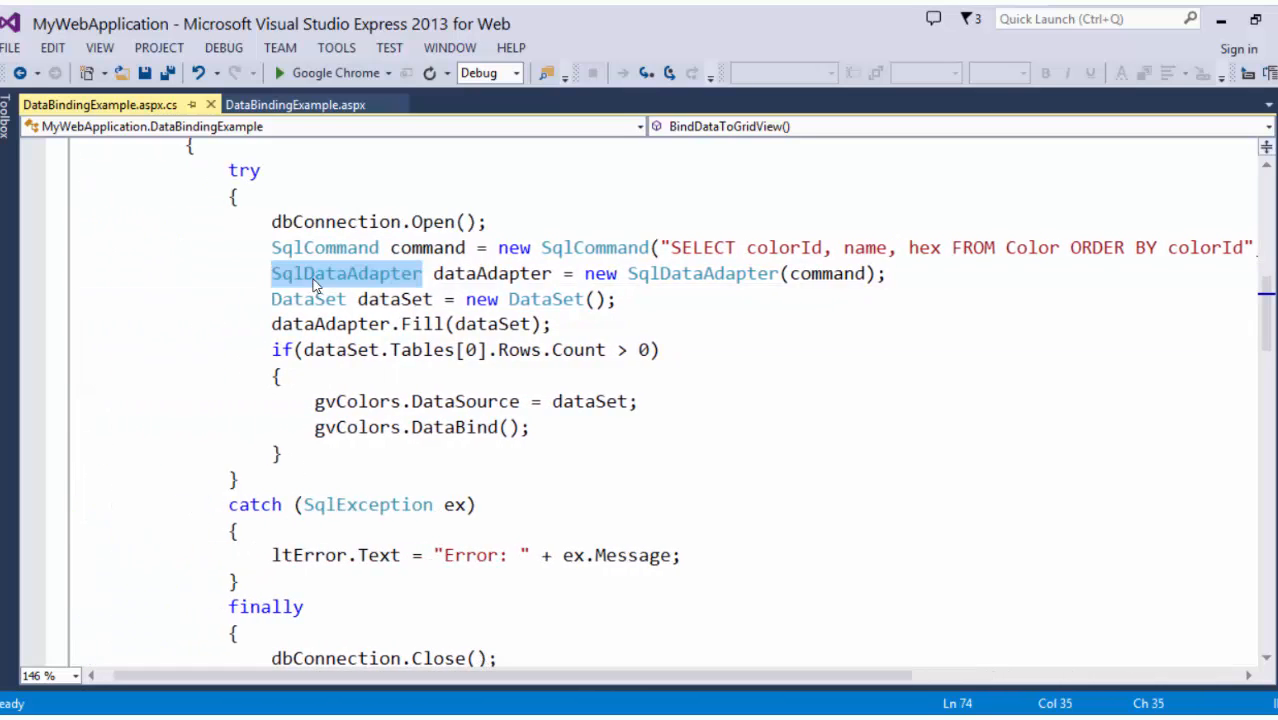
left_click(392, 248)
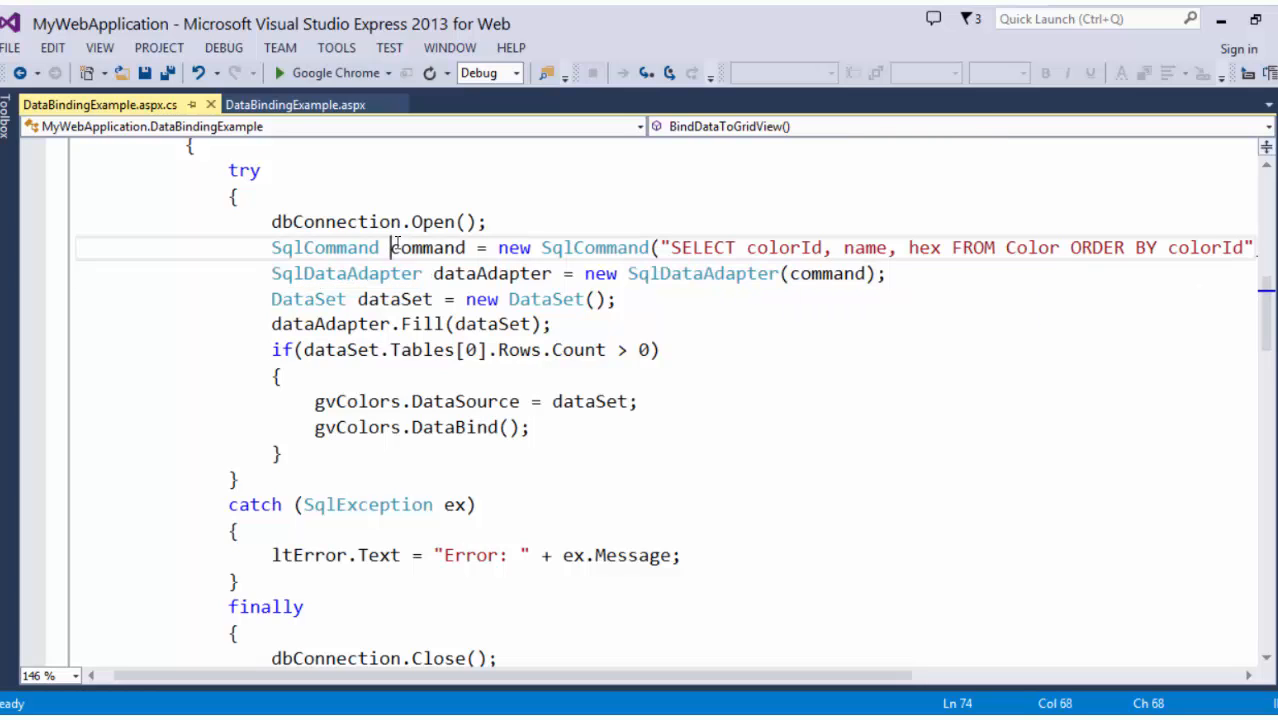
double_click(428, 248)
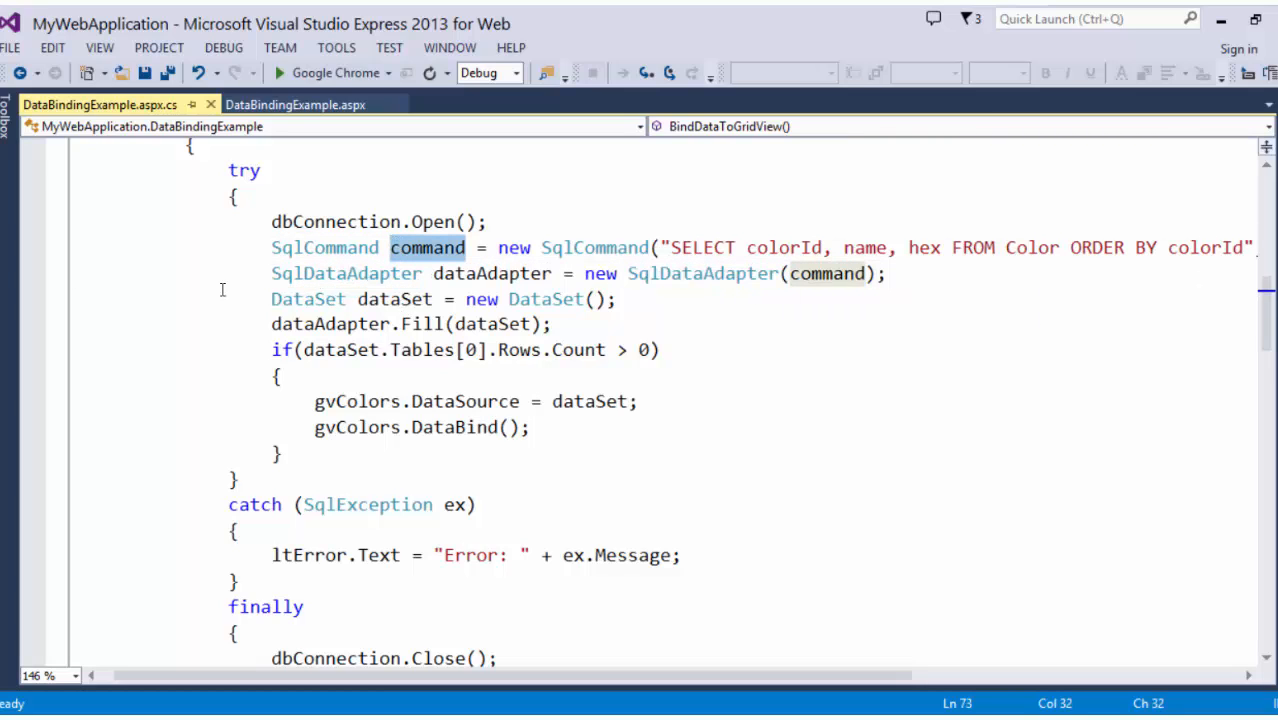
left_click(336, 324)
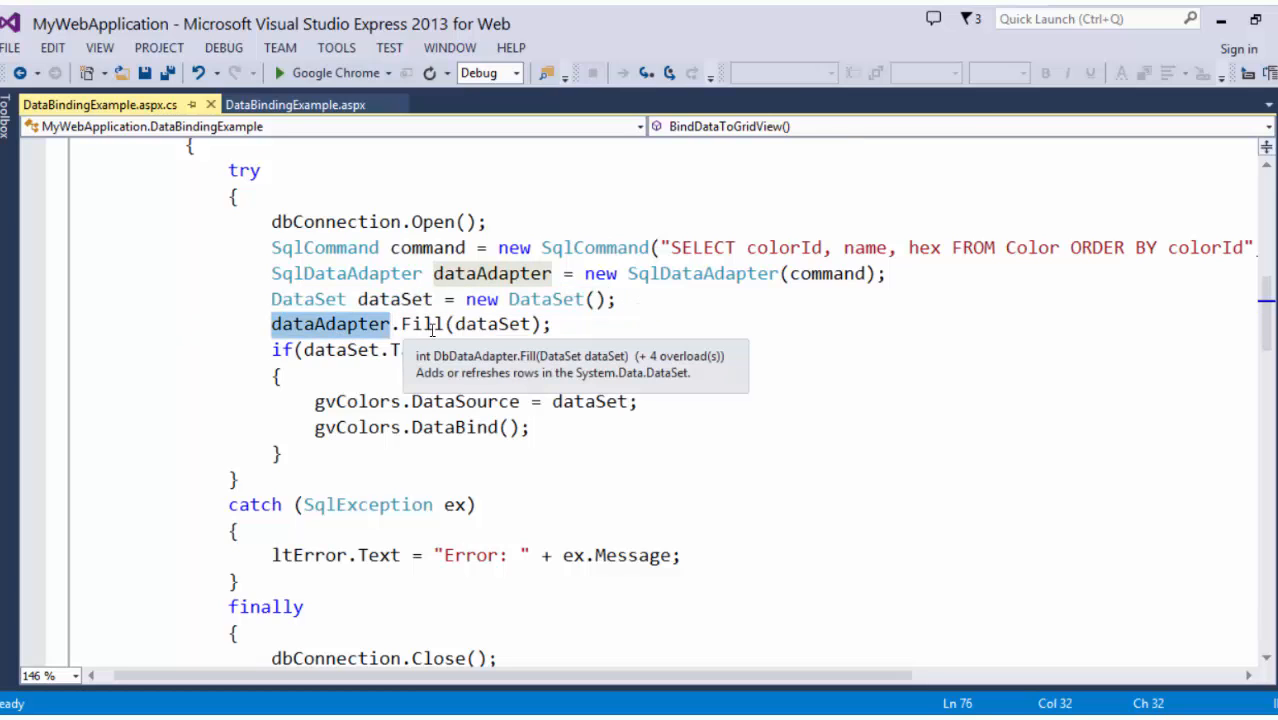
mouse_move(338, 318)
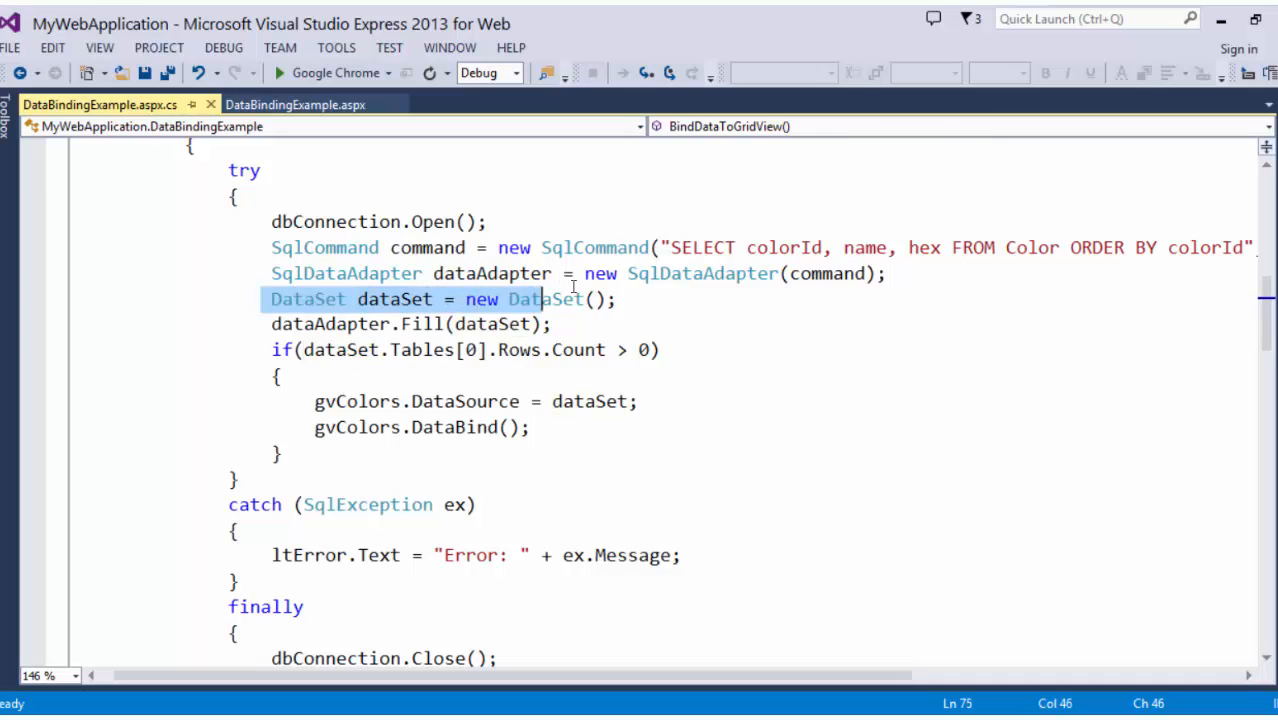
left_click(618, 300)
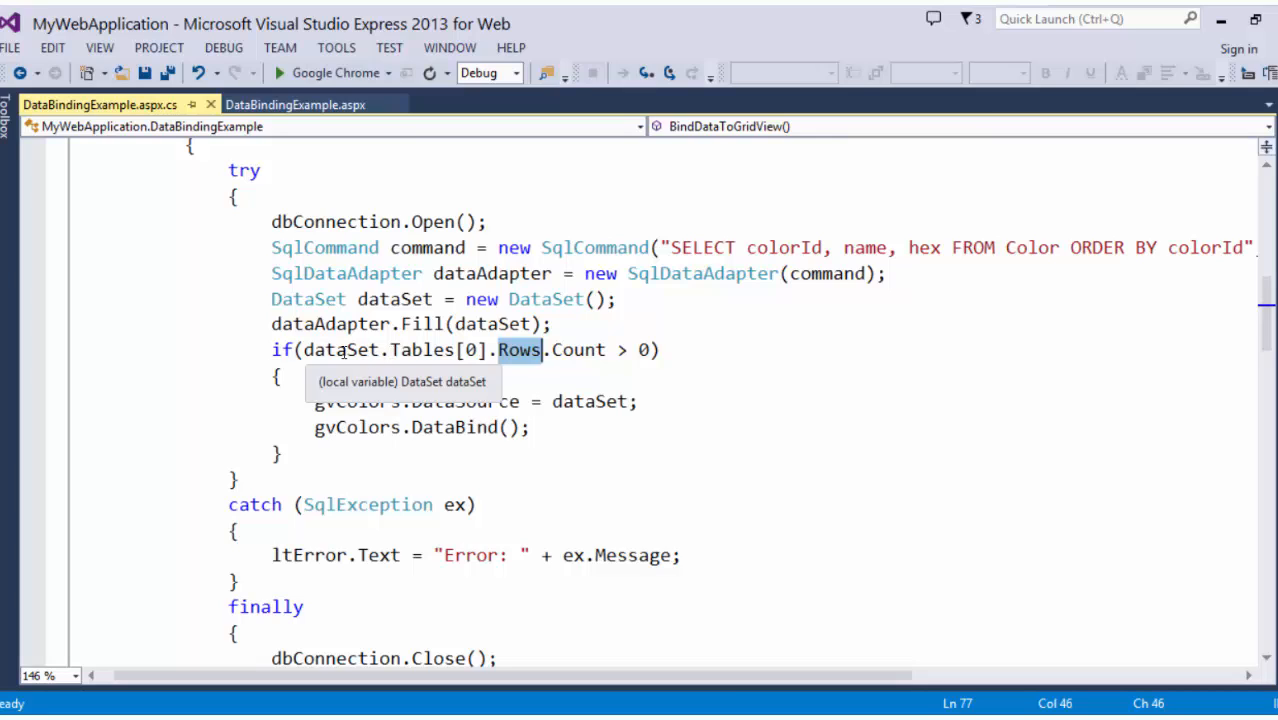
mouse_move(658, 380)
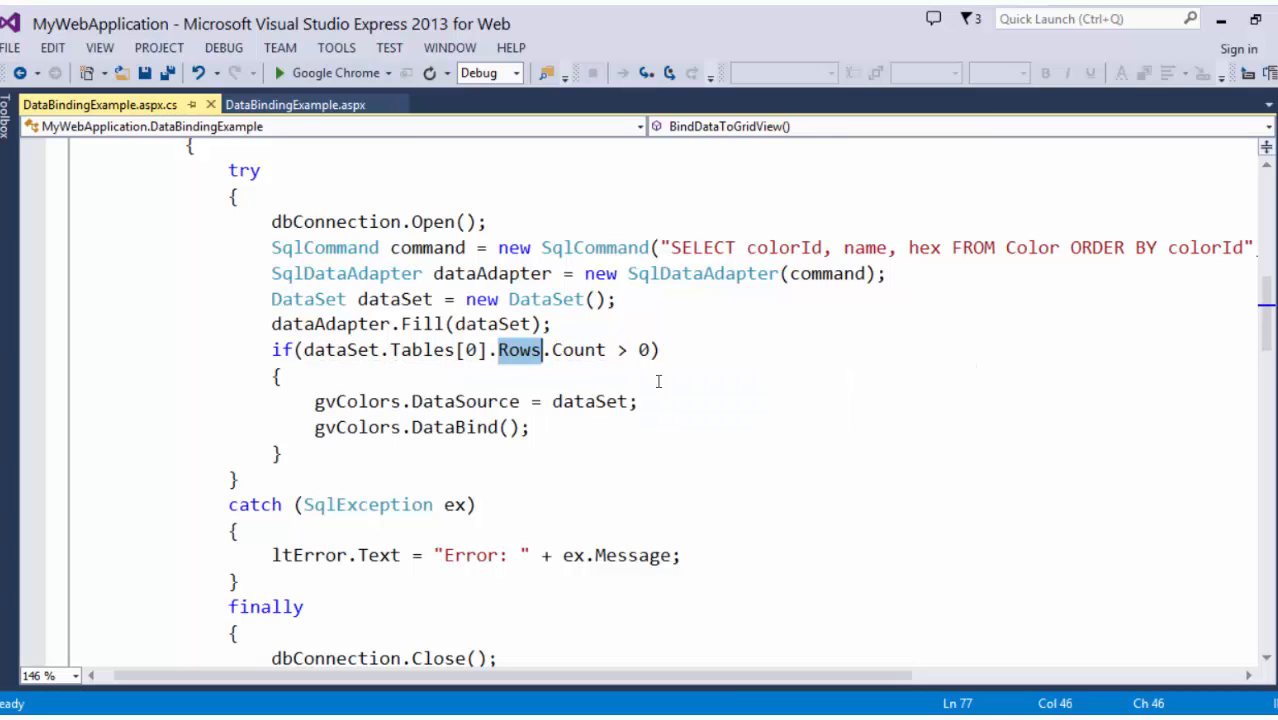
mouse_move(380, 414)
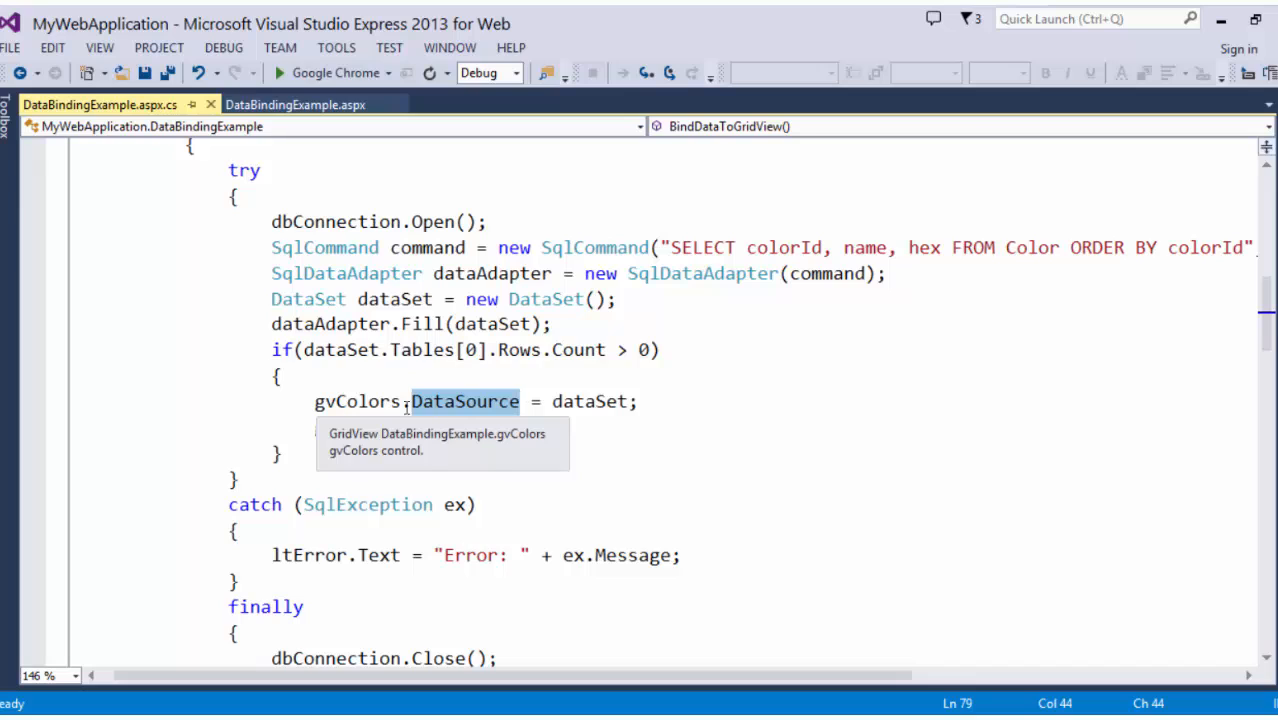
Review the gvColors.DataBind(); line and fold the method away.
type("gvColors.DataBind();")
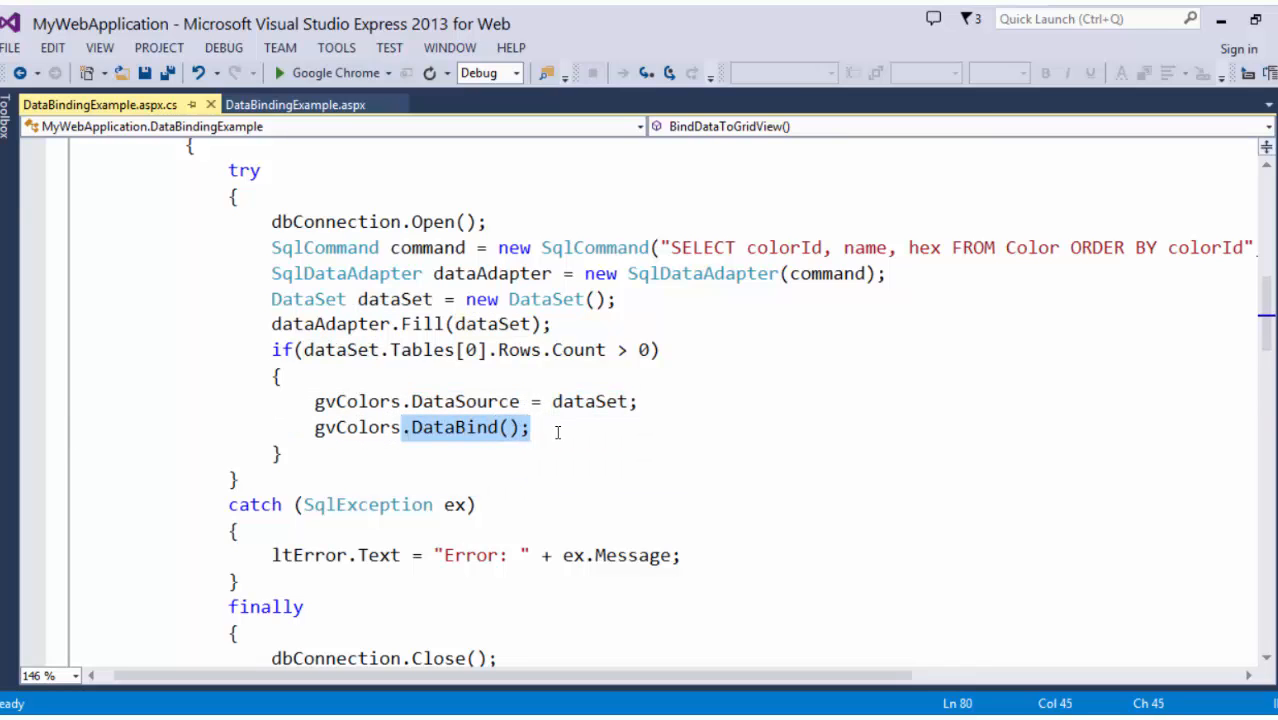
scroll("down", 3)
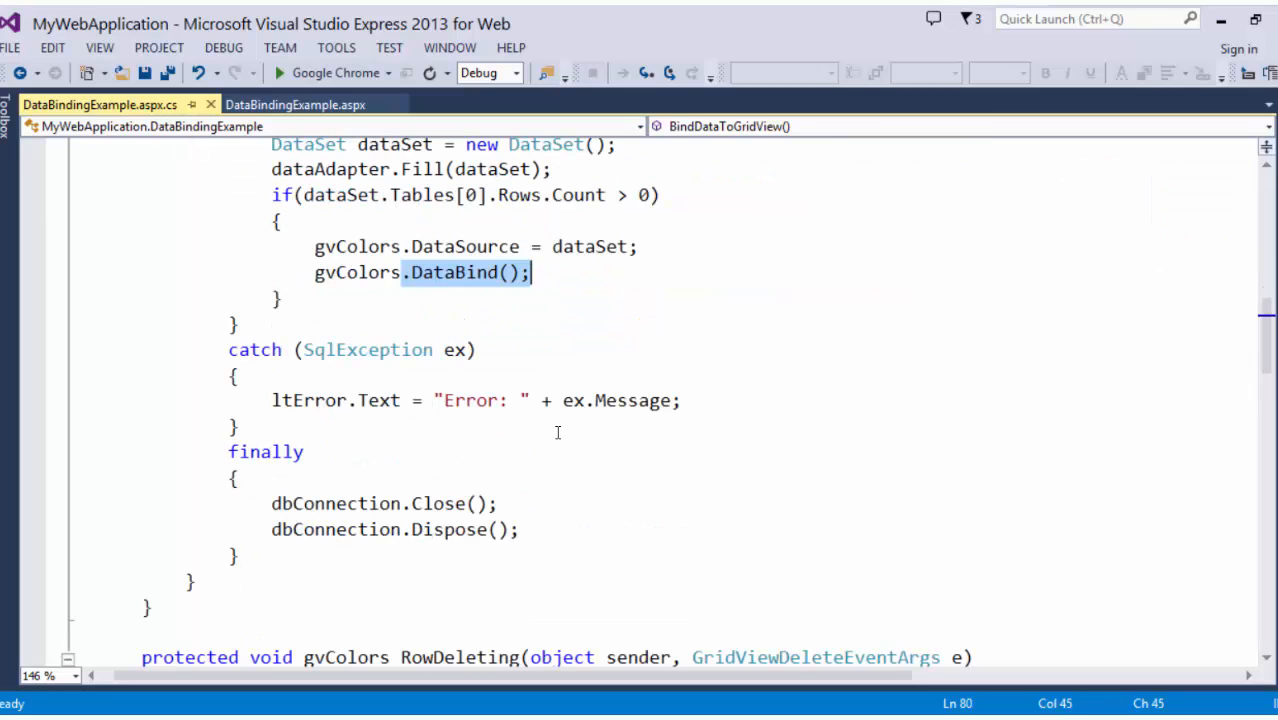
mouse_move(312, 284)
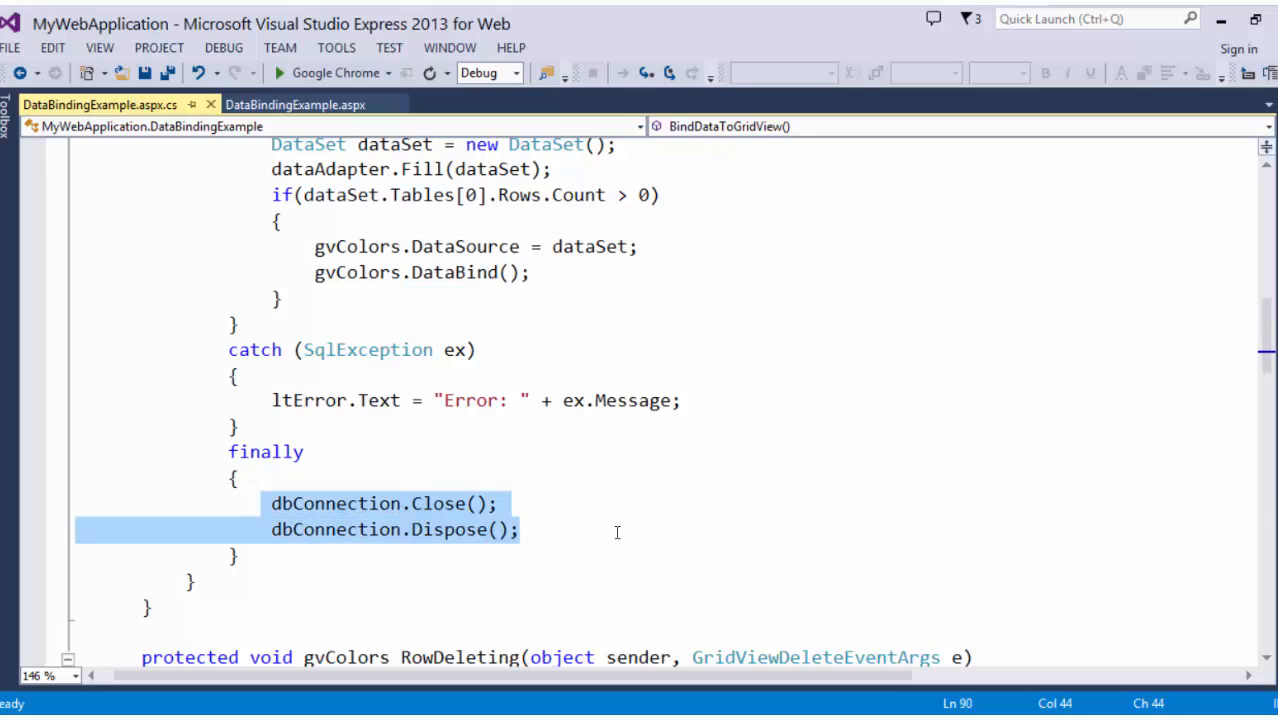
scroll("up", 3)
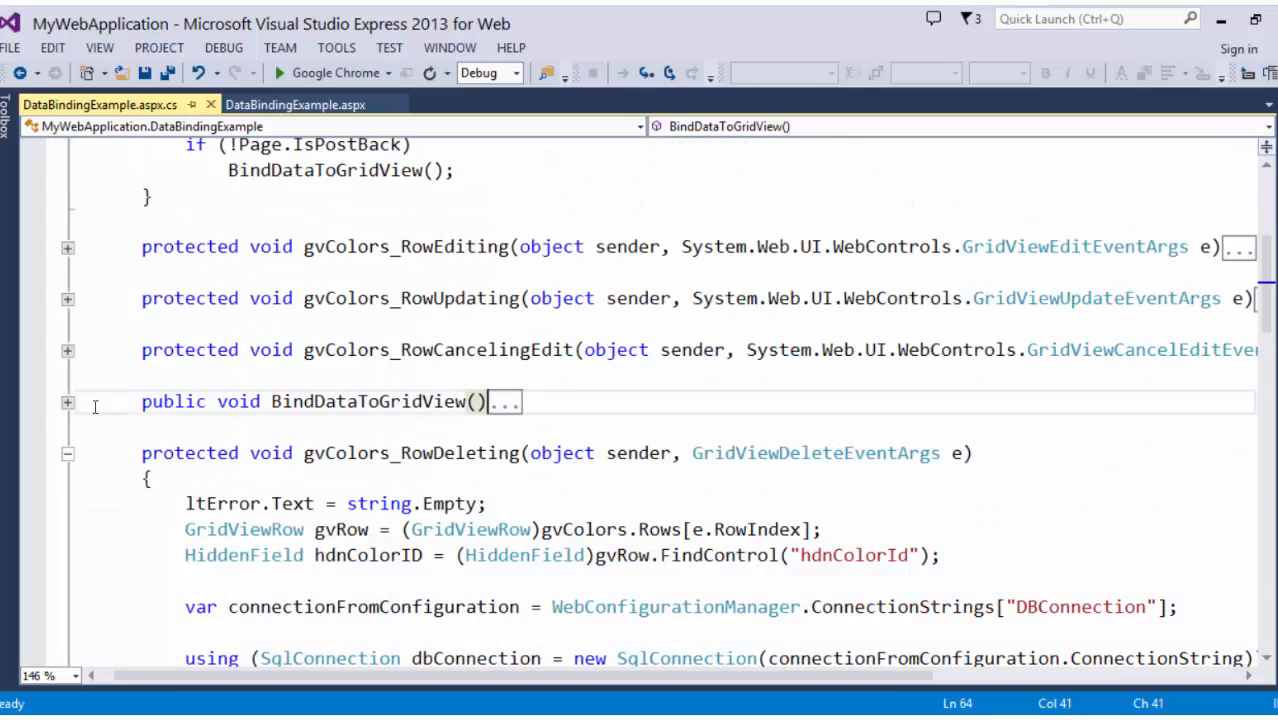
Expand the gvColors_RowEditing handler and highlight its EditIndex line.
scroll("up", 3)
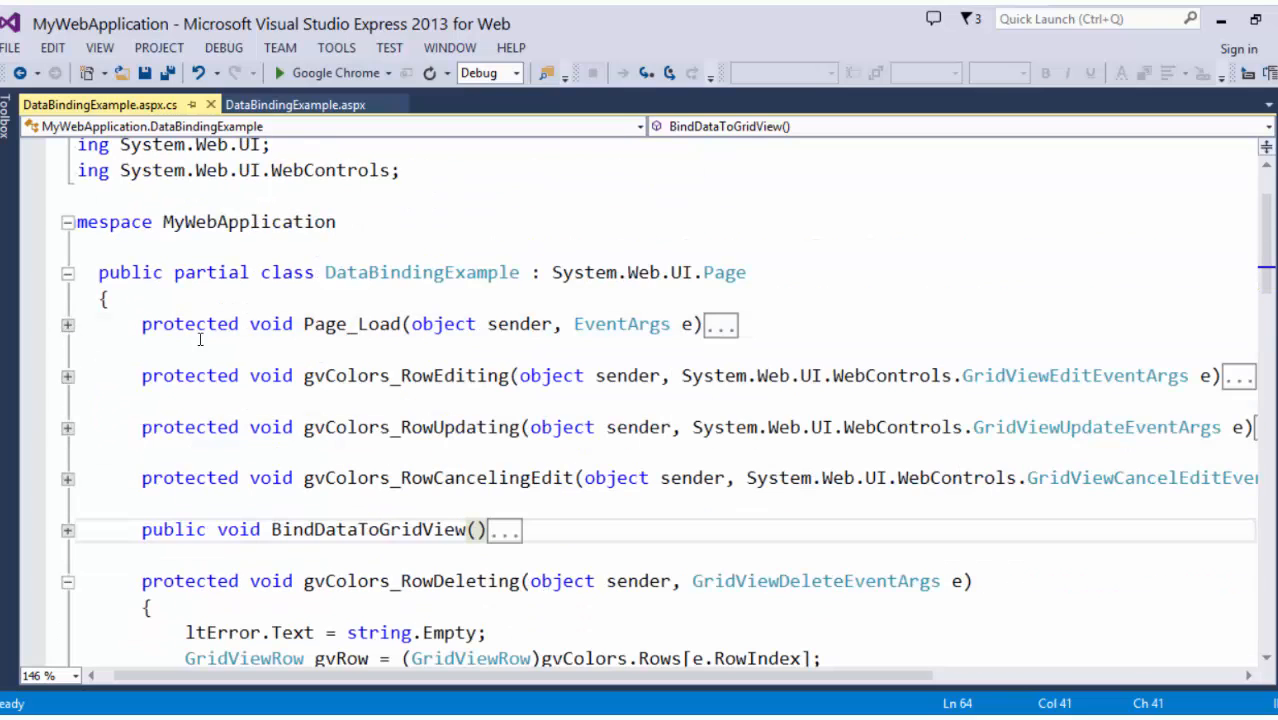
left_click(68, 580)
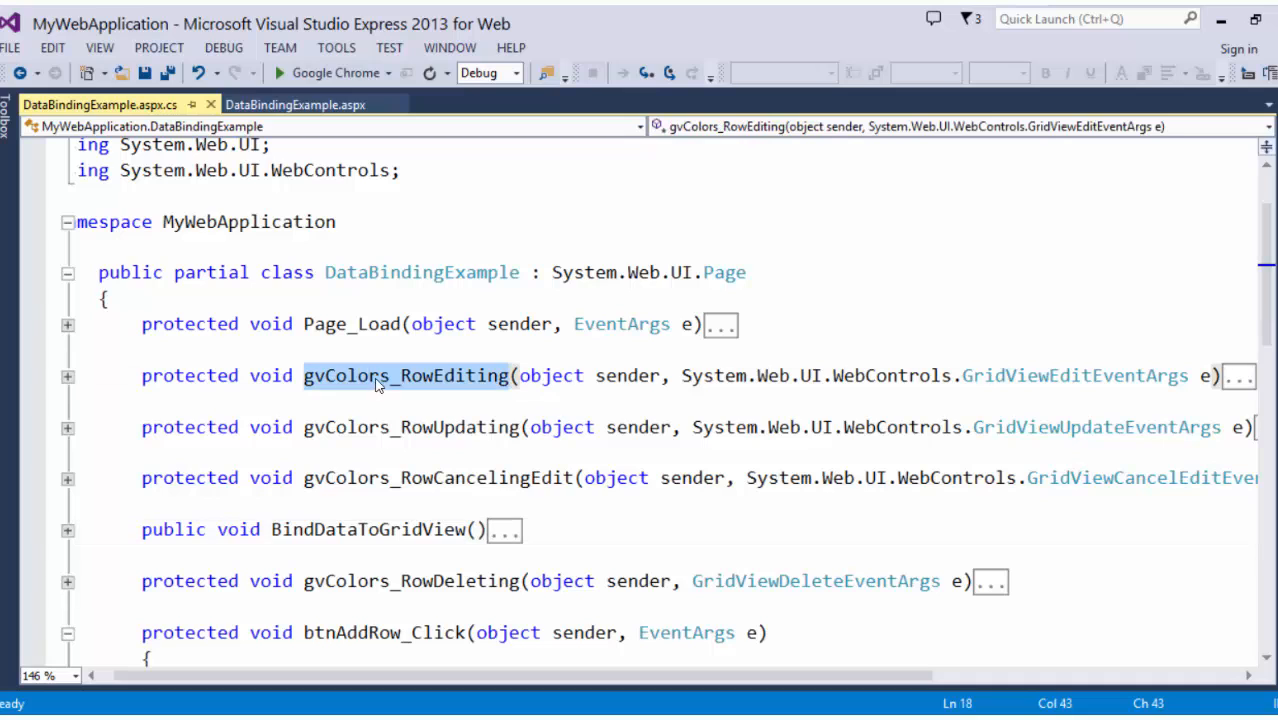
left_click(68, 376)
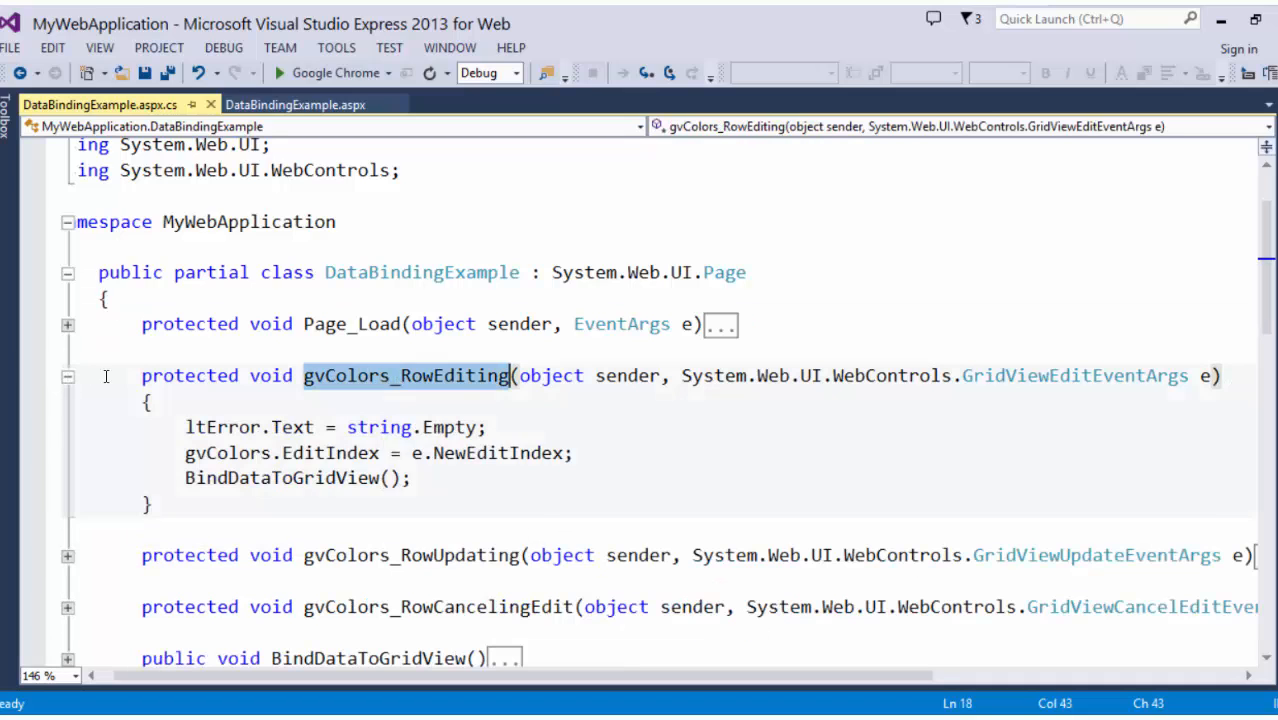
mouse_move(224, 452)
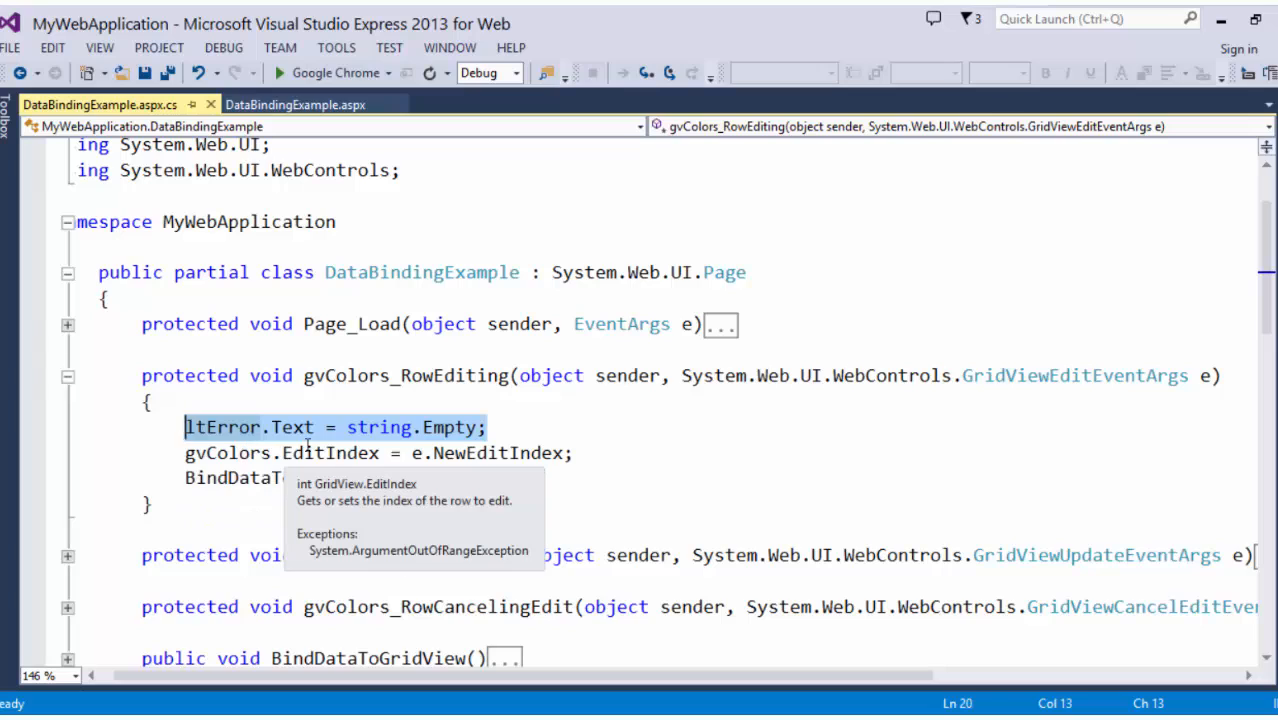
mouse_move(504, 478)
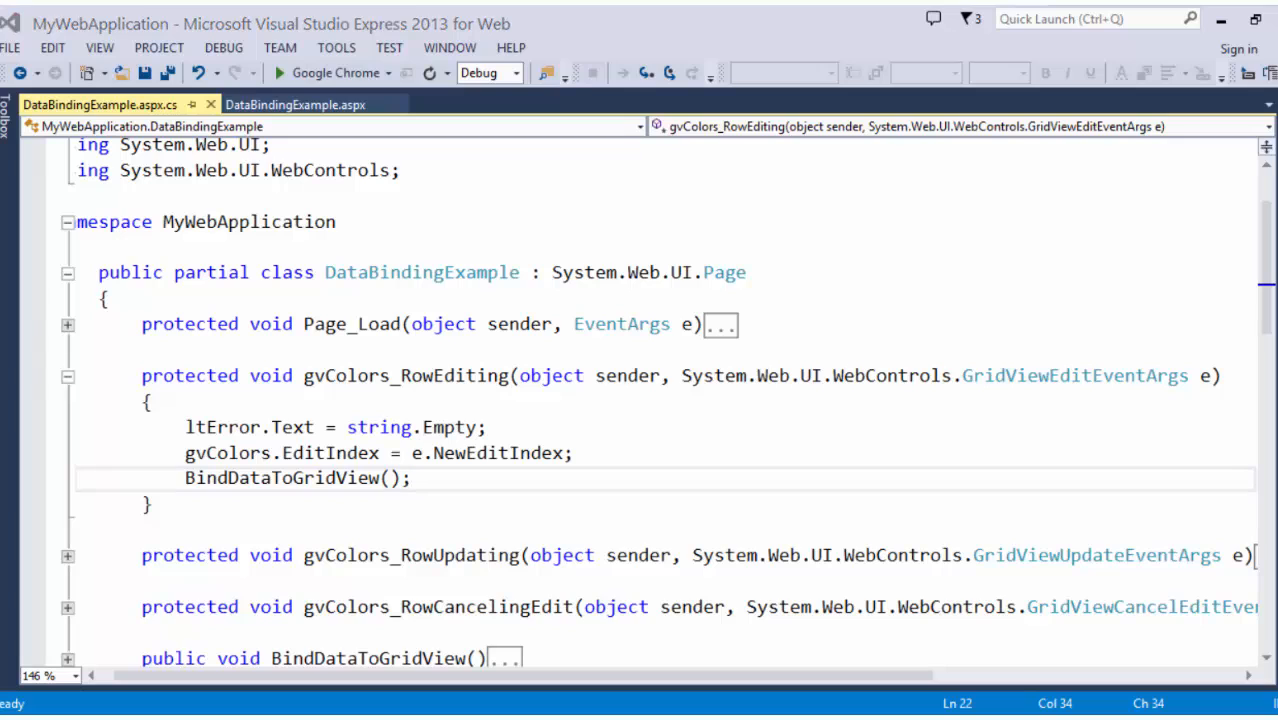
mouse_move(328, 452)
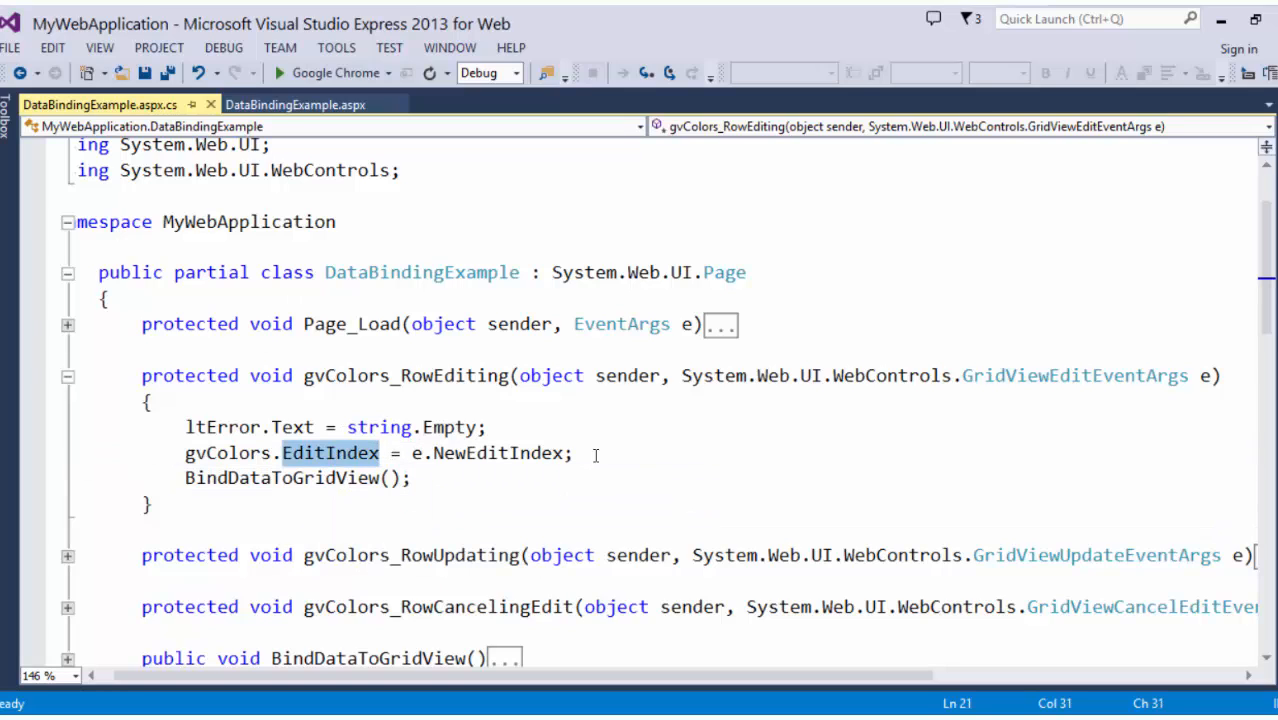
mouse_move(280, 478)
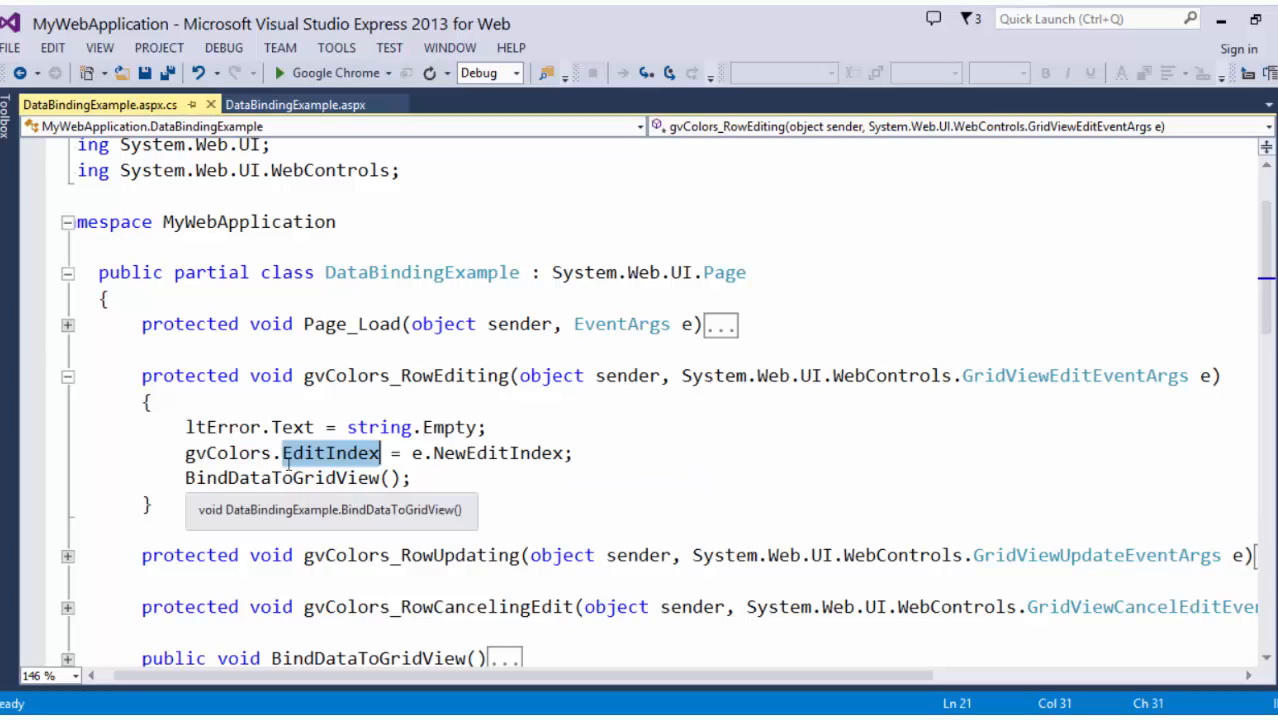
mouse_move(392, 364)
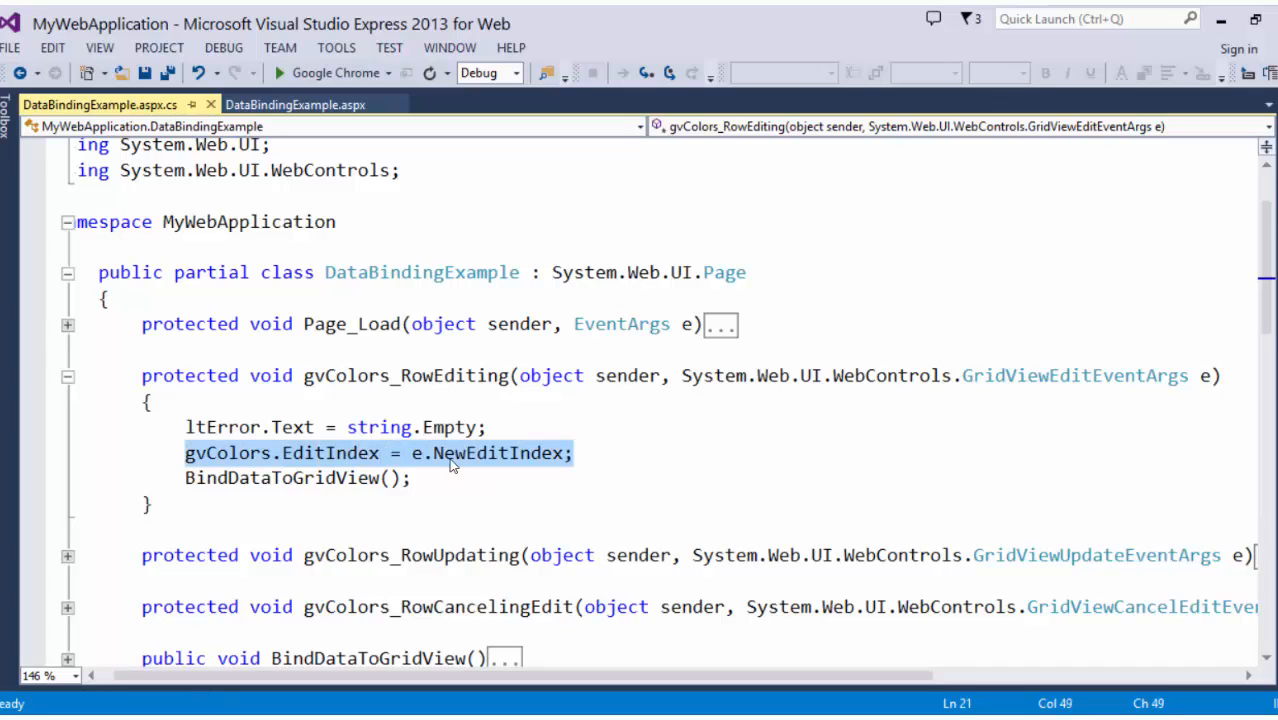
double_click(496, 452)
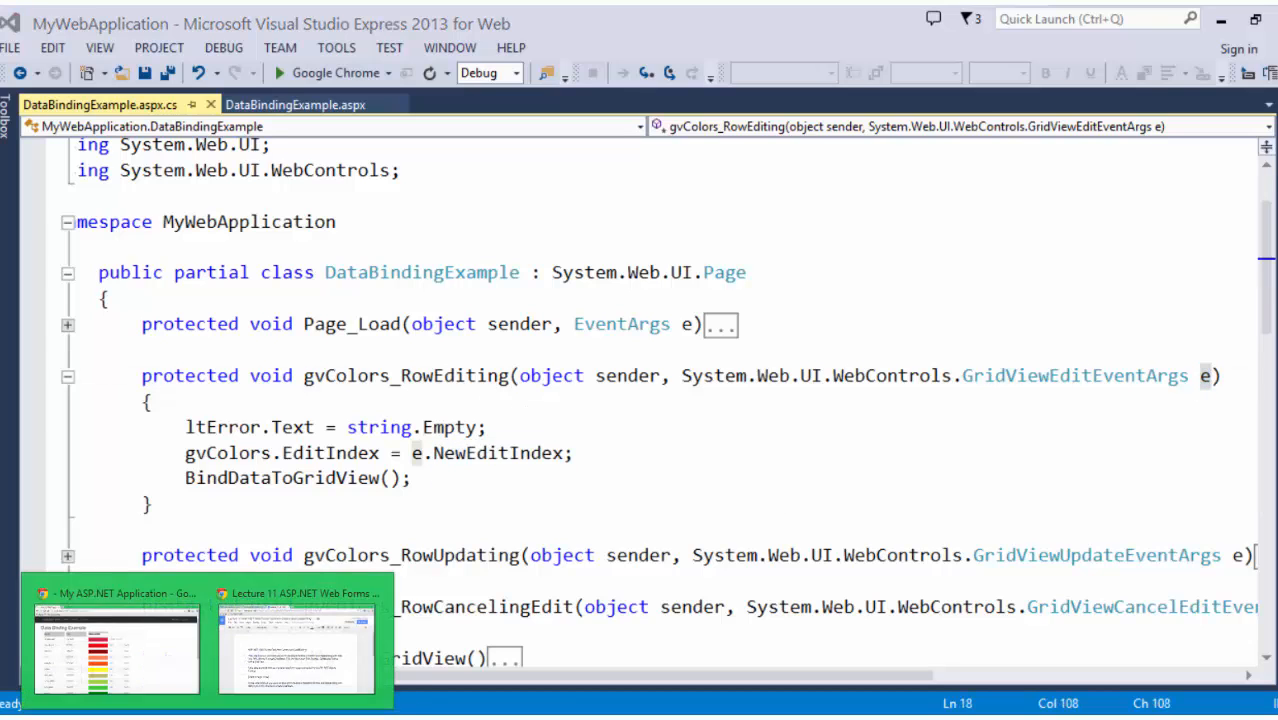
Switch to Chrome and put the darkred row into edit mode.
left_click(114, 650)
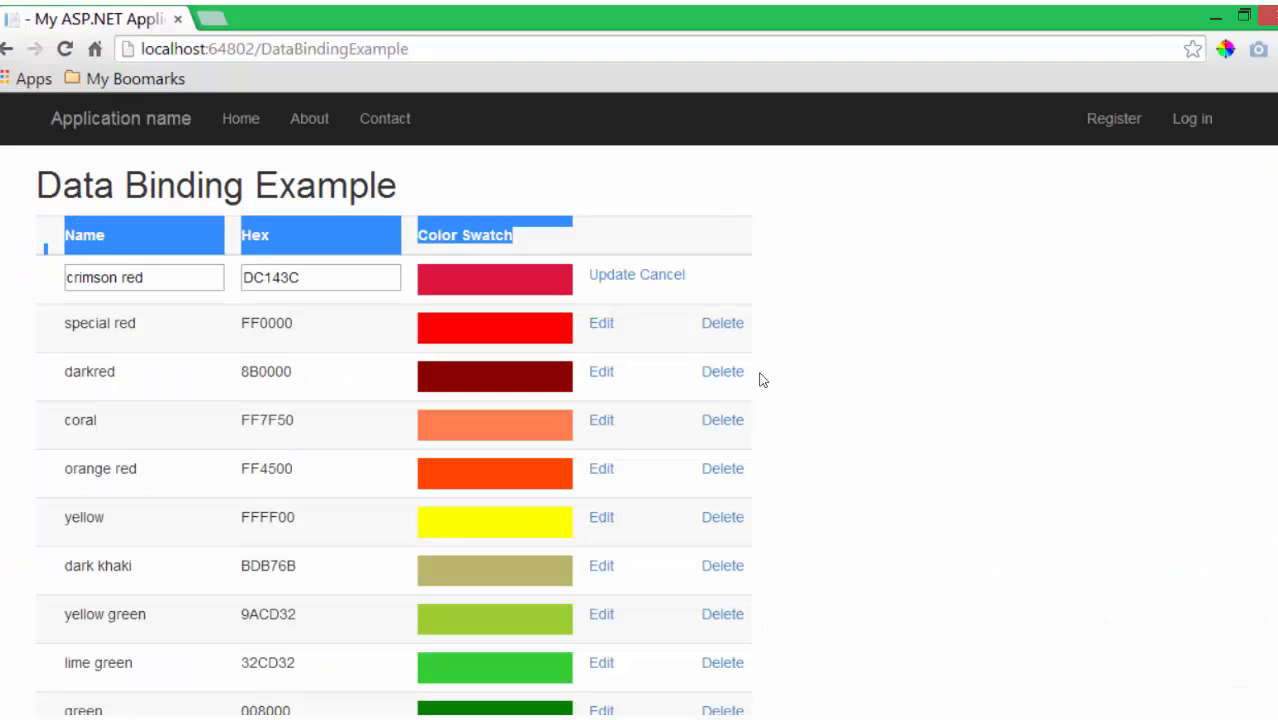
mouse_move(198, 382)
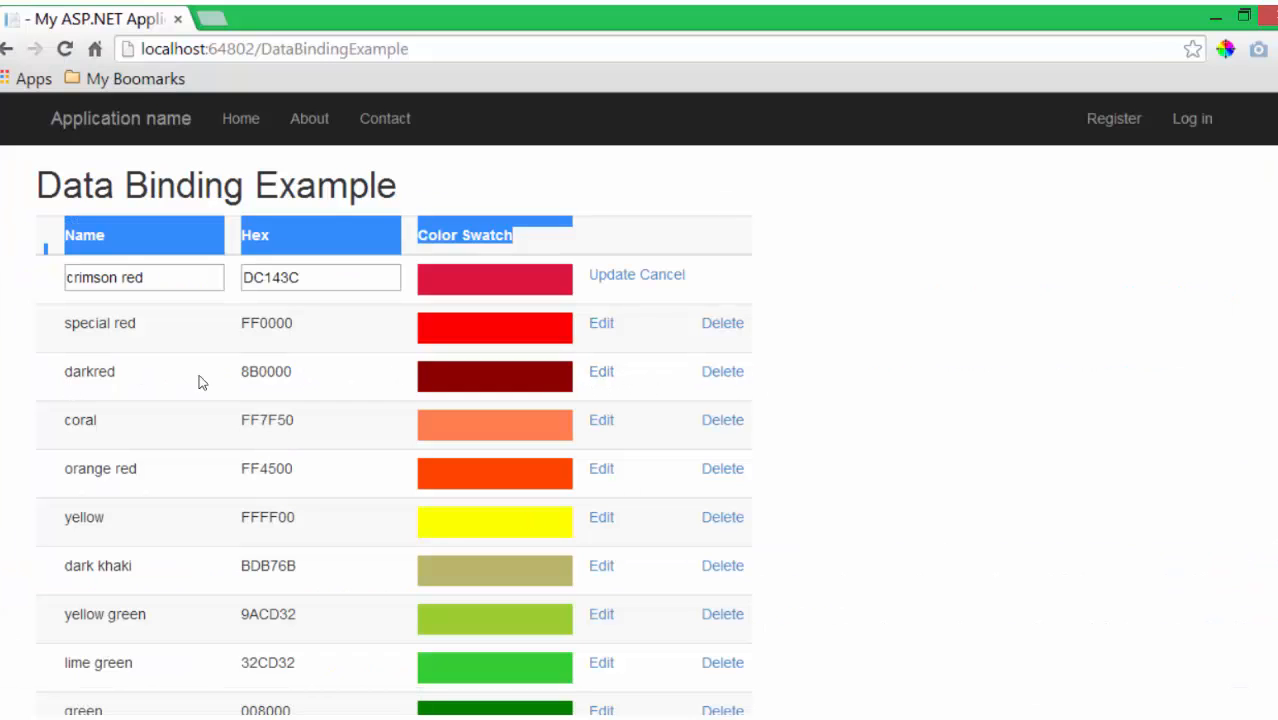
mouse_move(600, 370)
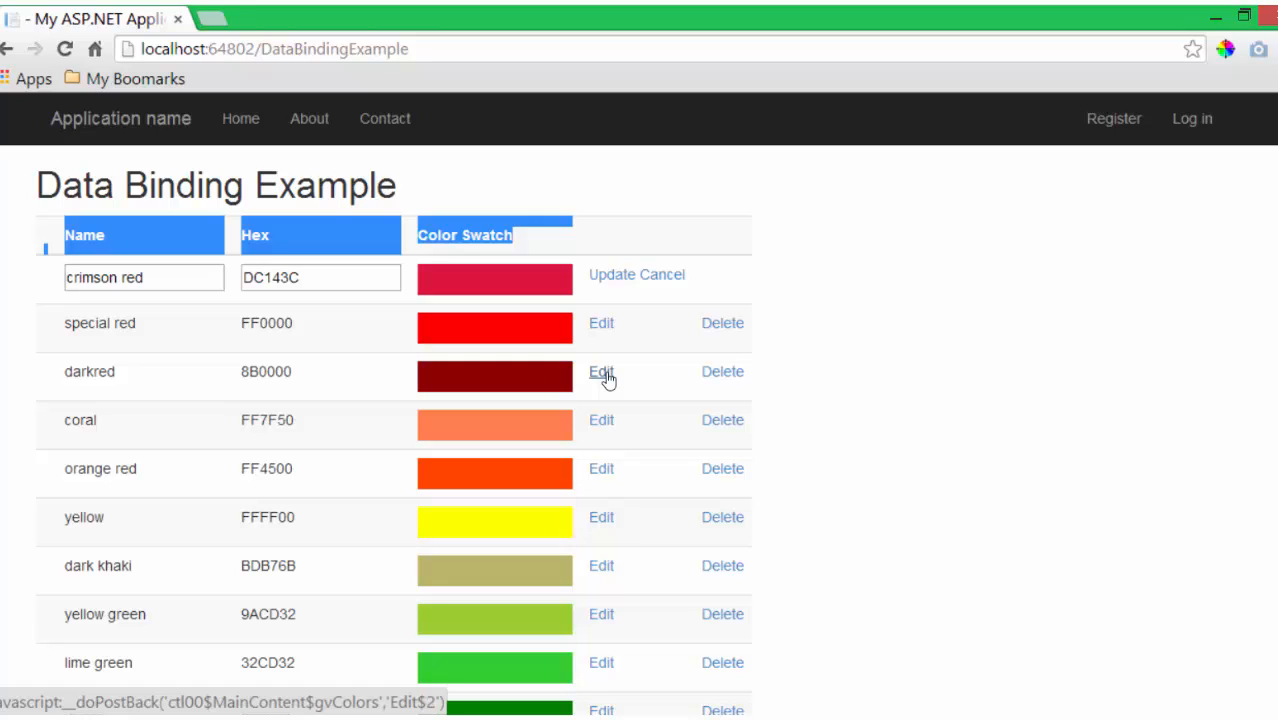
left_click(600, 370)
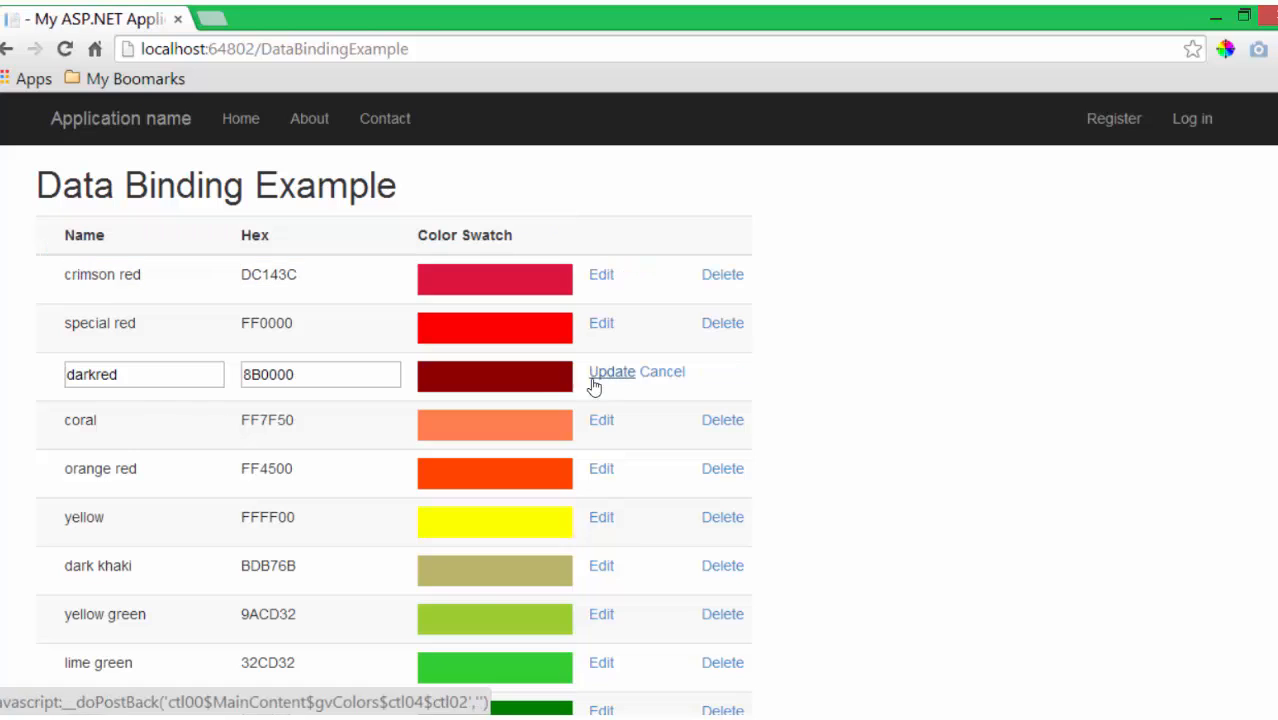
mouse_move(190, 676)
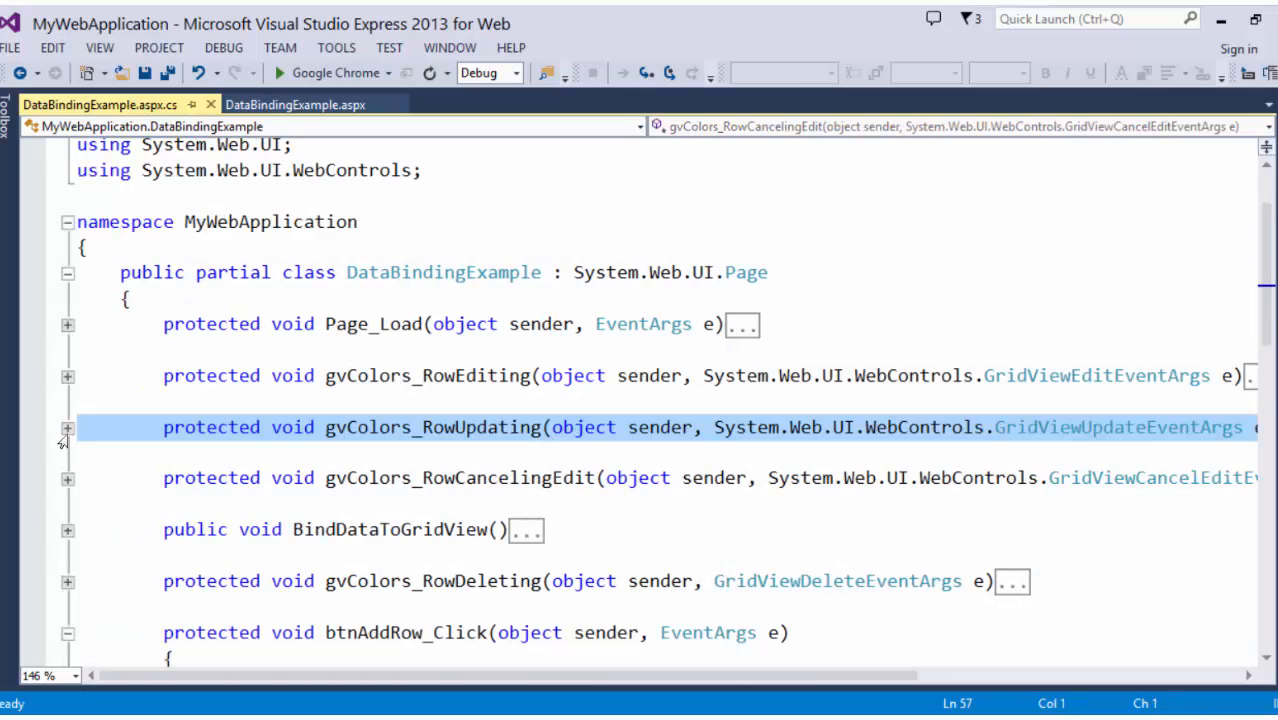
left_click(68, 428)
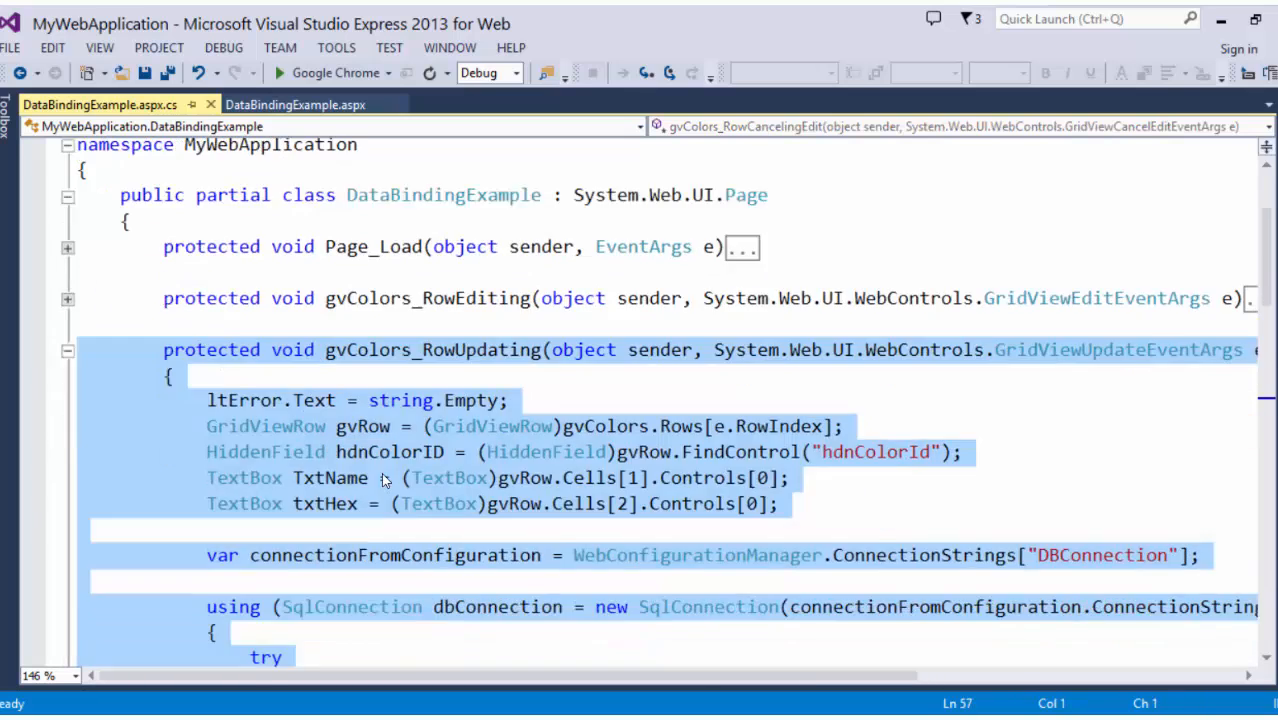
scroll("down", 3)
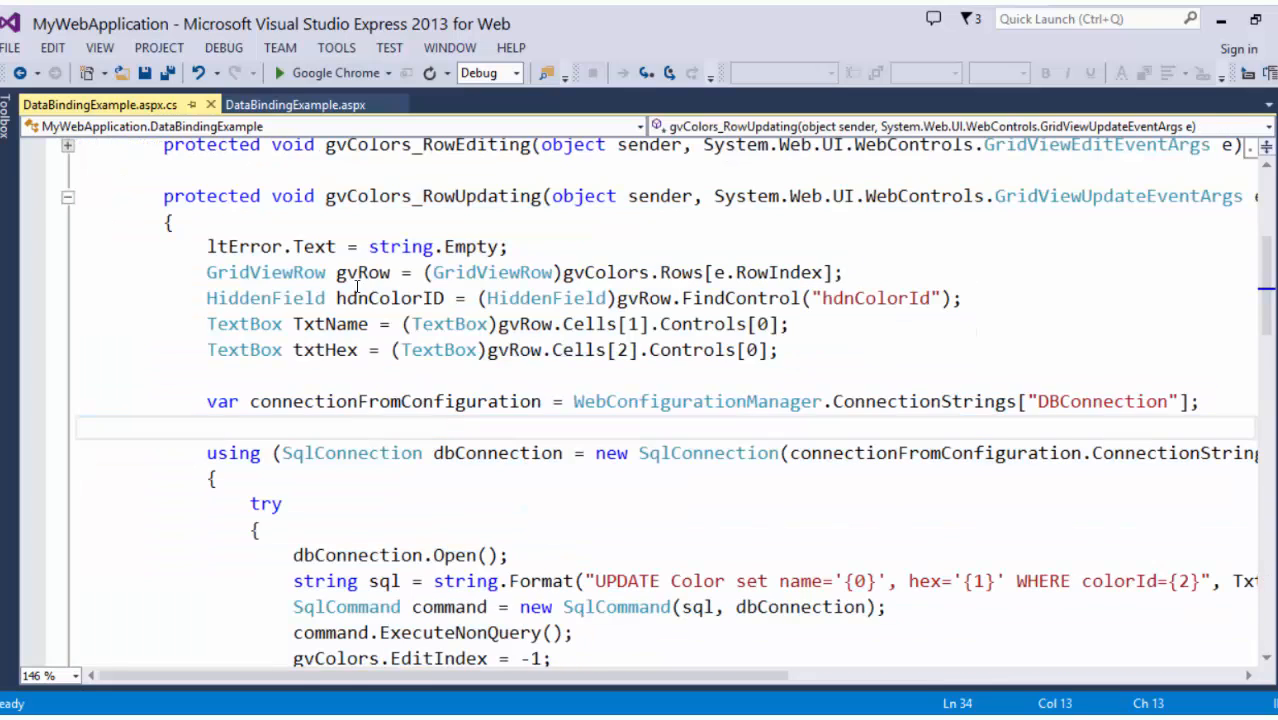
mouse_move(592, 218)
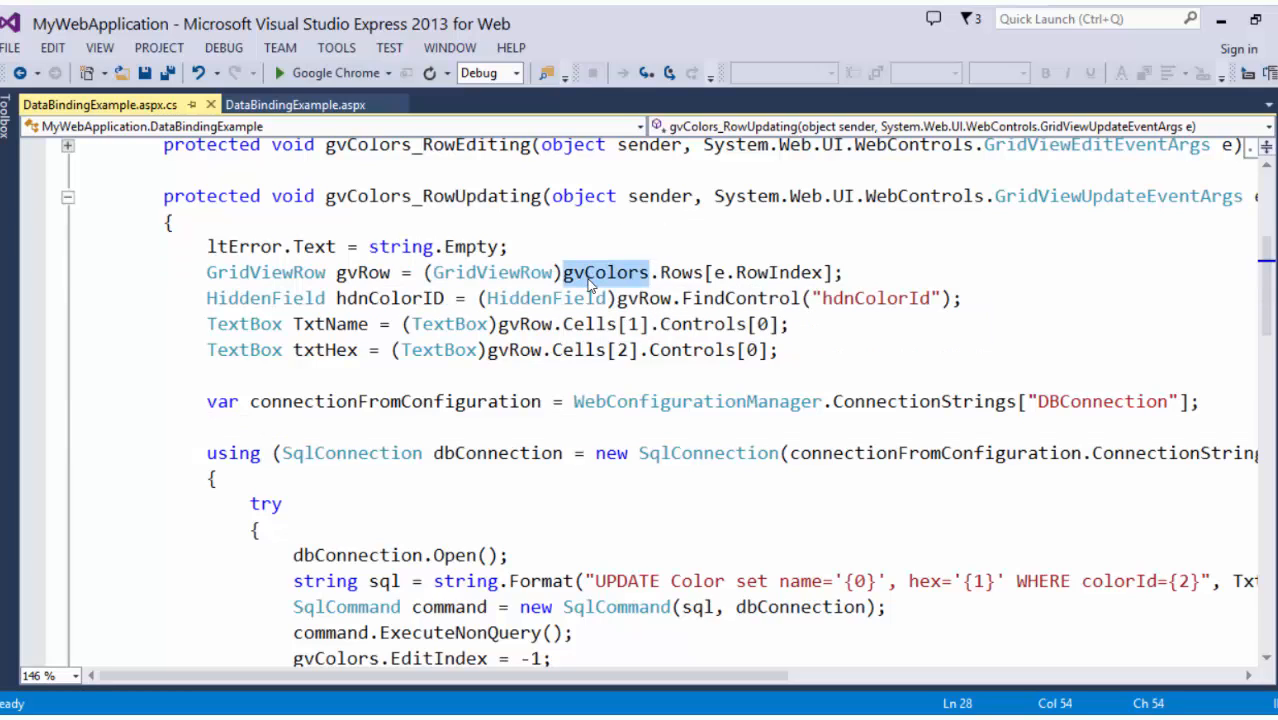
mouse_move(696, 400)
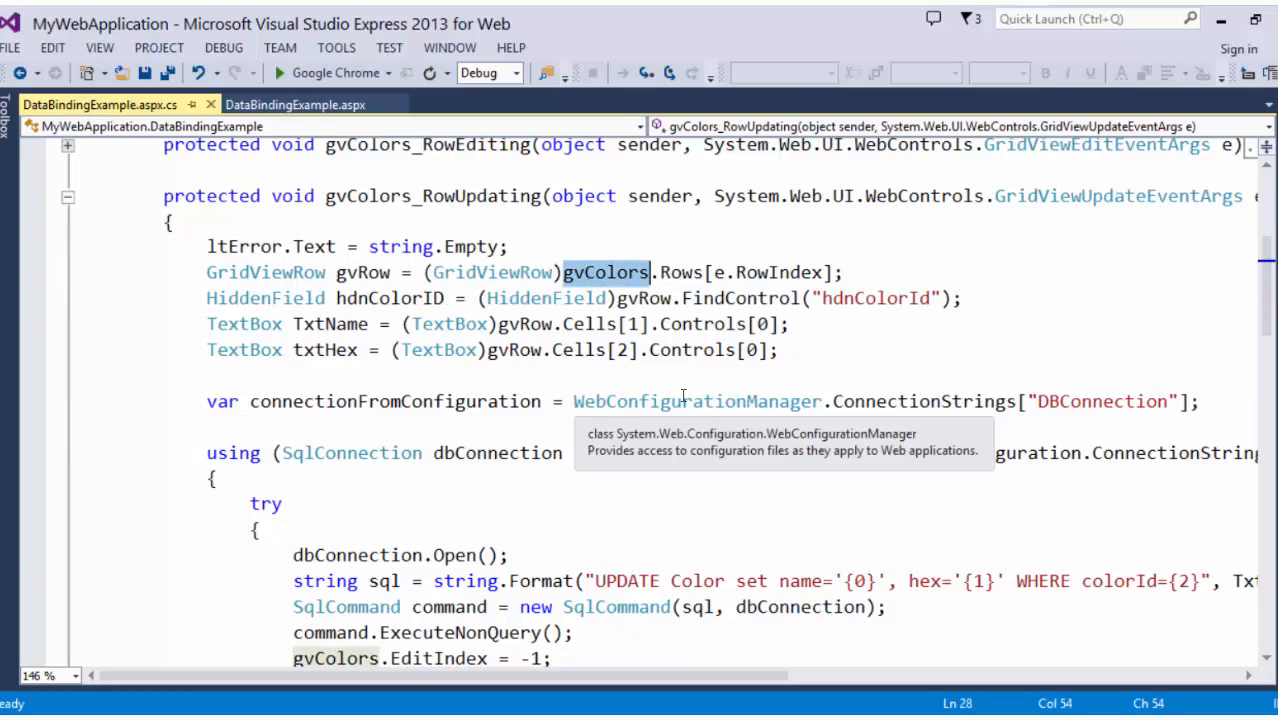
mouse_move(968, 172)
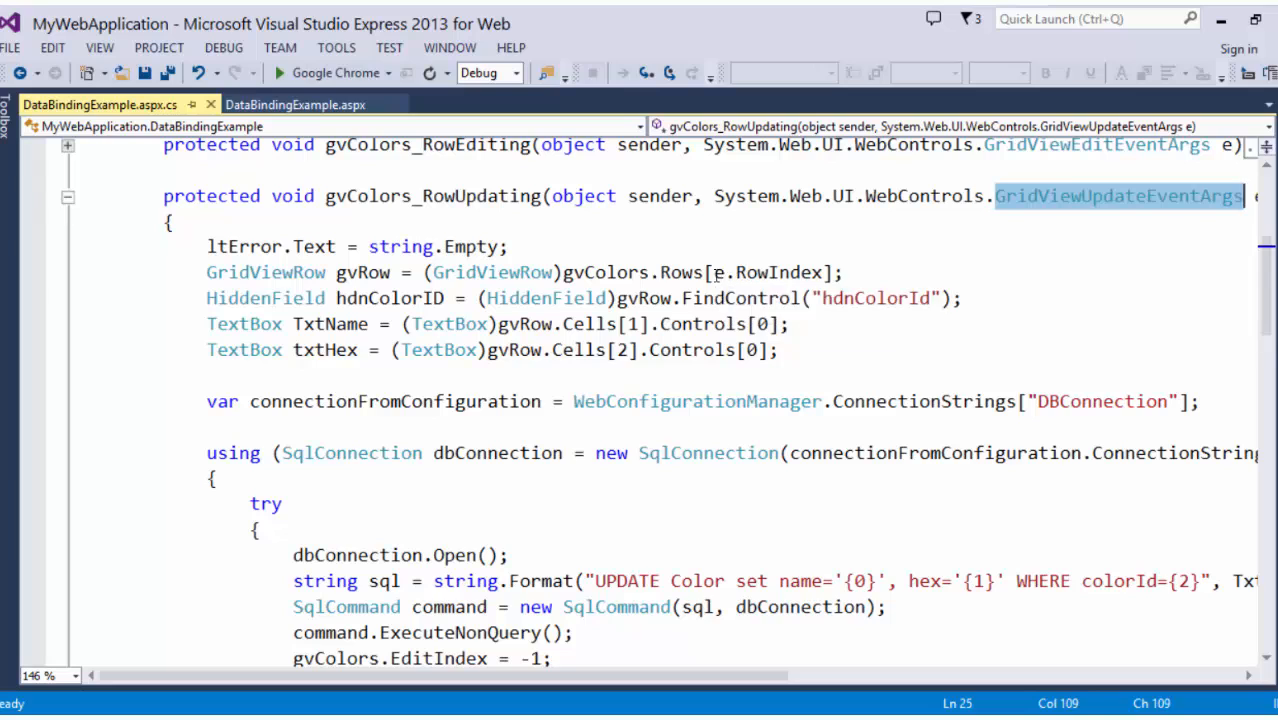
double_click(768, 272)
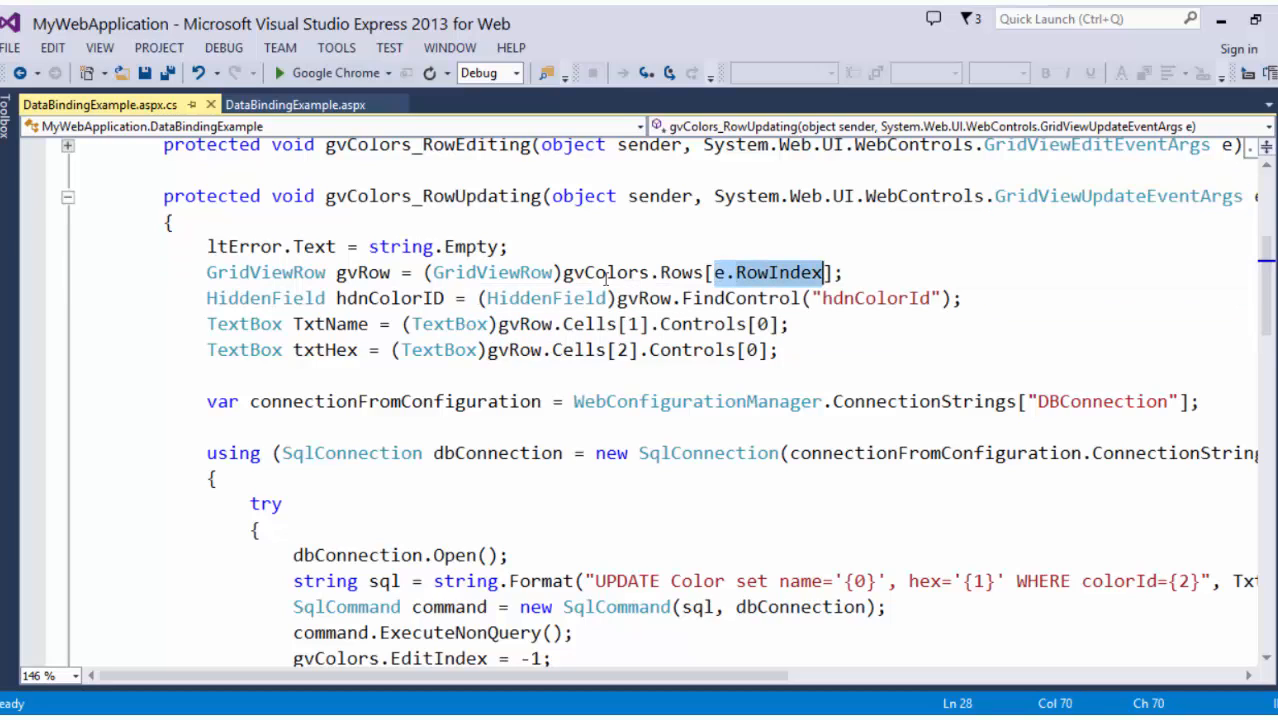
mouse_move(604, 272)
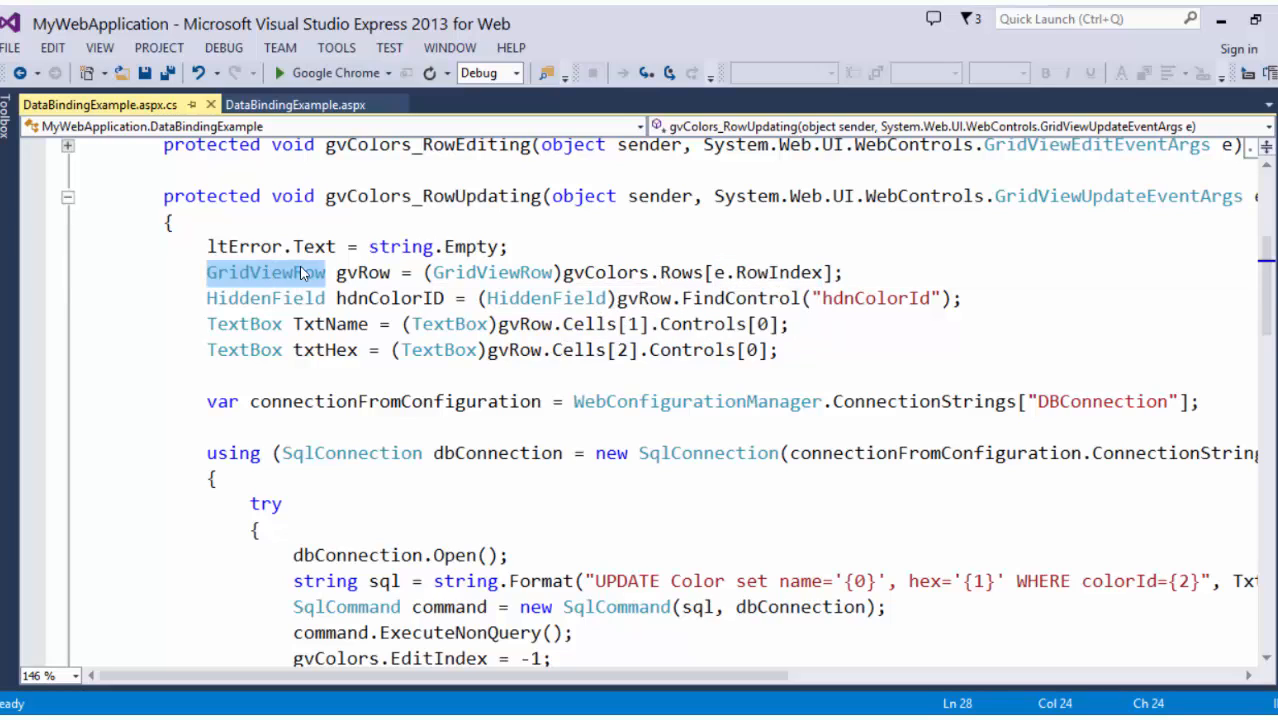
mouse_move(264, 272)
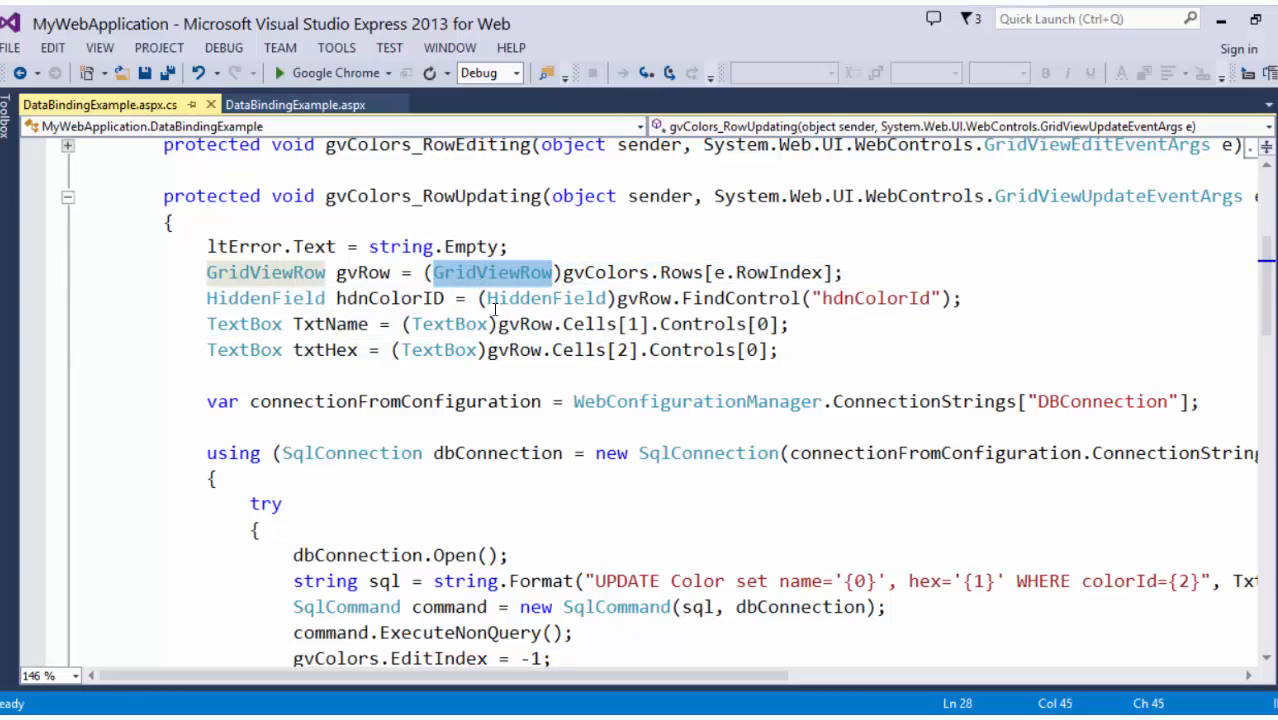
mouse_move(520, 348)
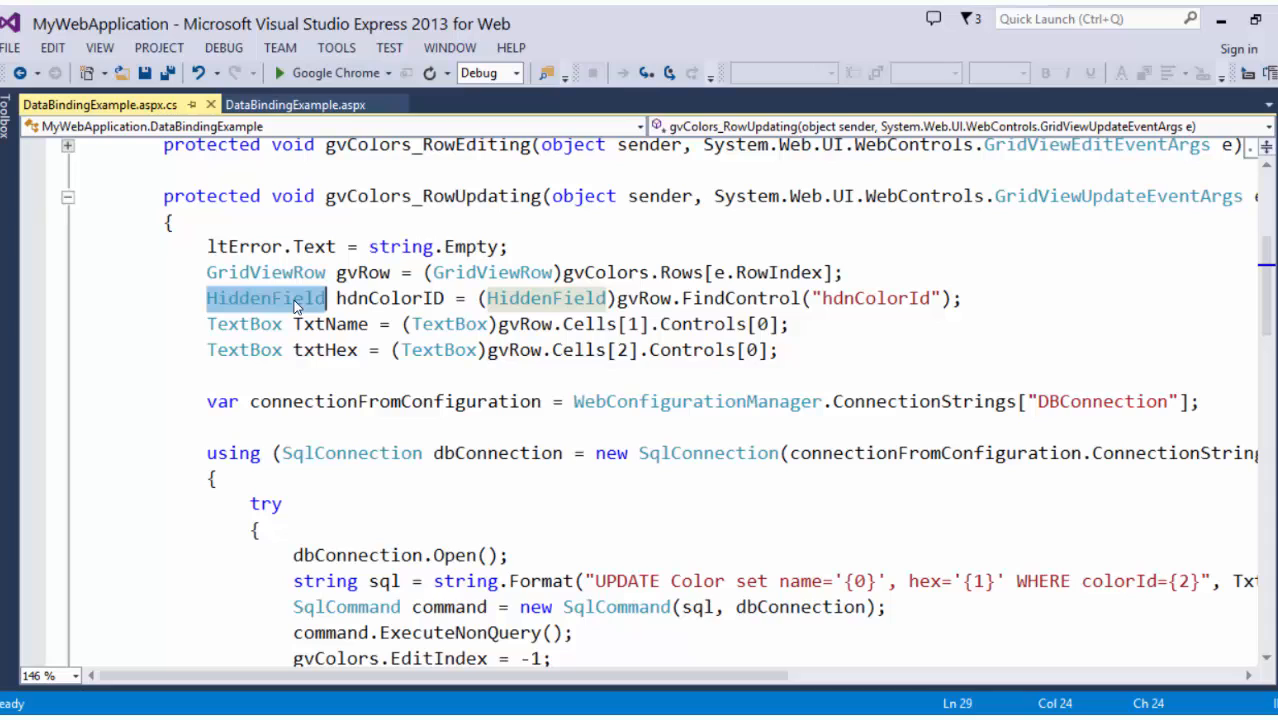
double_click(876, 298)
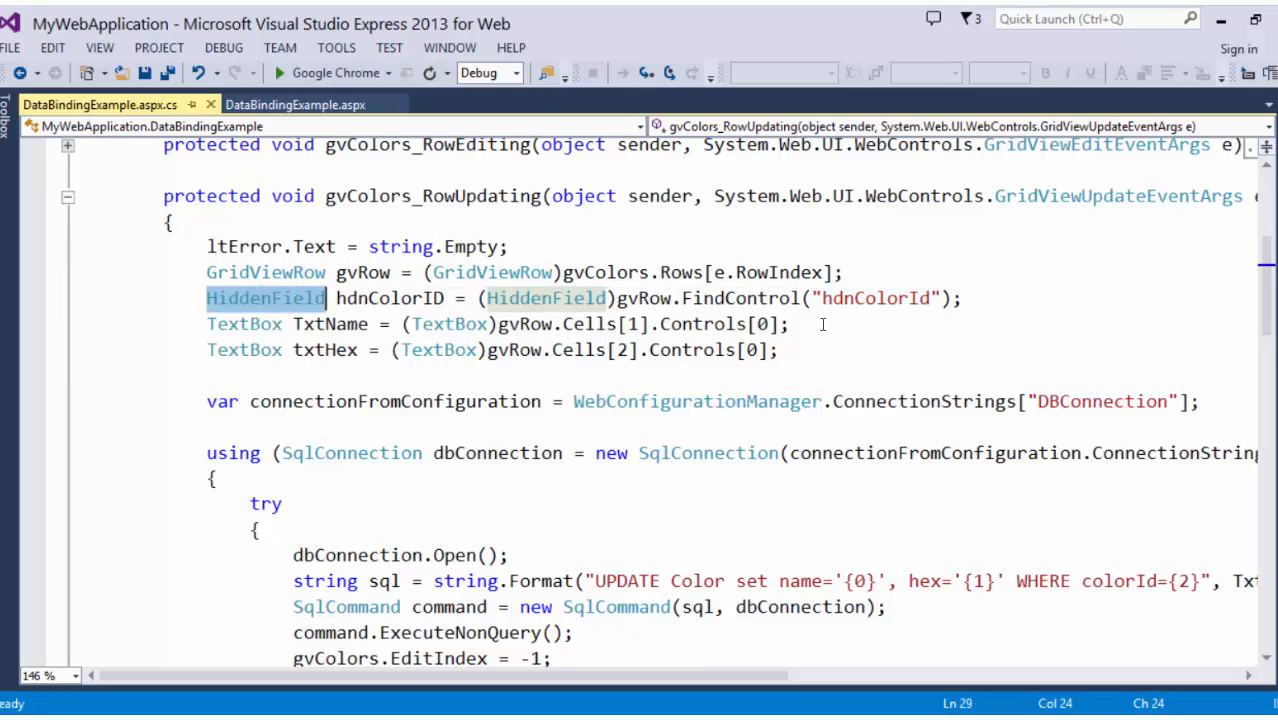
mouse_move(344, 332)
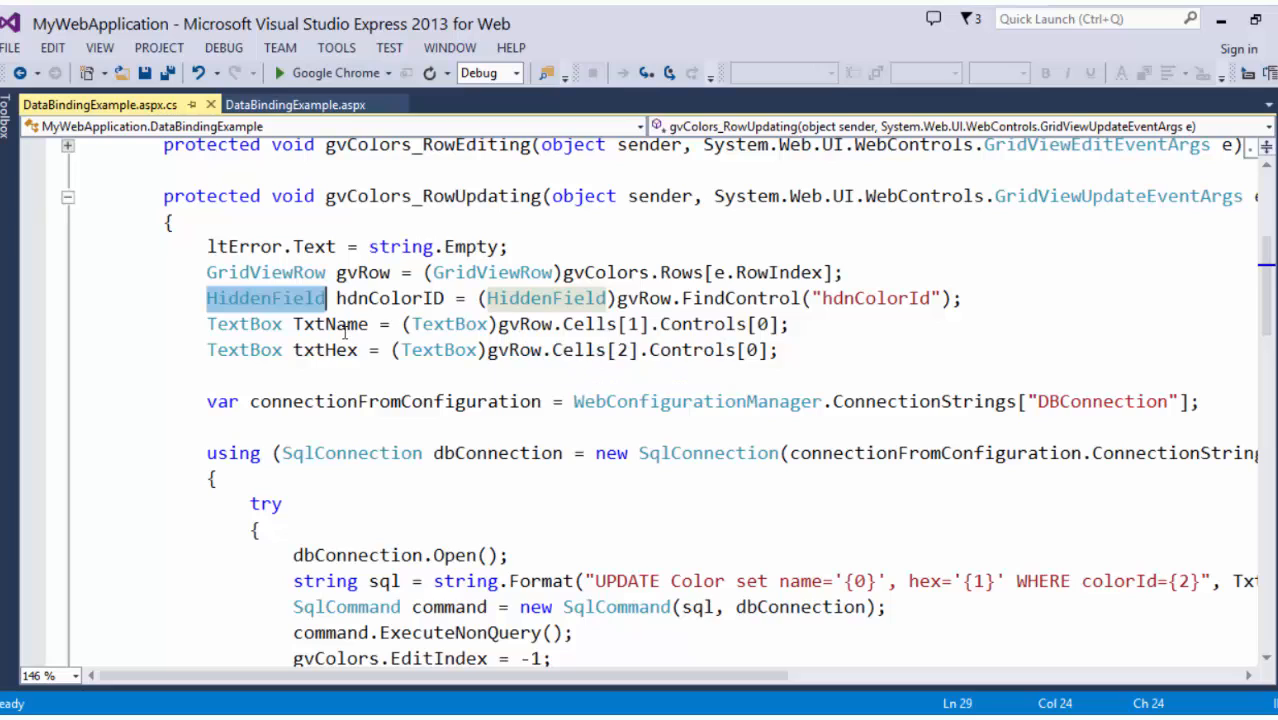
left_click(330, 350)
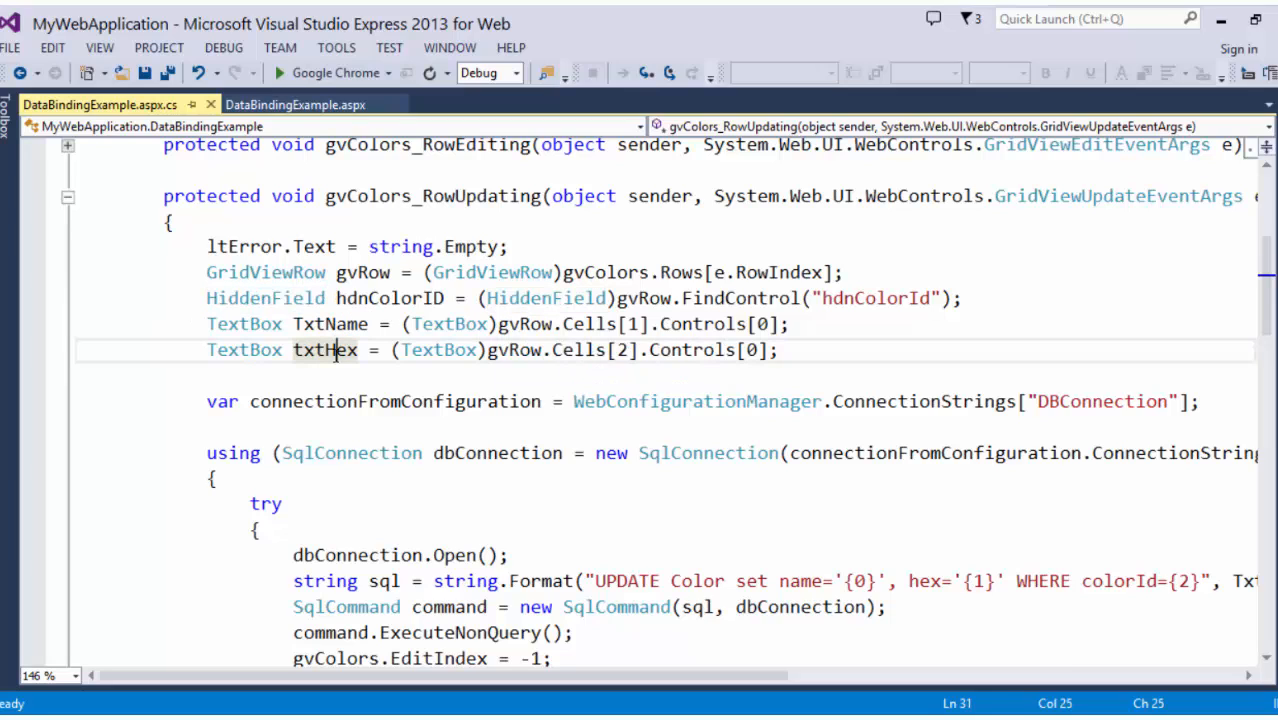
mouse_move(502, 350)
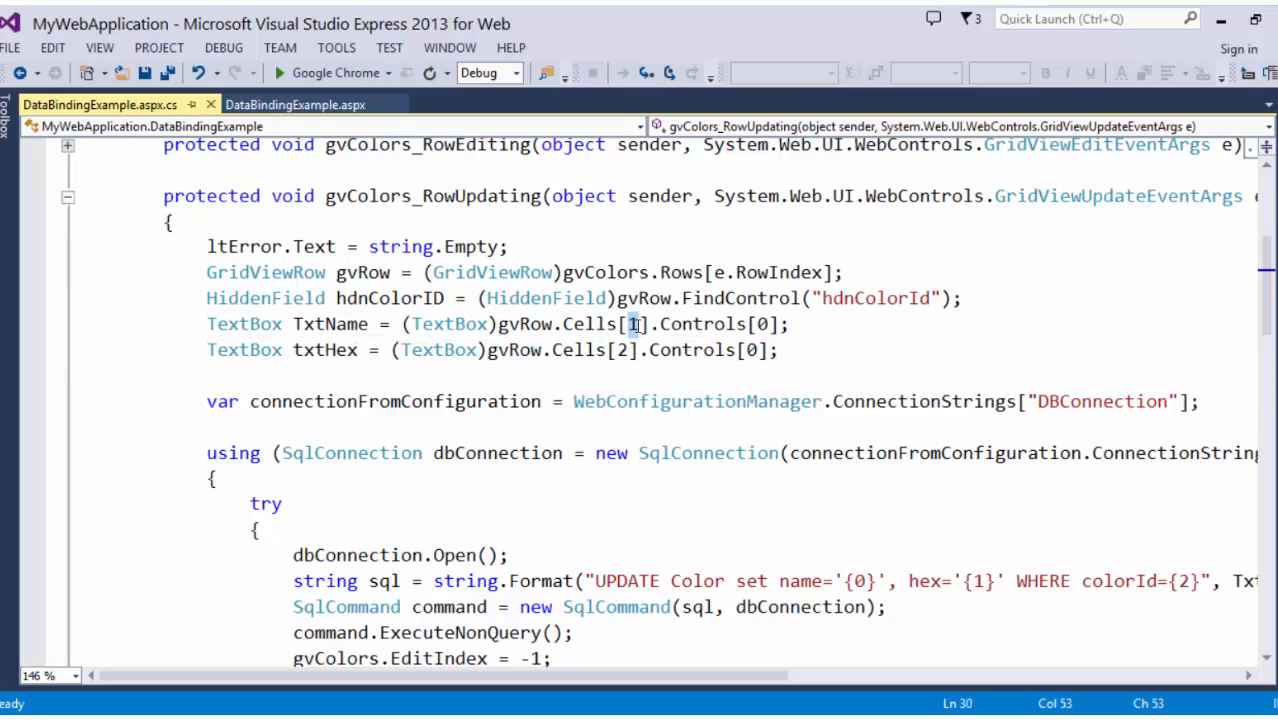
left_click(620, 350)
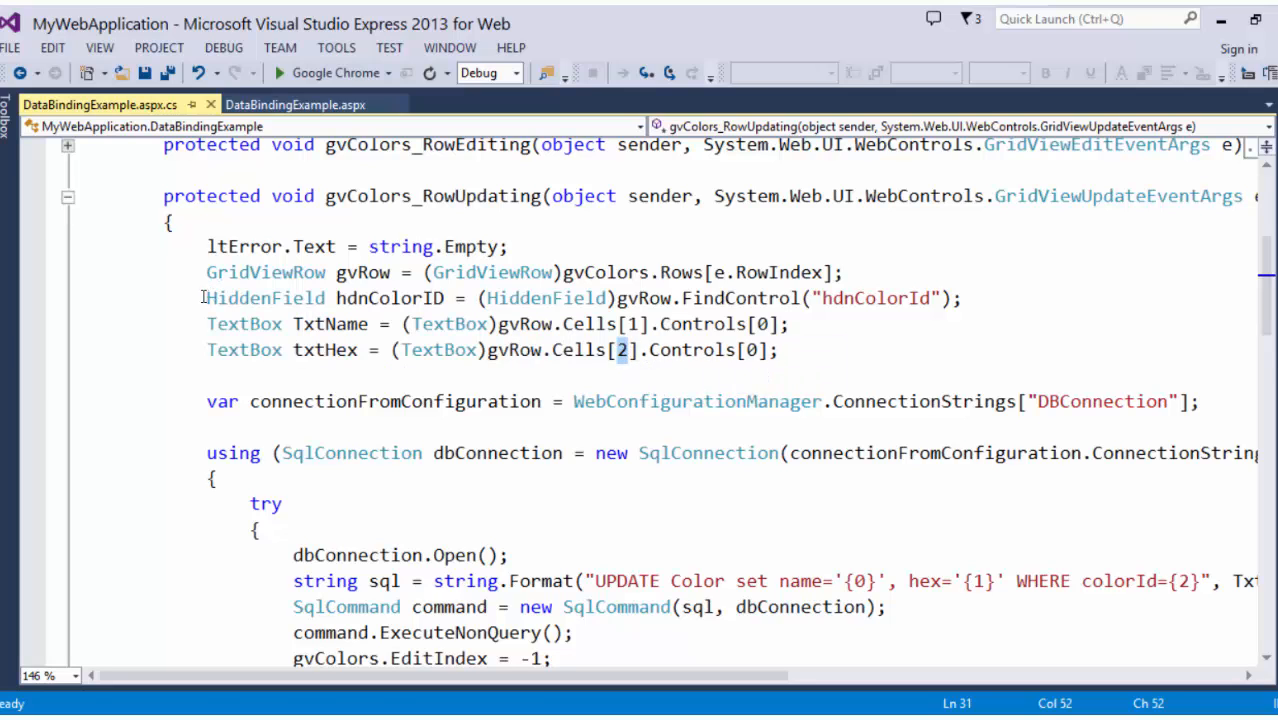
Switch to DataBindingExample.aspx and expand the collapsed hdnColorId TemplateField.
left_click(296, 104)
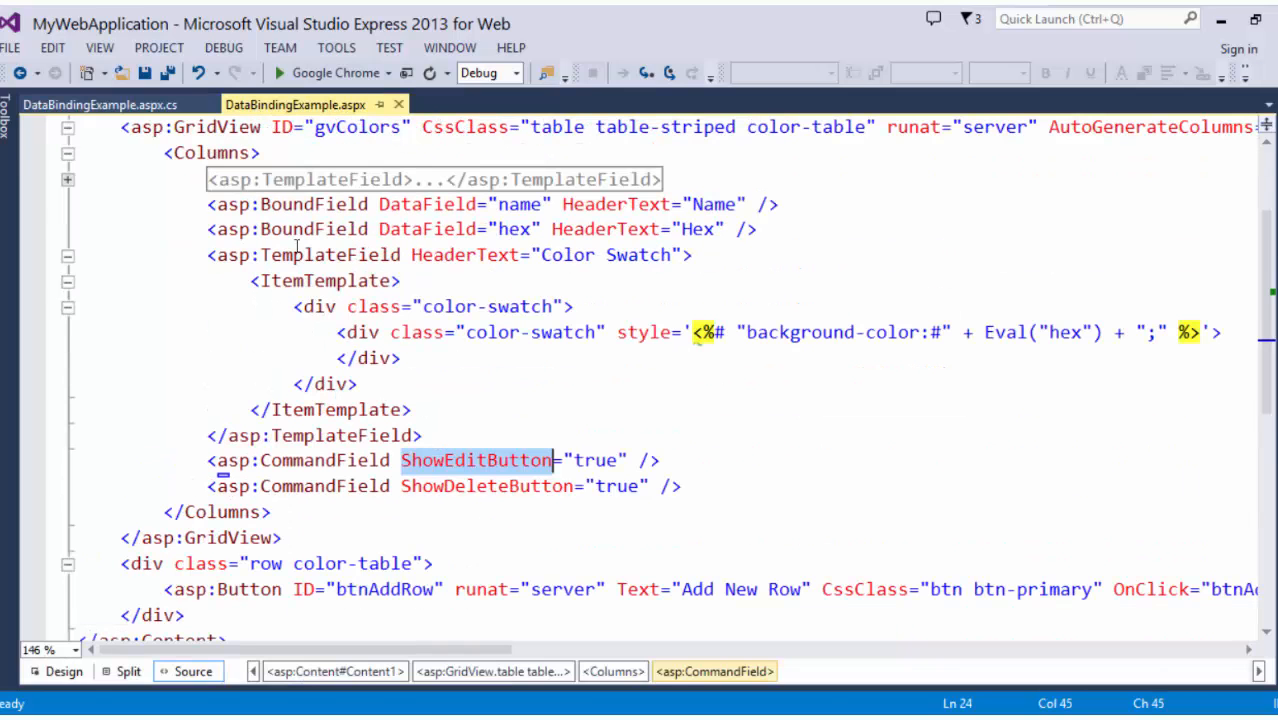
left_click(68, 180)
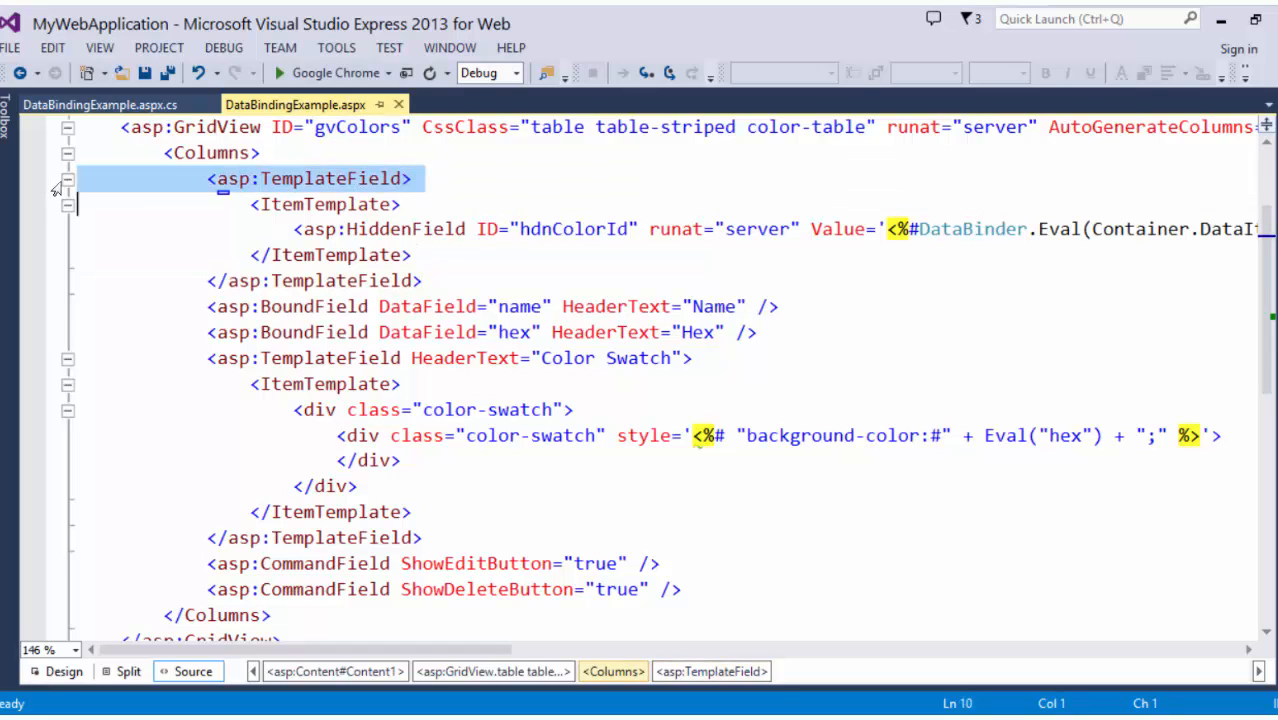
left_click(66, 178)
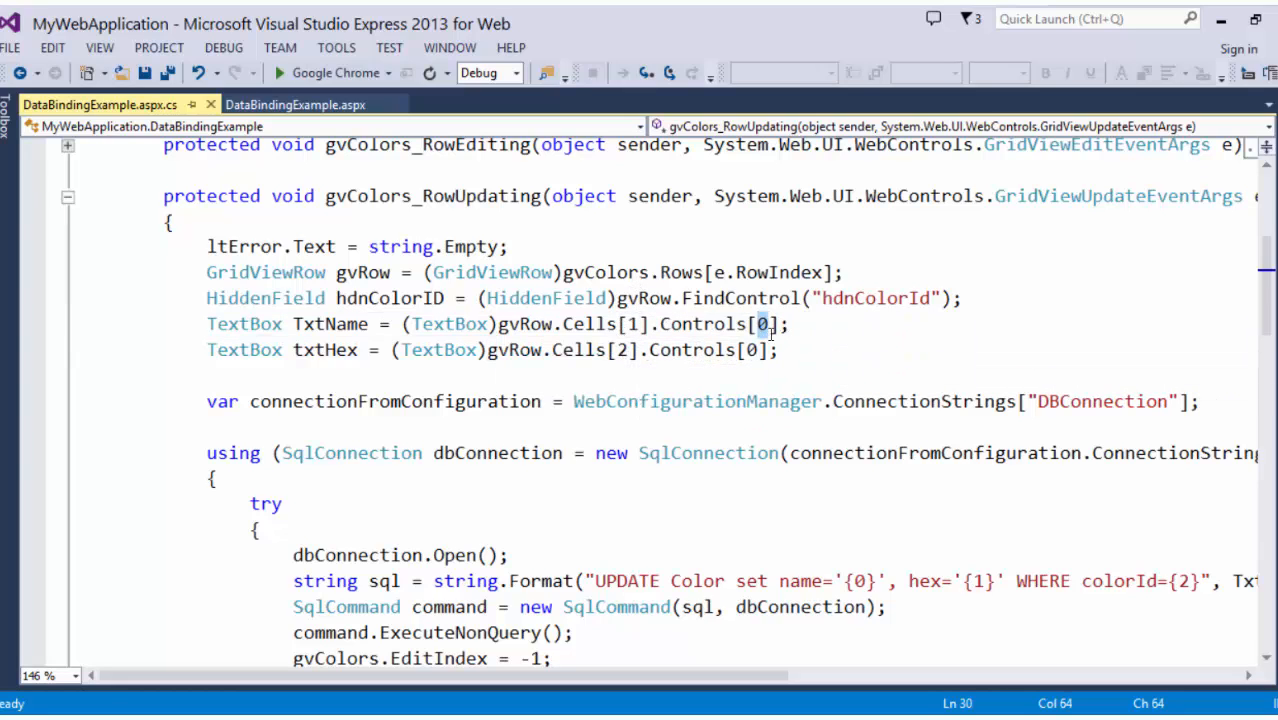
mouse_move(562, 510)
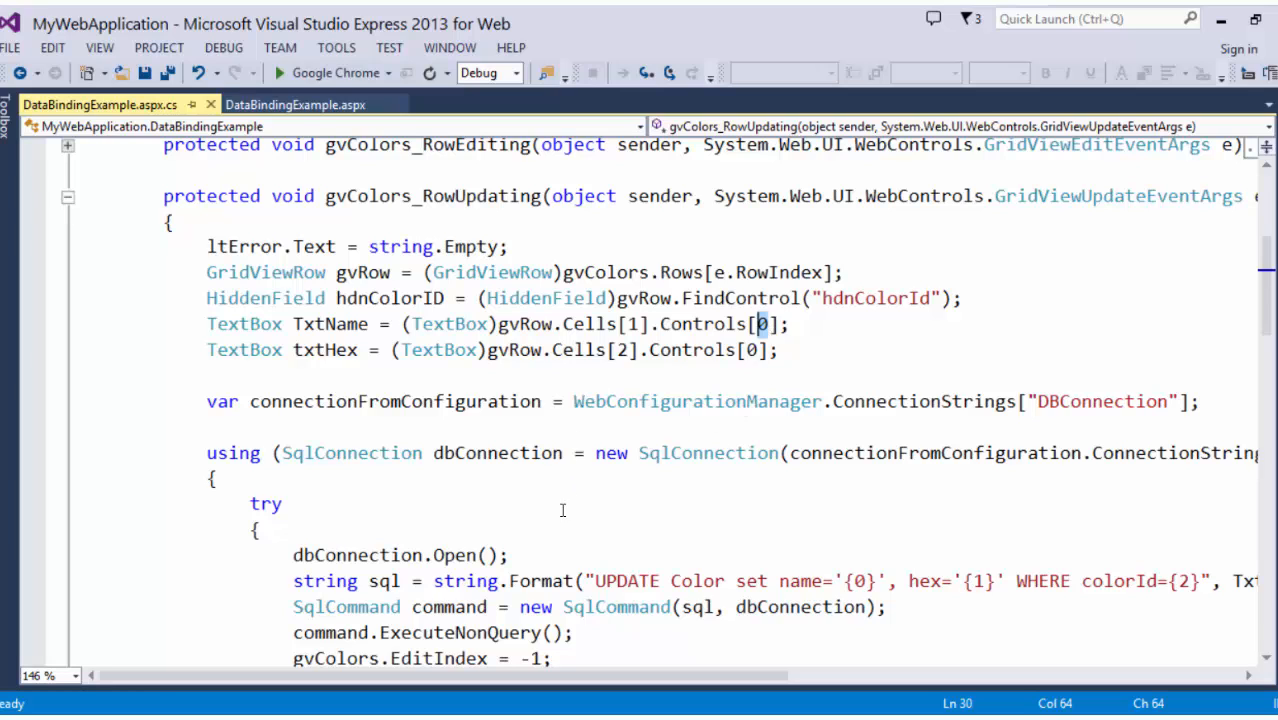
Scroll to gvColors_RowUpdating and highlight the hdnColorID.Value argument of its UPDATE.
scroll("down", 3)
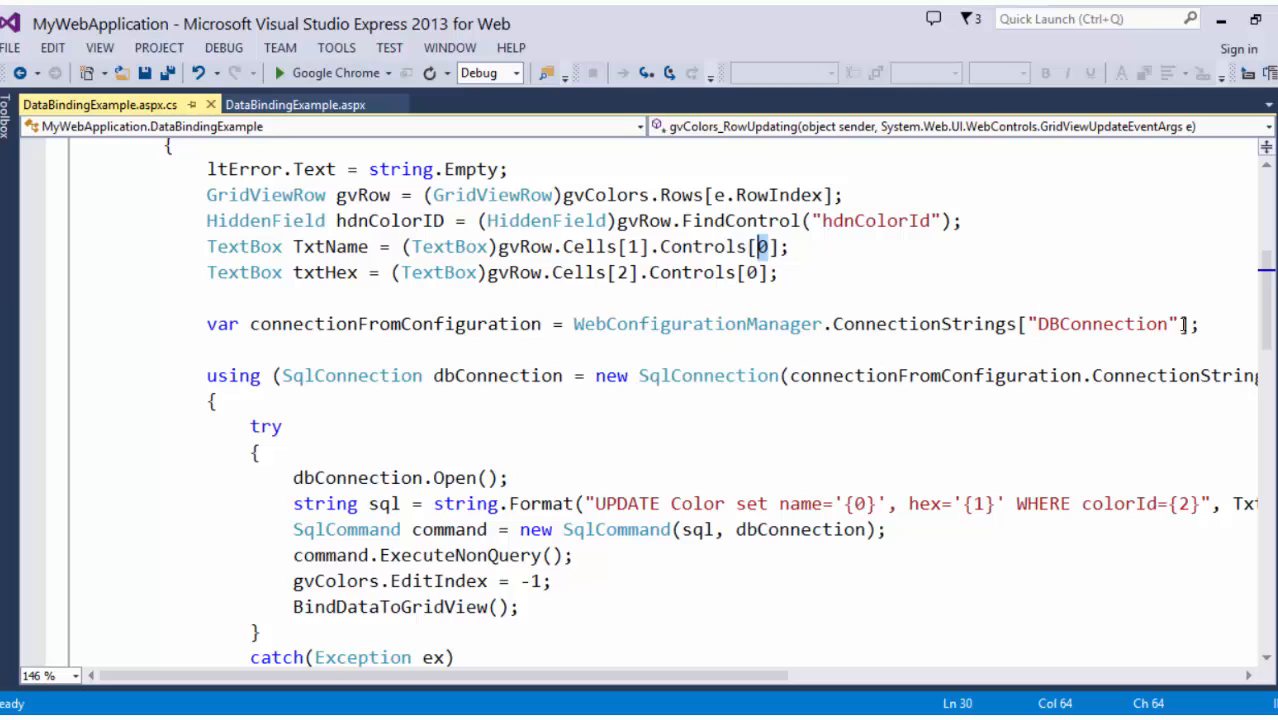
scroll("down", 3)
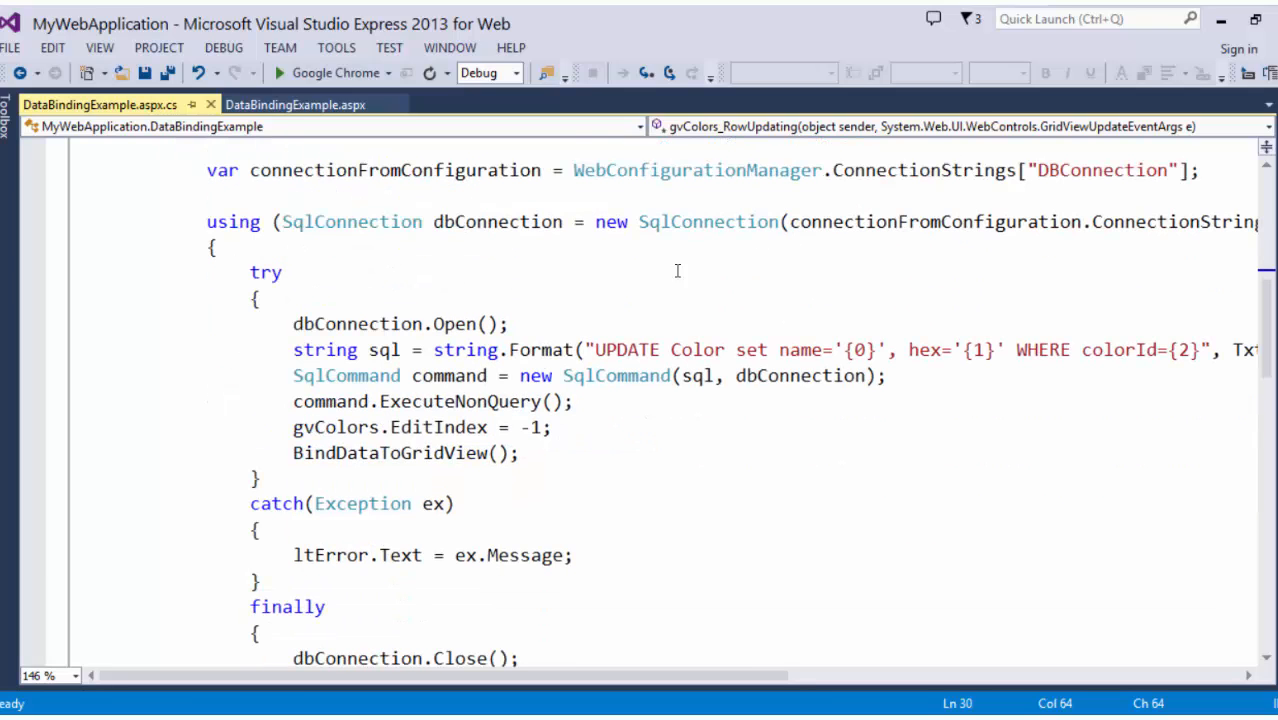
mouse_move(896, 208)
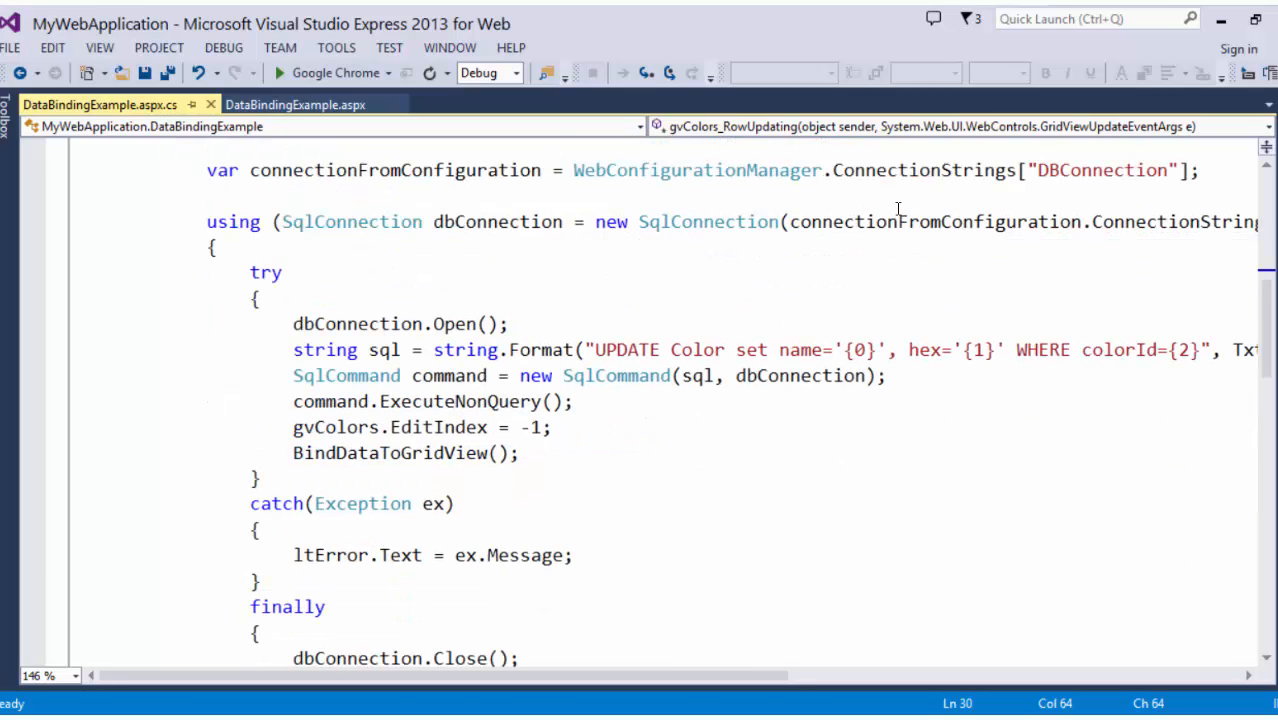
mouse_move(744, 348)
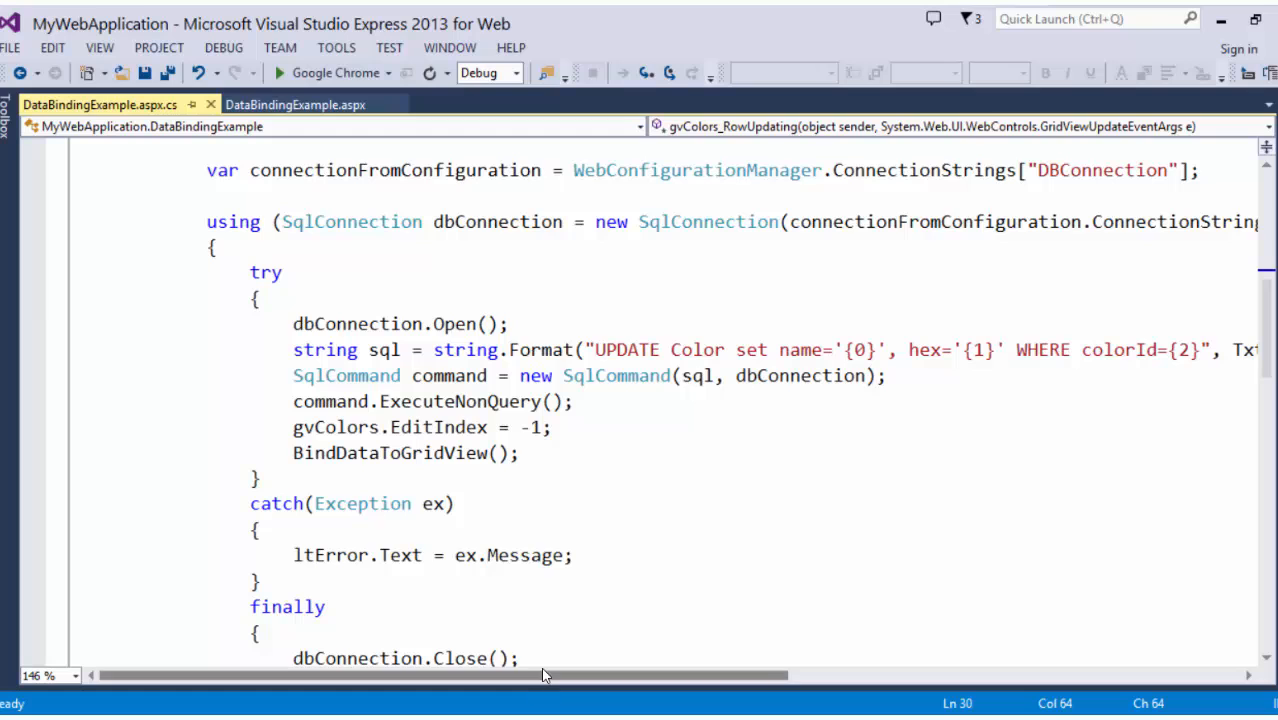
scroll("right", 3)
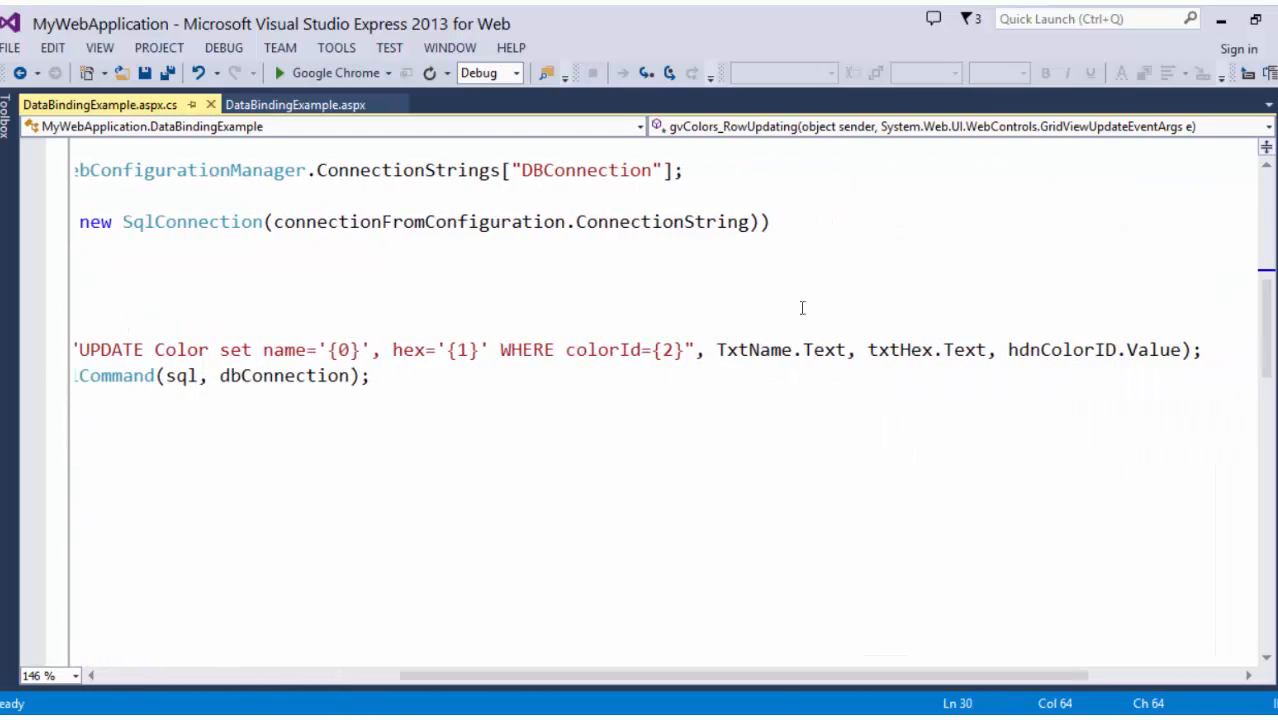
double_click(898, 350)
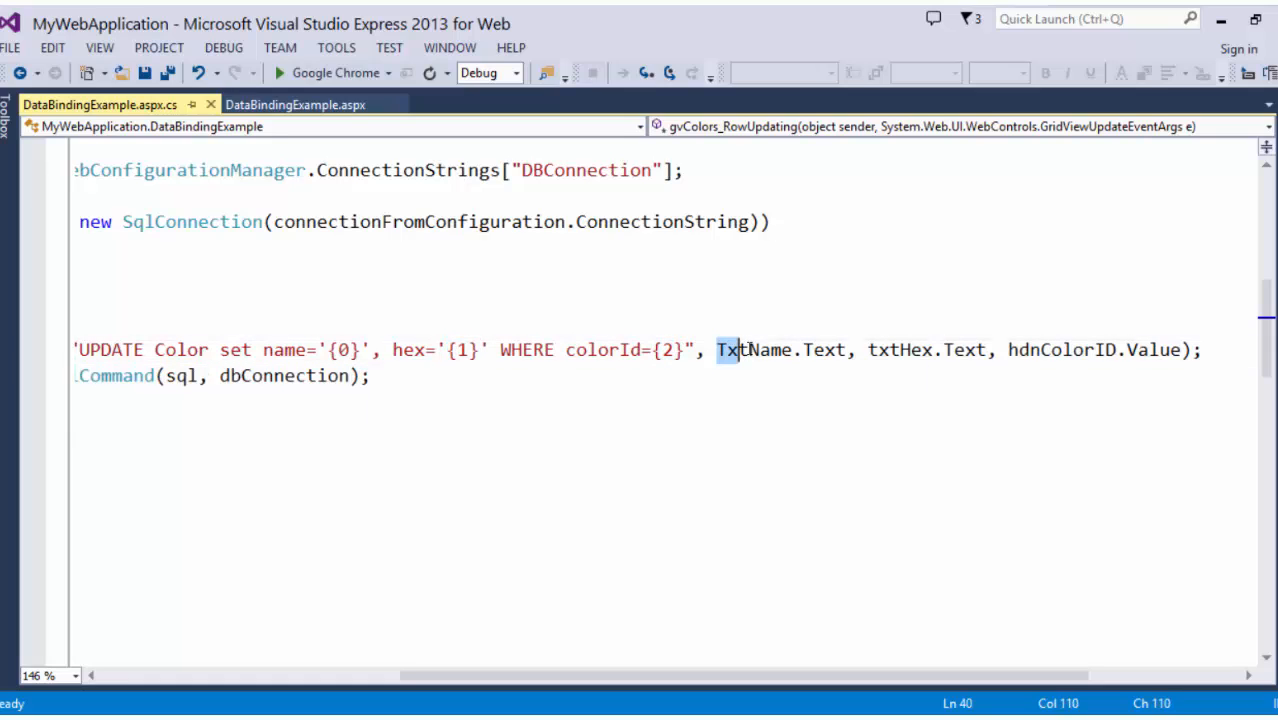
double_click(924, 348)
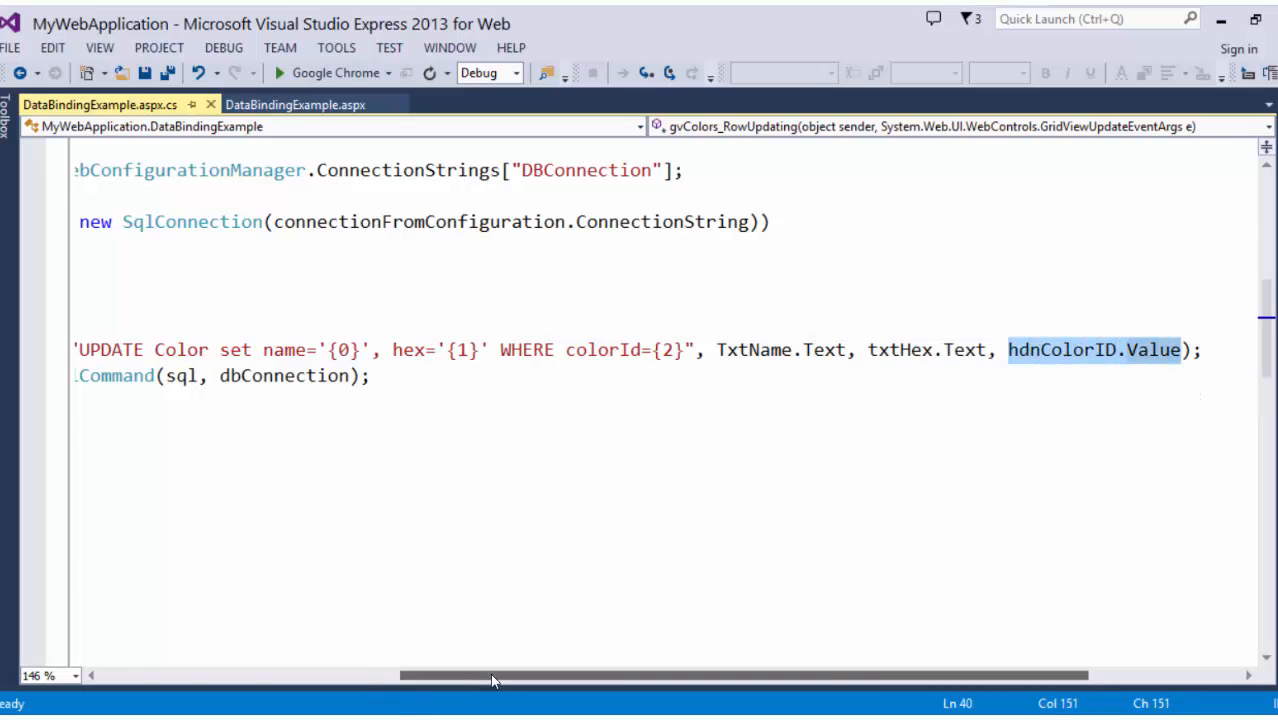
Point out the SqlCommand running the query and the -1 reset of EditIndex.
scroll("left", 3)
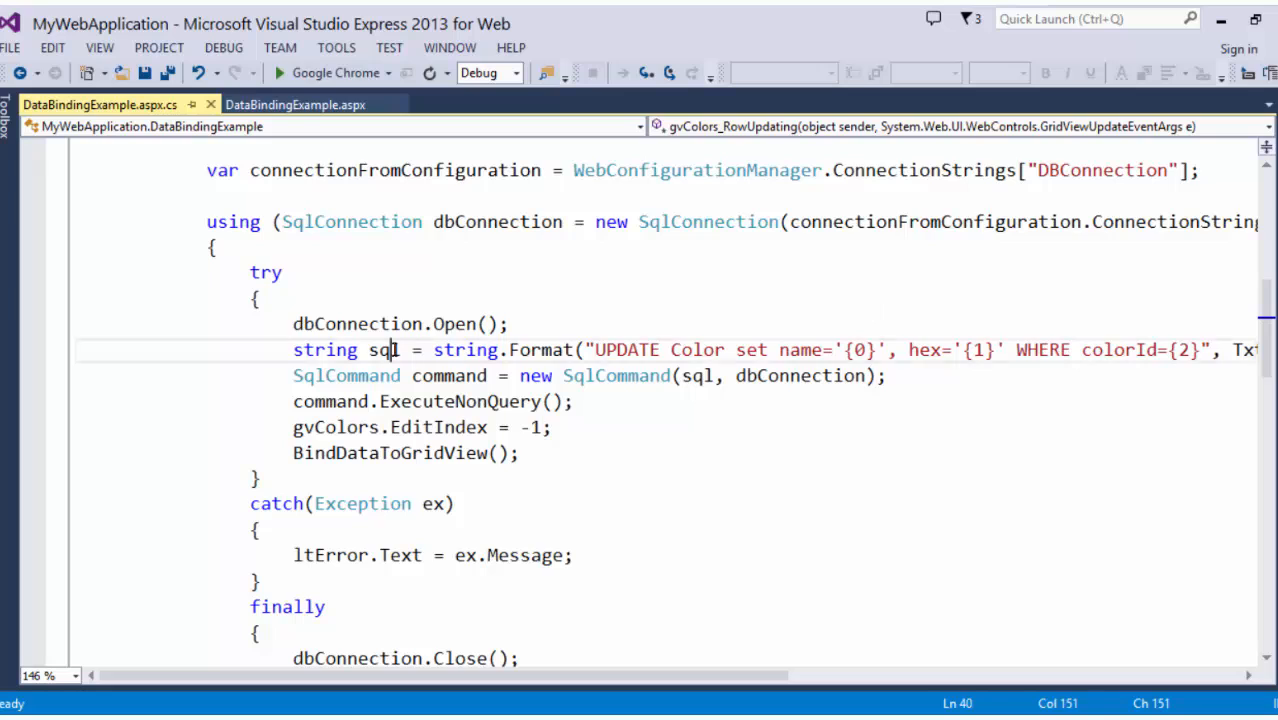
left_click(440, 376)
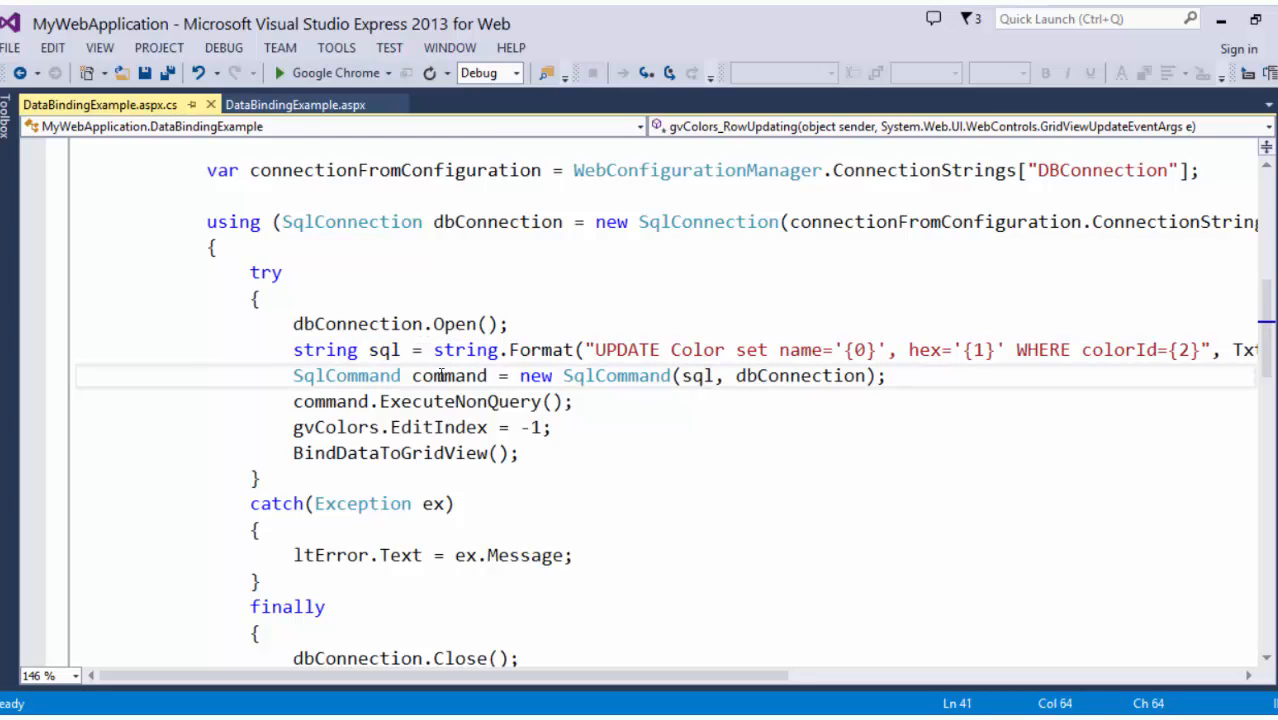
double_click(330, 400)
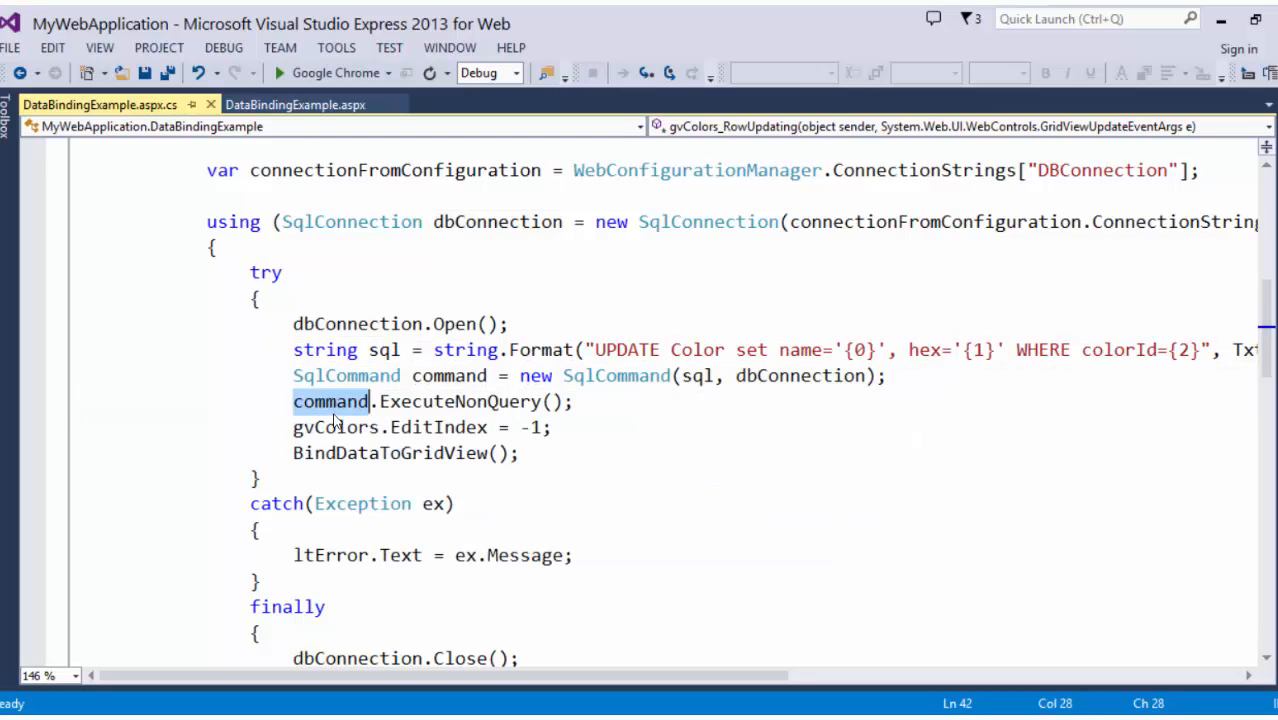
mouse_move(426, 400)
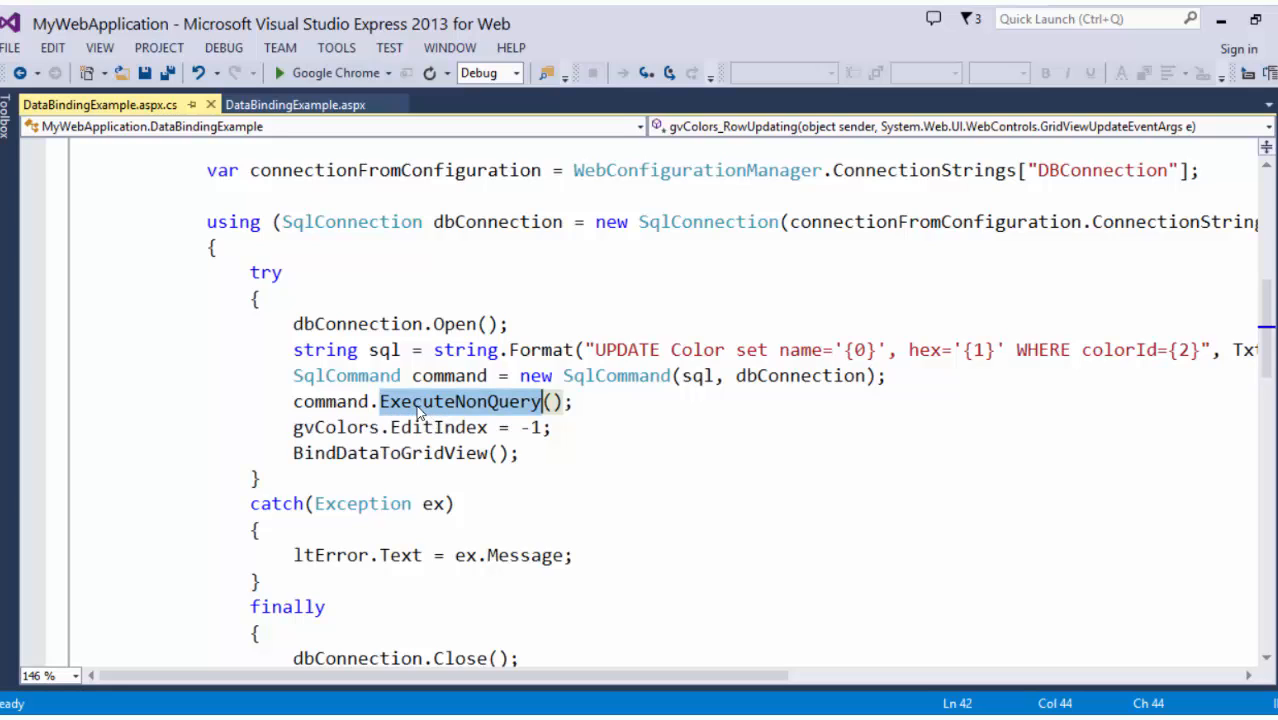
mouse_move(438, 428)
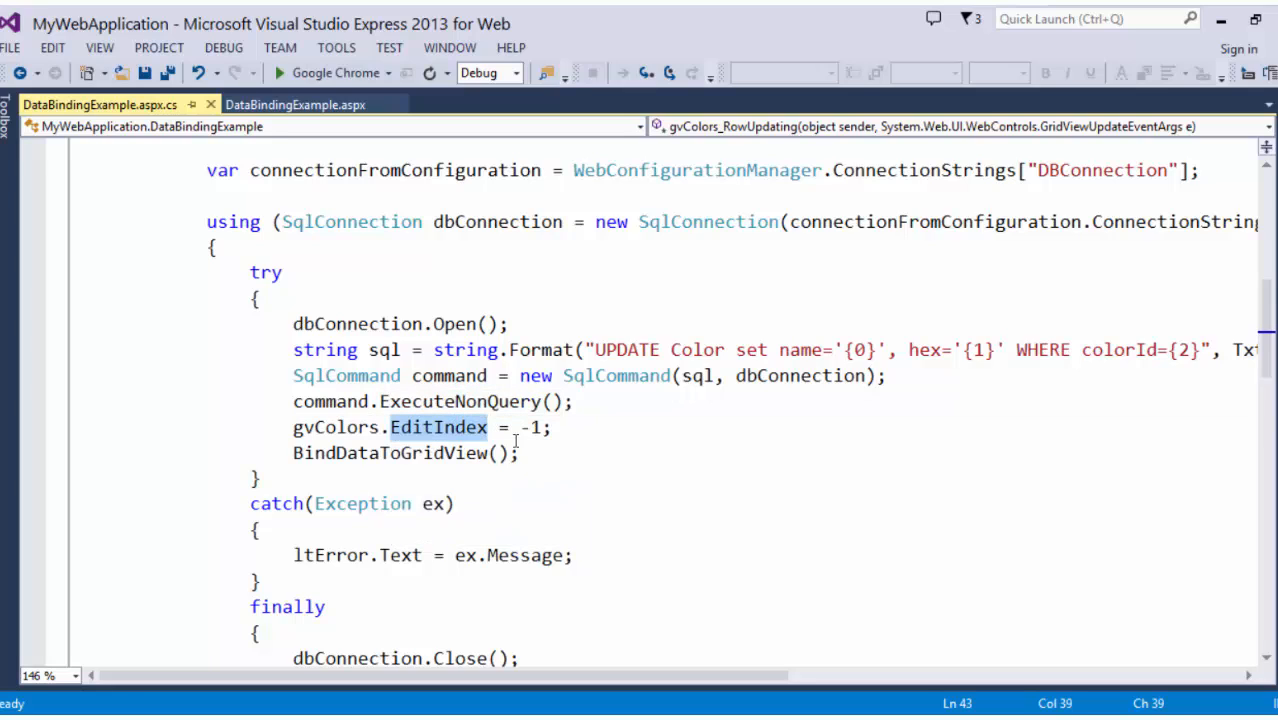
double_click(528, 428)
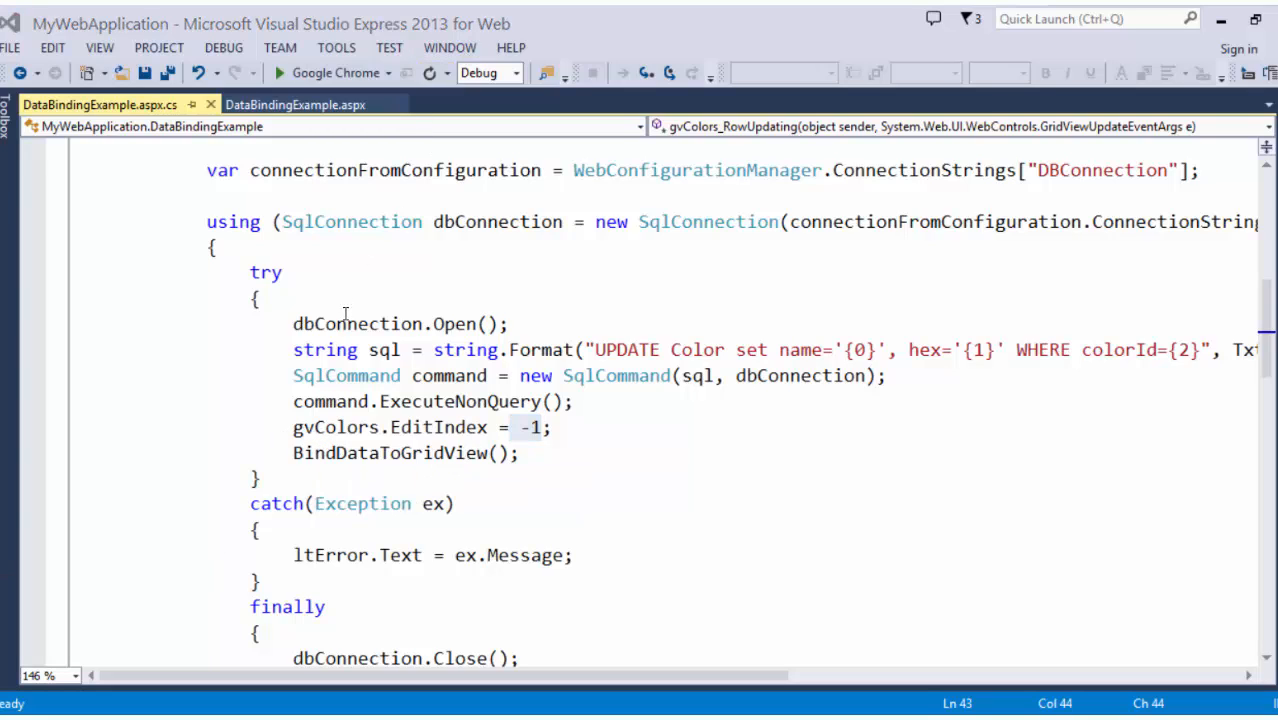
scroll("up", 3)
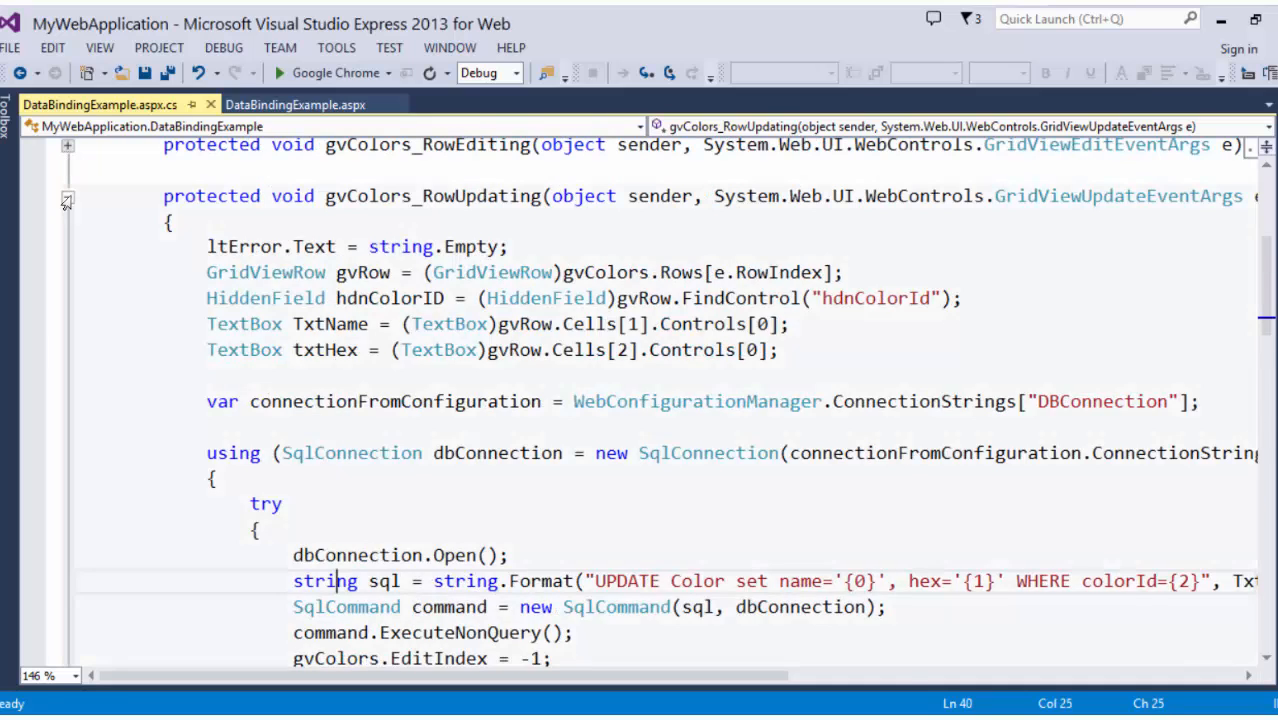
Fold gvColors_RowUpdating, review gvColors_RowCancelingEdit resetting the edit index and rebinding, then fold it.
left_click(68, 198)
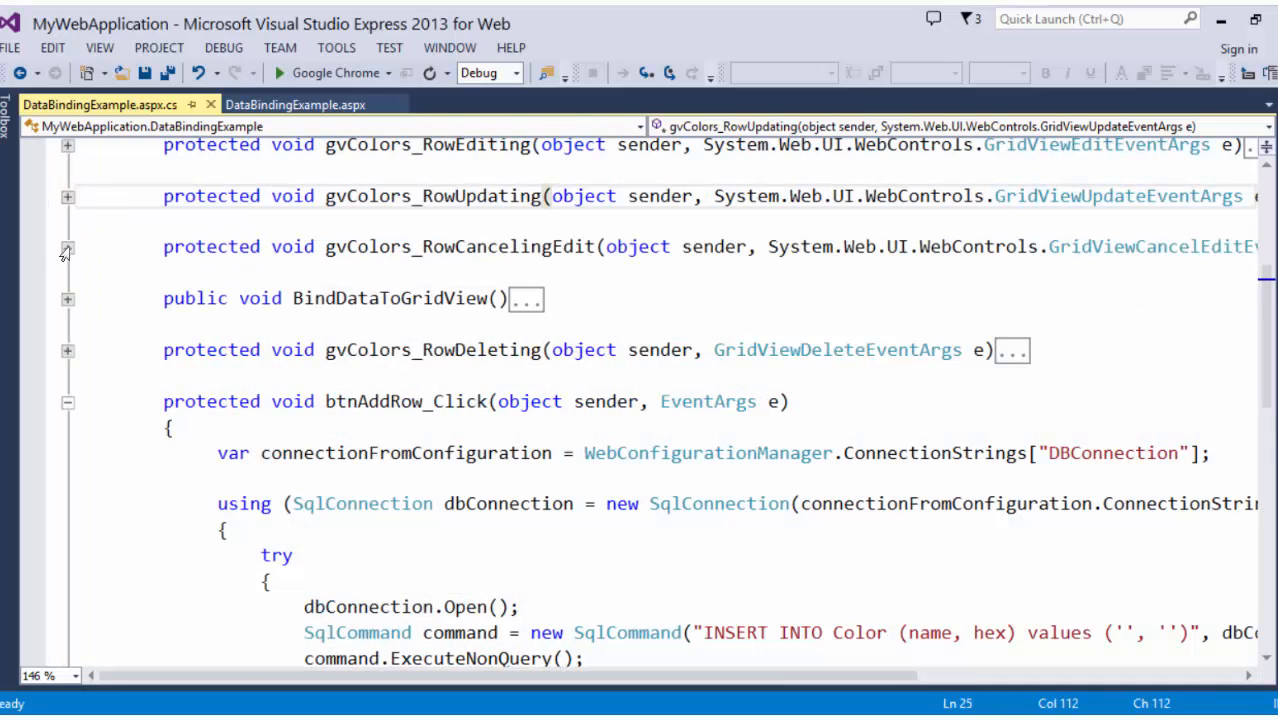
left_click(68, 248)
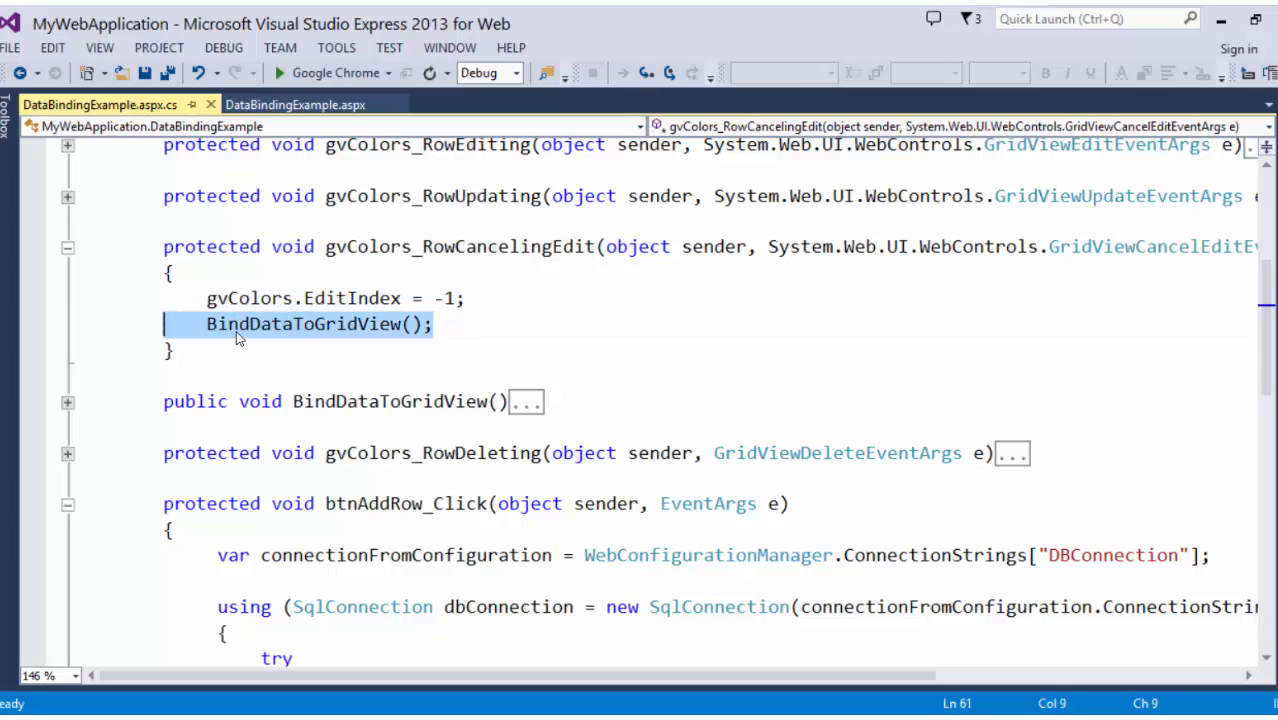
left_click(68, 248)
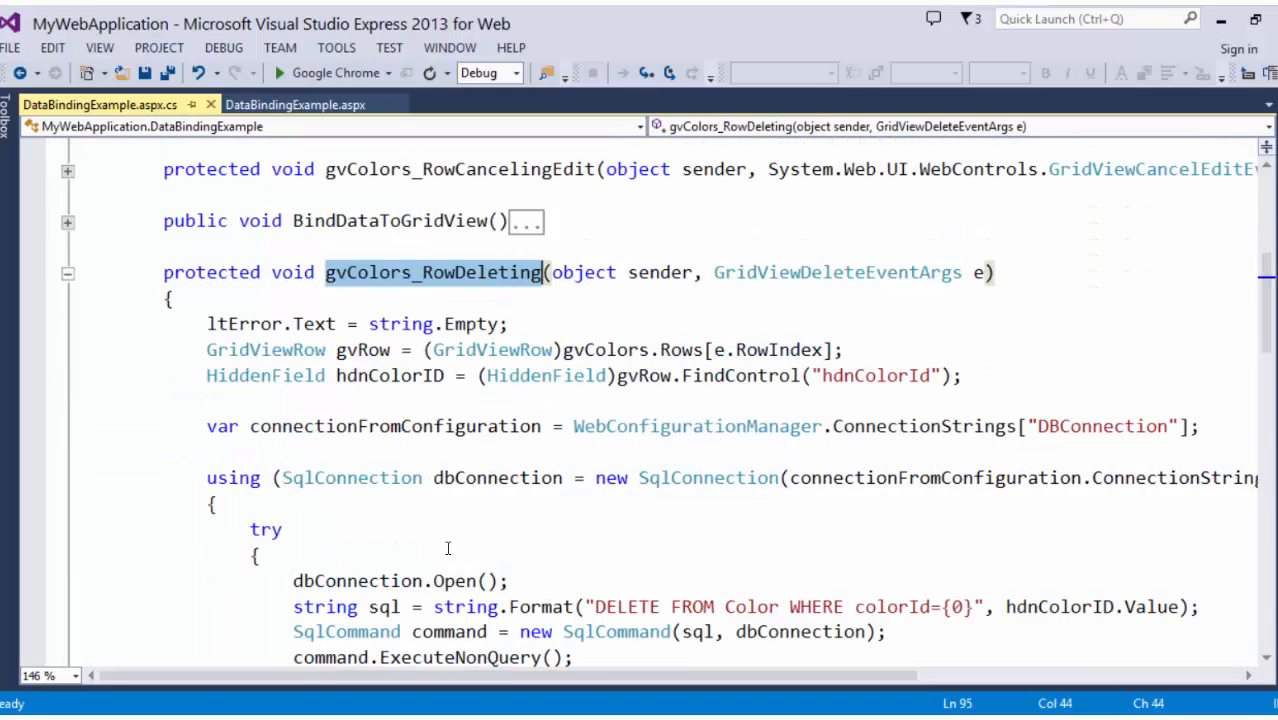
Review gvColors_RowDeleting's try/catch/finally running DELETE on the Color table by colorId.
scroll("down", 3)
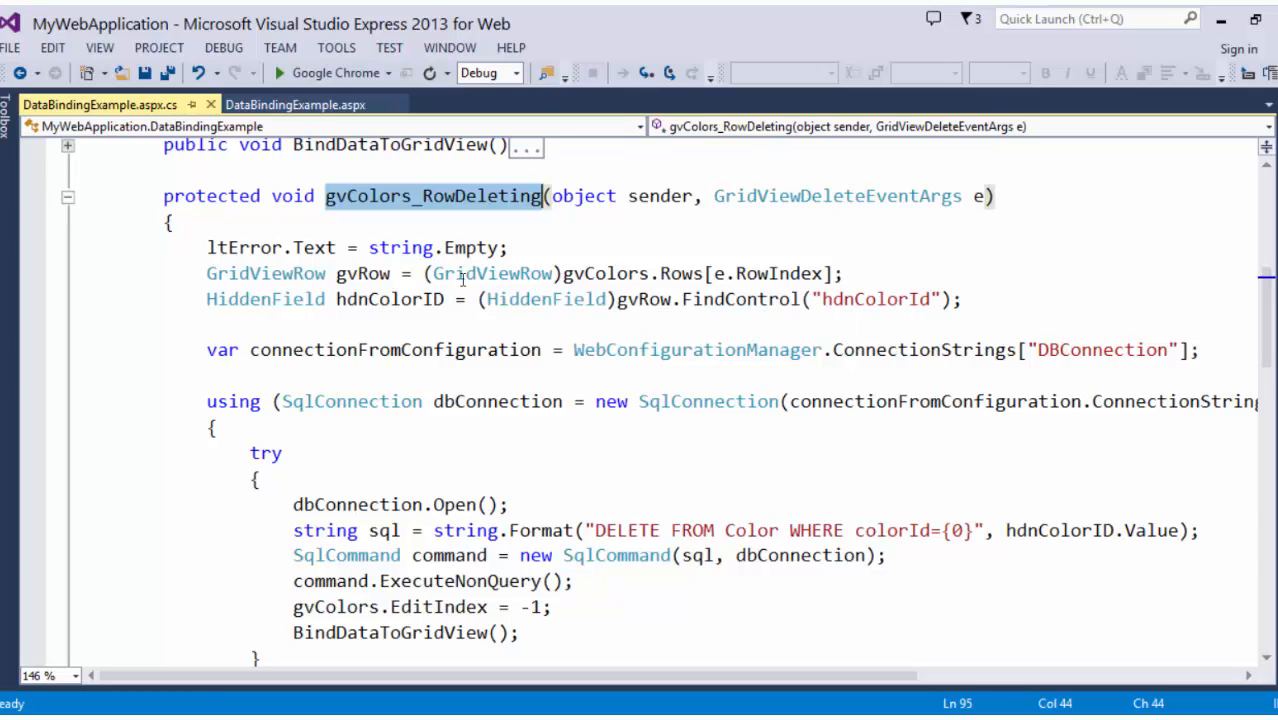
mouse_move(1066, 300)
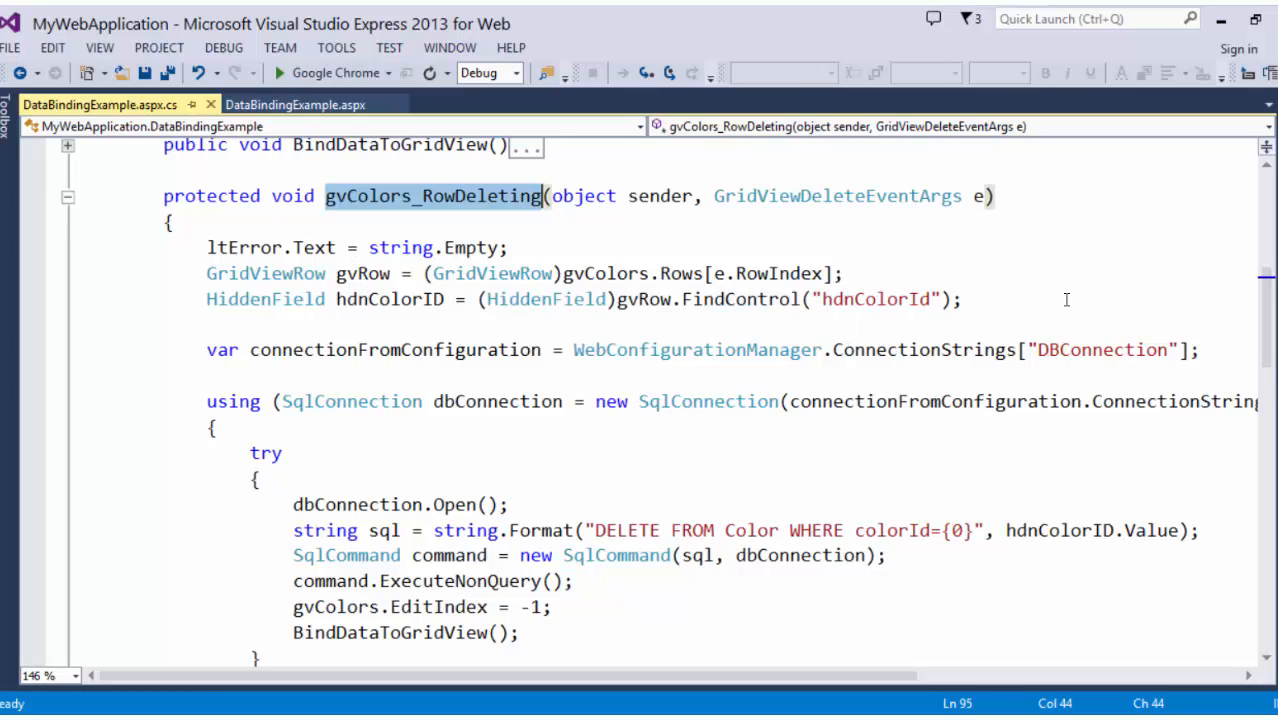
mouse_move(1006, 308)
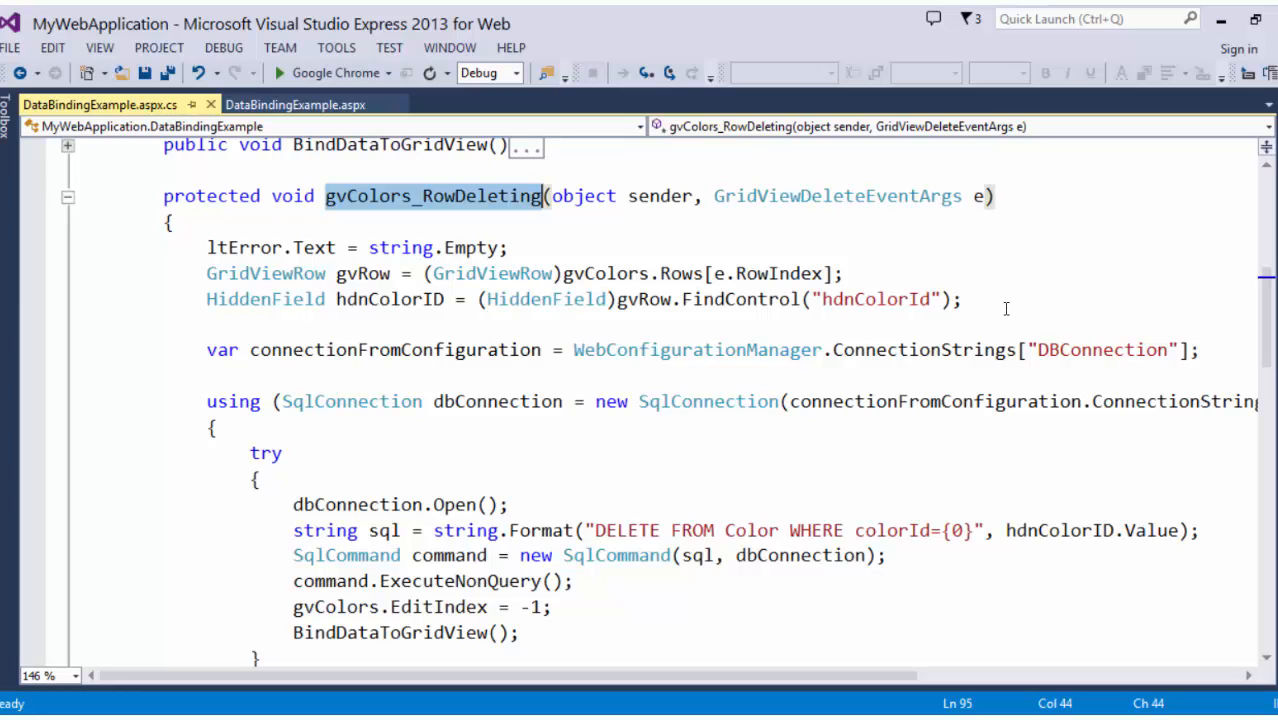
mouse_move(644, 314)
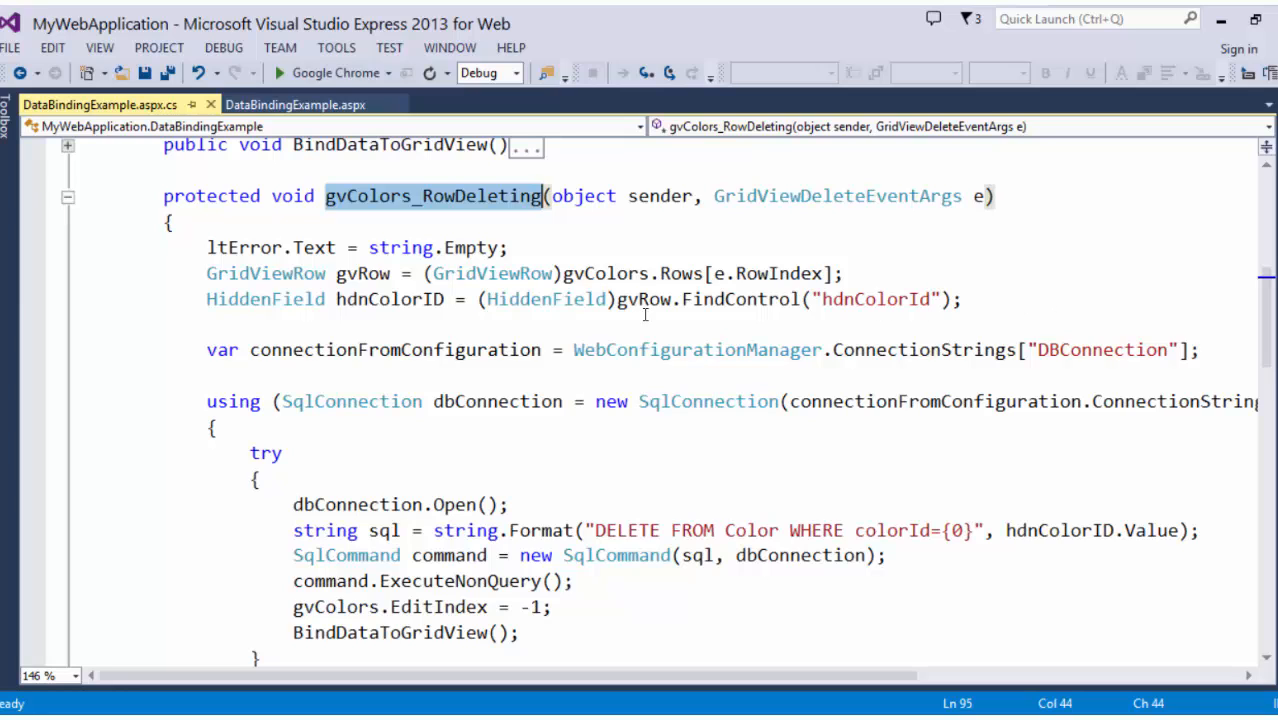
scroll("down", 3)
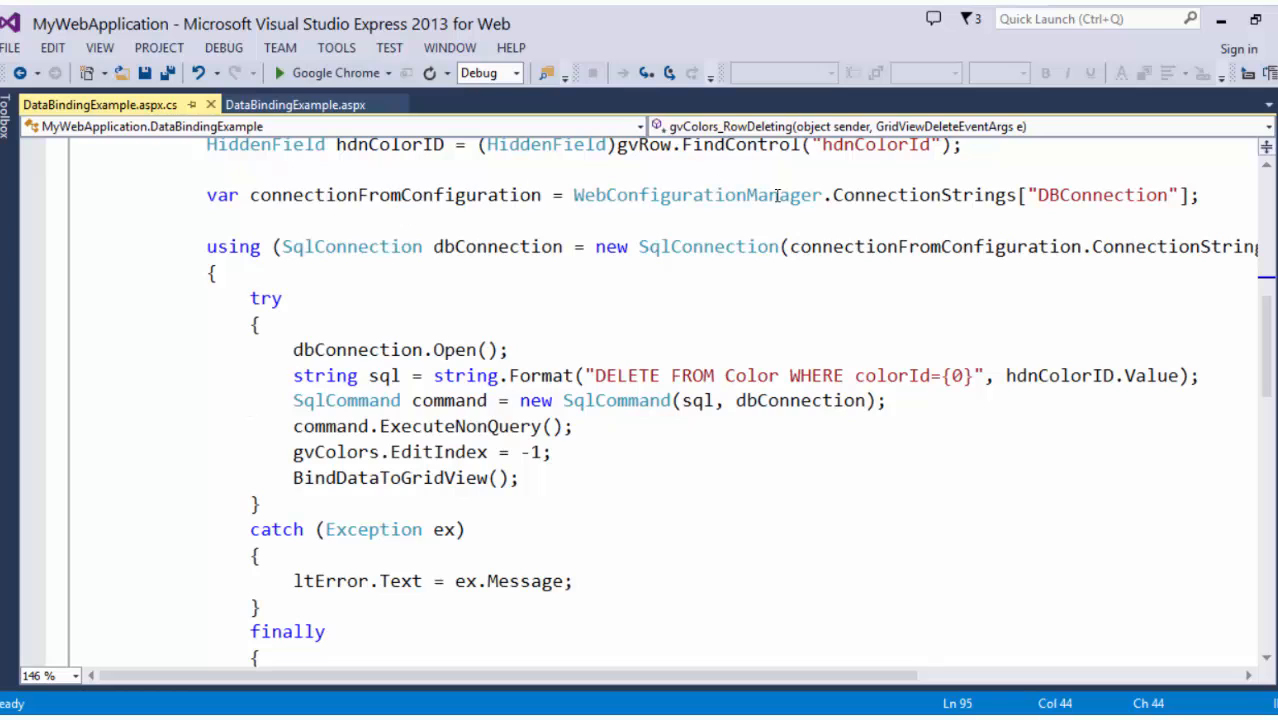
mouse_move(484, 188)
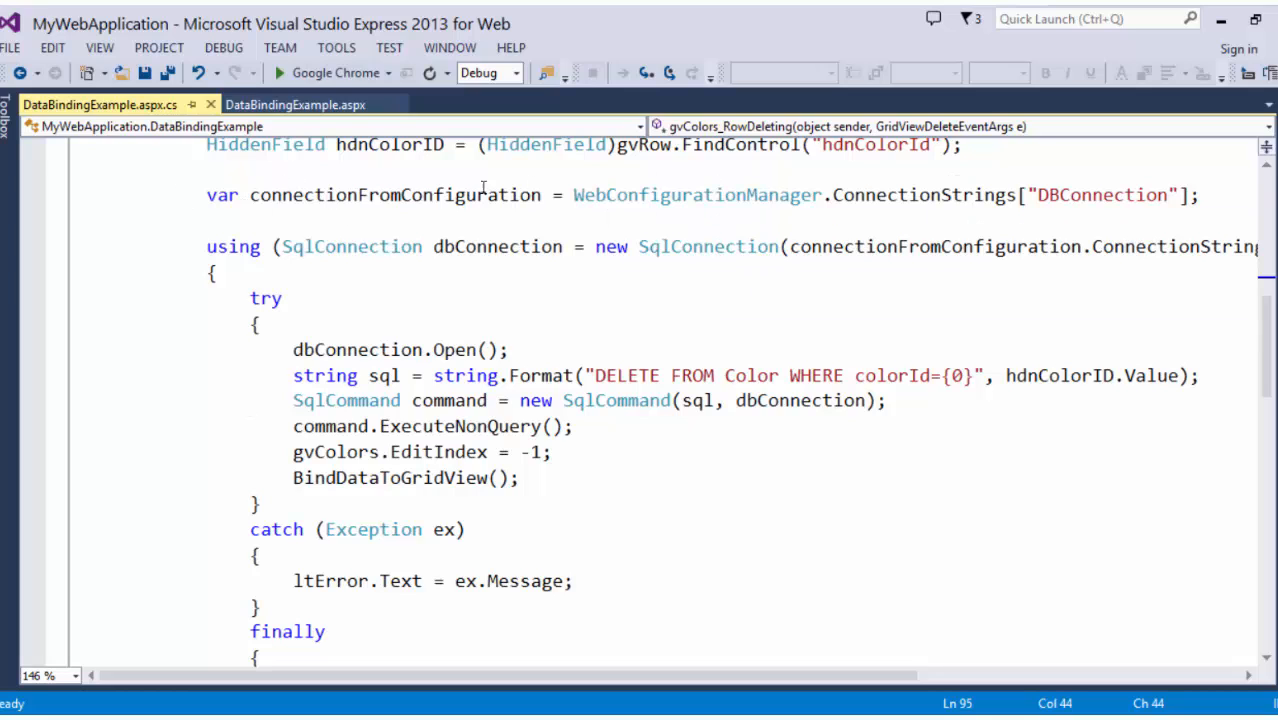
mouse_move(708, 246)
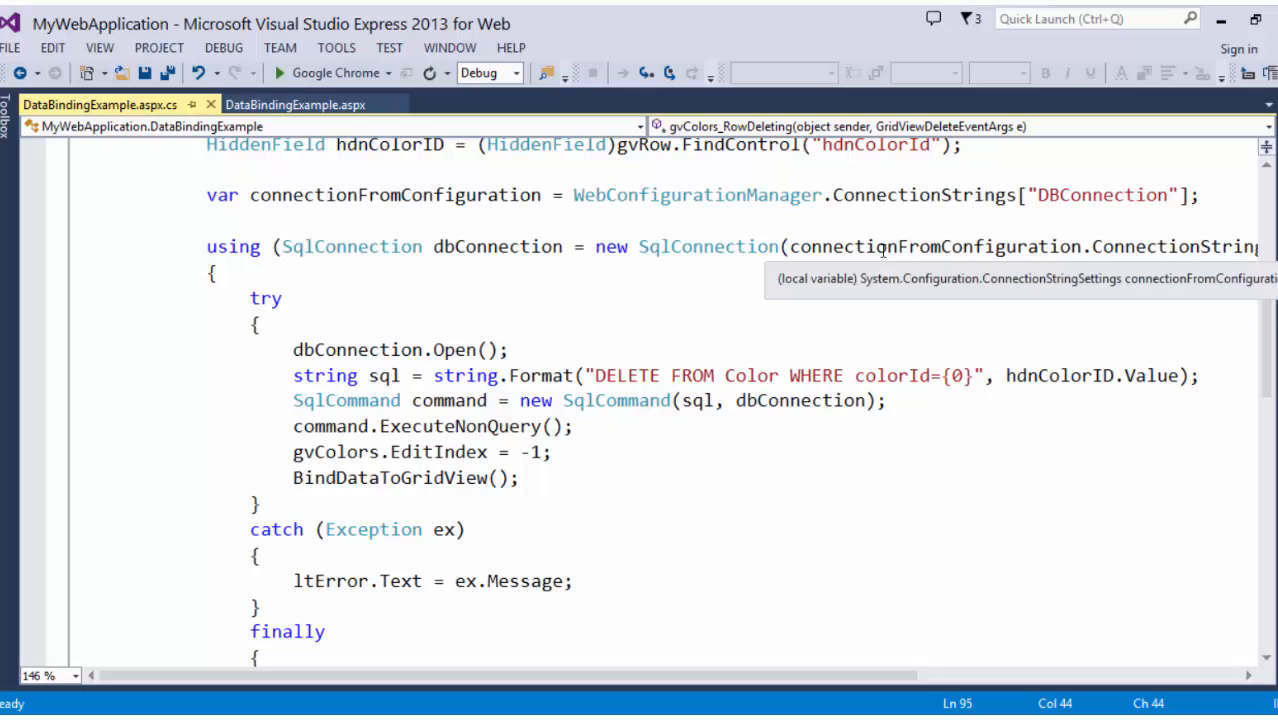
mouse_move(702, 266)
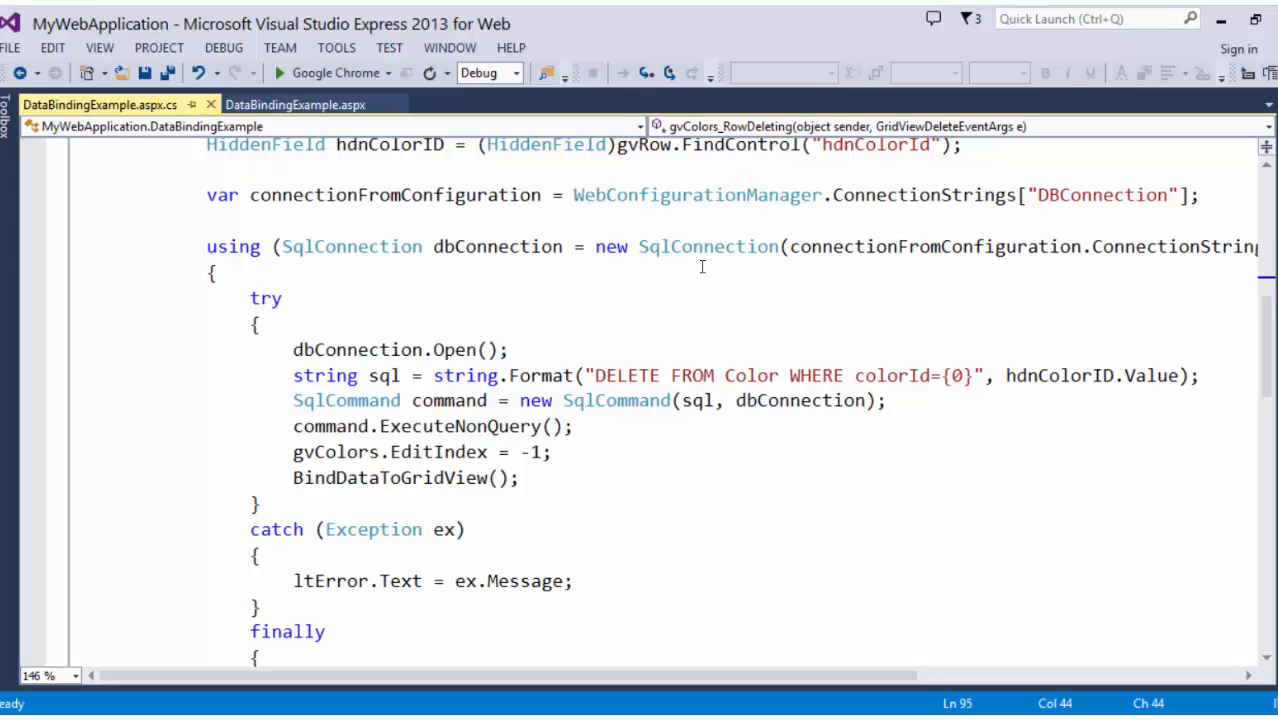
scroll("down", 3)
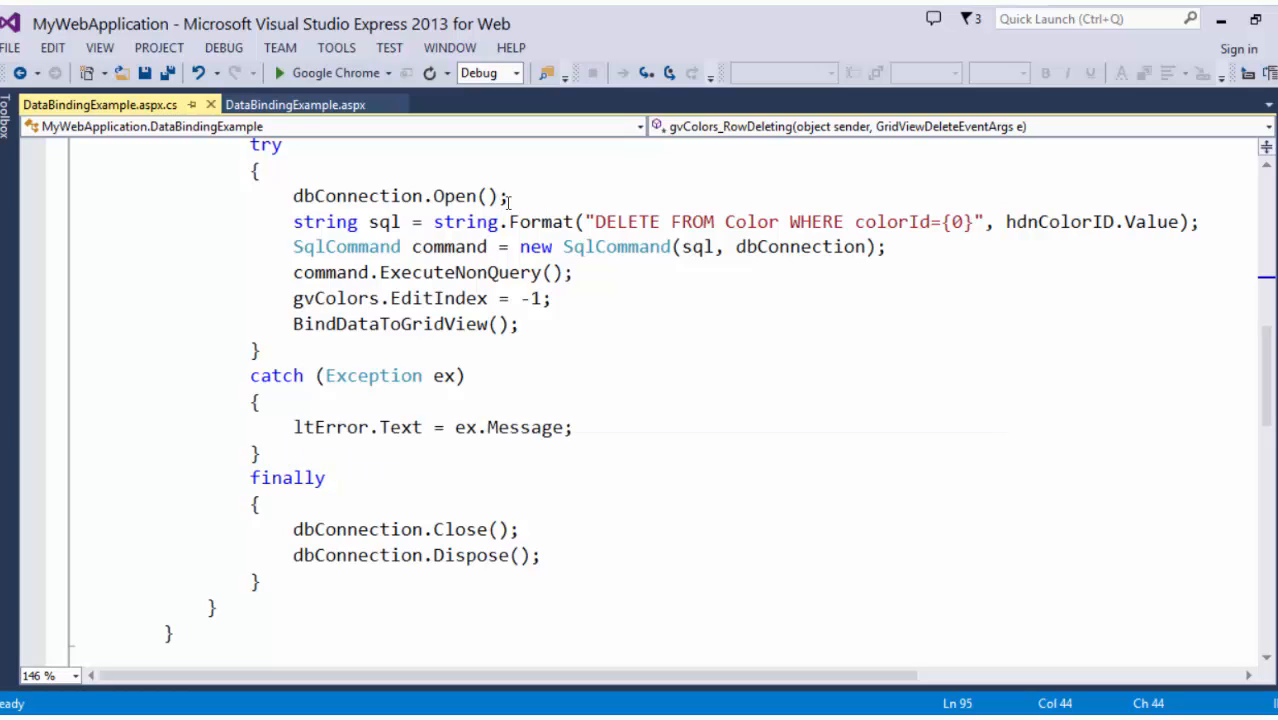
mouse_move(784, 218)
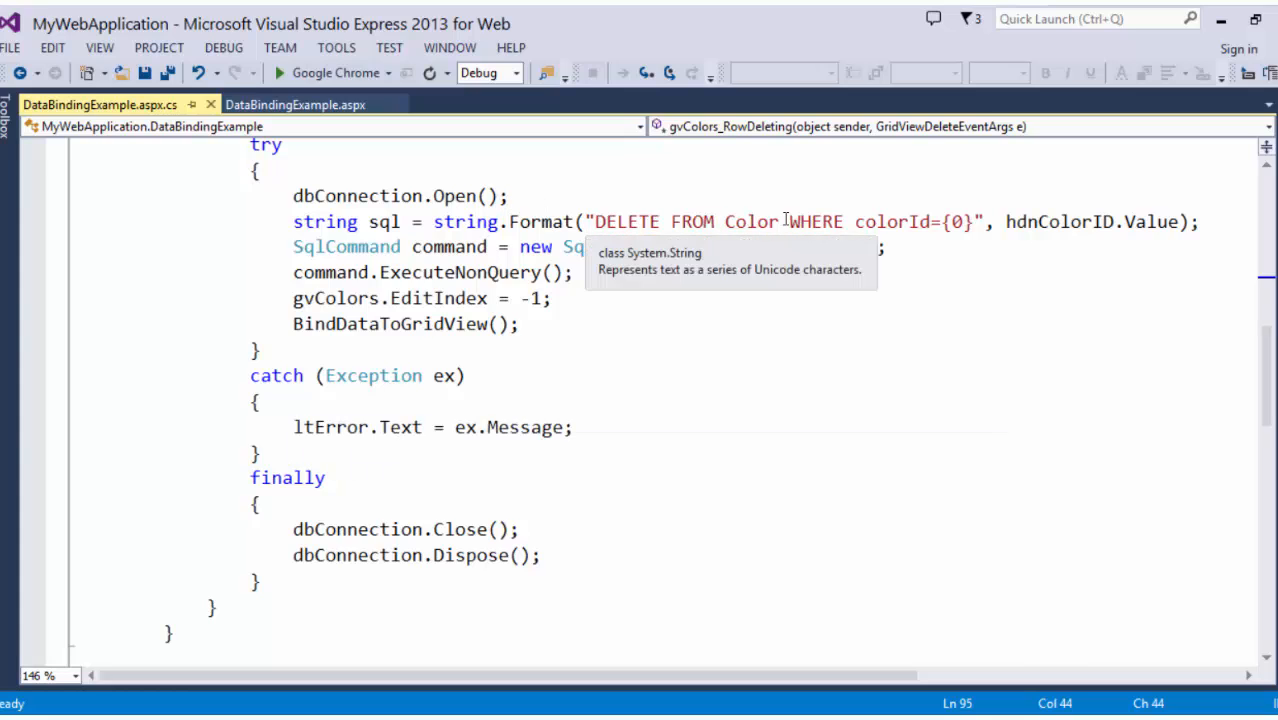
Highlight the hdnColorID value, the sql command string and the BindDataToGridView call in the delete handler.
left_click(1008, 220)
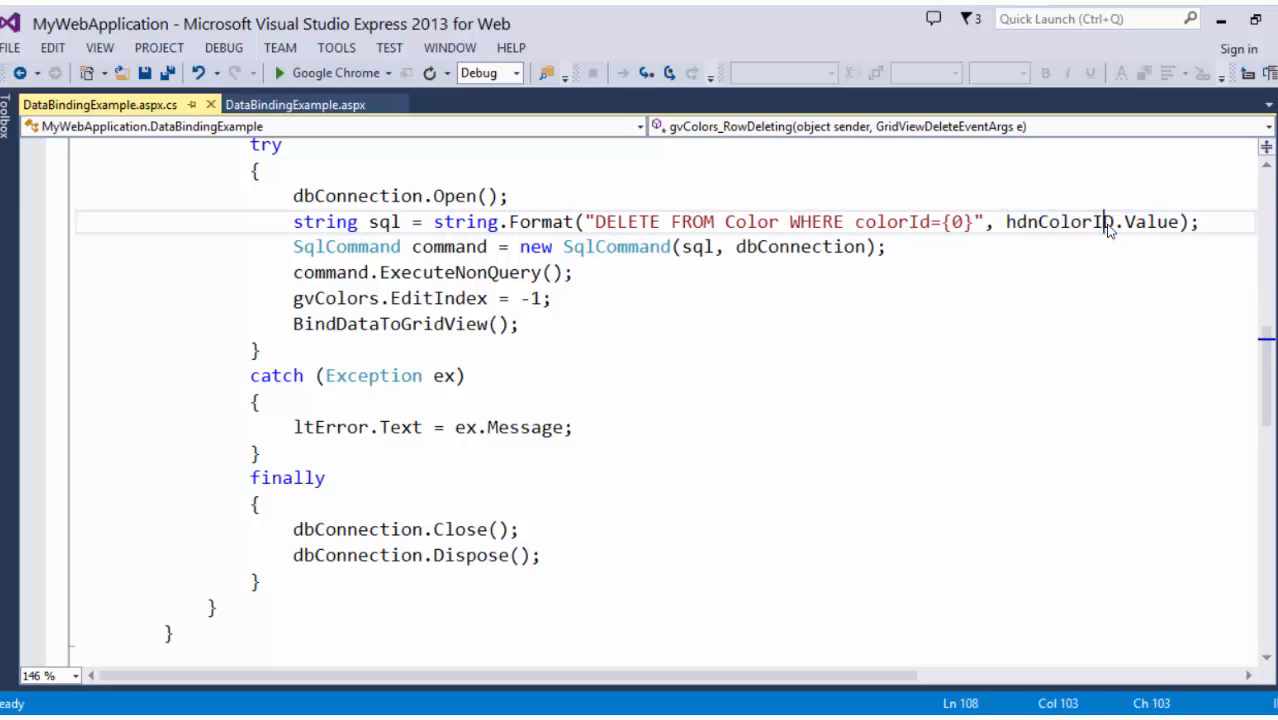
left_click(476, 246)
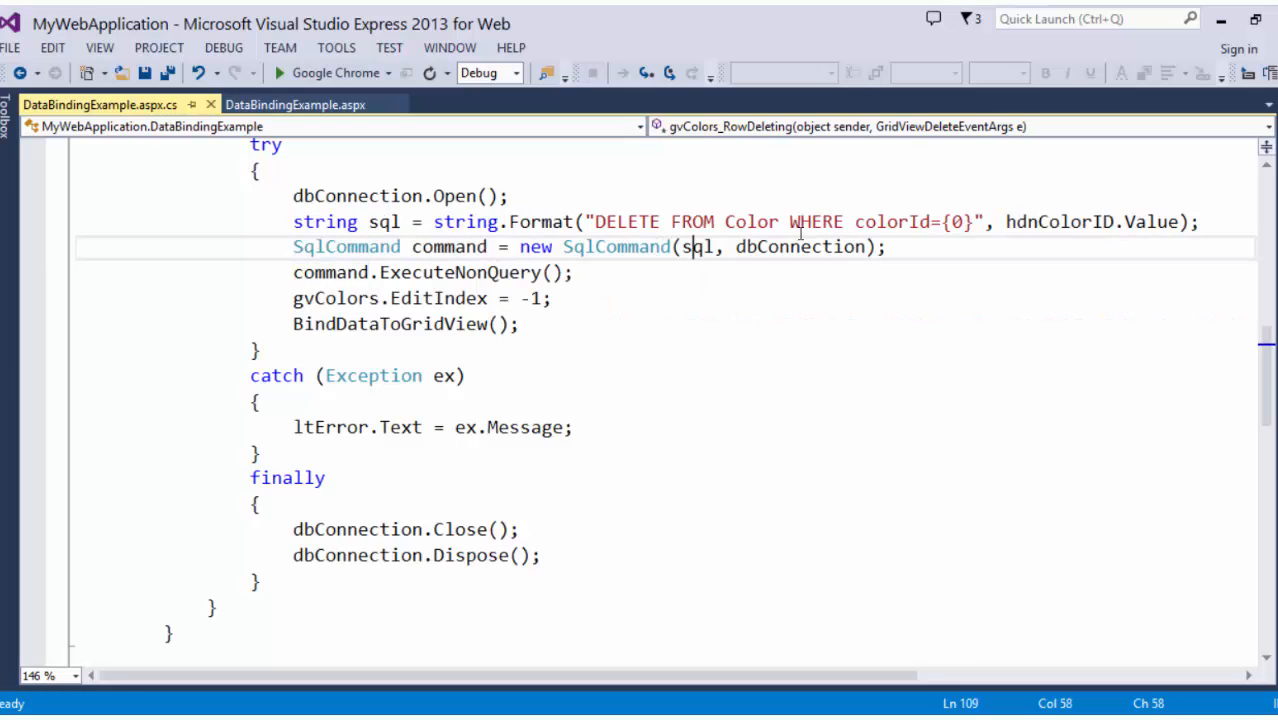
double_click(800, 248)
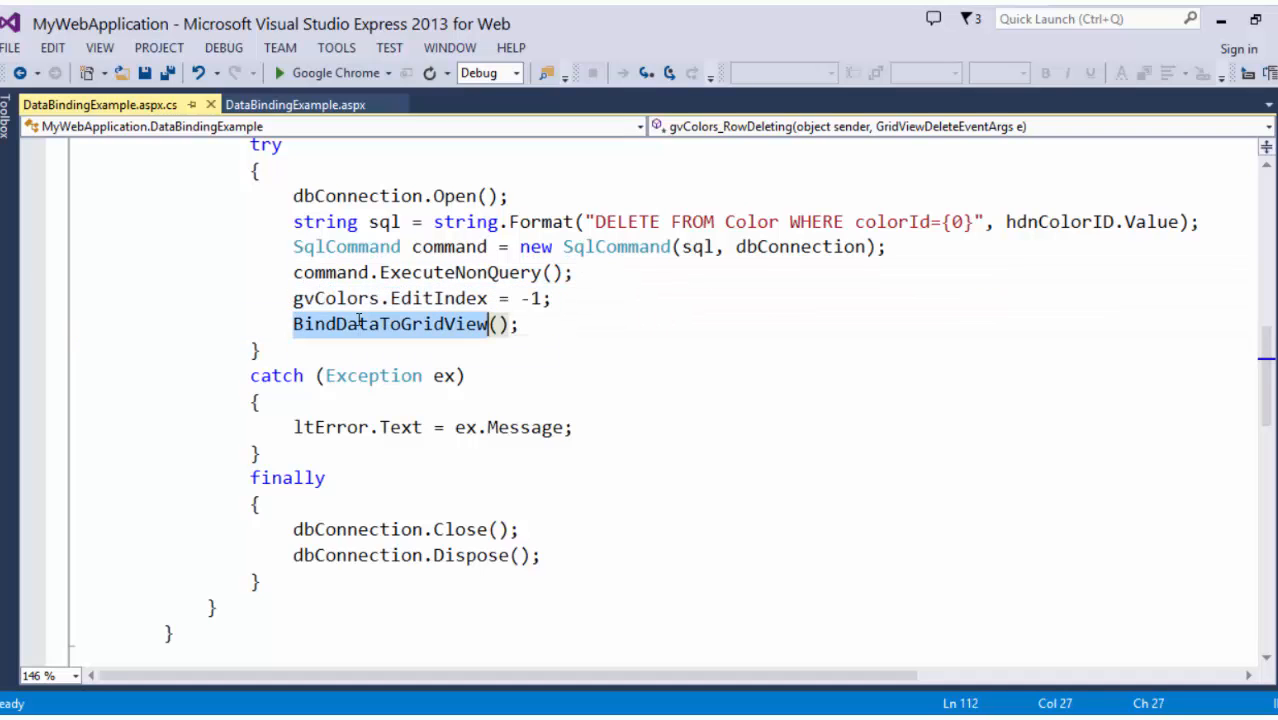
scroll("up", 3)
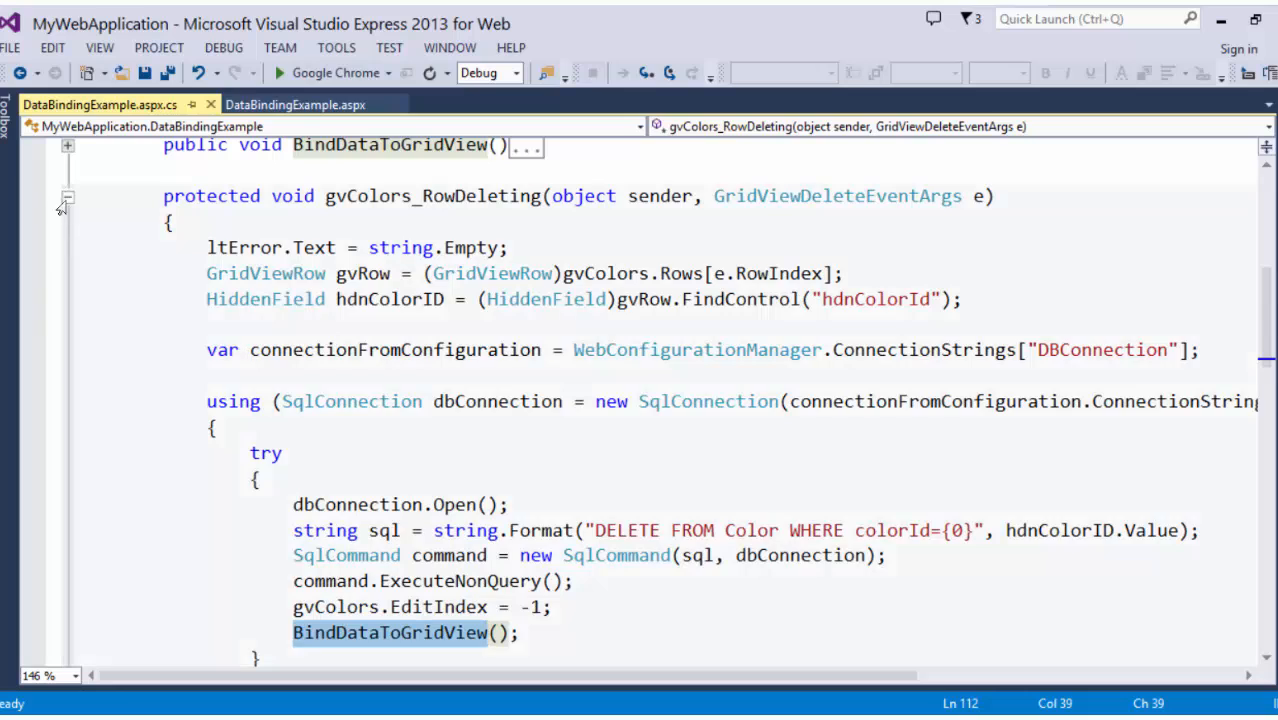
Fold gvColors_RowDeleting and show btnAddRow_Click, which inserts an empty Color row.
left_click(68, 196)
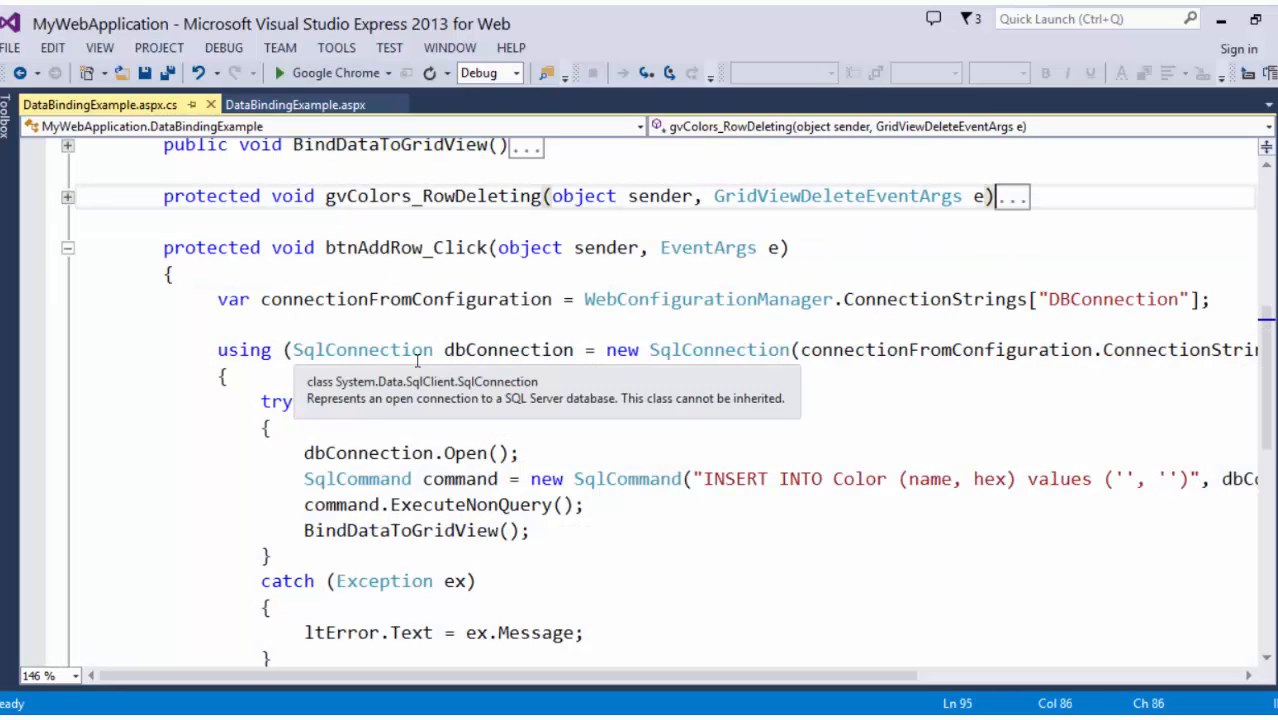
scroll("down", 3)
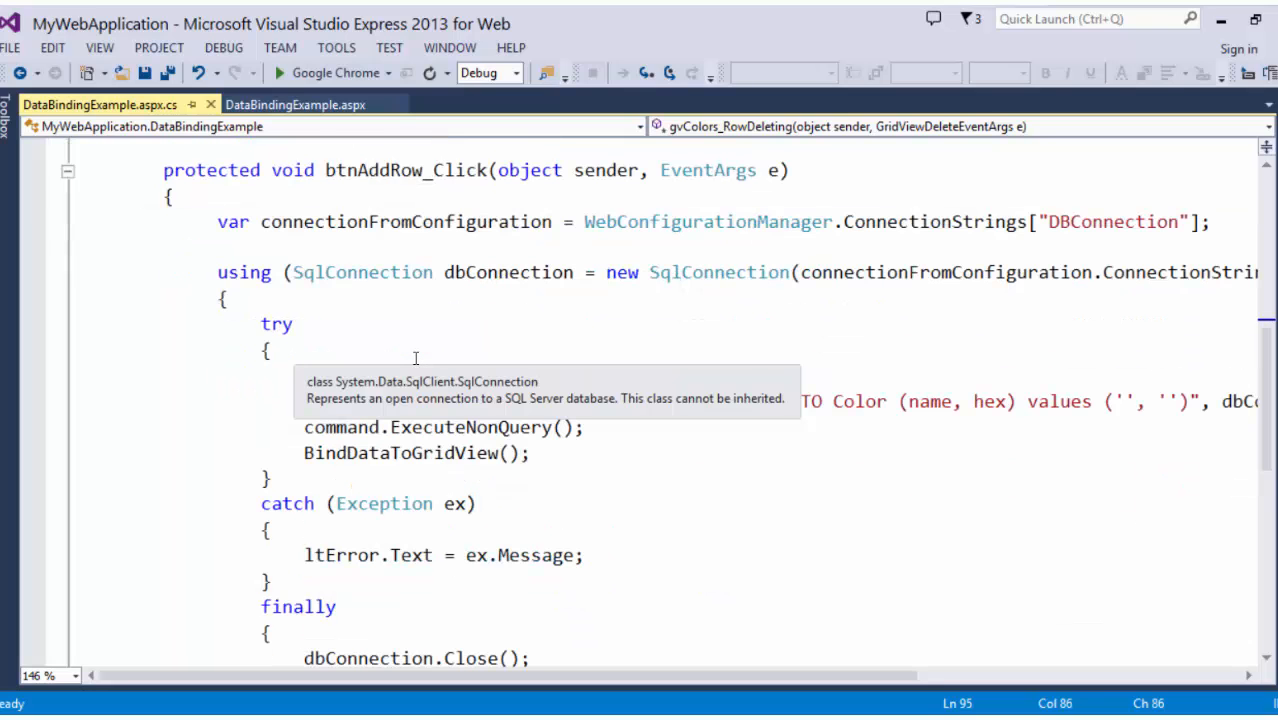
left_click(68, 172)
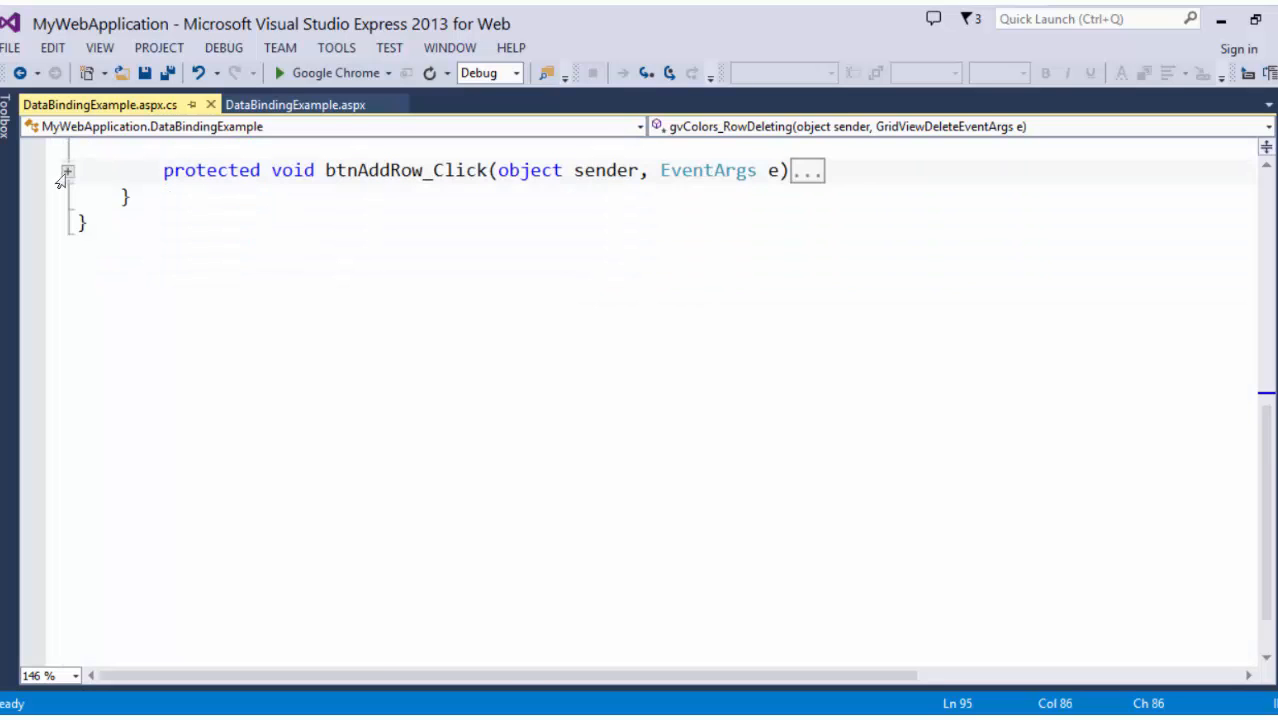
left_click(66, 170)
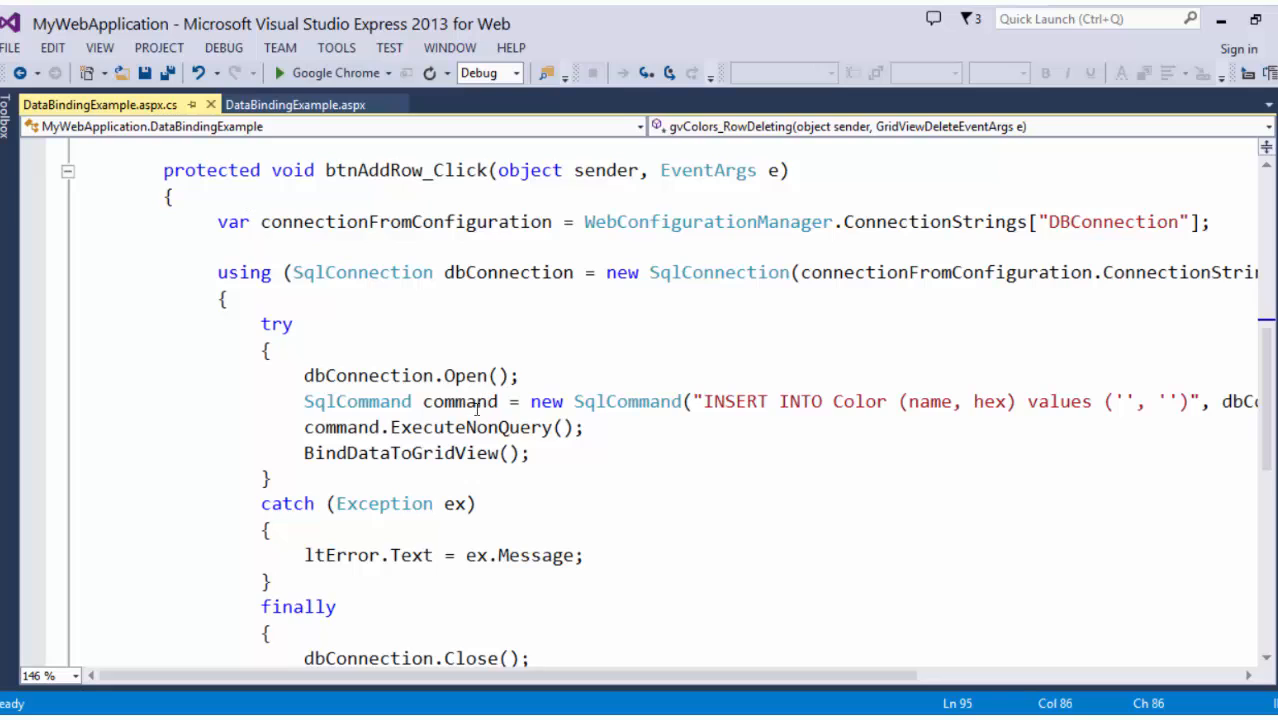
mouse_move(896, 220)
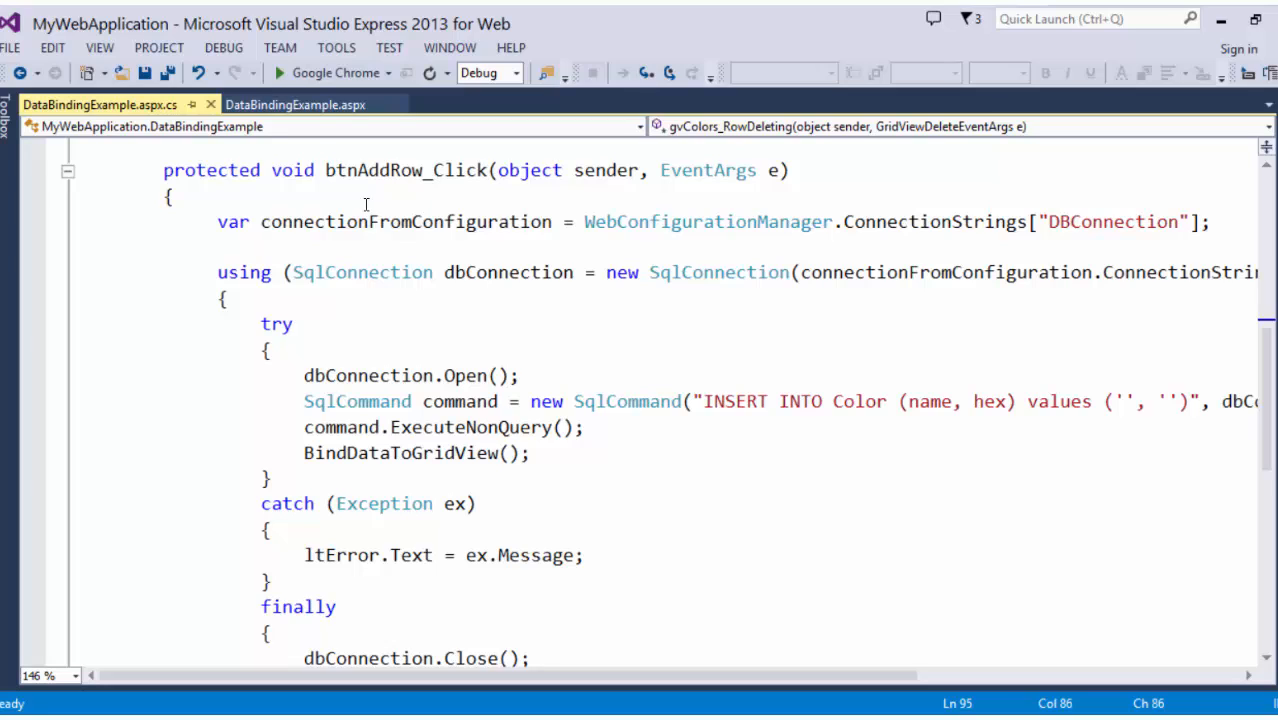
Highlight dbConnection uses, the Color table name and the BindDataToGridView call in btnAddRow_Click.
double_click(508, 272)
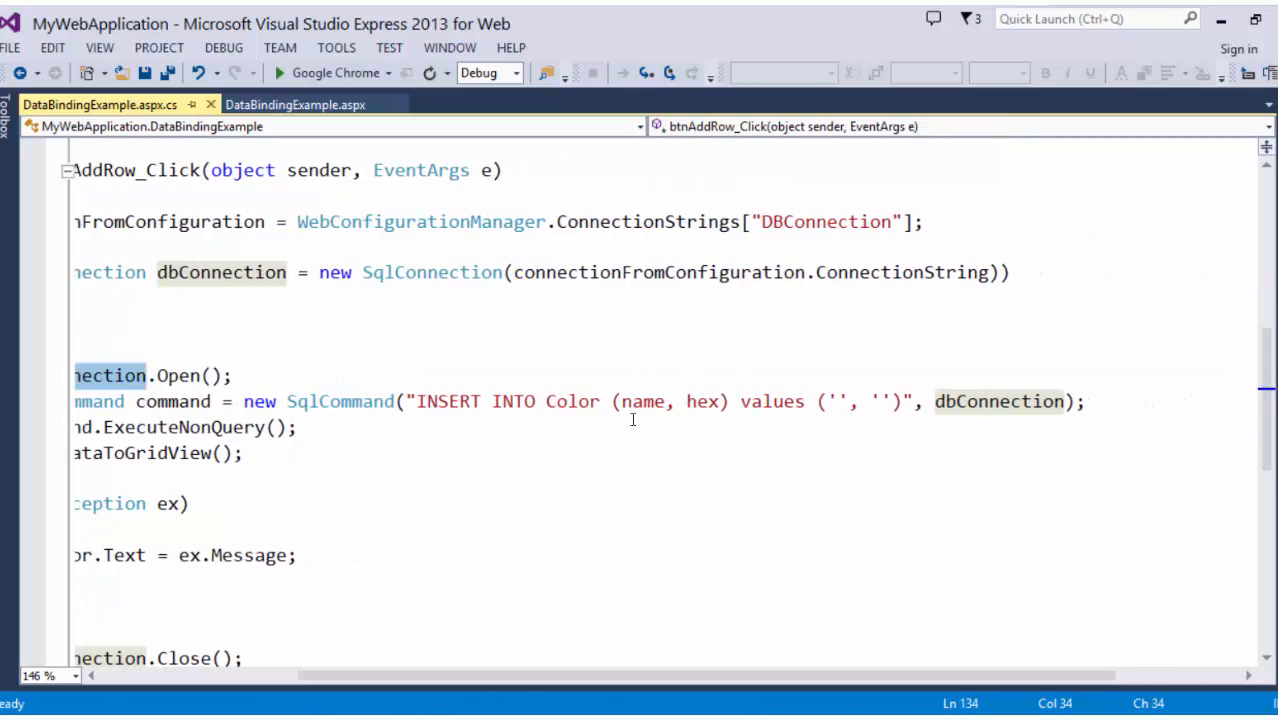
double_click(572, 400)
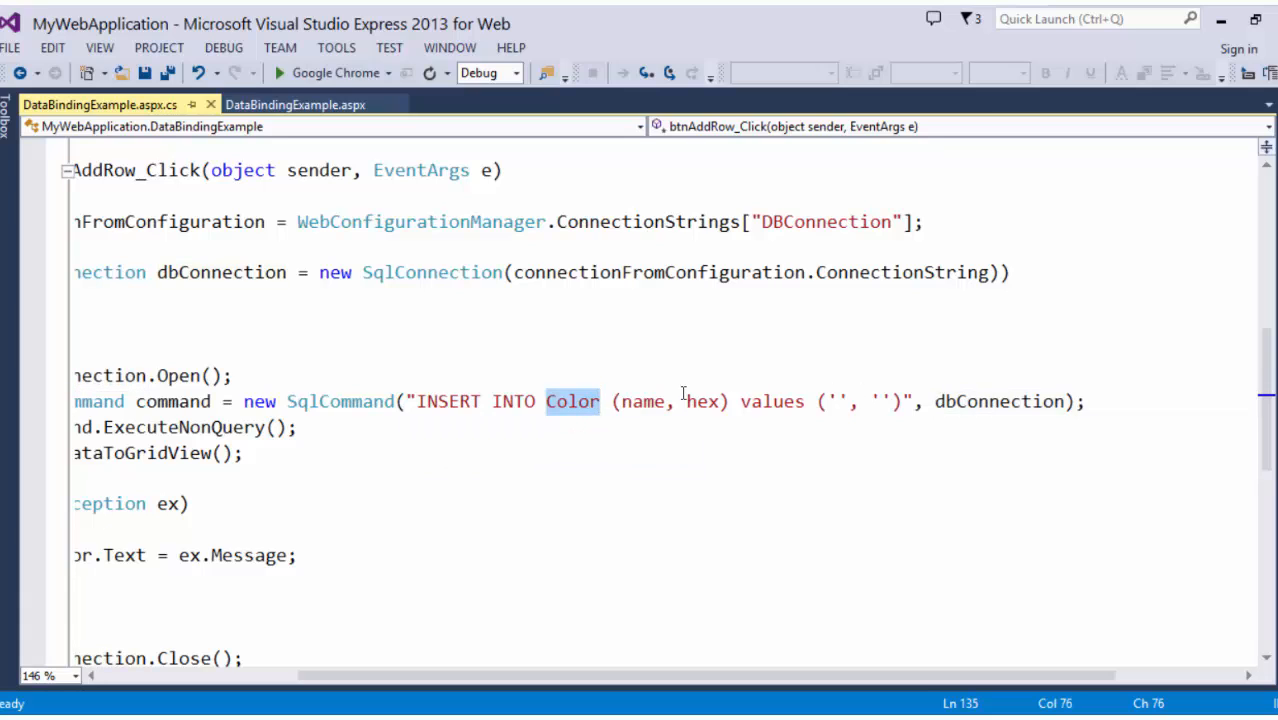
double_click(702, 400)
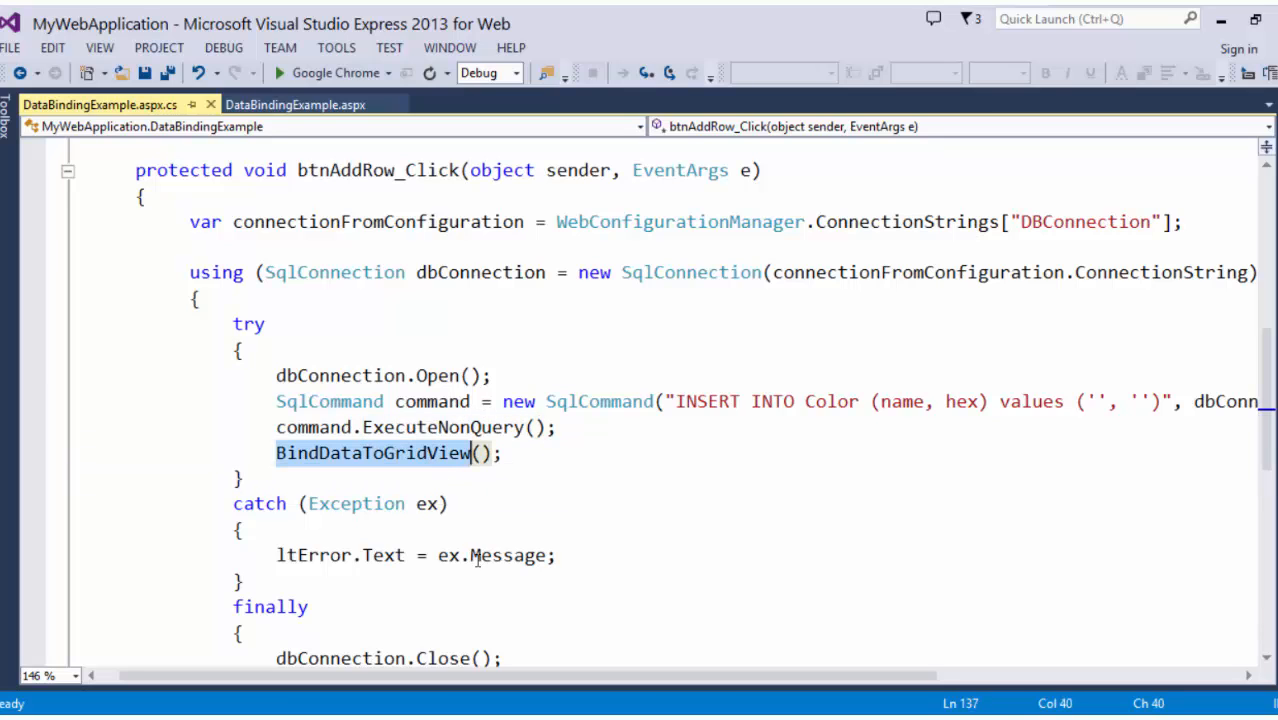
scroll("down", 3)
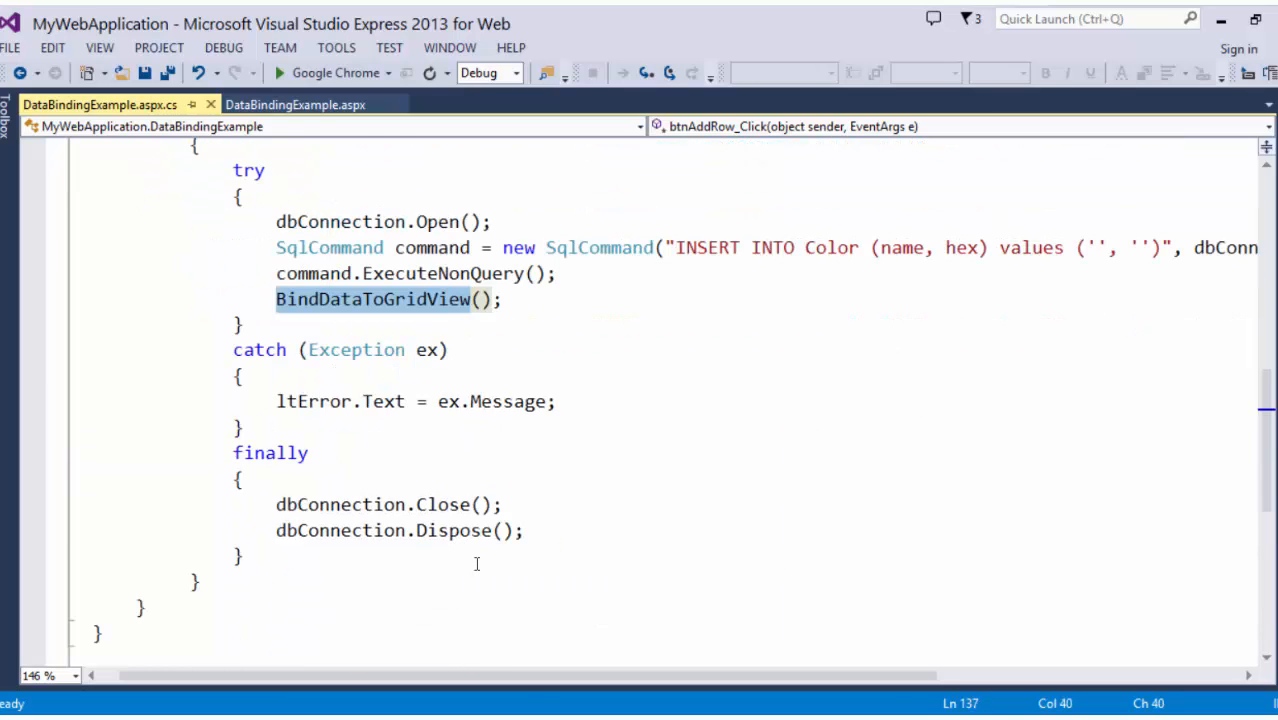